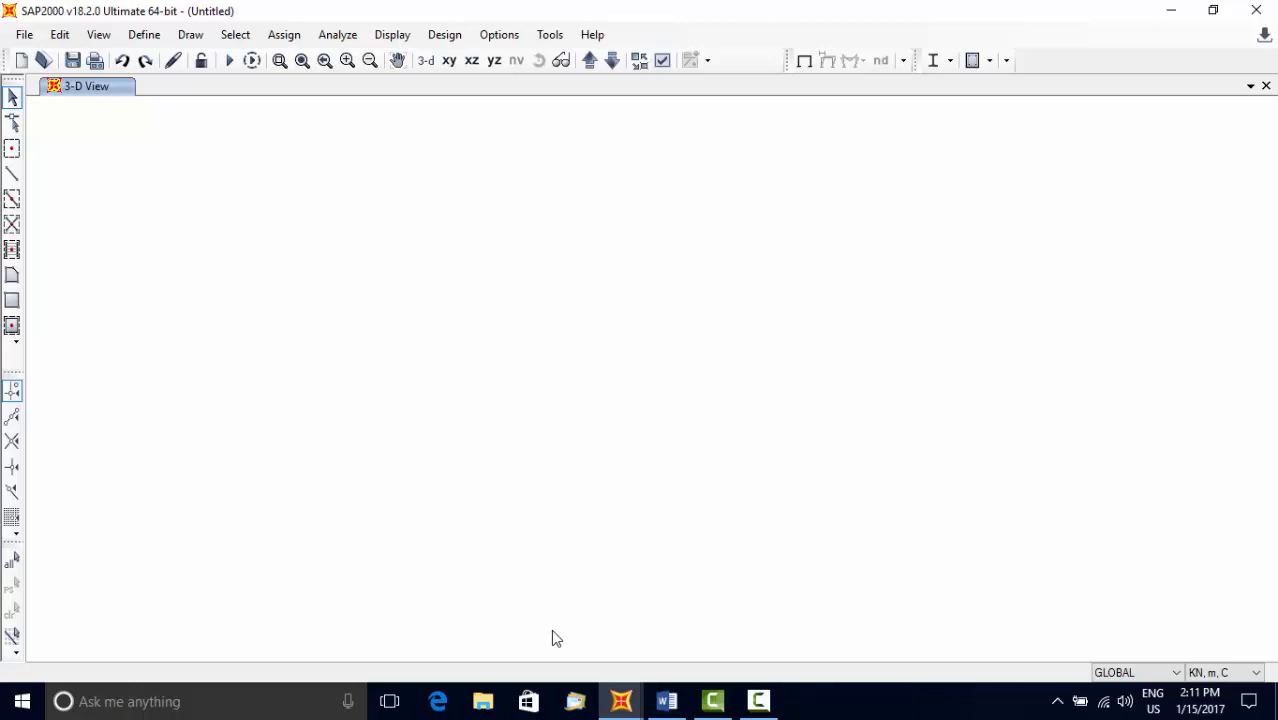
pyautogui.moveTo(778, 644)
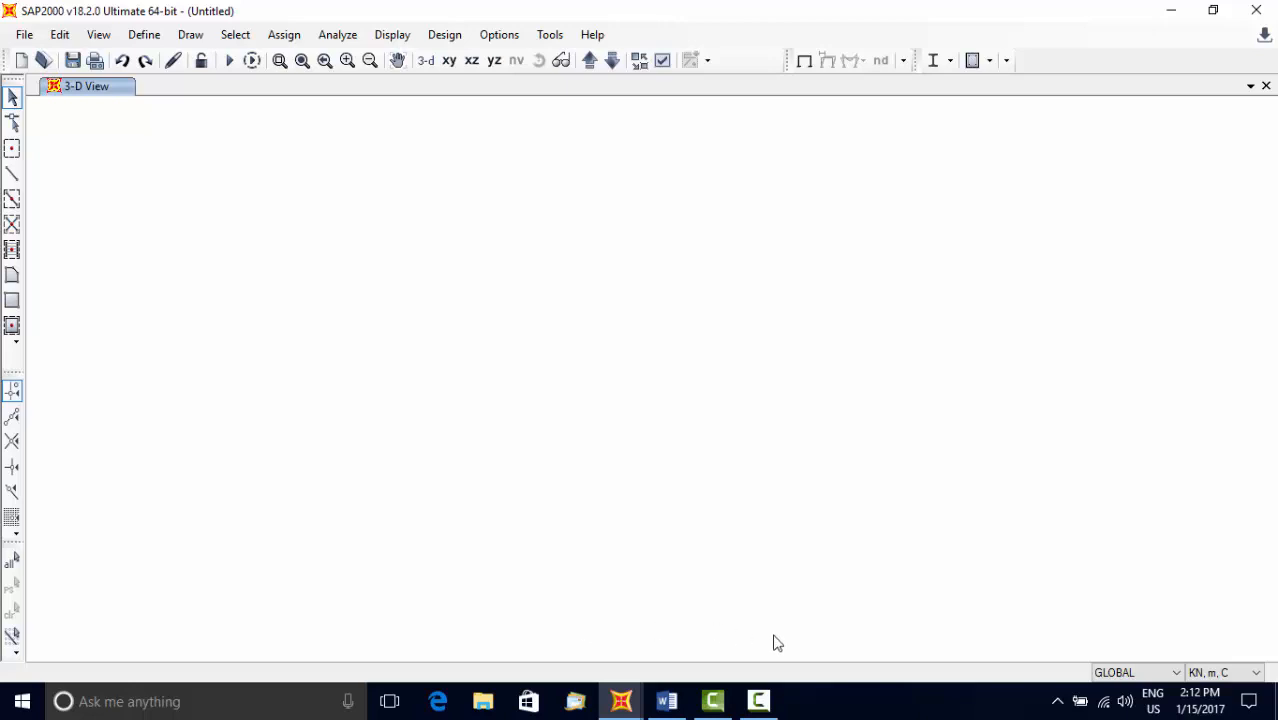
pyautogui.moveTo(1068, 572)
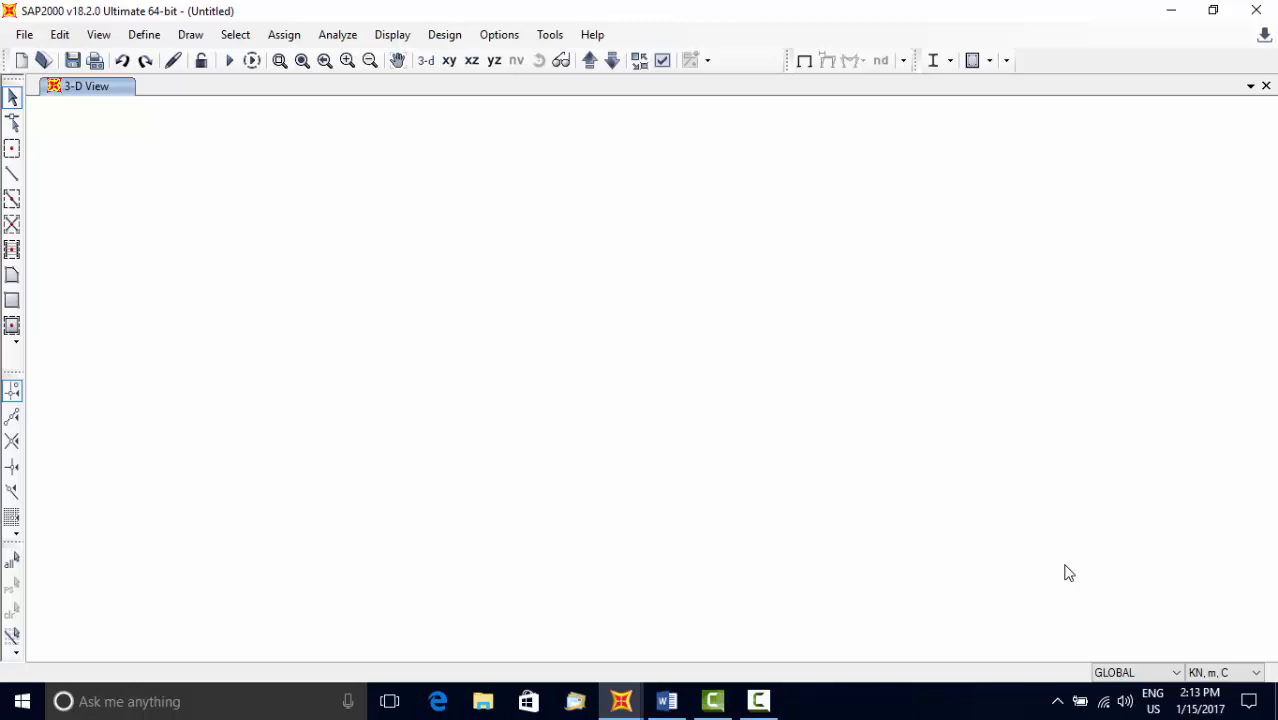
pyautogui.moveTo(540, 508)
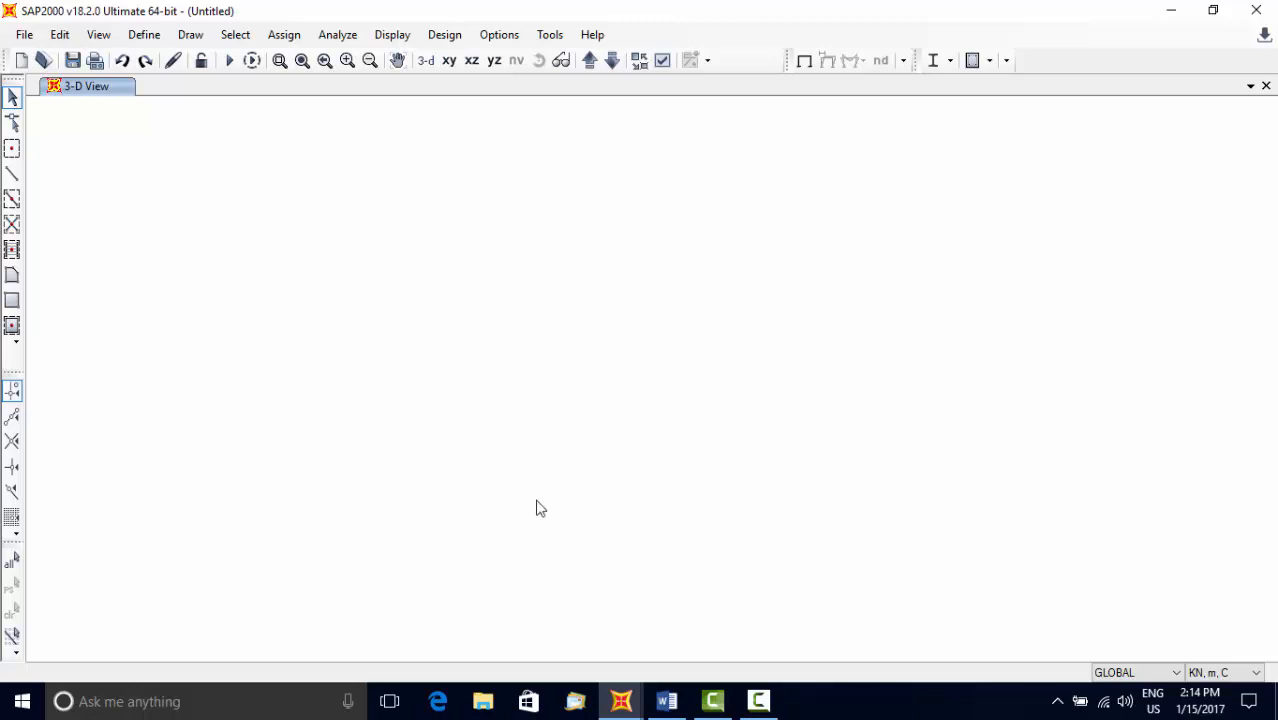
pyautogui.moveTo(656, 180)
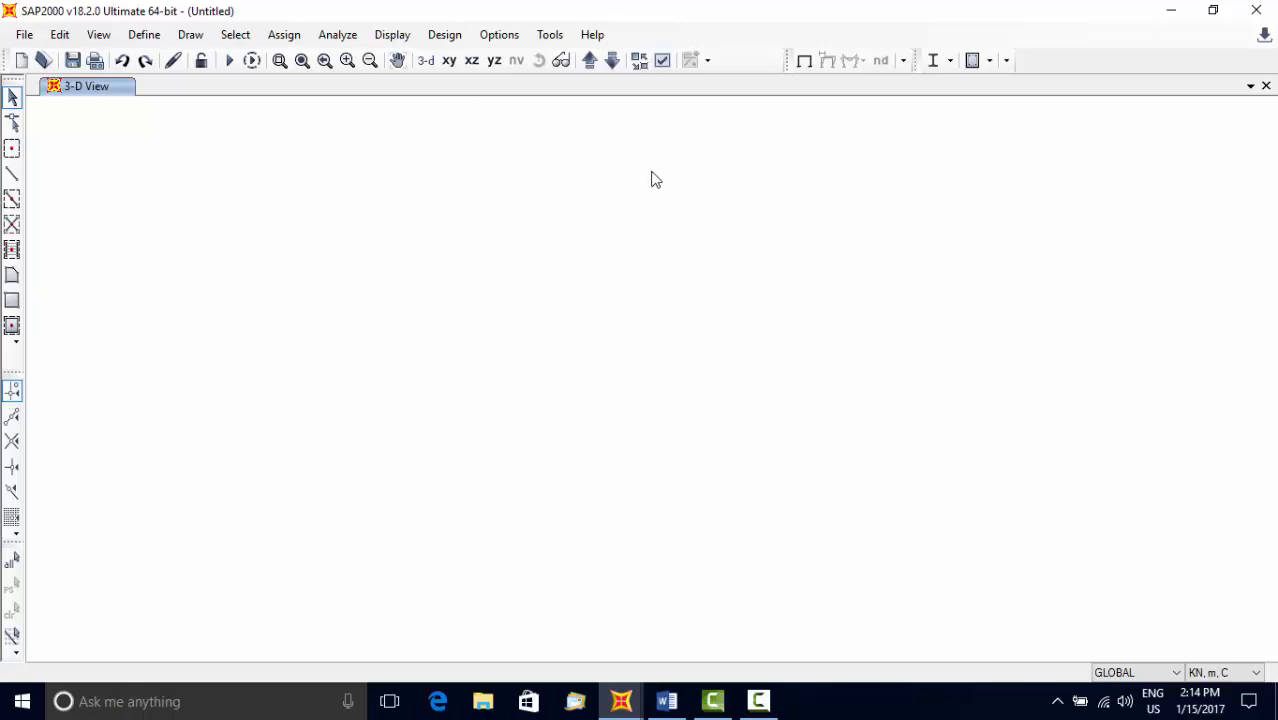
pyautogui.moveTo(454, 592)
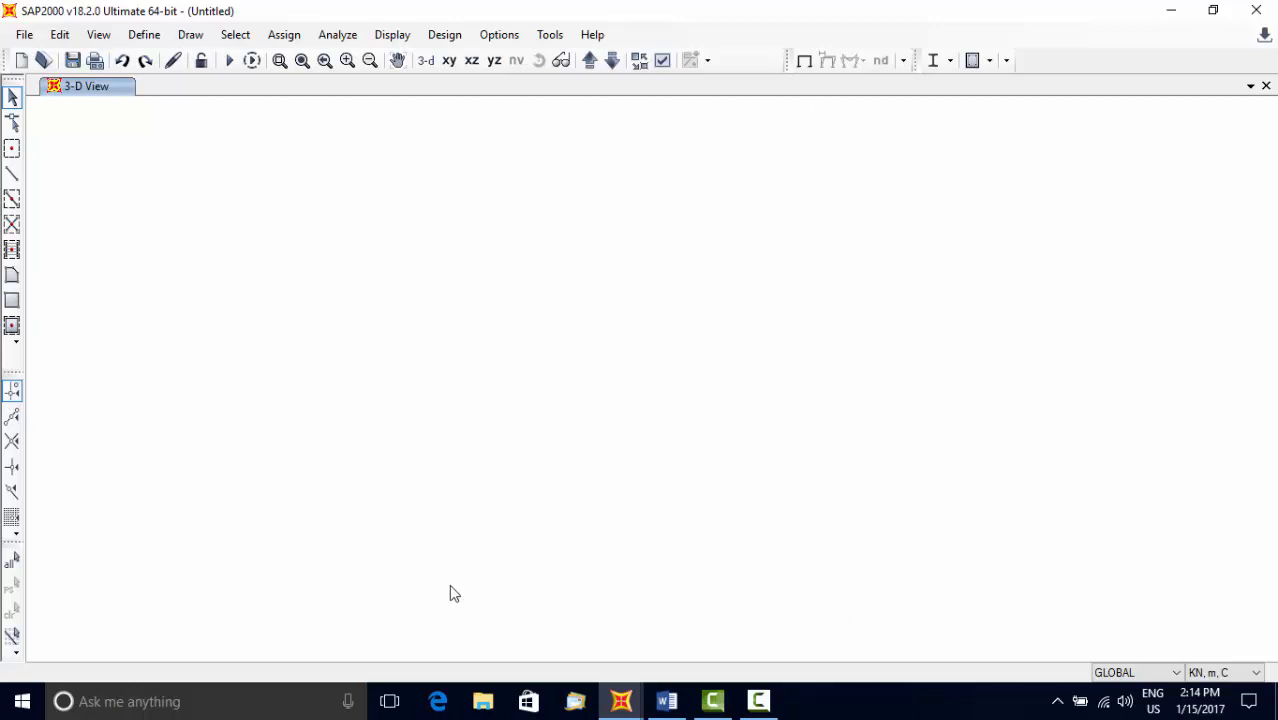
pyautogui.moveTo(1172, 324)
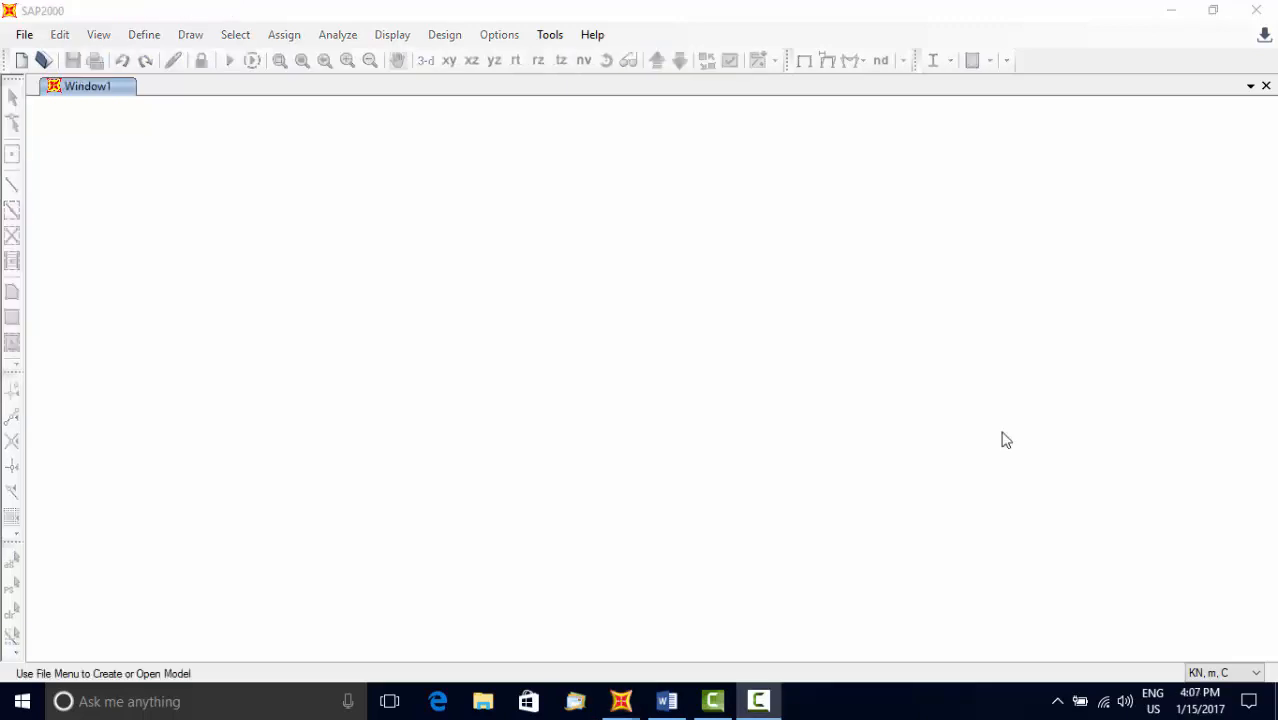
pyautogui.moveTo(1140, 514)
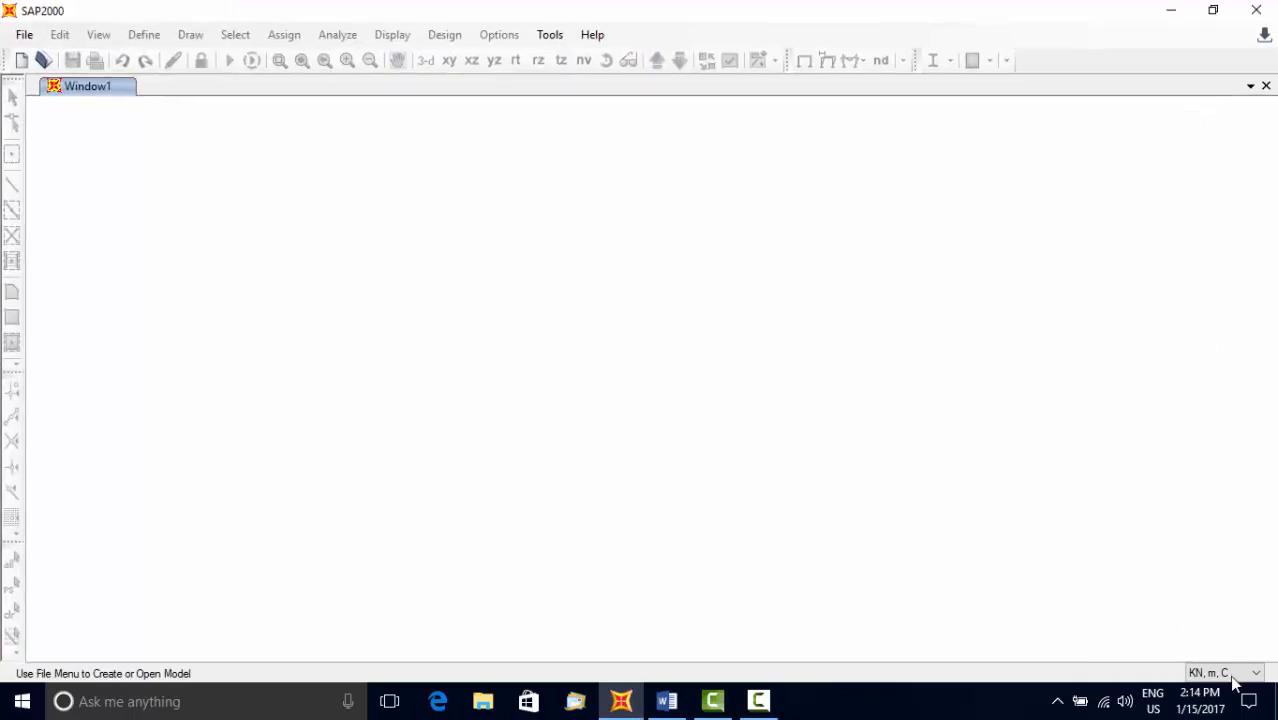
# - Start a new model and choose the 3D Trusses template
pyautogui.click(1256, 672)
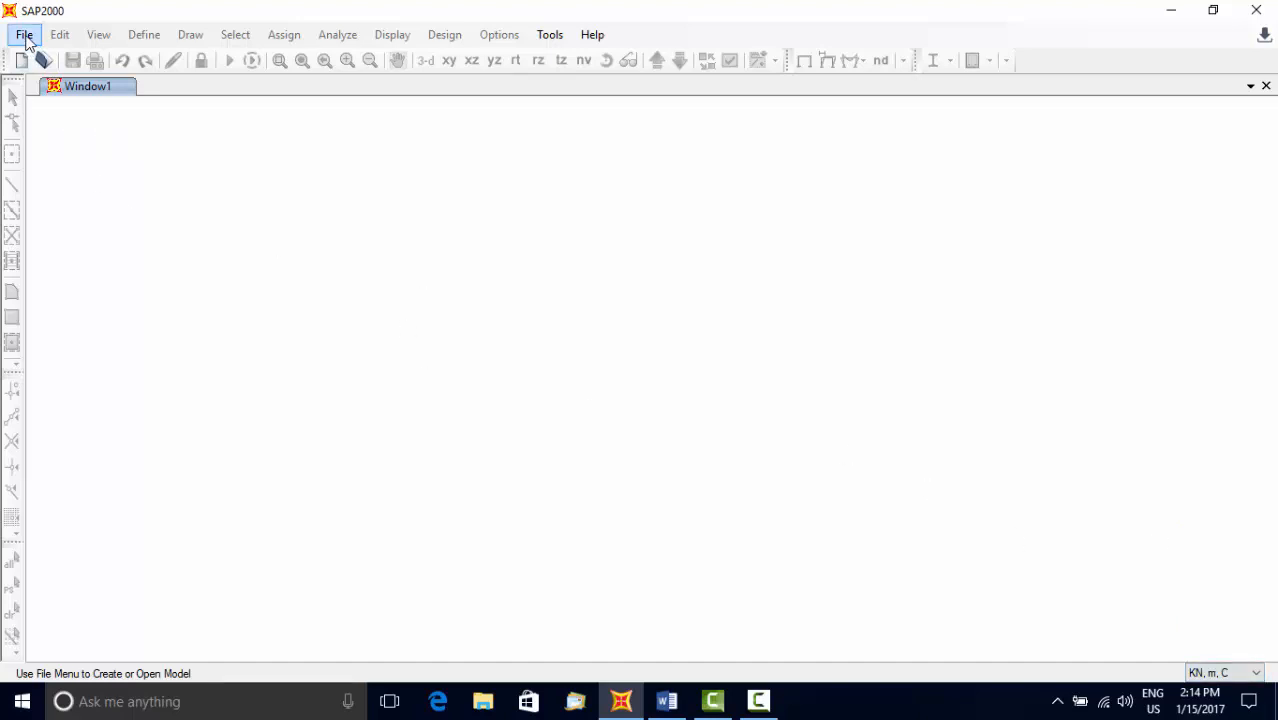
pyautogui.click(24, 34)
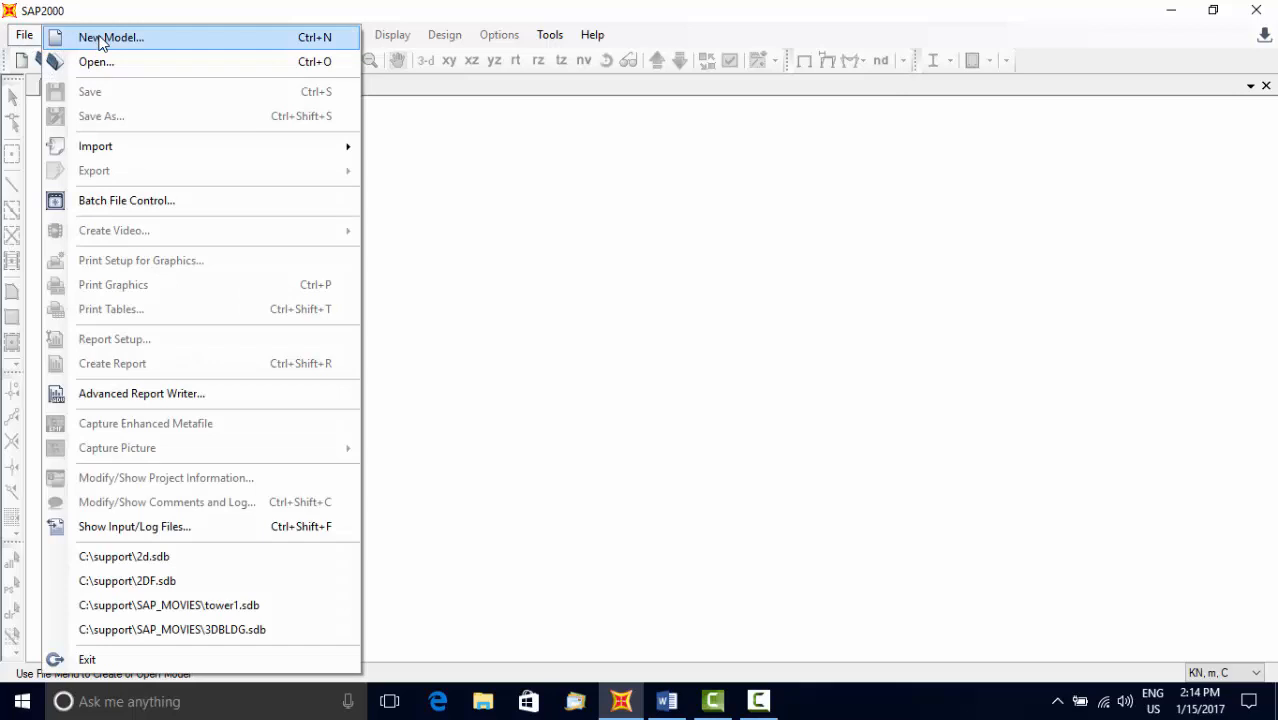
pyautogui.click(112, 36)
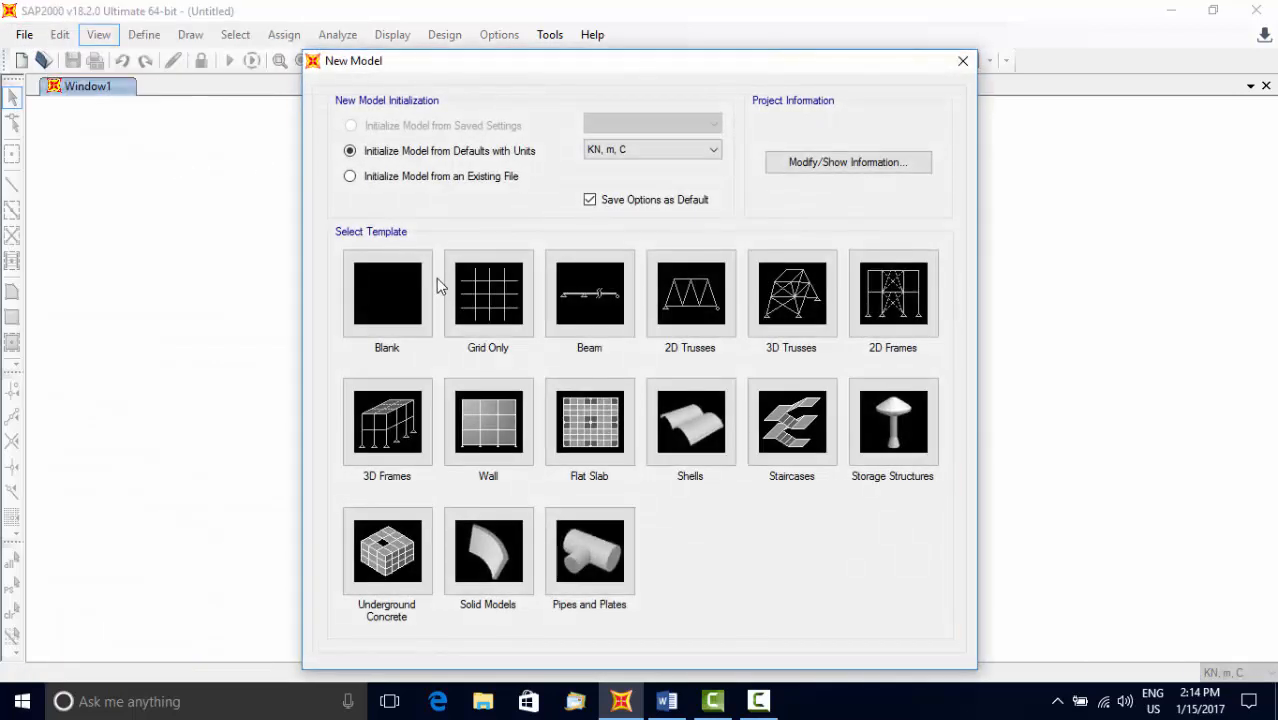
pyautogui.click(792, 292)
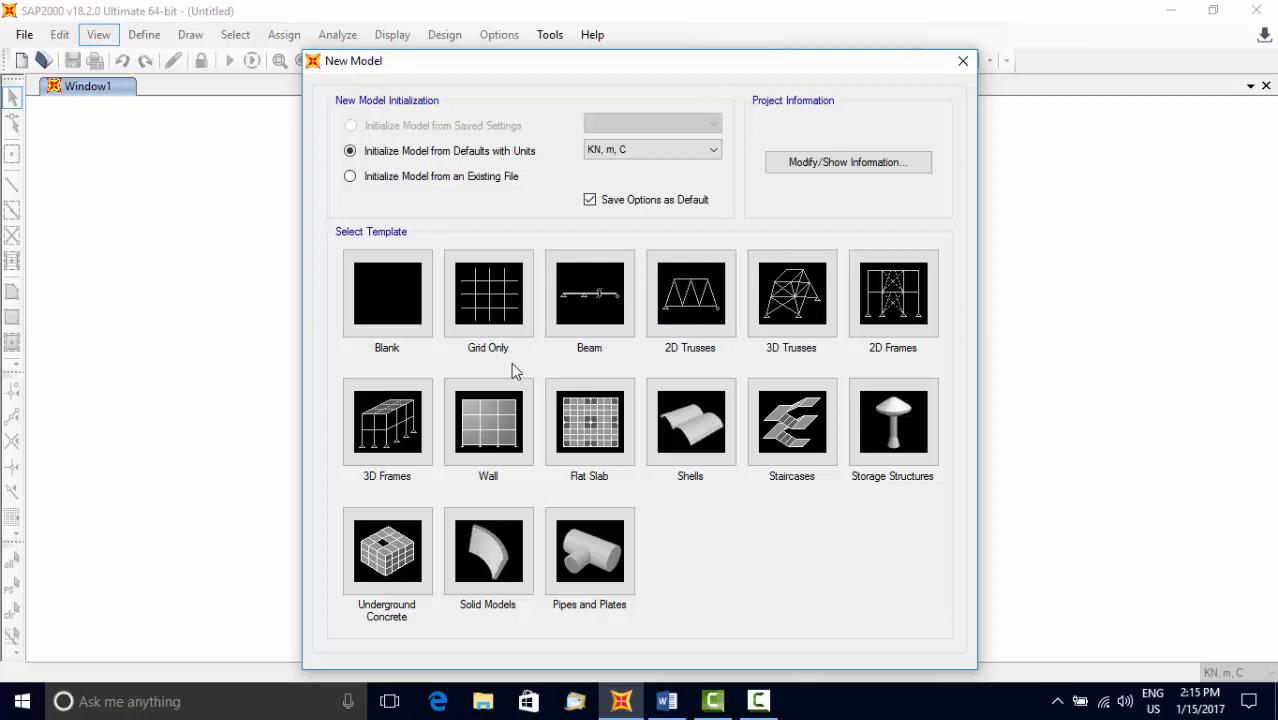
pyautogui.moveTo(772, 356)
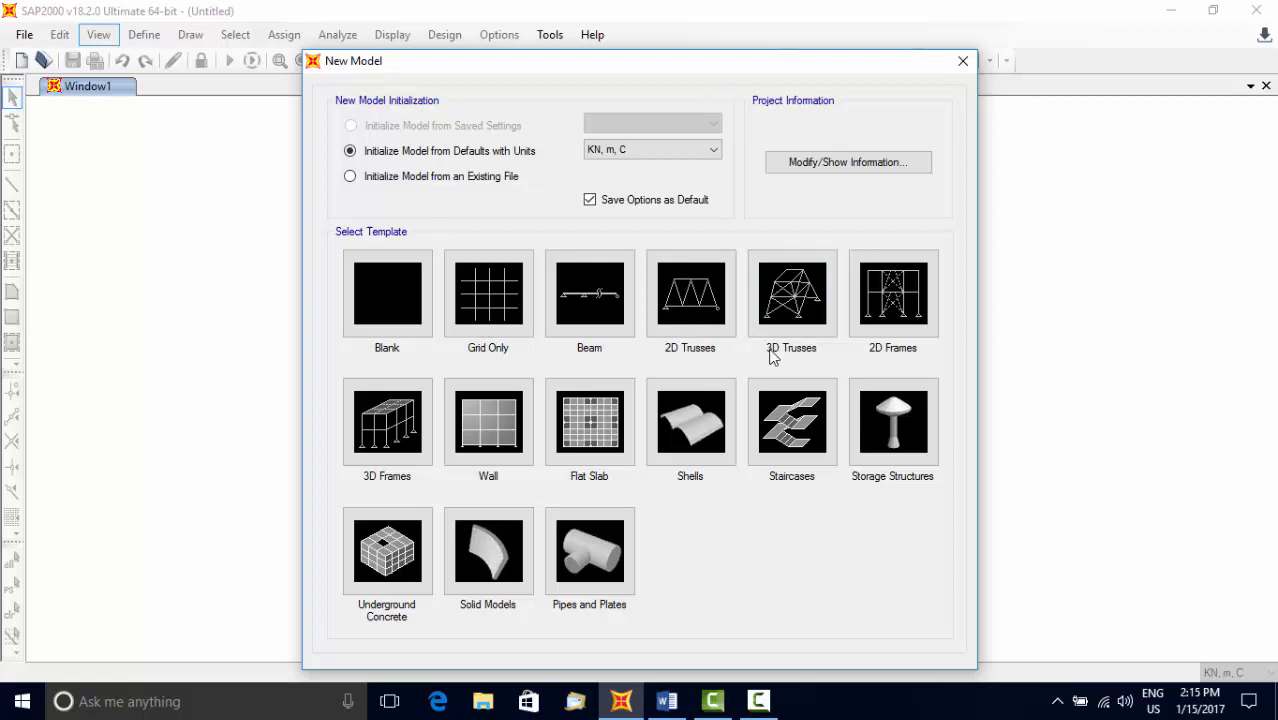
pyautogui.click(792, 292)
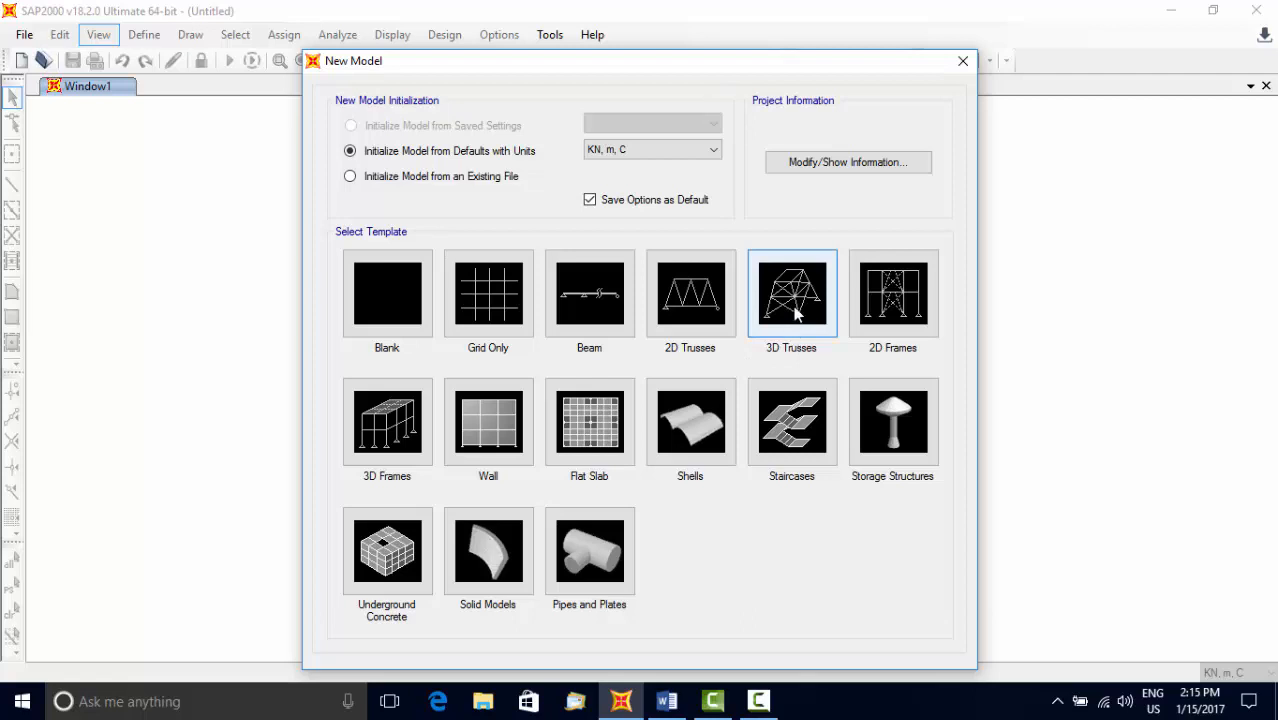
pyautogui.moveTo(782, 344)
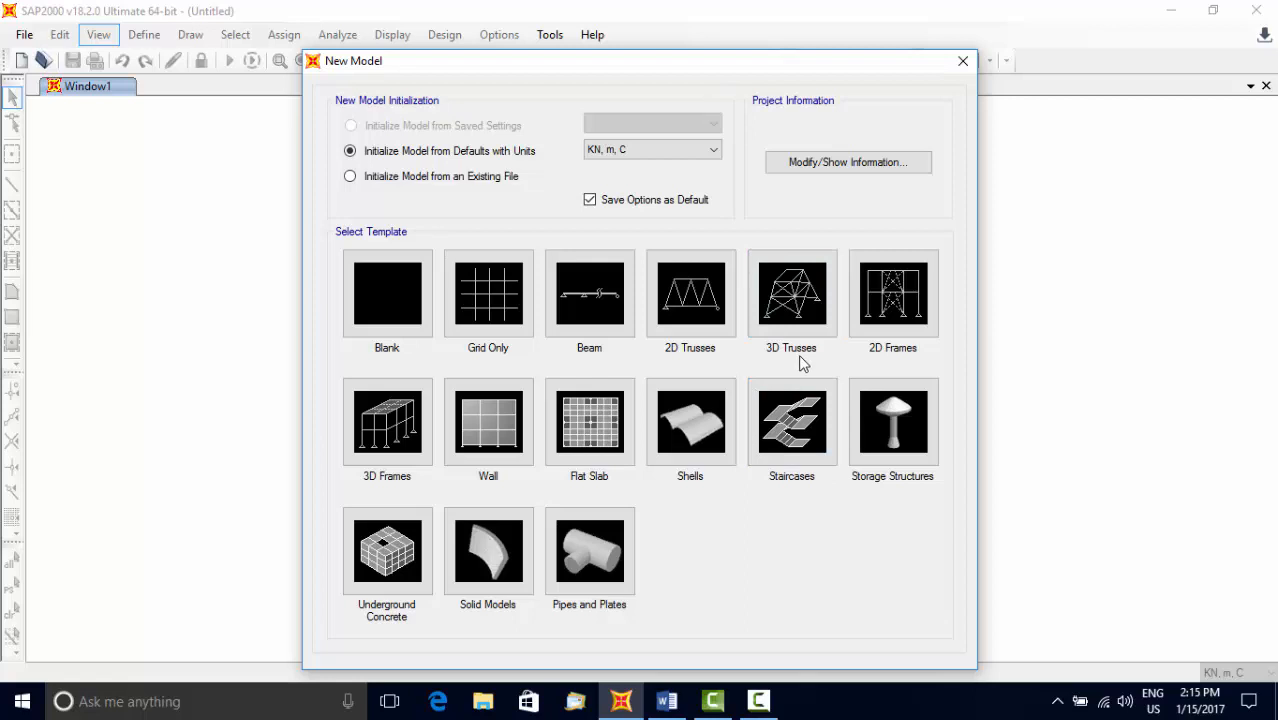
pyautogui.click(792, 292)
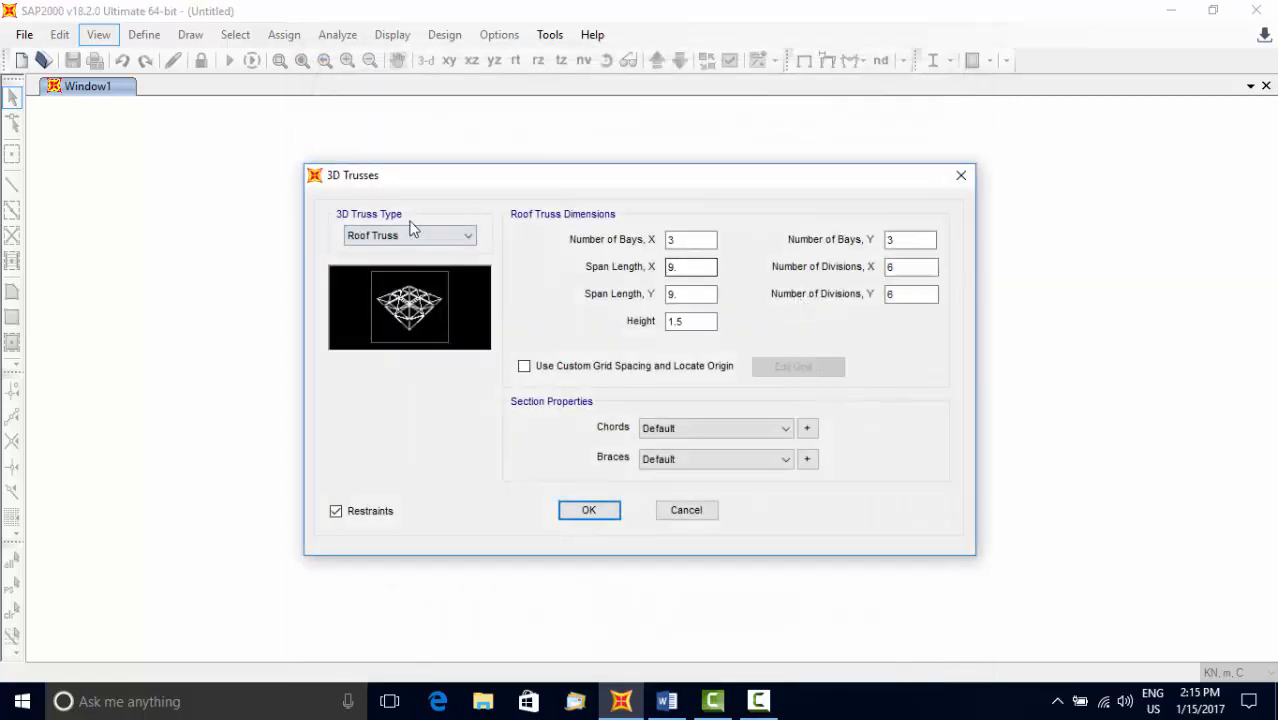
# - Set the 3D truss type to Transmission Tower 1, keeping default dimensions
pyautogui.click(464, 236)
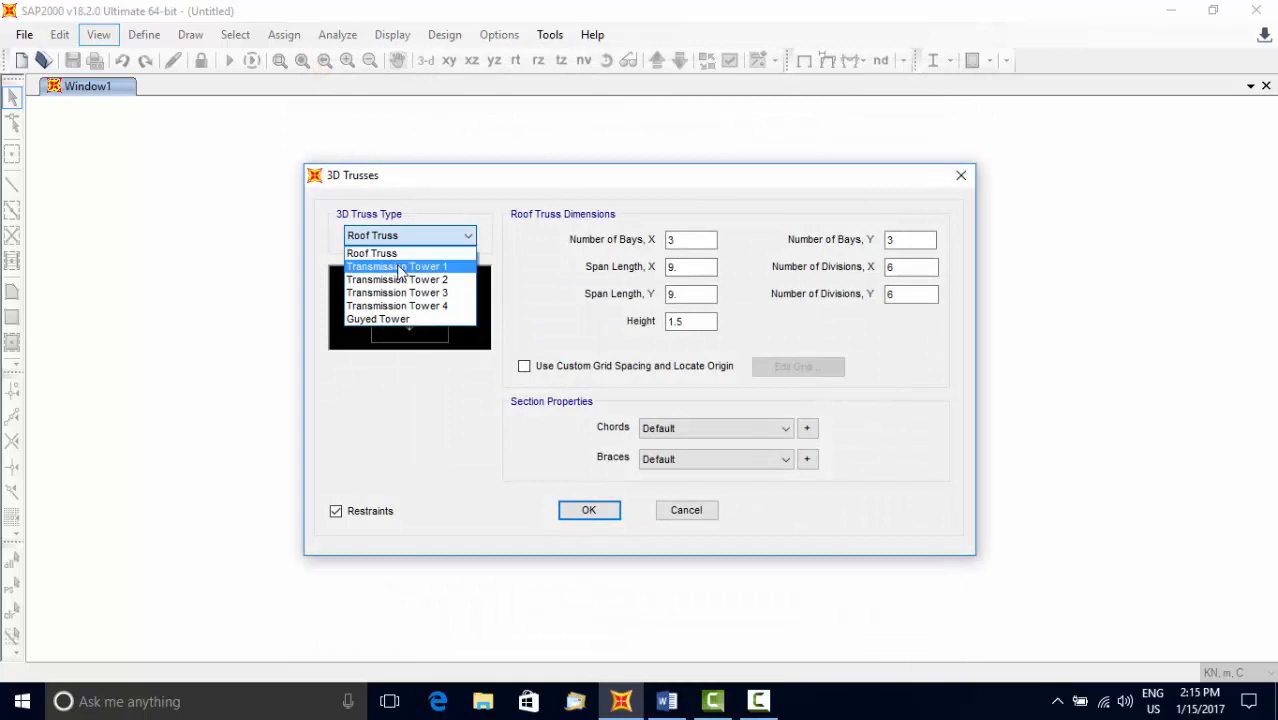
pyautogui.click(396, 266)
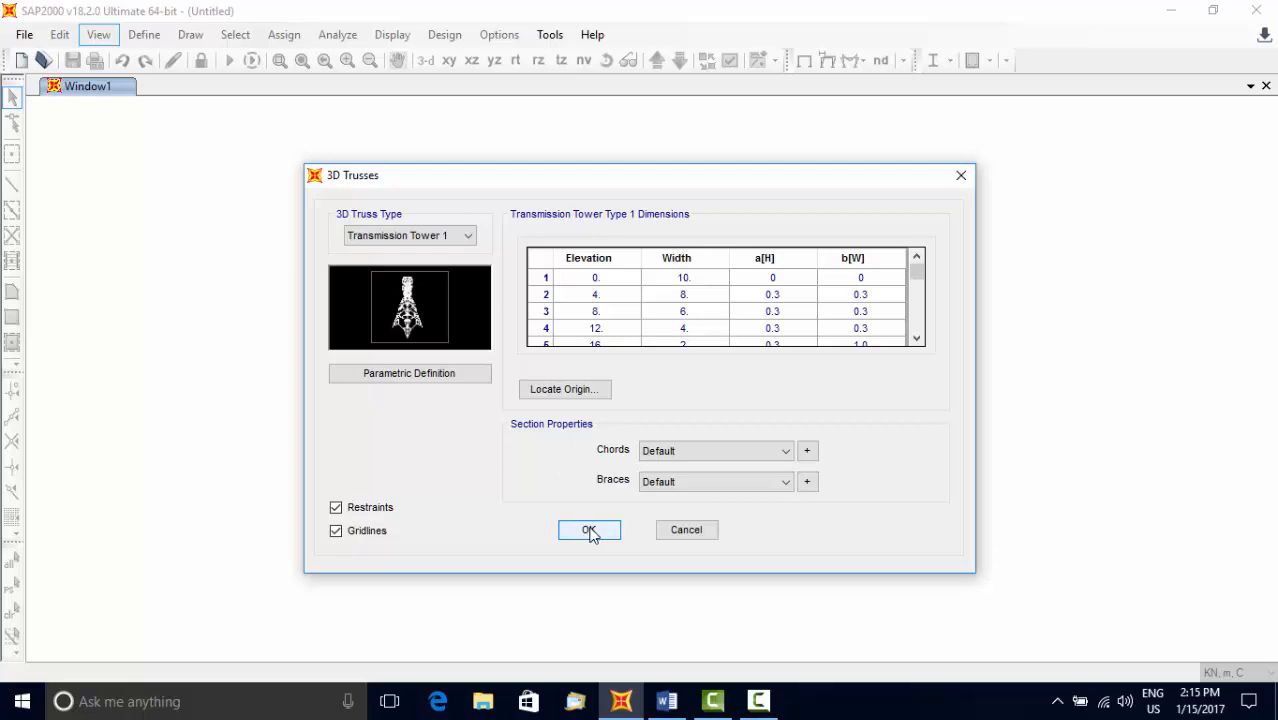
# - Generate the tower from the template and orbit the 3D view to inspect it
pyautogui.click(588, 530)
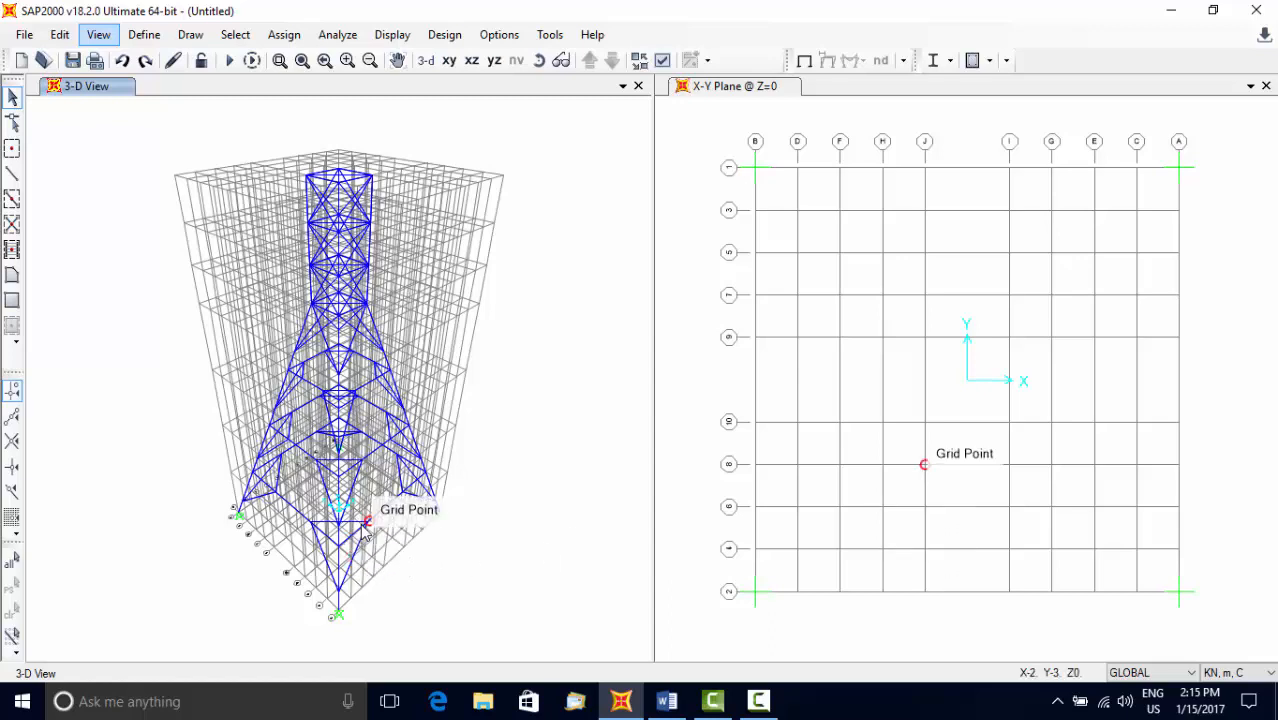
pyautogui.moveTo(472, 600)
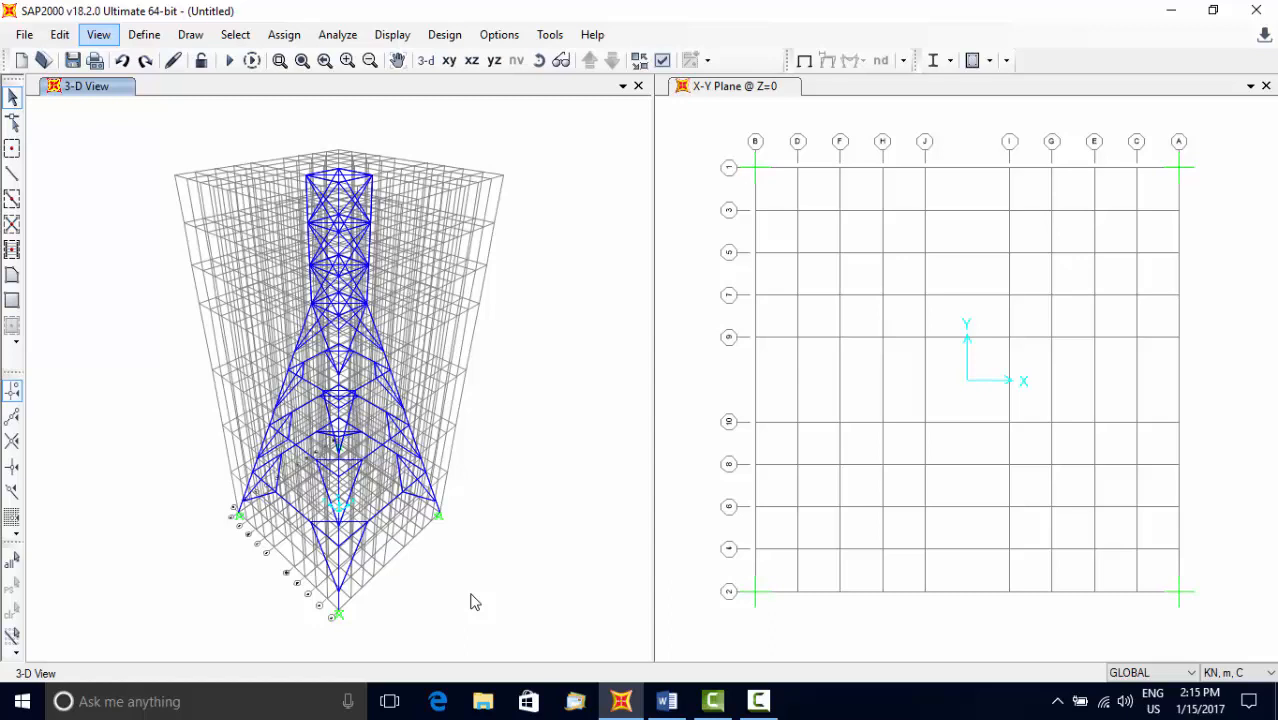
pyautogui.moveTo(346, 124)
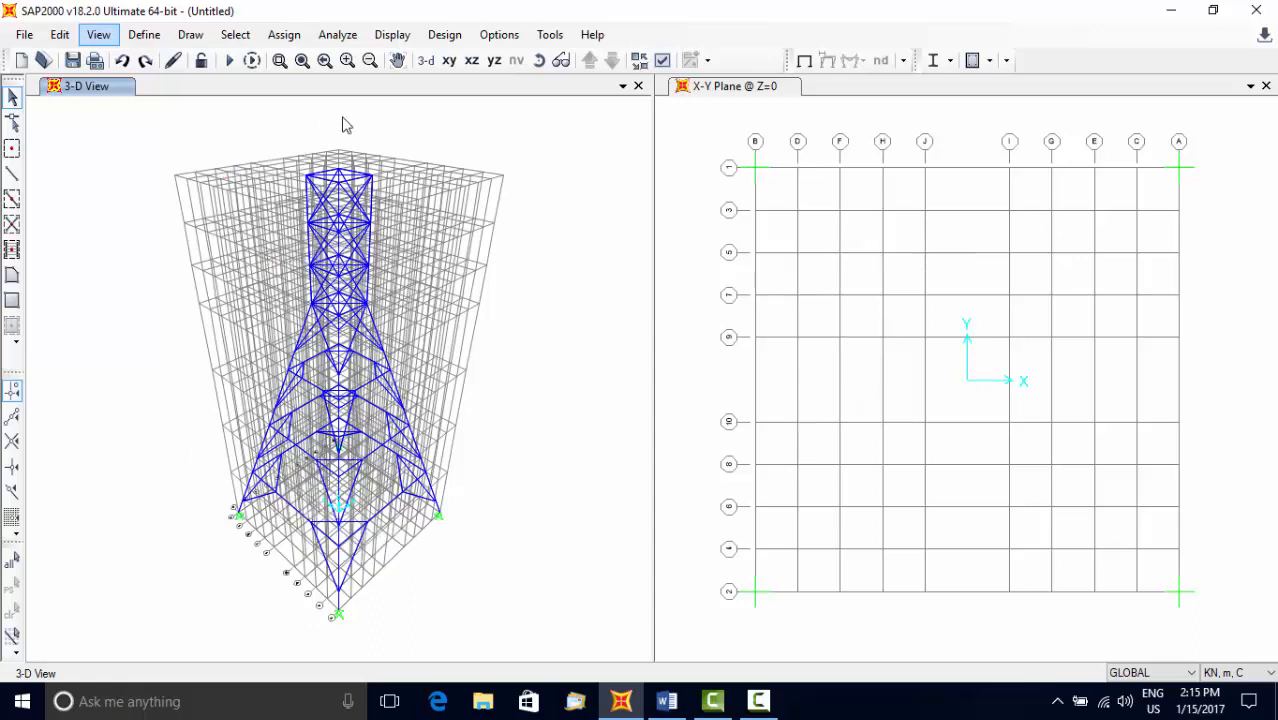
pyautogui.moveTo(538, 60)
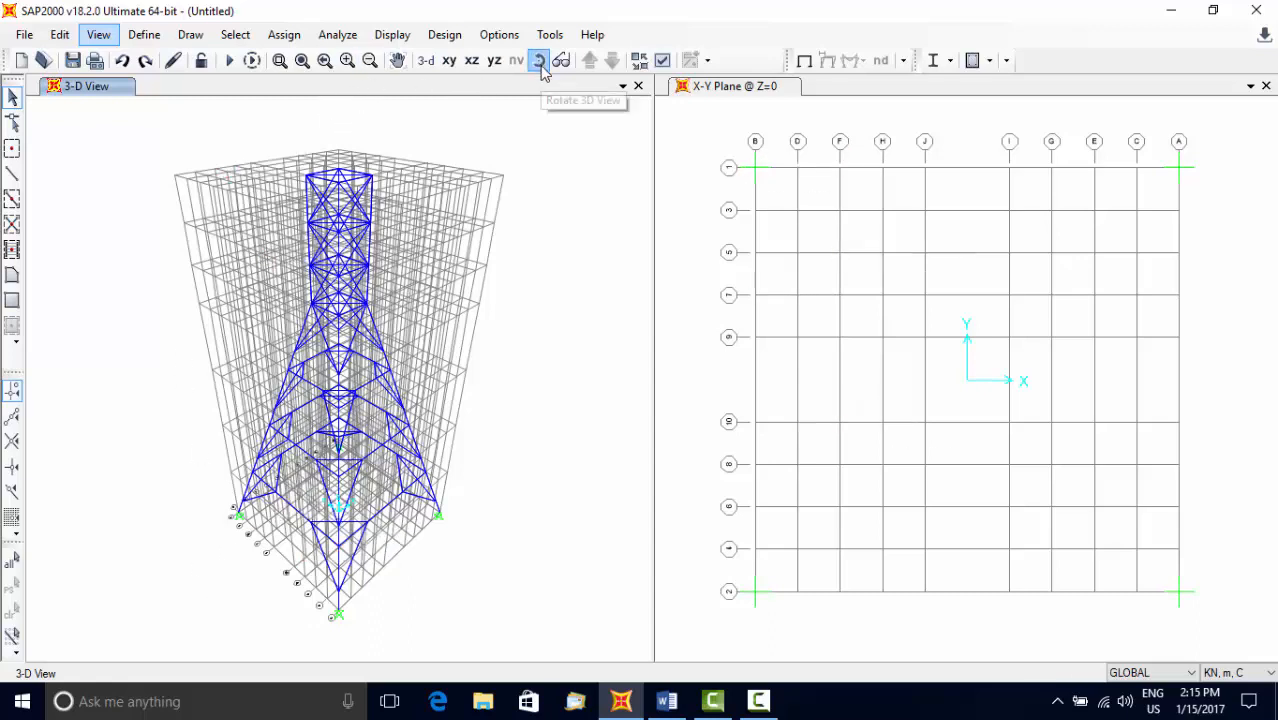
pyautogui.click(538, 60)
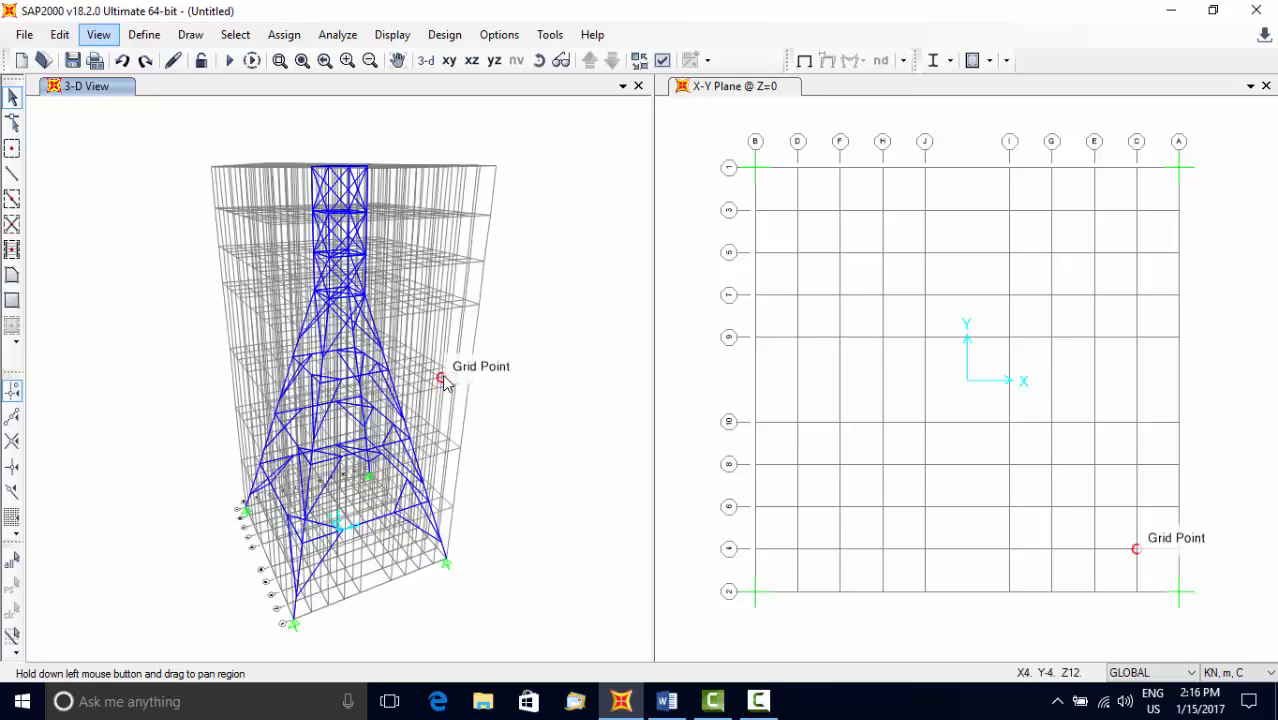
pyautogui.click(538, 60)
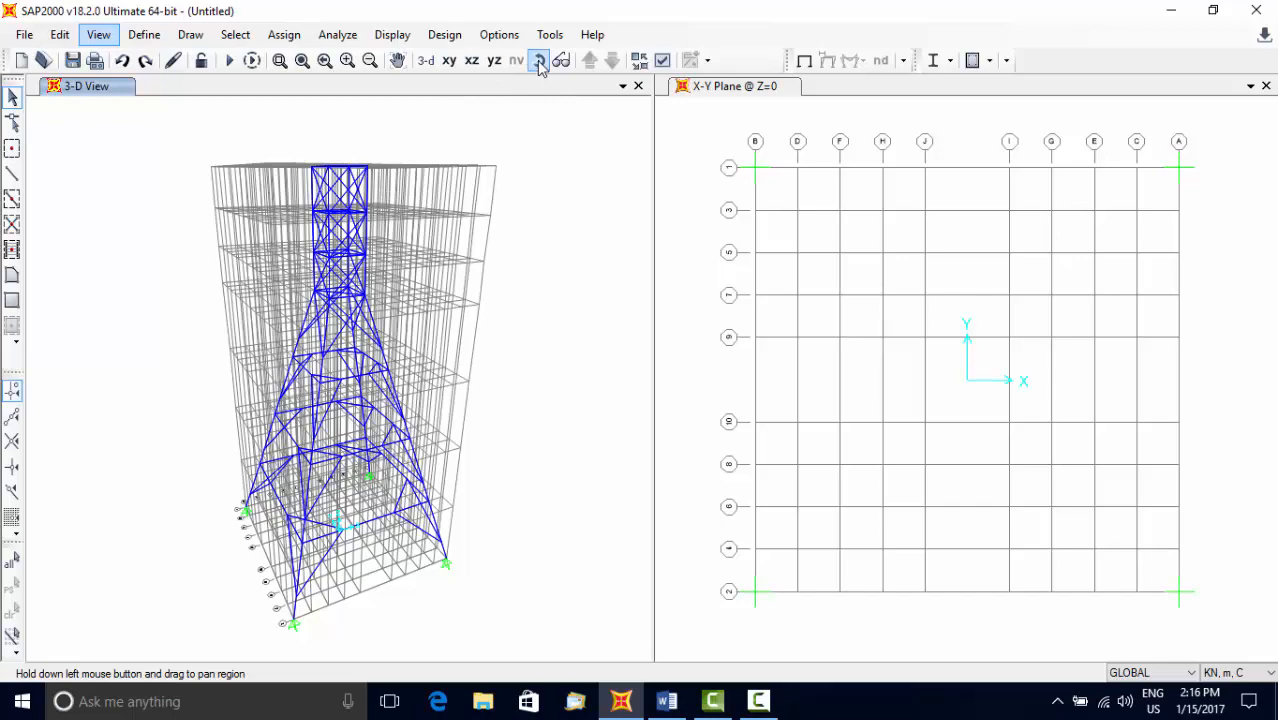
pyautogui.click(538, 60)
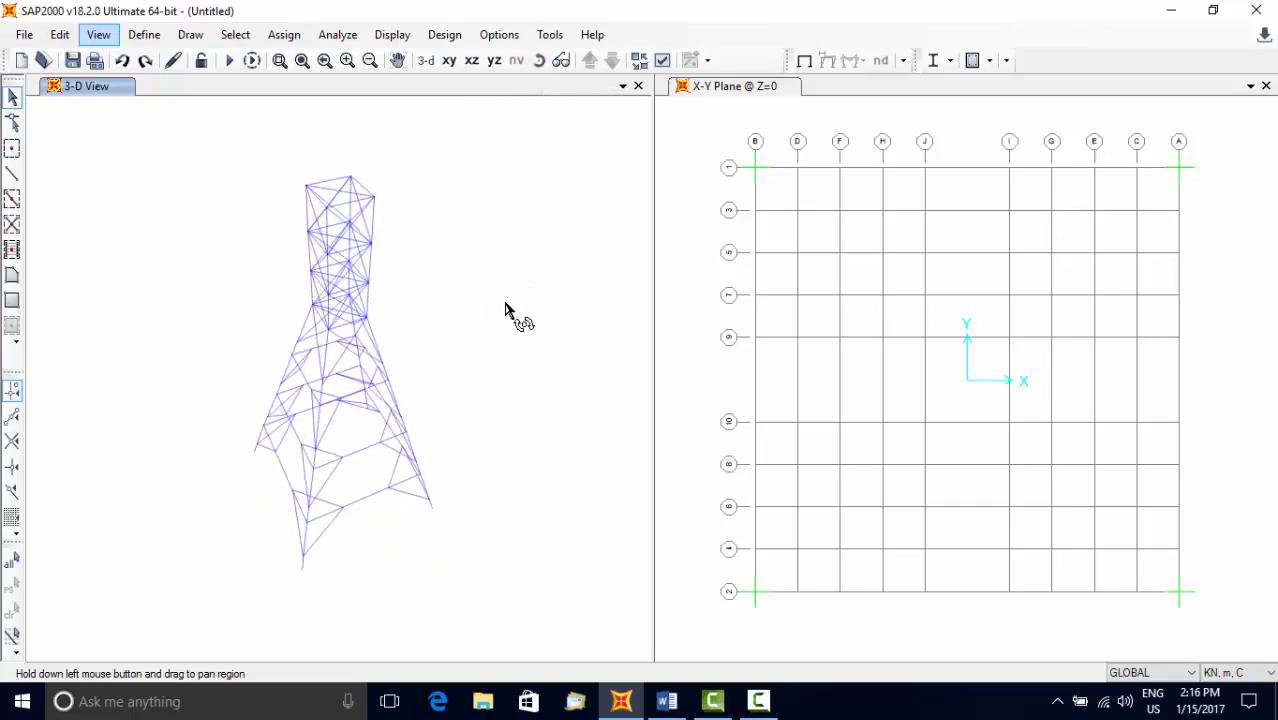
# - Return to selection mode, clear any selection and prepare to zoom into the tower
pyautogui.click(228, 60)
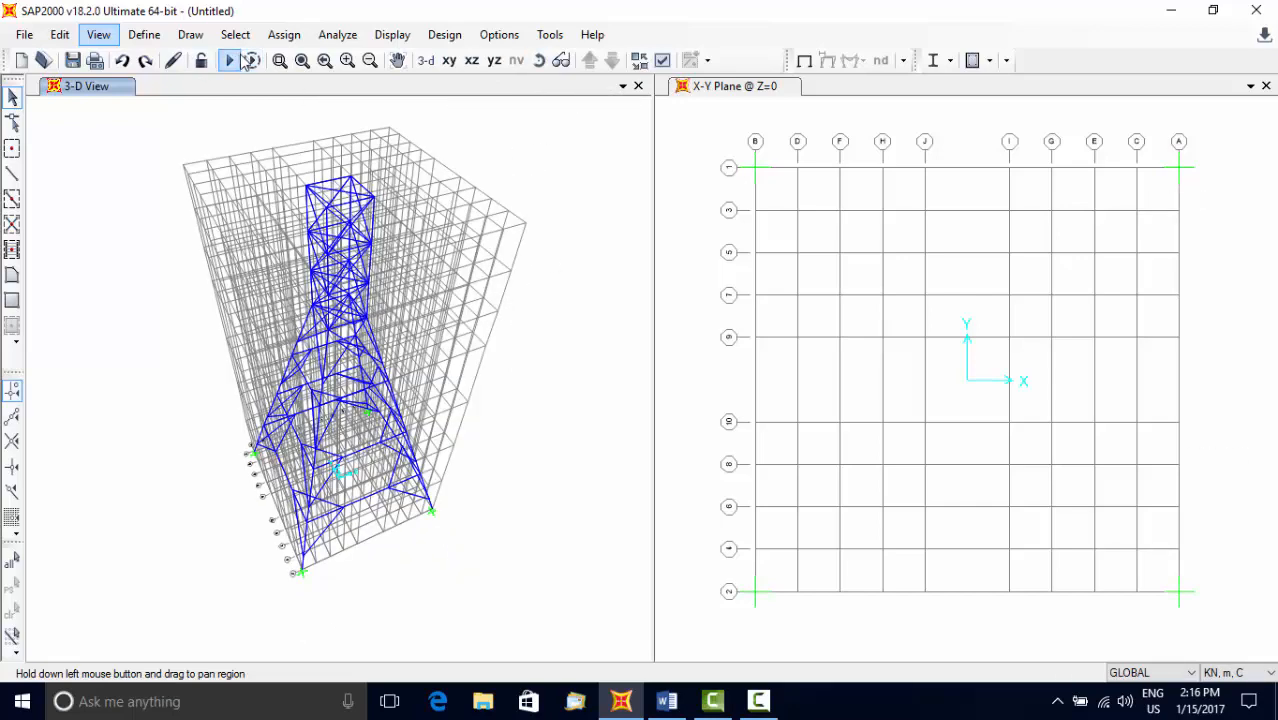
pyautogui.moveTo(264, 176)
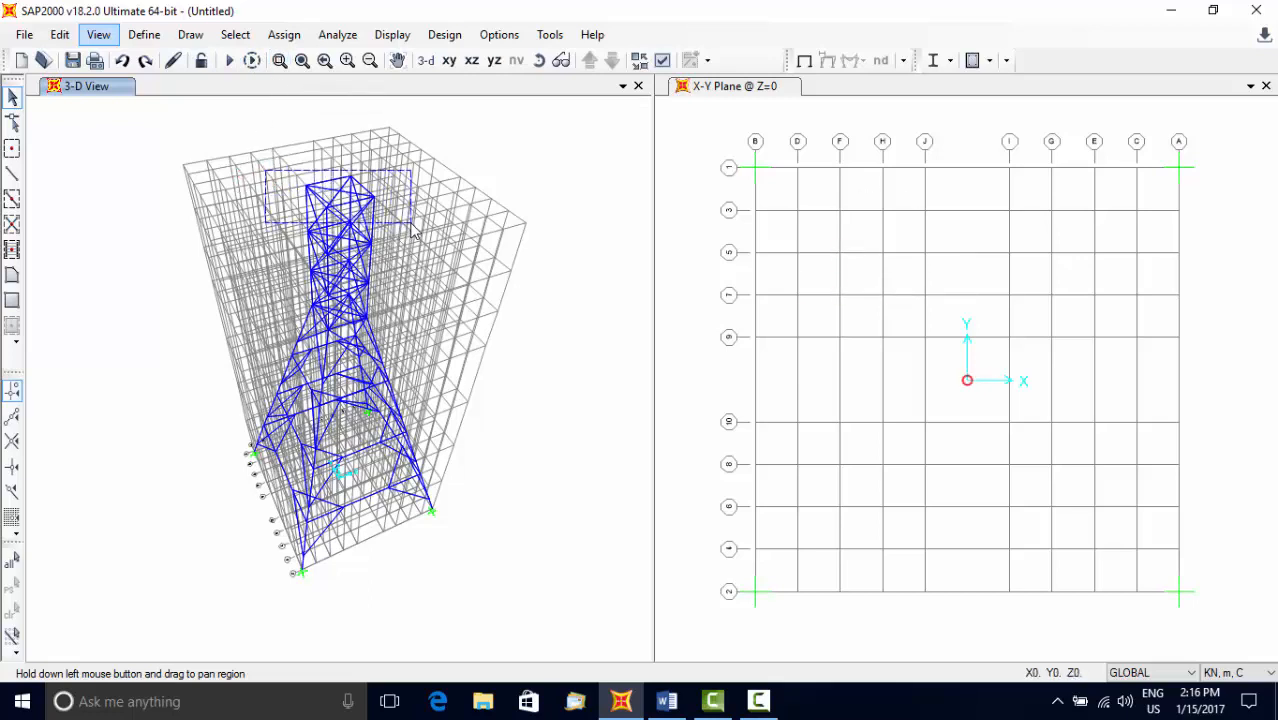
pyautogui.click(428, 60)
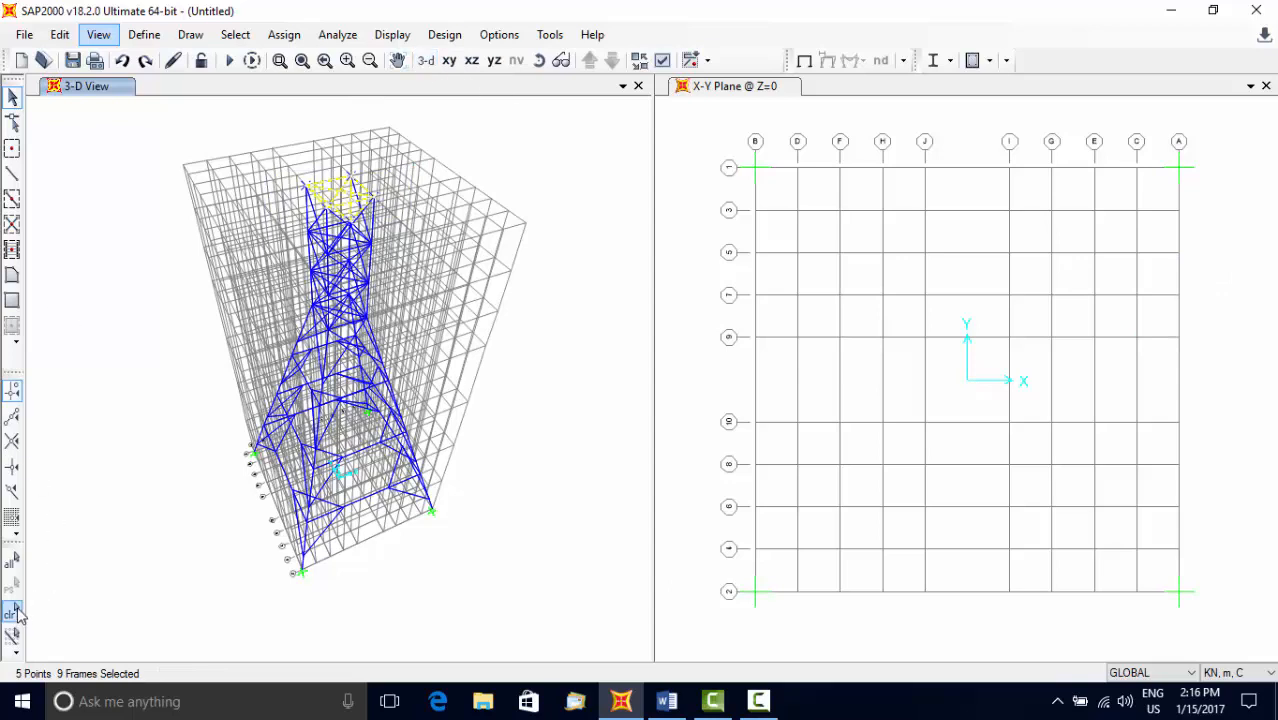
pyautogui.click(280, 60)
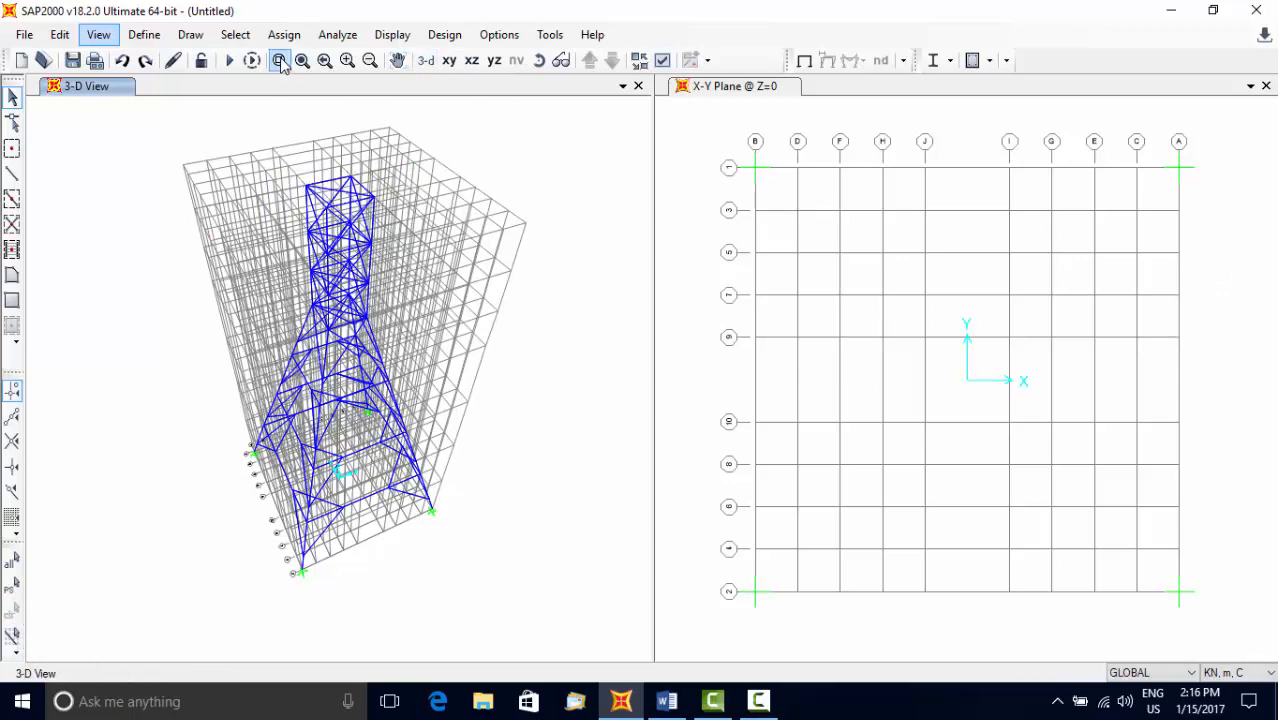
pyautogui.click(280, 60)
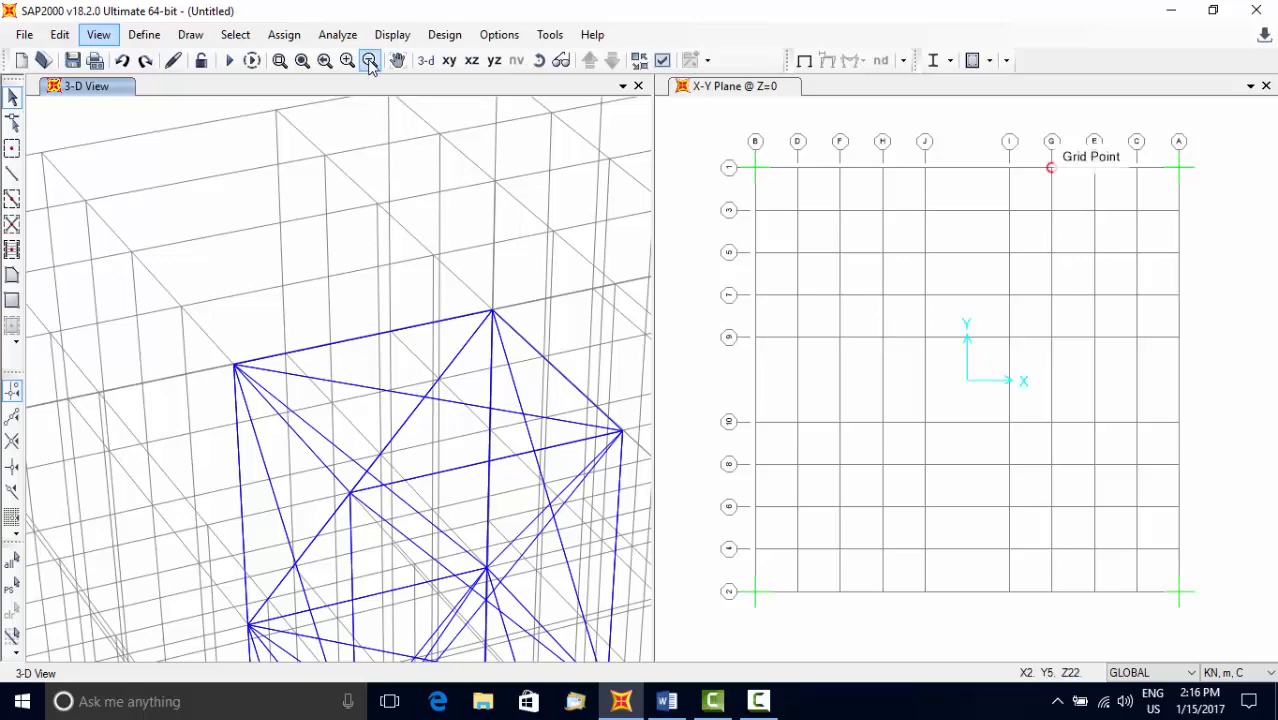
# - Zoom out and make joints visible via the display settings by unchecking Invisible
pyautogui.click(368, 60)
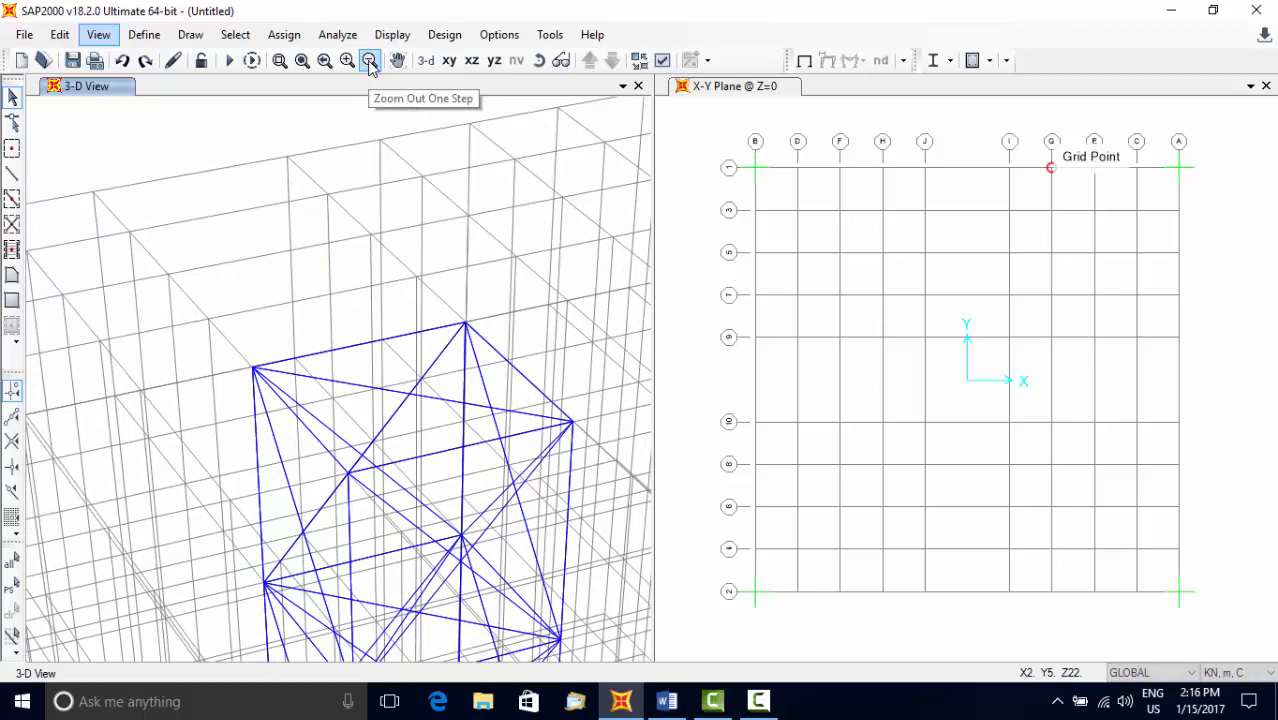
pyautogui.click(368, 60)
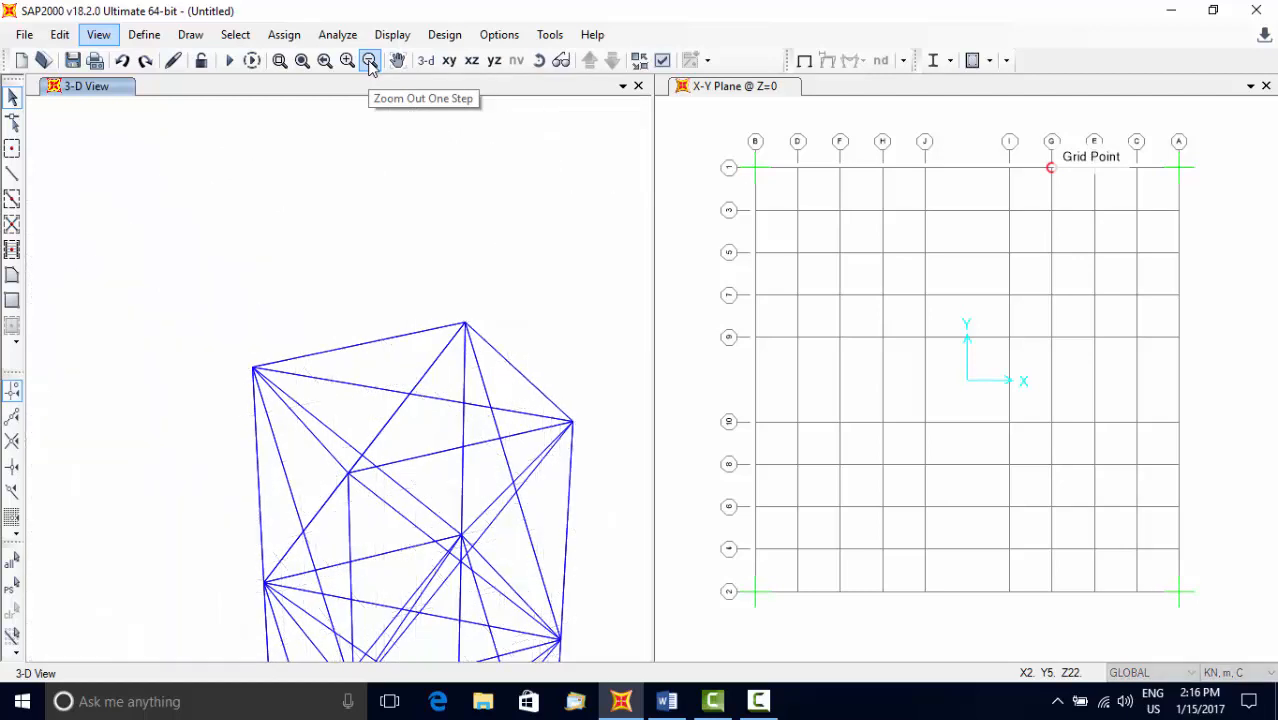
pyautogui.moveTo(620, 100)
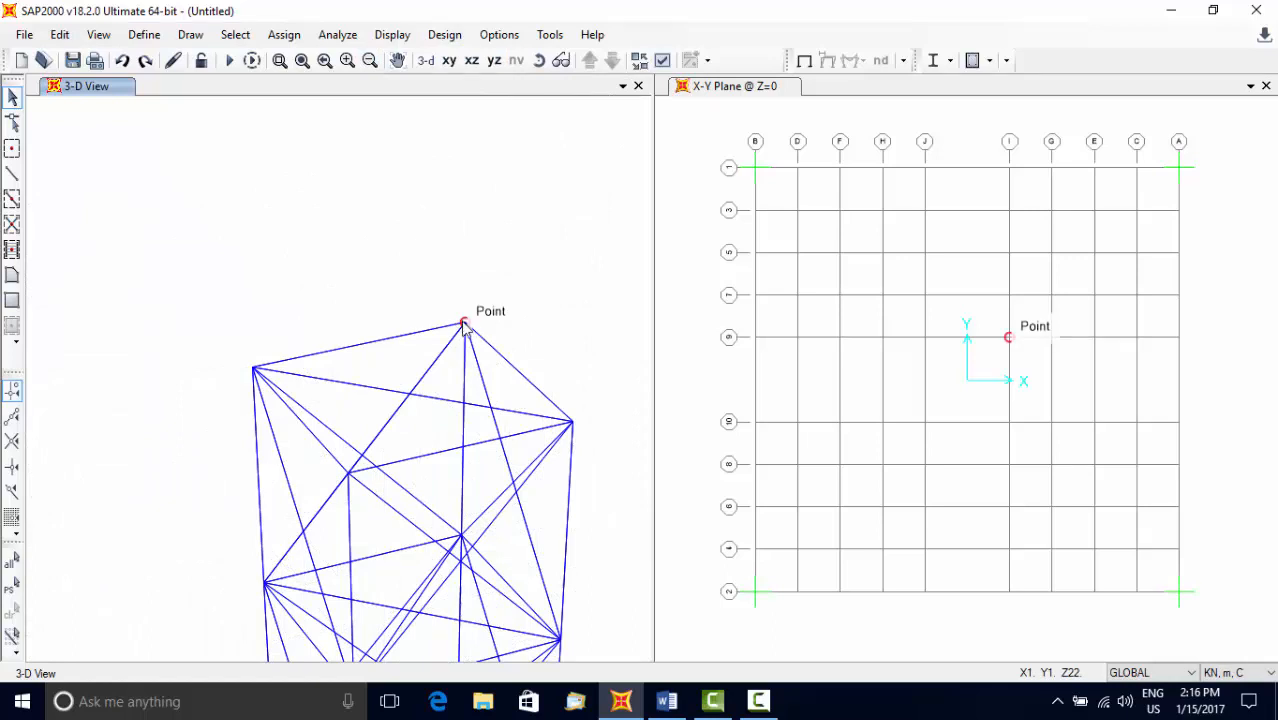
pyautogui.click(344, 472)
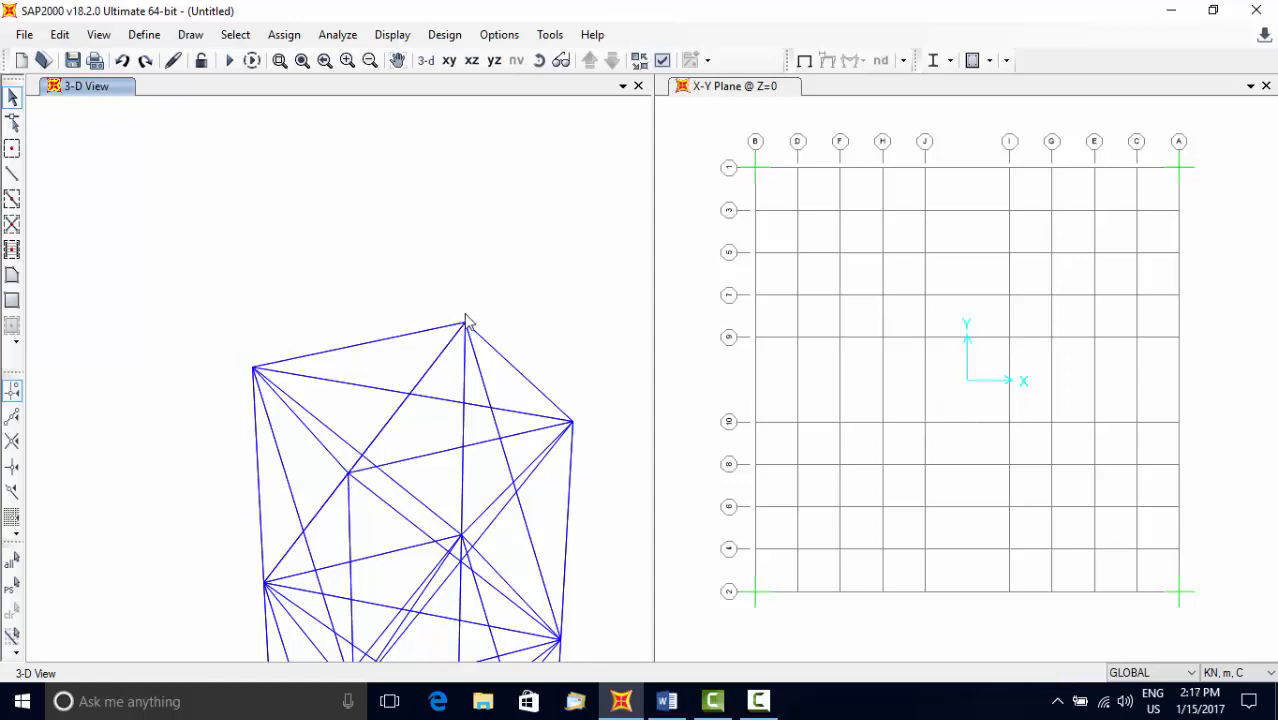
pyautogui.moveTo(590, 168)
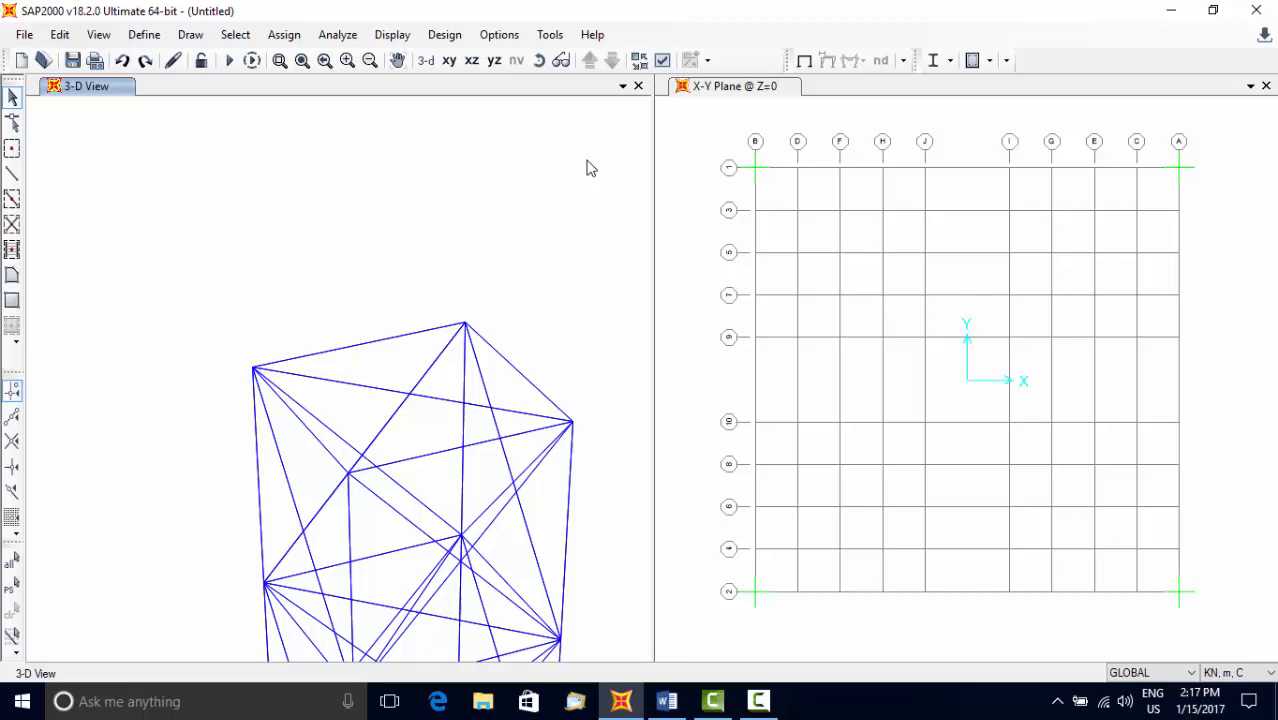
pyautogui.moveTo(664, 60)
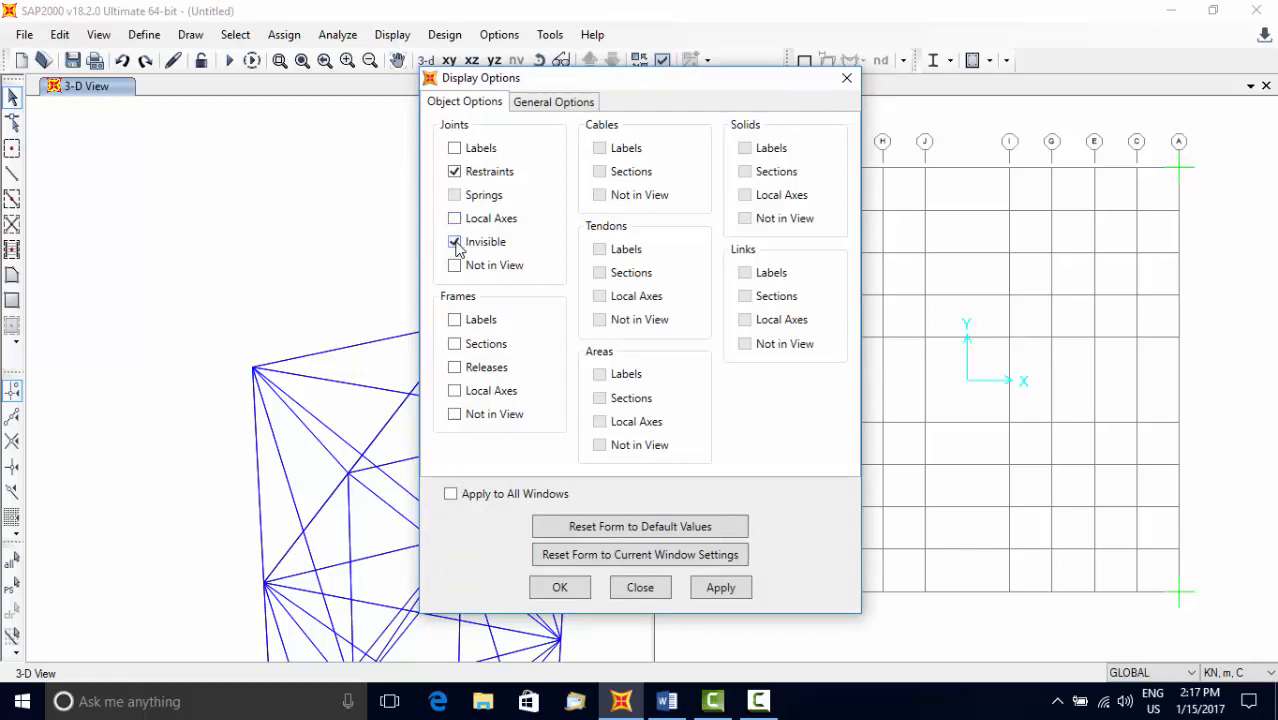
pyautogui.click(454, 240)
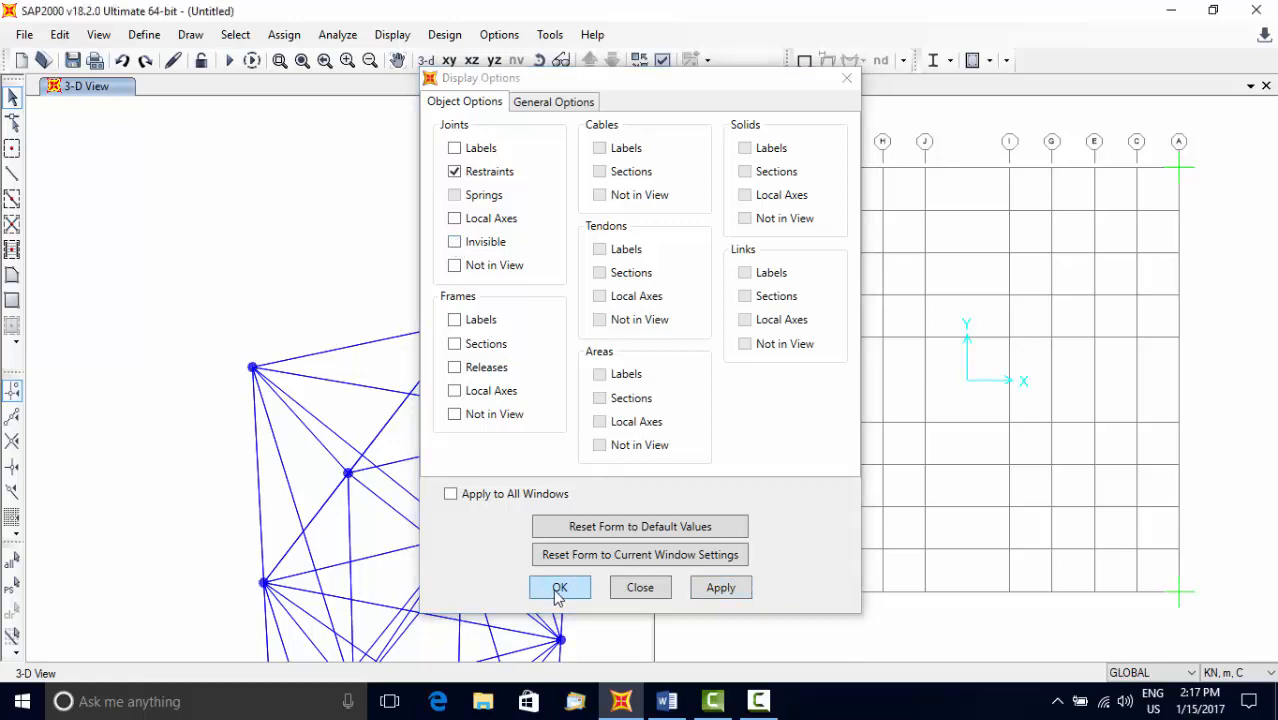
pyautogui.click(560, 588)
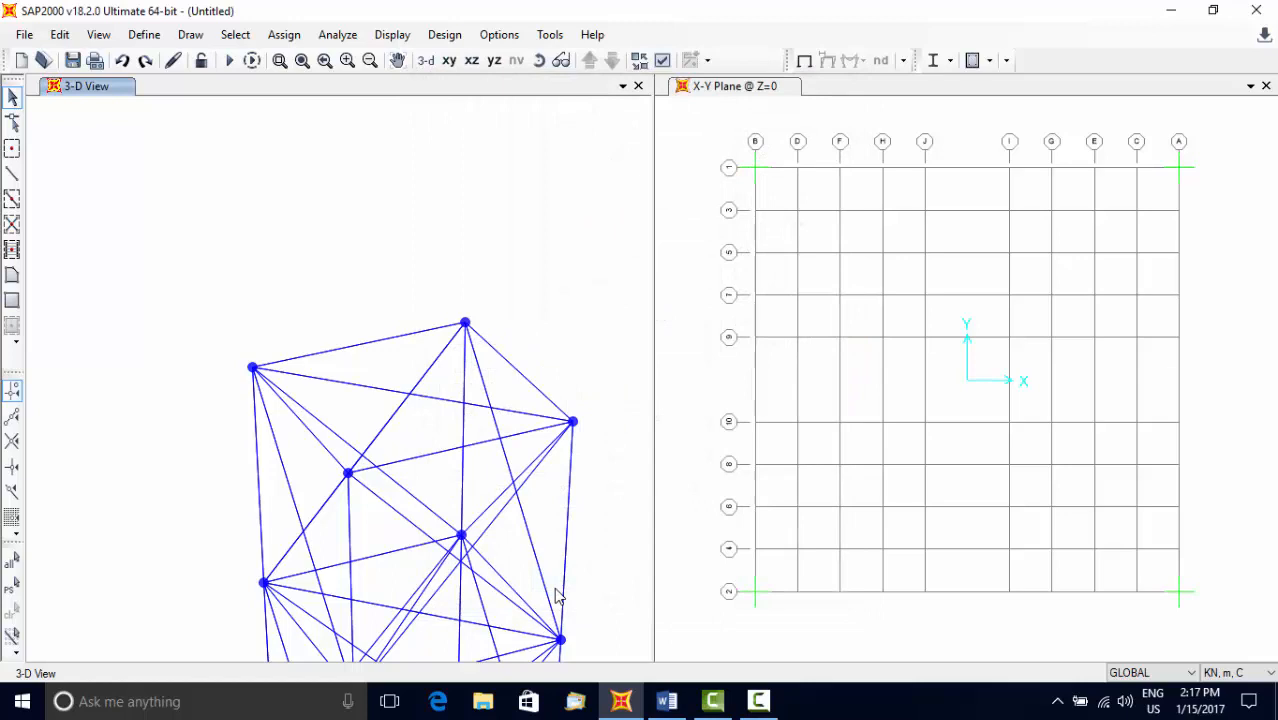
pyautogui.moveTo(612, 532)
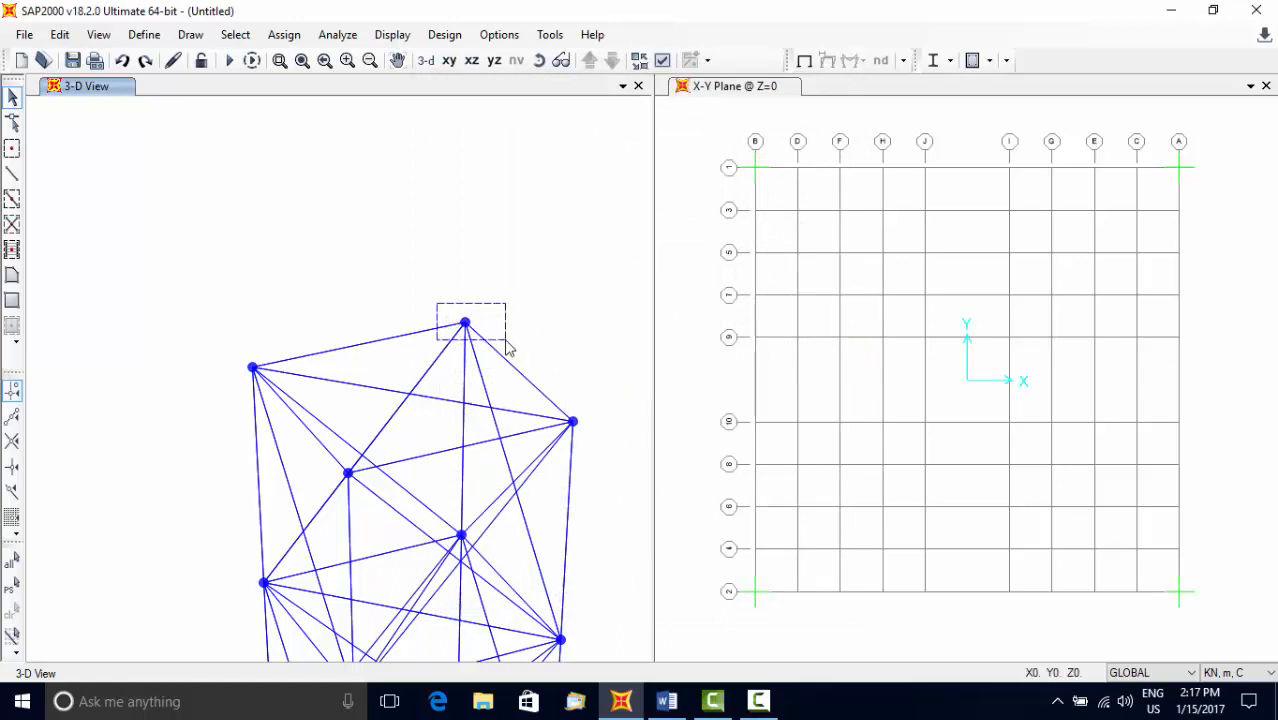
# - Select the four top joints of the tower for load assignment
pyautogui.click(252, 368)
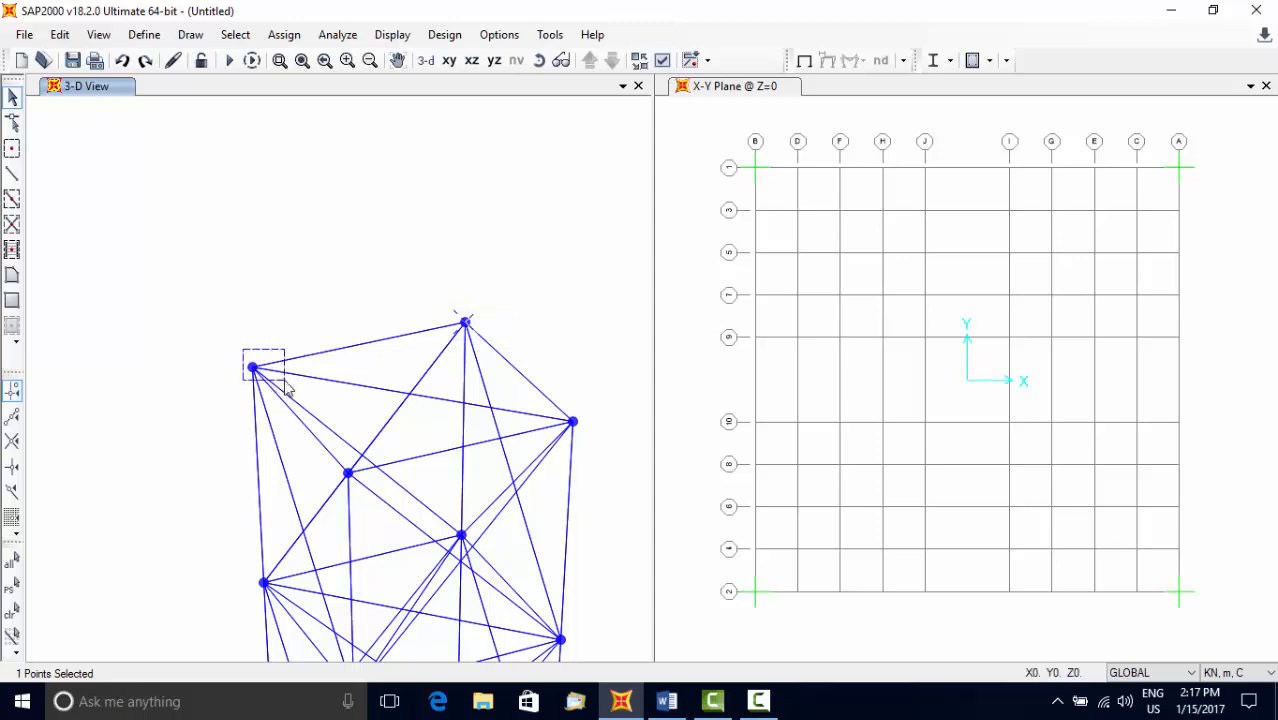
pyautogui.click(346, 472)
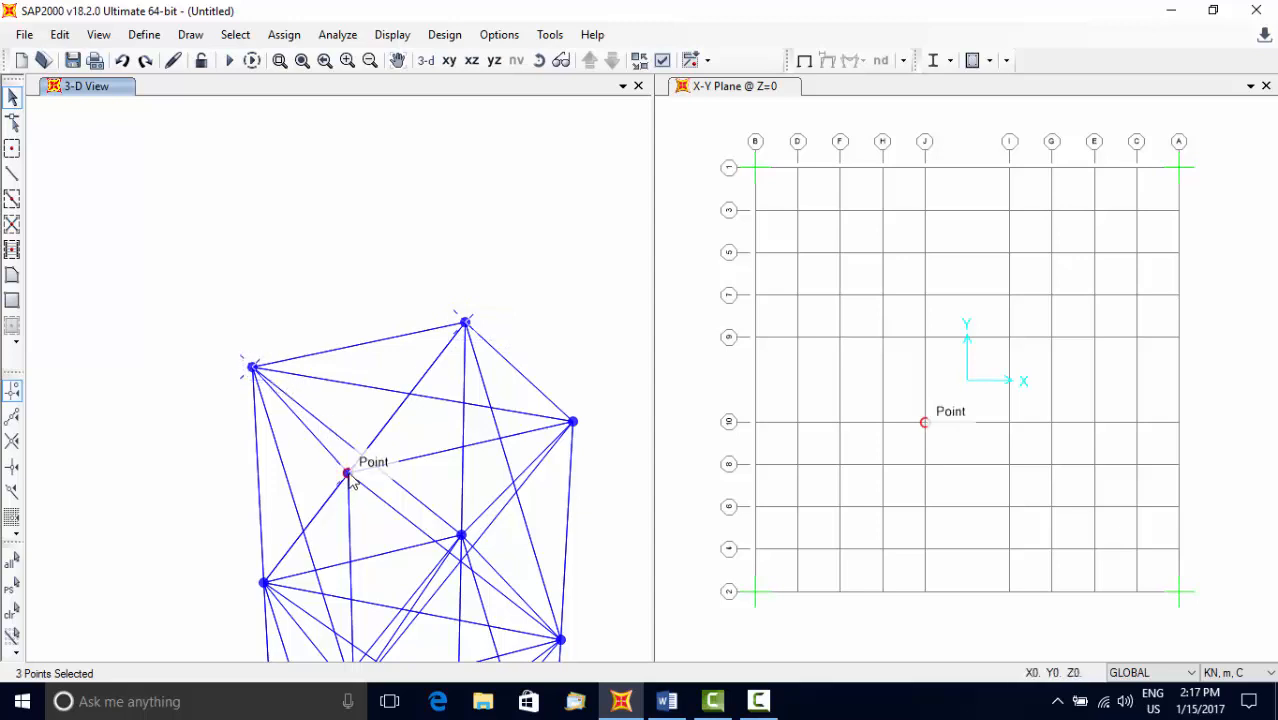
pyautogui.click(572, 420)
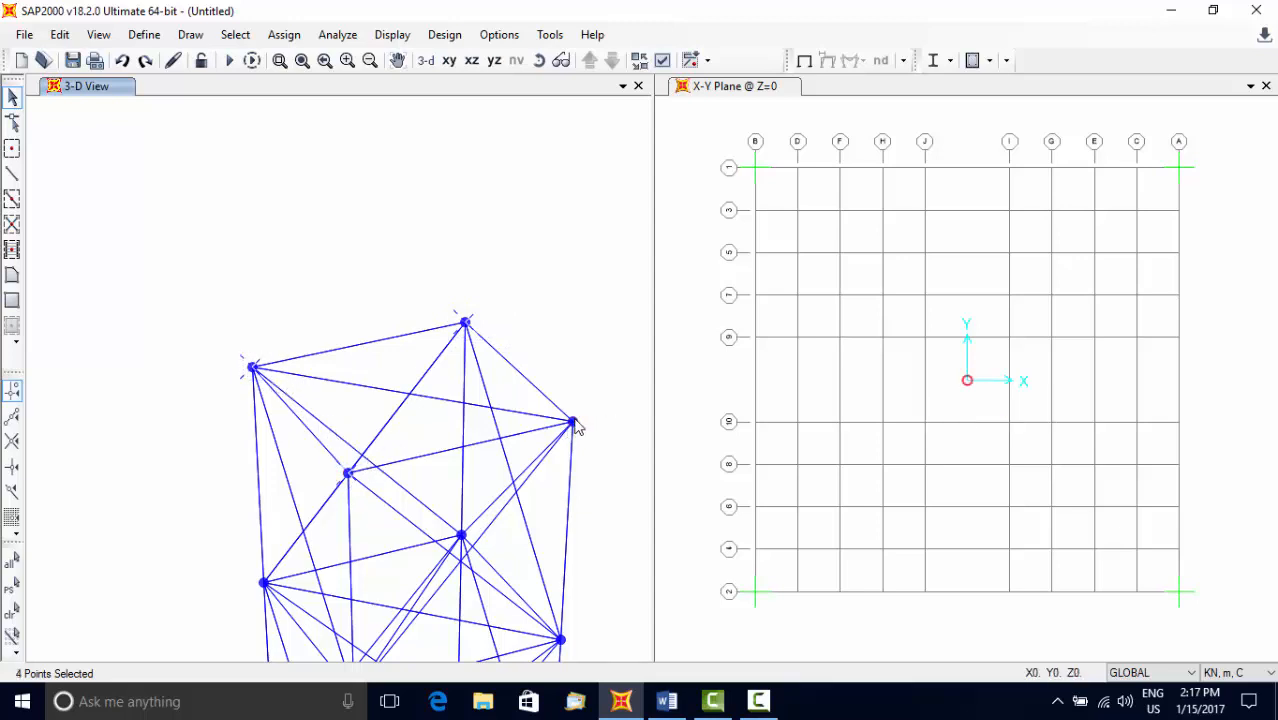
pyautogui.moveTo(572, 420)
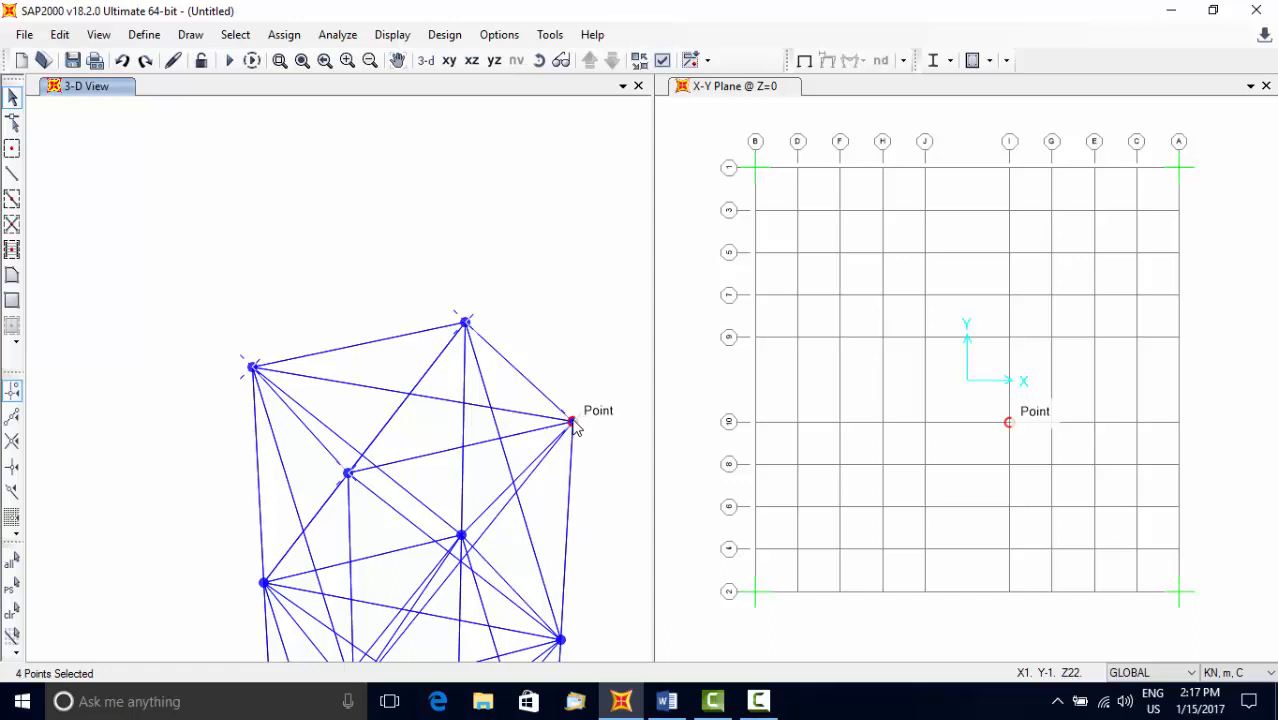
pyautogui.click(572, 420)
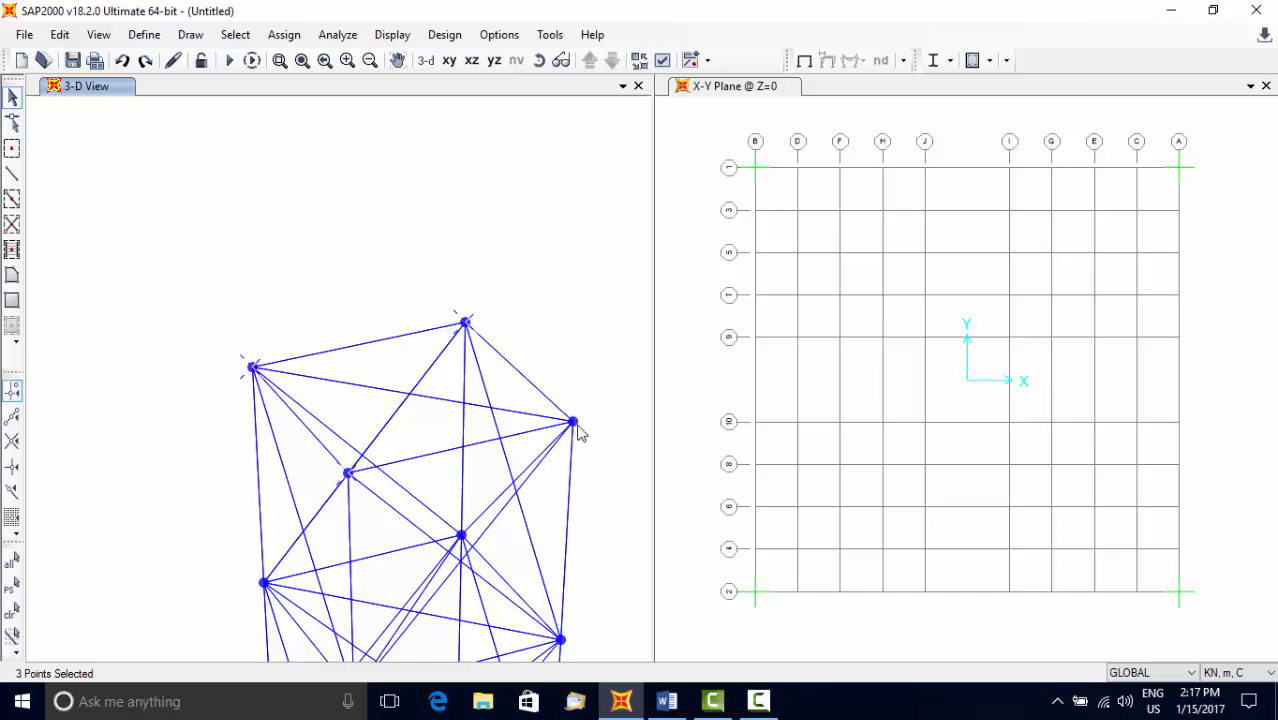
pyautogui.click(572, 420)
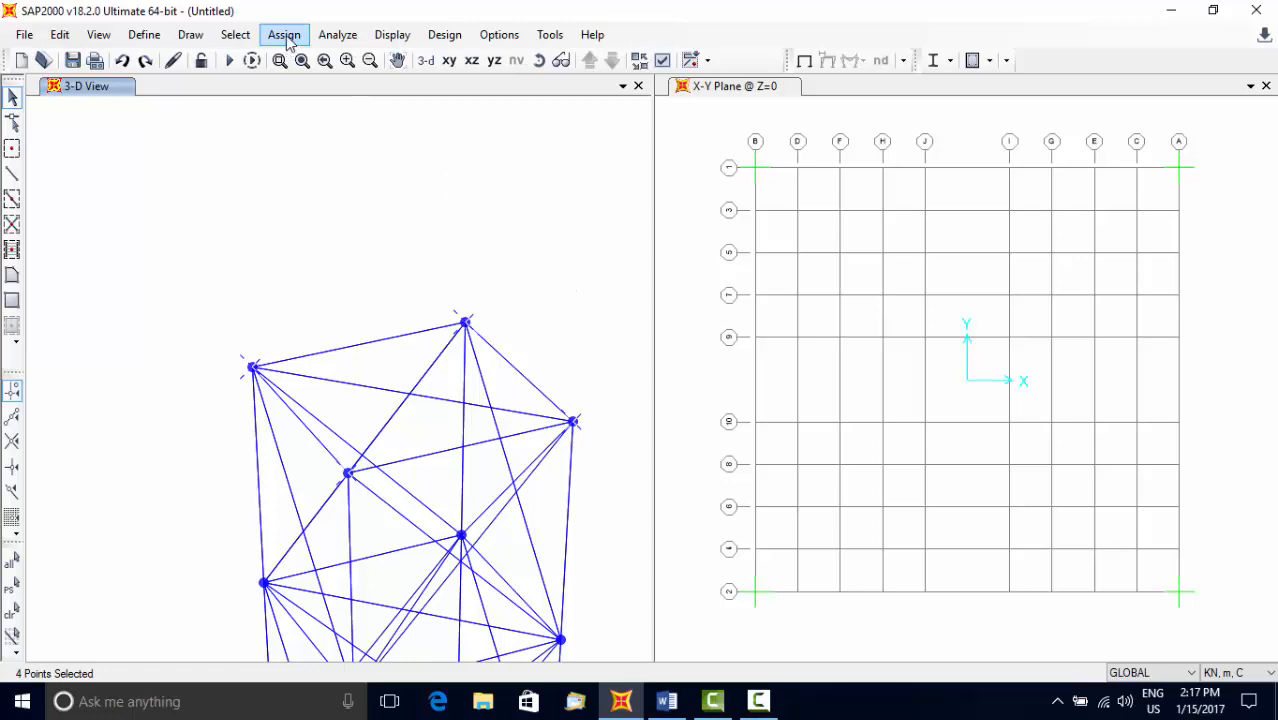
# - Assign a -6 kN Global Z joint force under DEAD to the selected top joints
pyautogui.click(284, 34)
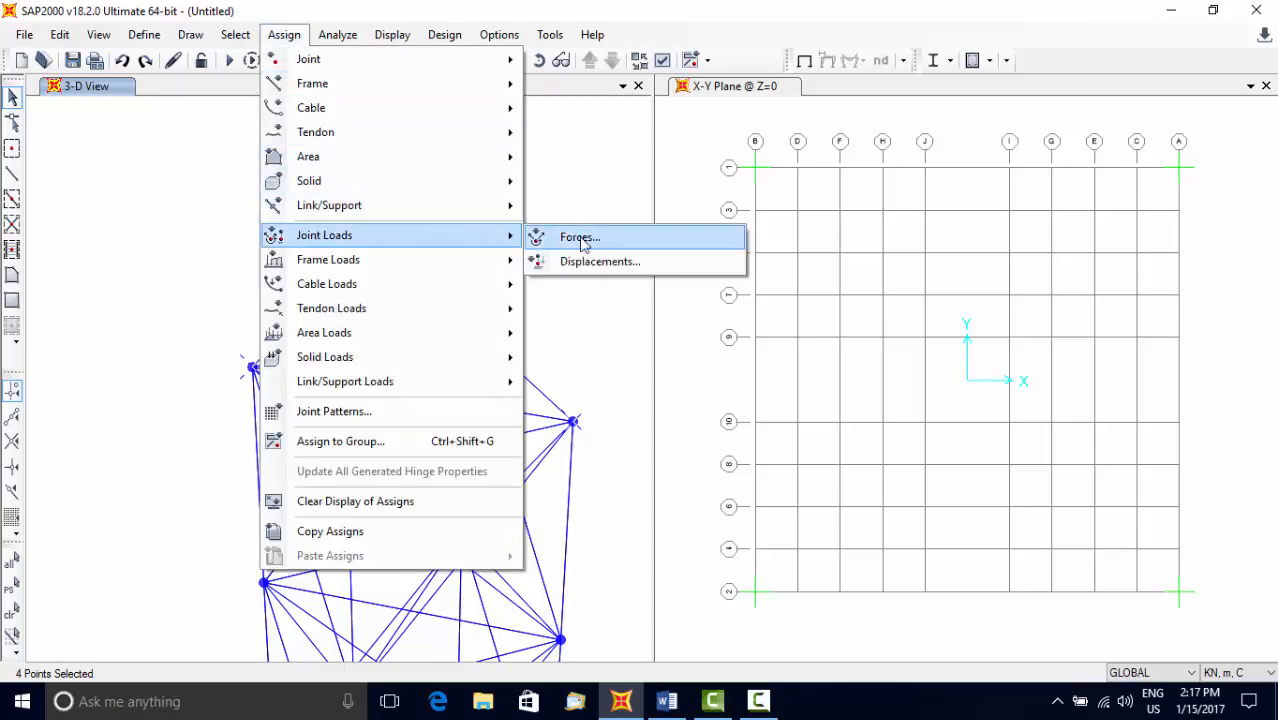
pyautogui.click(578, 236)
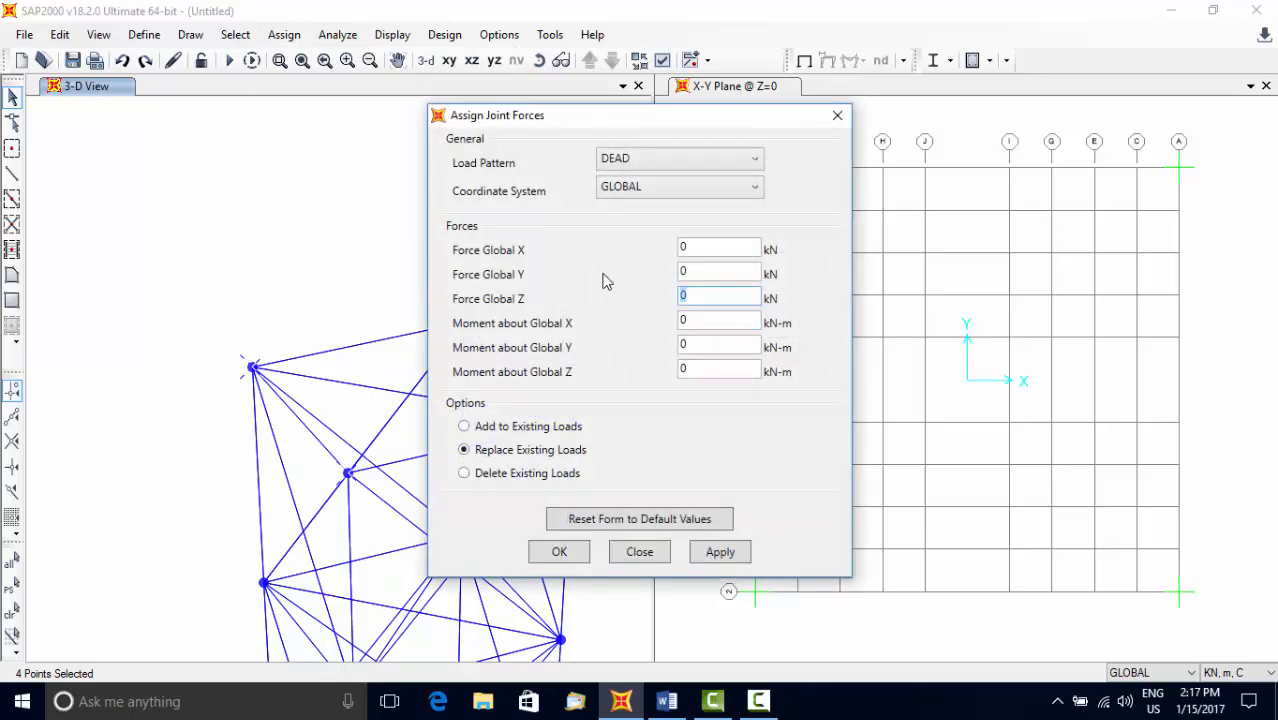
pyautogui.write('-6')
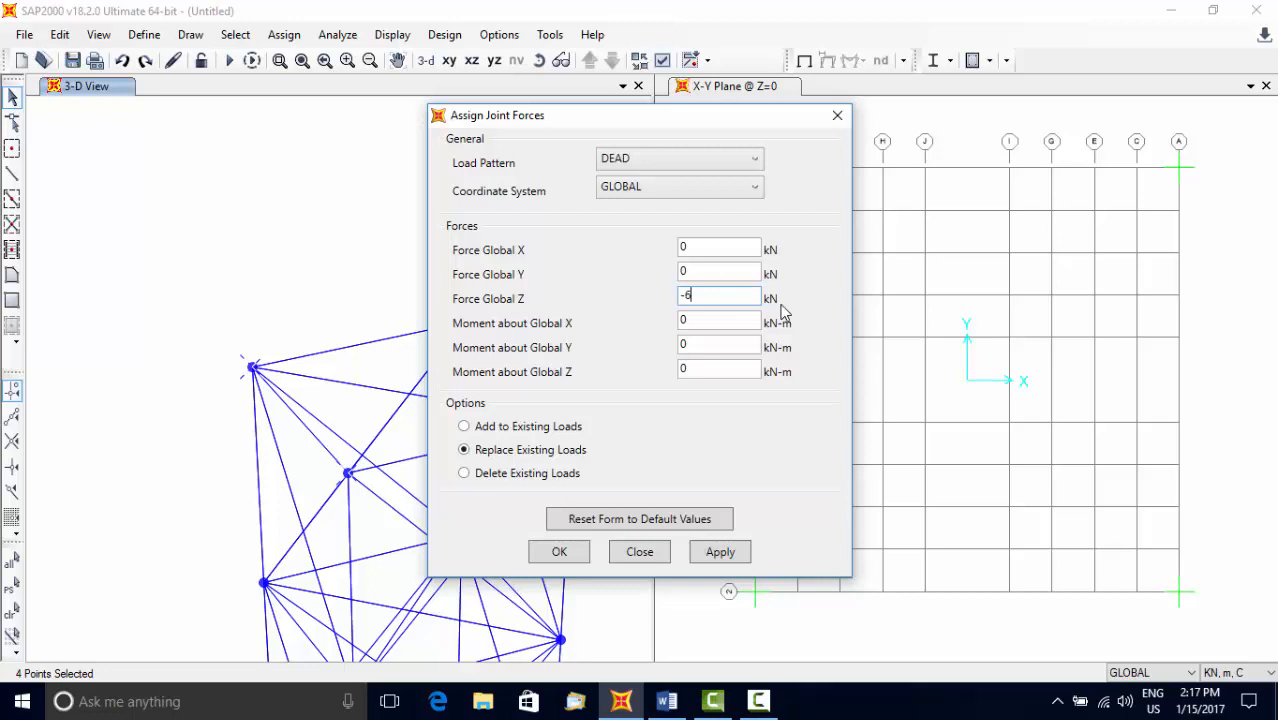
pyautogui.moveTo(678, 158)
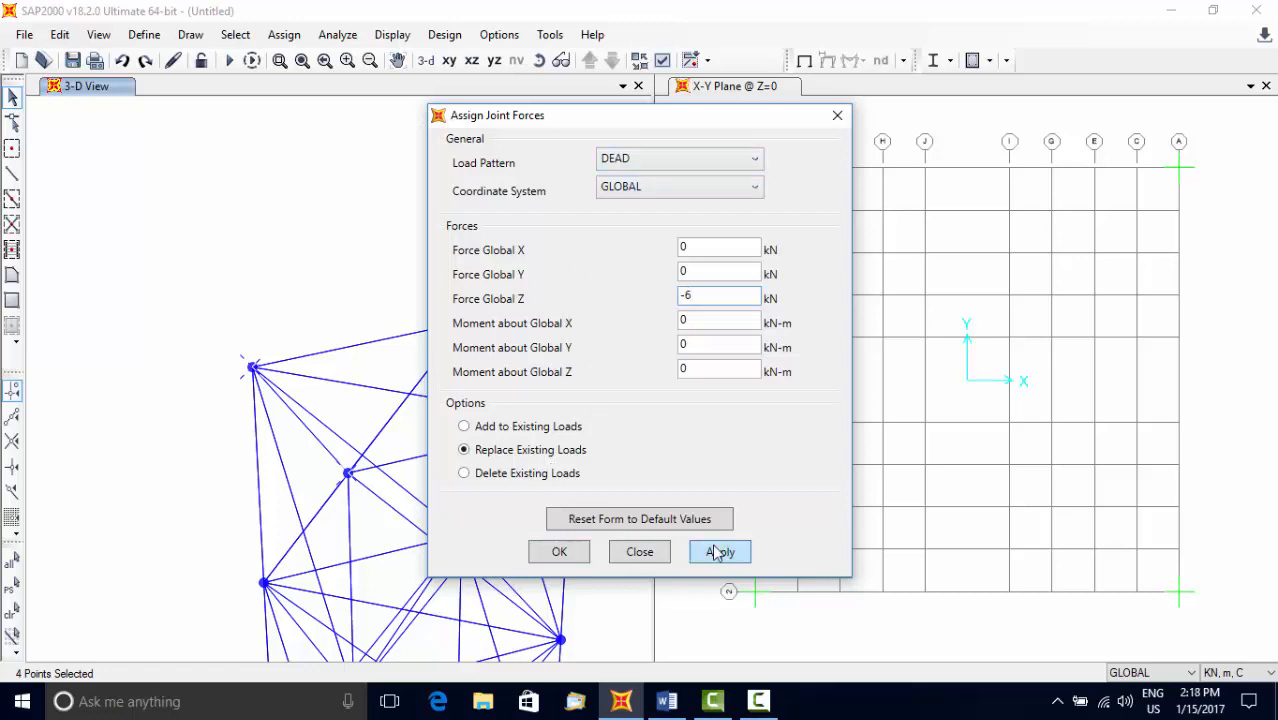
pyautogui.click(720, 552)
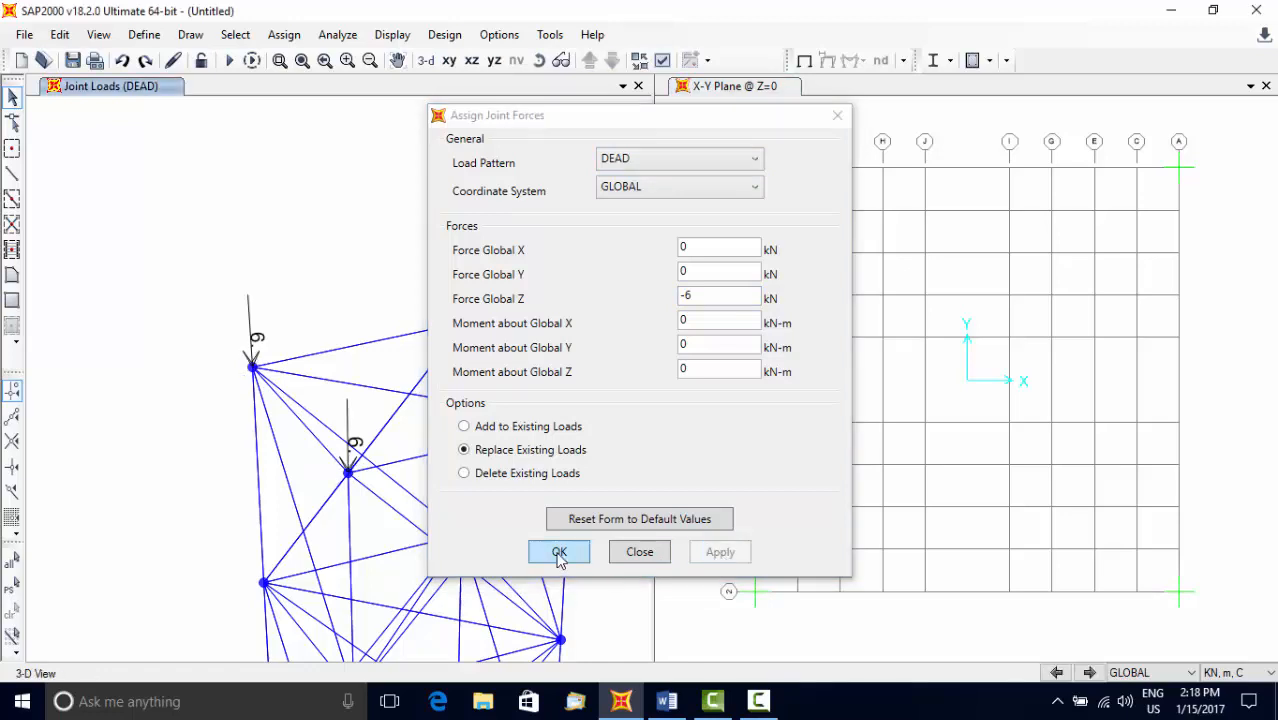
pyautogui.click(560, 552)
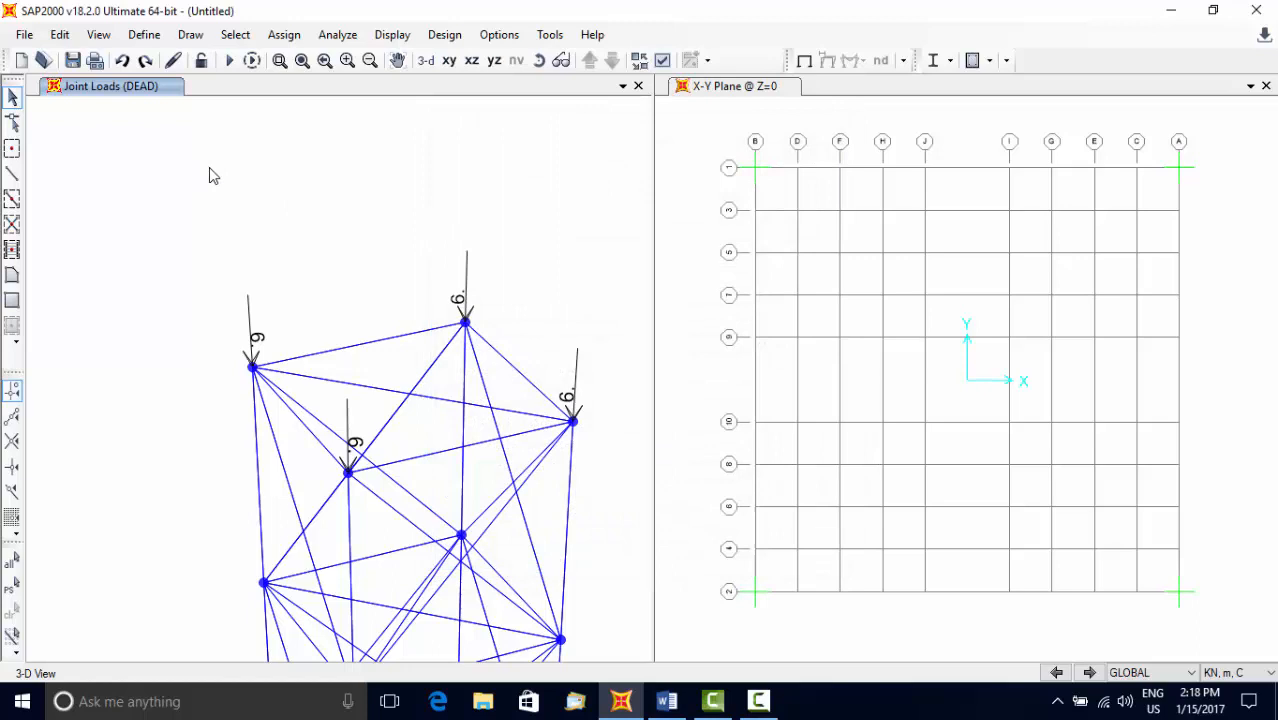
pyautogui.moveTo(238, 176)
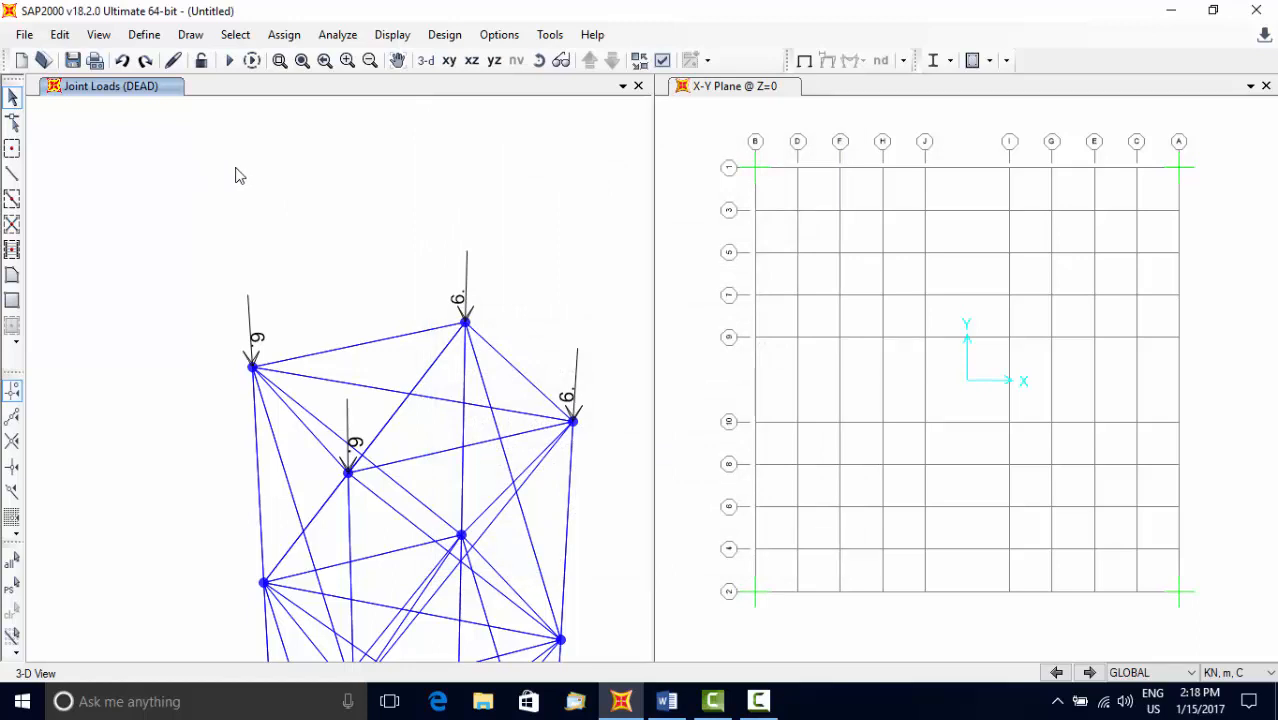
pyautogui.moveTo(184, 136)
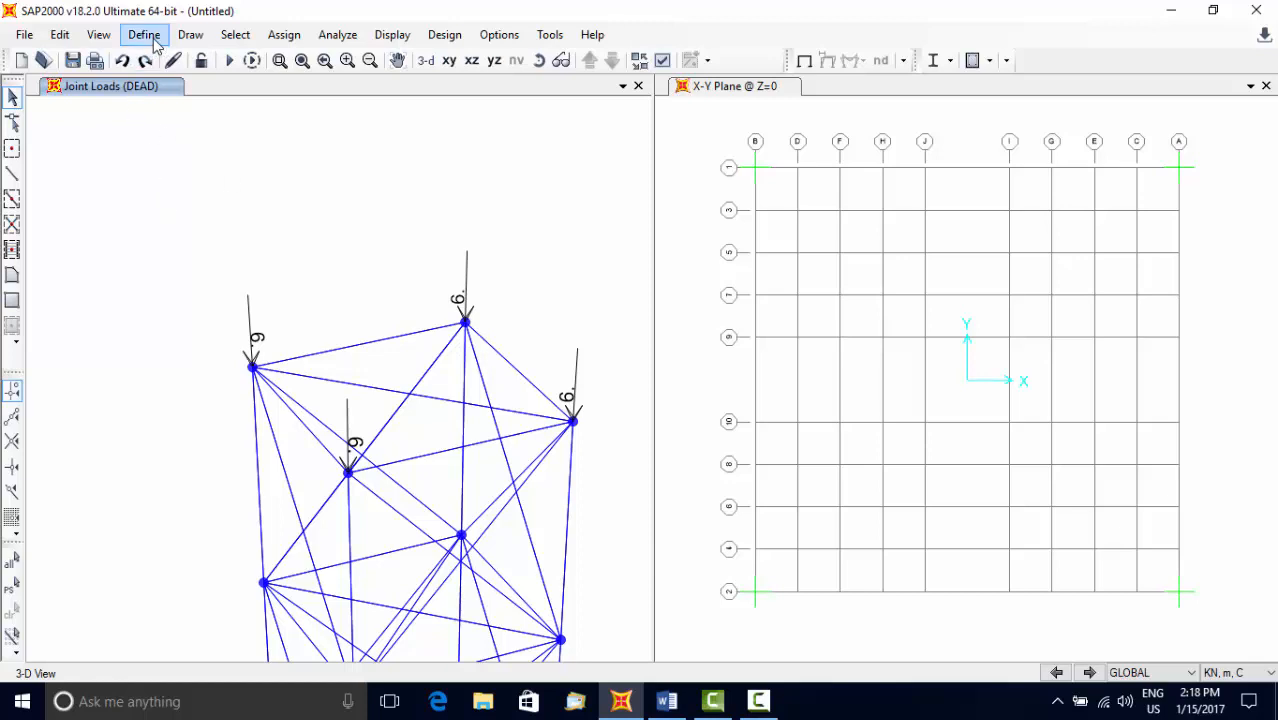
# - Add a Wind load pattern WX with ASCE 7-10 auto lateral loading
pyautogui.click(144, 34)
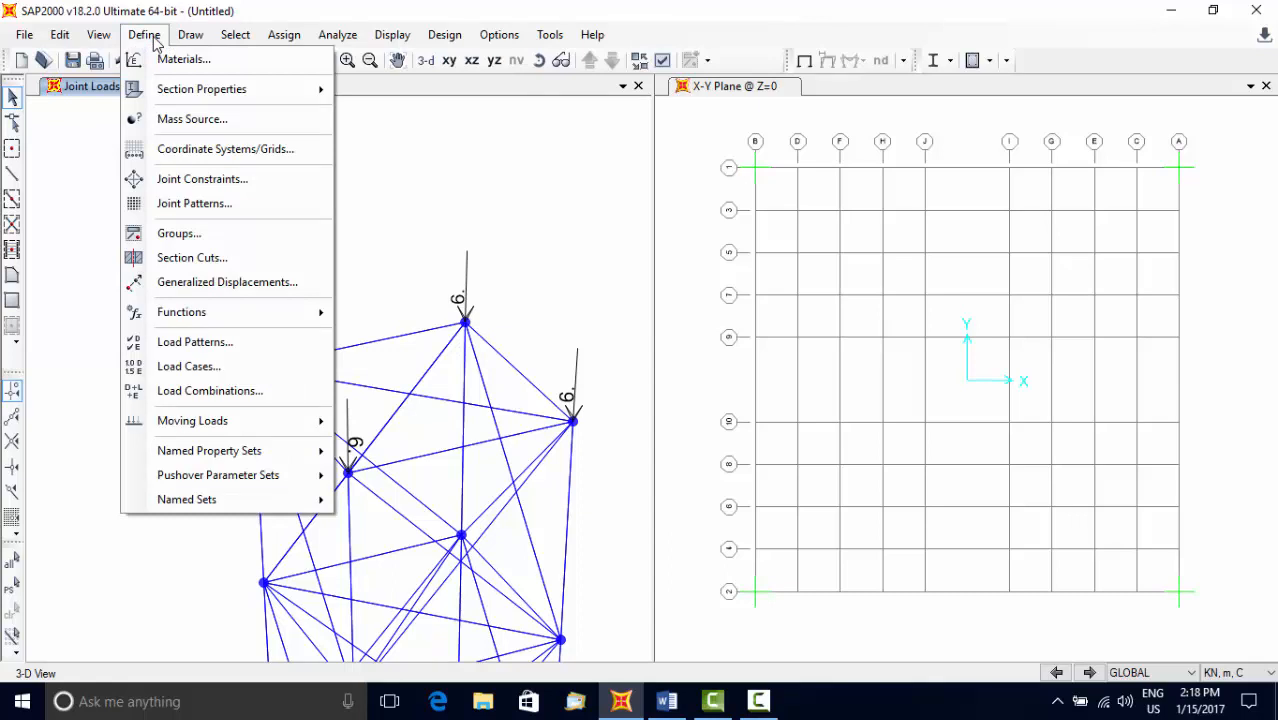
pyautogui.moveTo(192, 256)
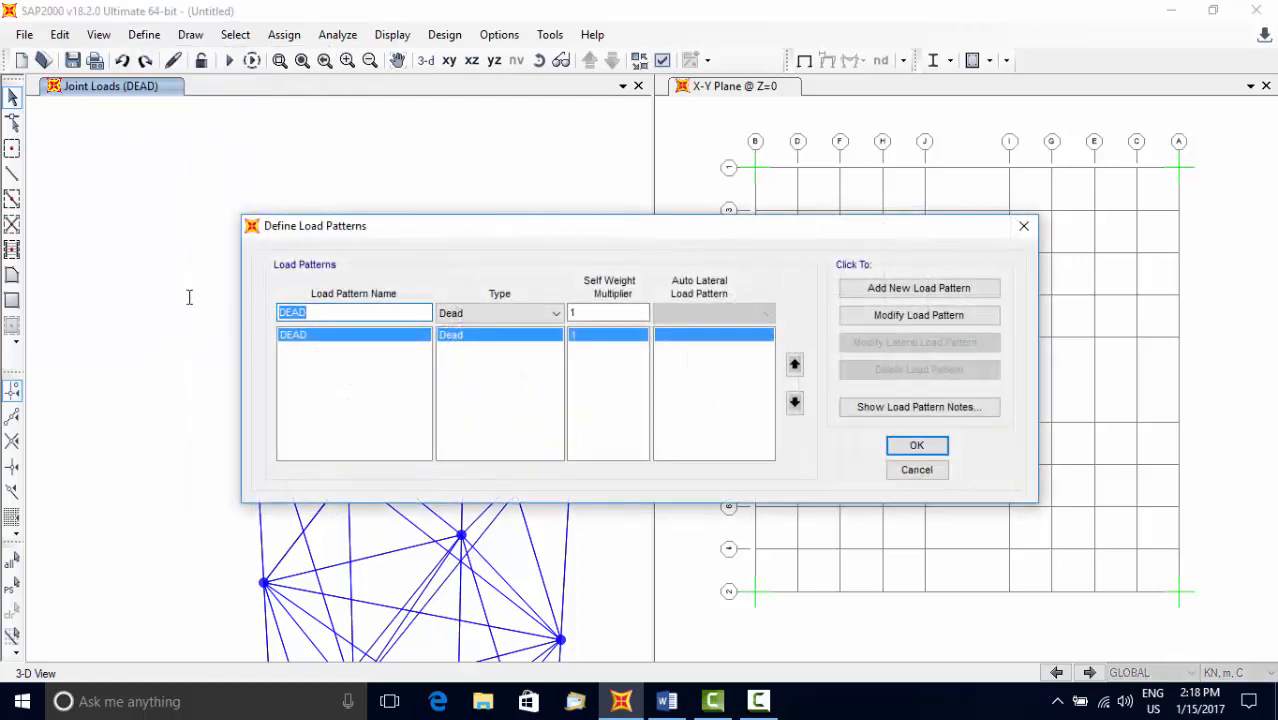
pyautogui.write('WX')
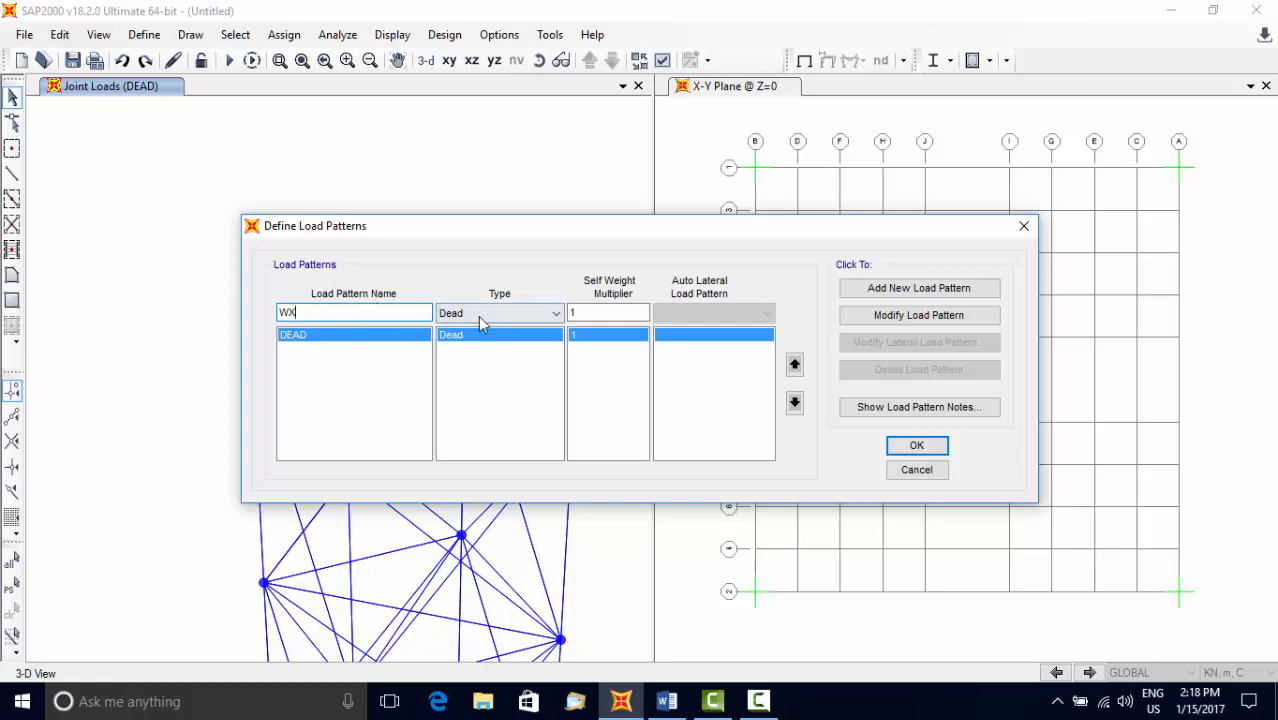
pyautogui.click(498, 312)
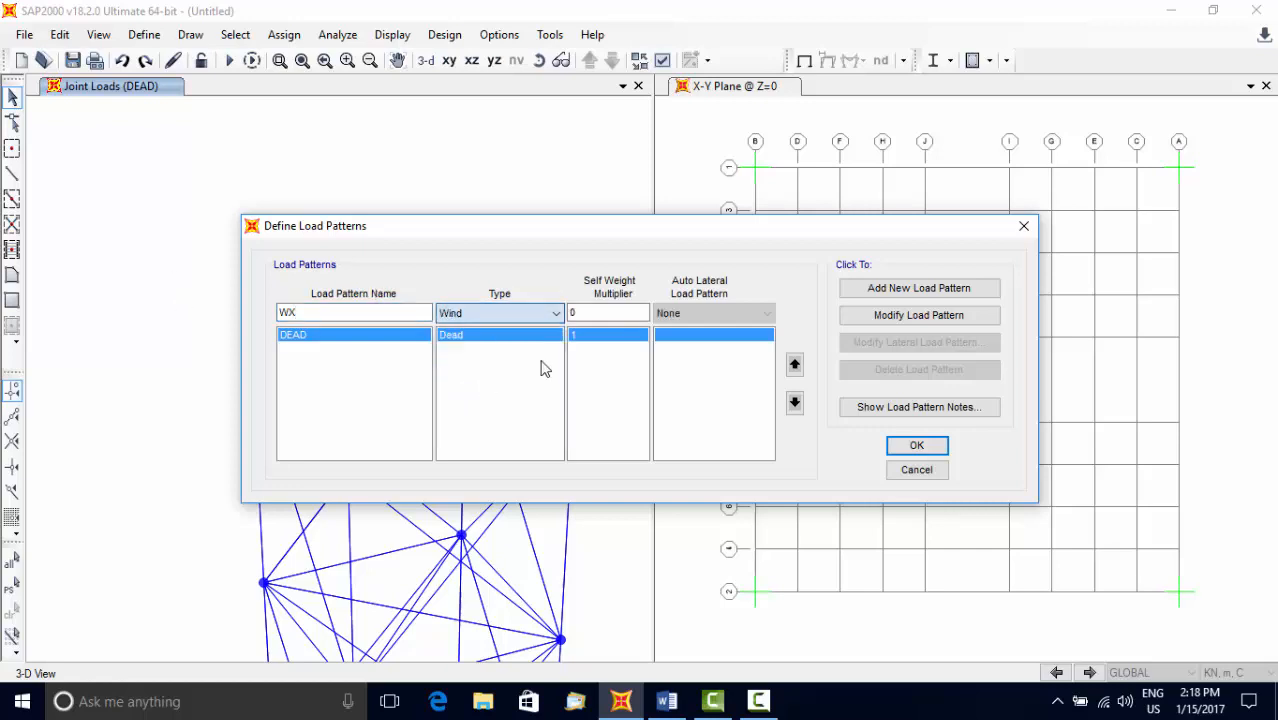
pyautogui.click(766, 312)
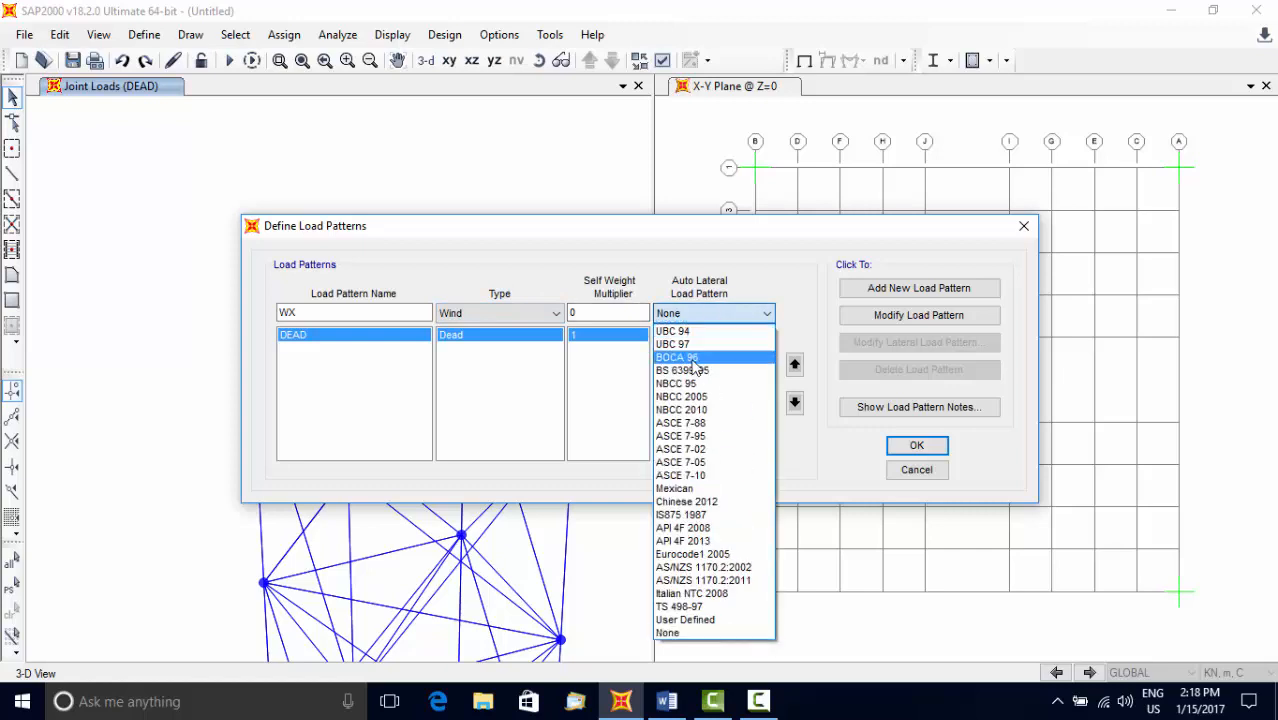
pyautogui.click(680, 476)
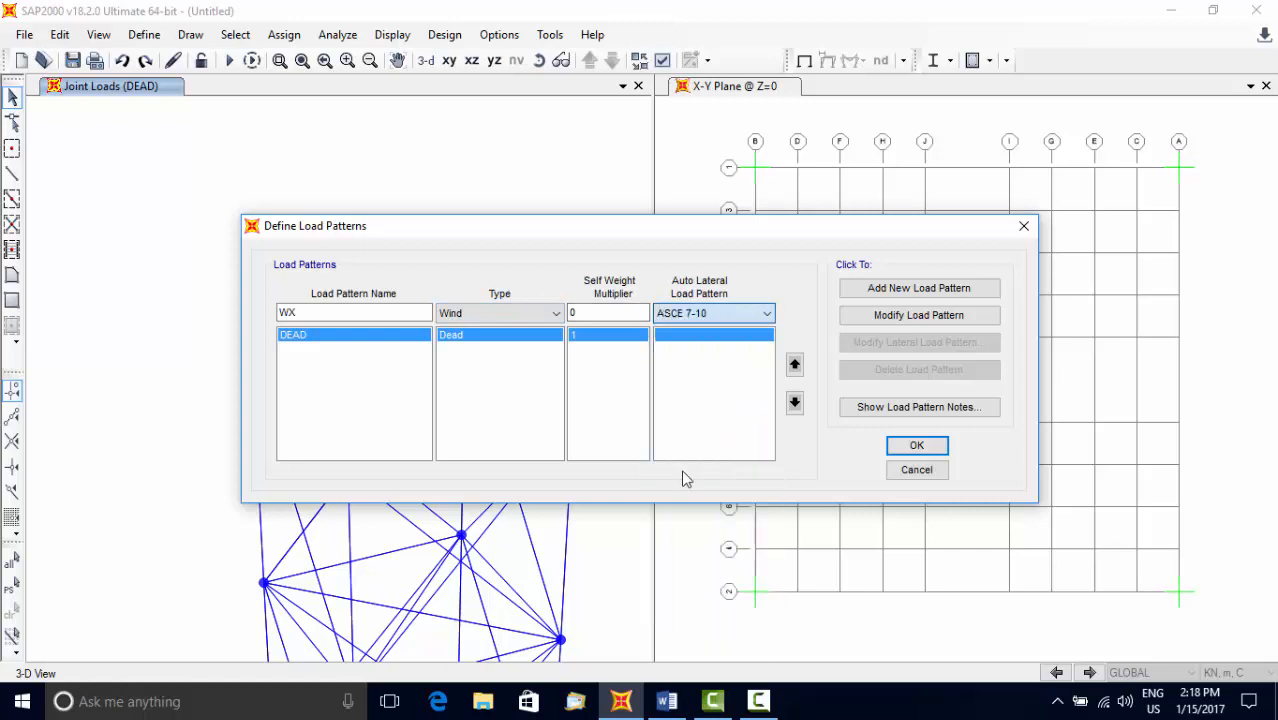
pyautogui.click(918, 288)
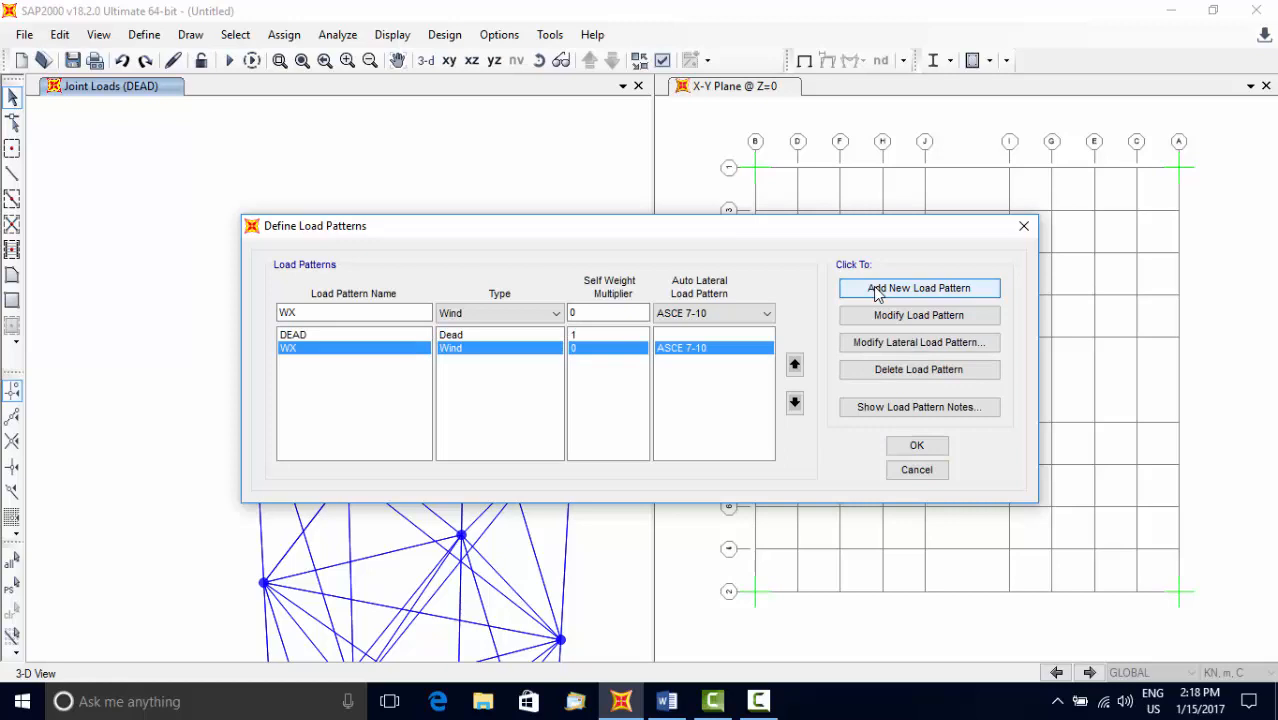
pyautogui.moveTo(876, 368)
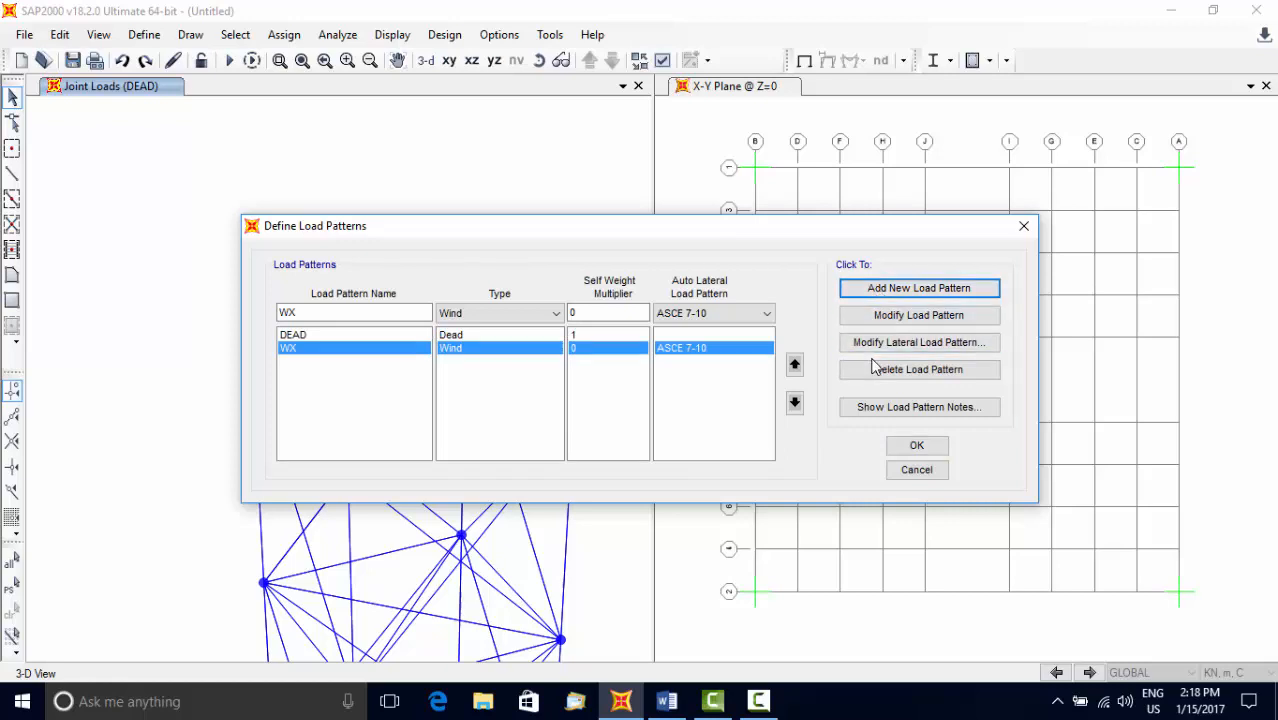
# - Set WX wind exposure from frame objects as an open structure and confirm the ASCE 7-10 parameters
pyautogui.click(916, 342)
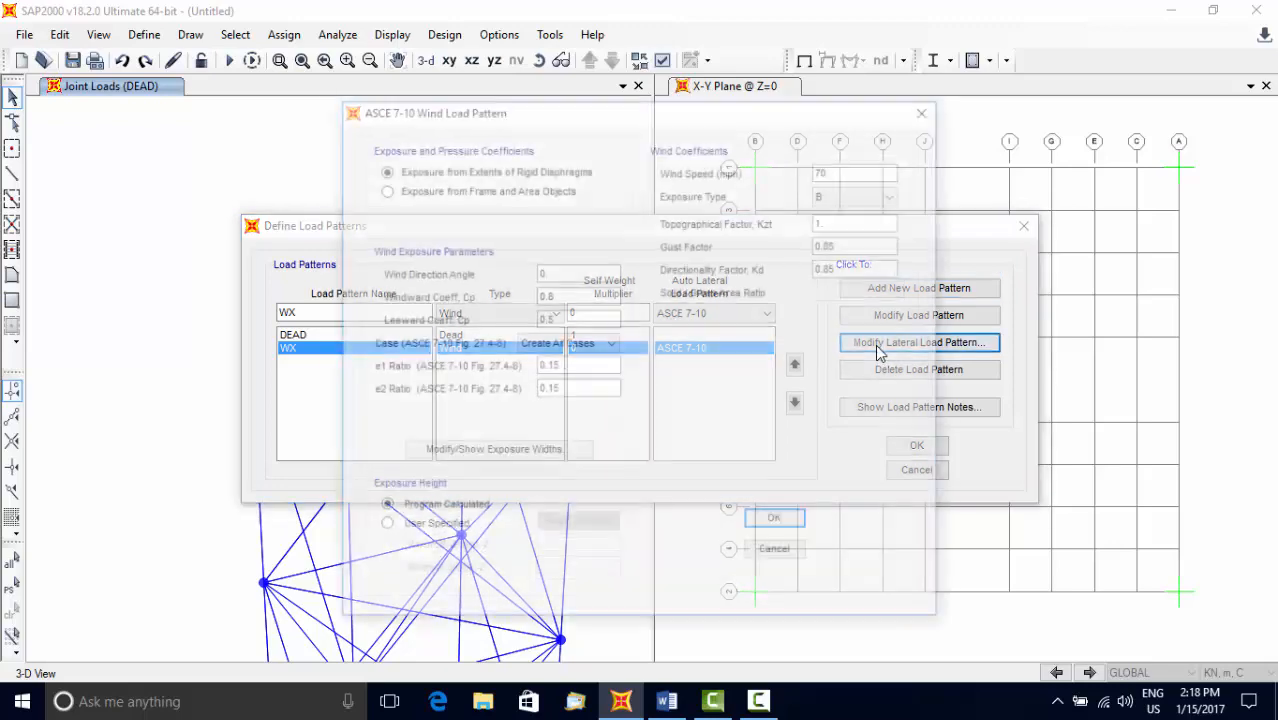
pyautogui.click(918, 342)
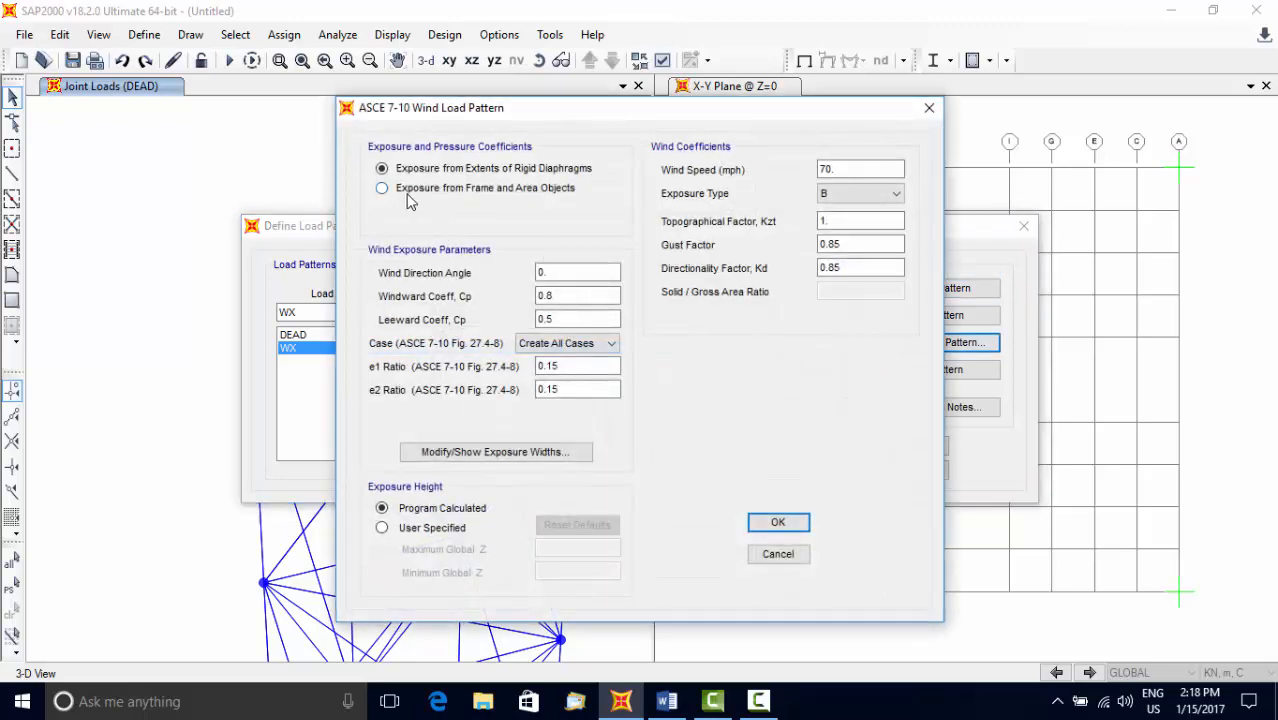
pyautogui.click(380, 188)
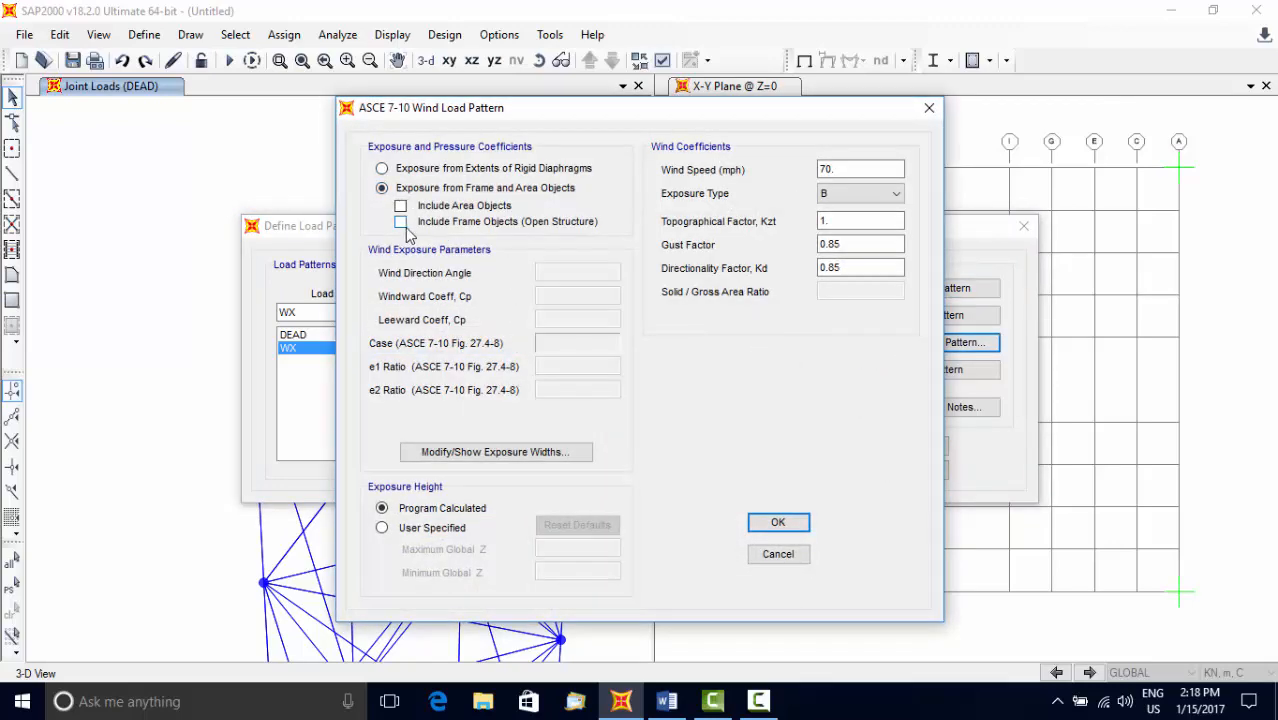
pyautogui.click(400, 220)
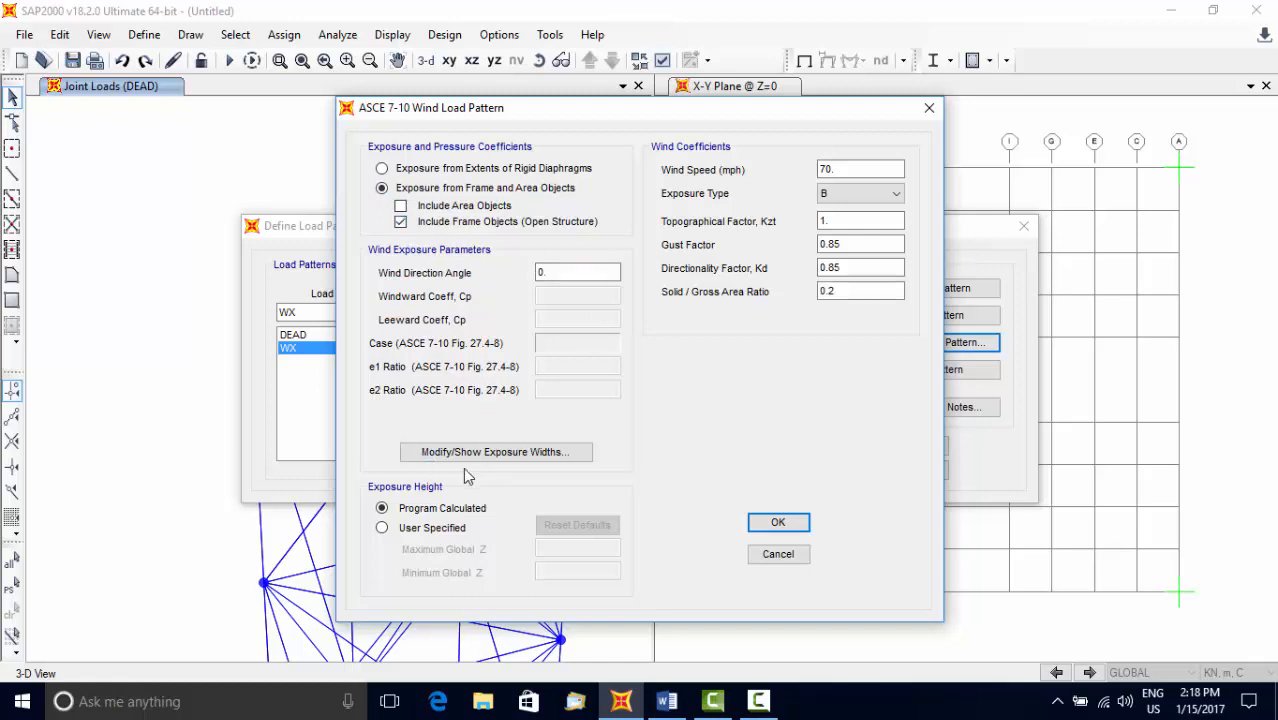
pyautogui.click(576, 272)
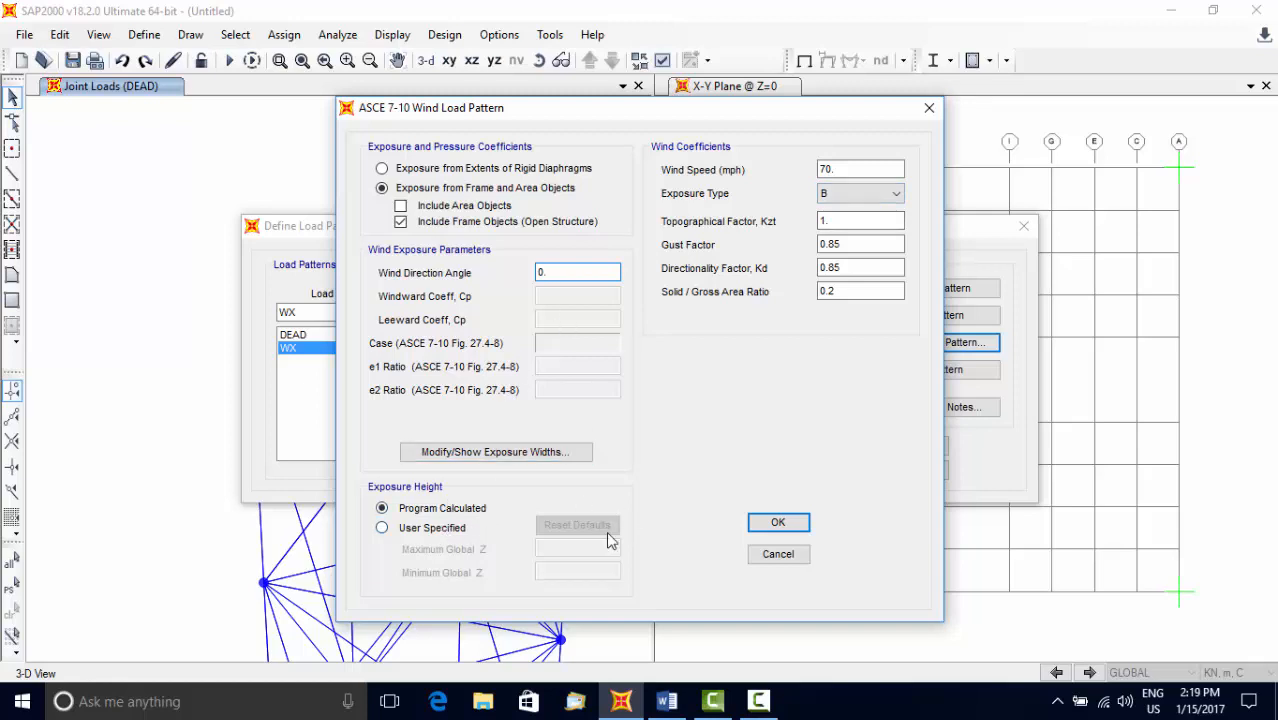
pyautogui.moveTo(778, 522)
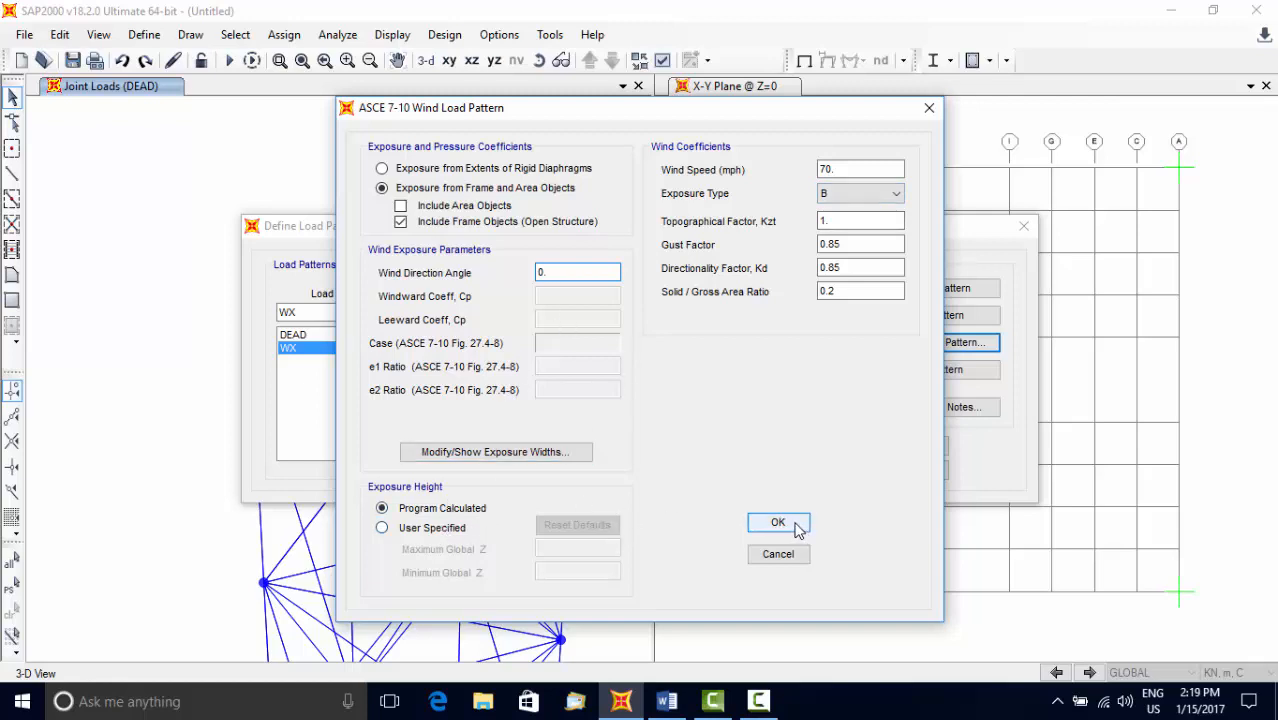
pyautogui.click(778, 522)
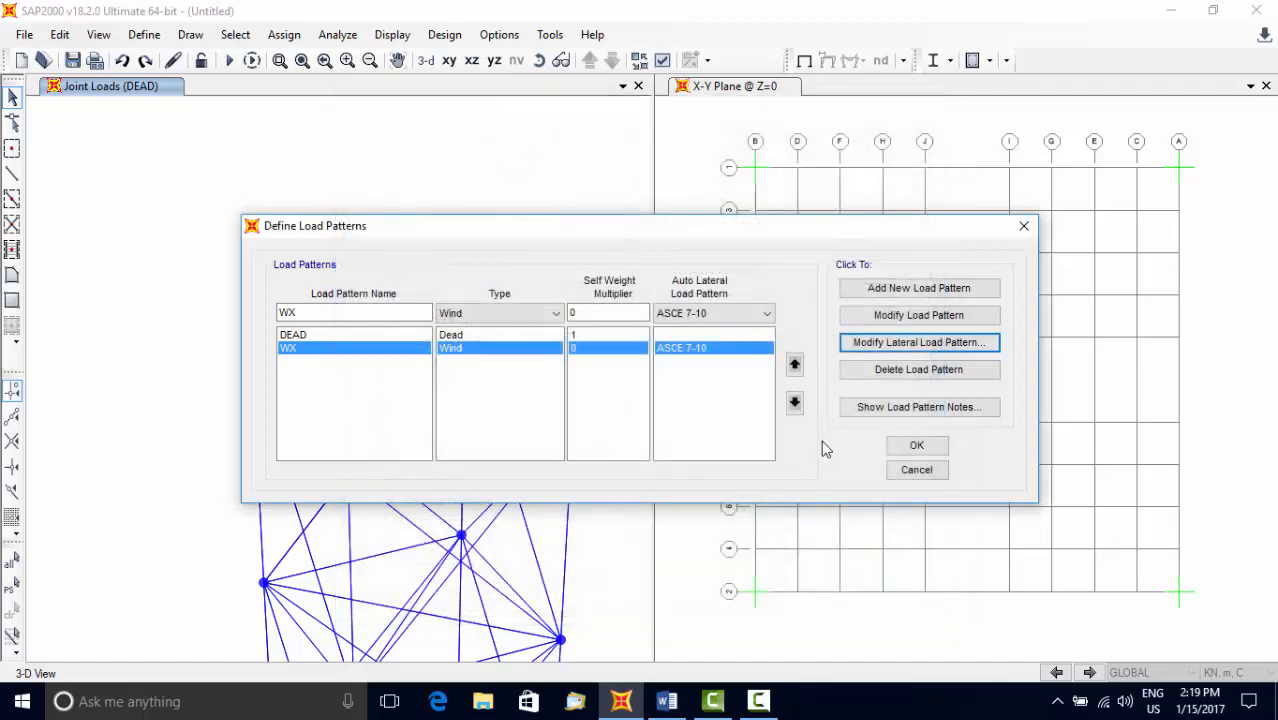
# - Confirm the load pattern definitions and restore the default 3D view of the tower
pyautogui.click(916, 444)
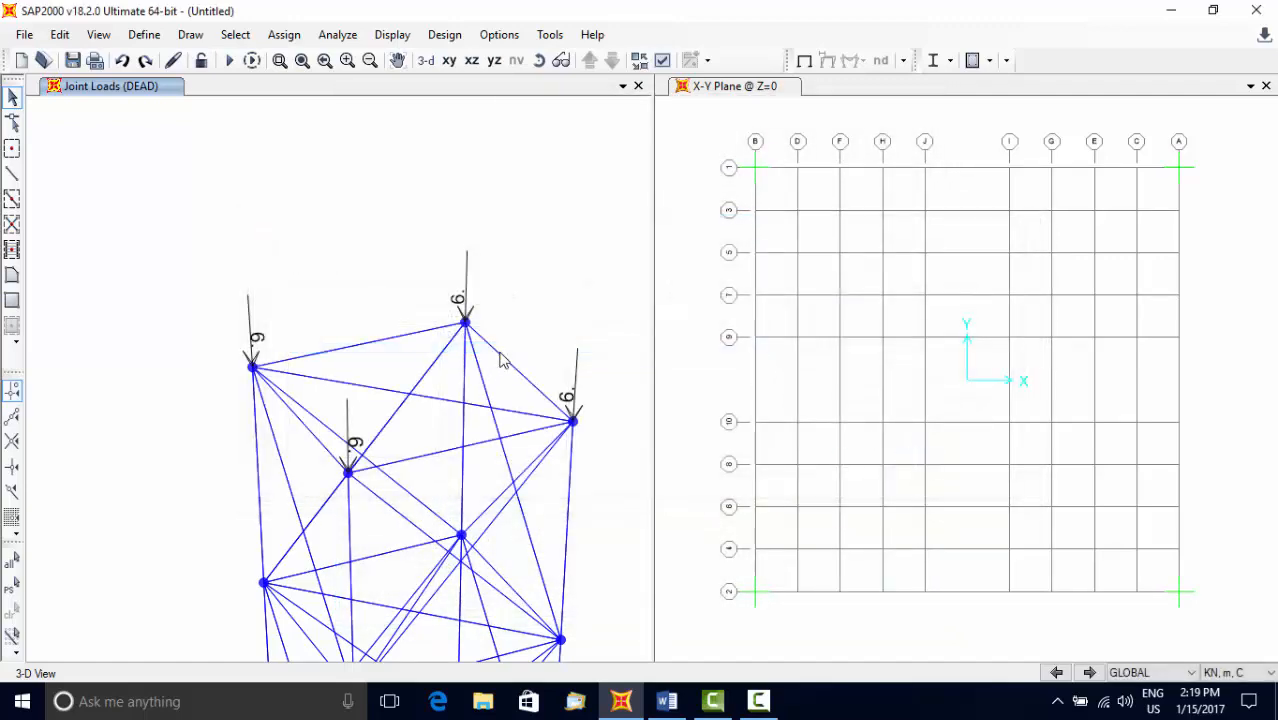
pyautogui.click(144, 34)
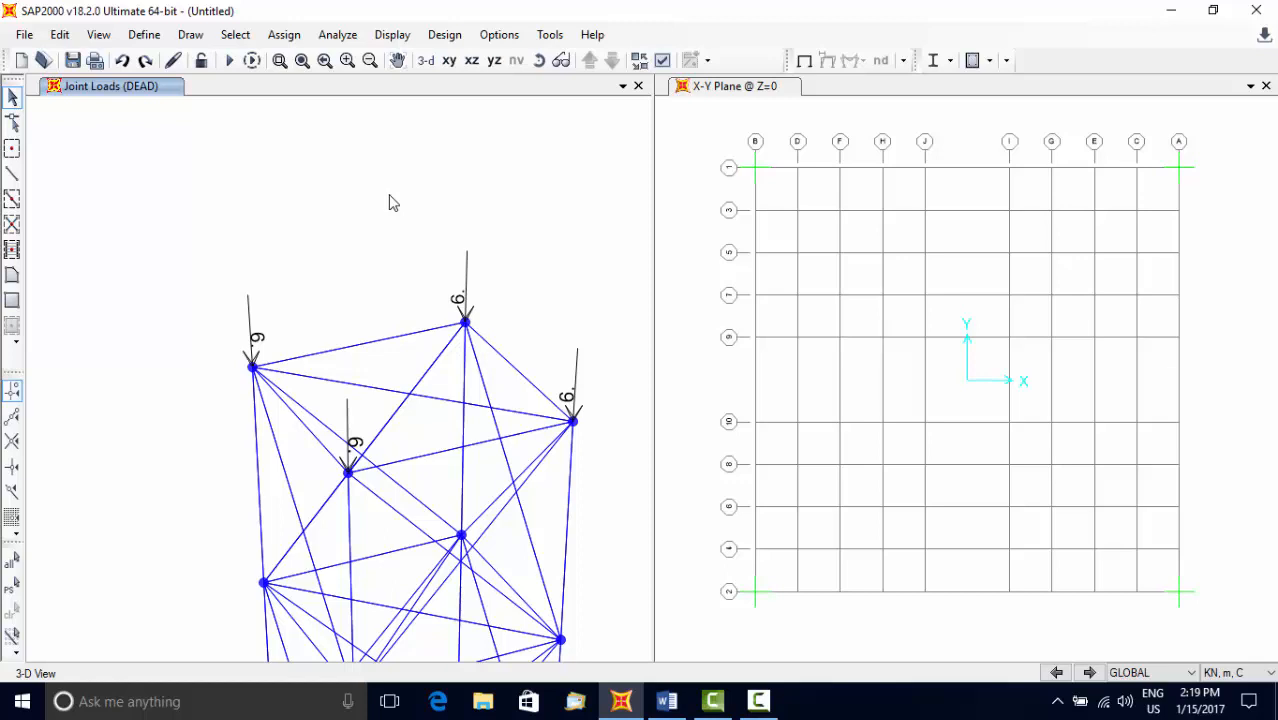
pyautogui.moveTo(336, 116)
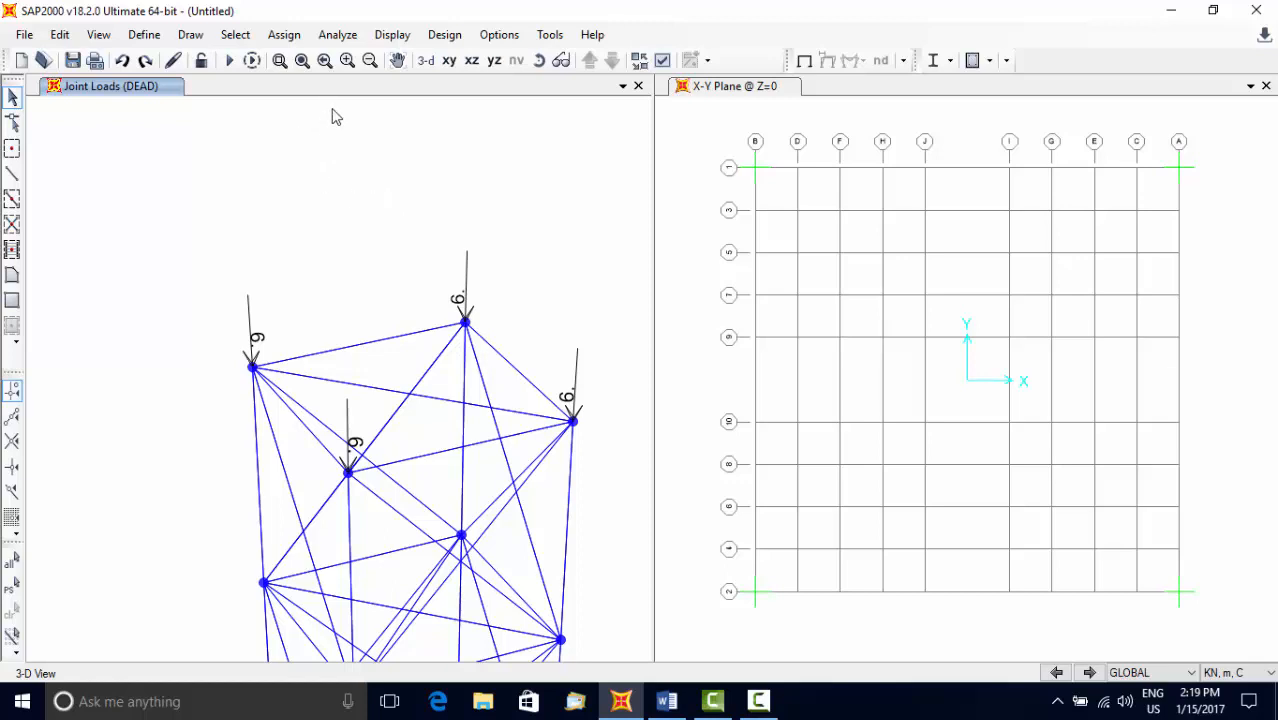
pyautogui.moveTo(426, 60)
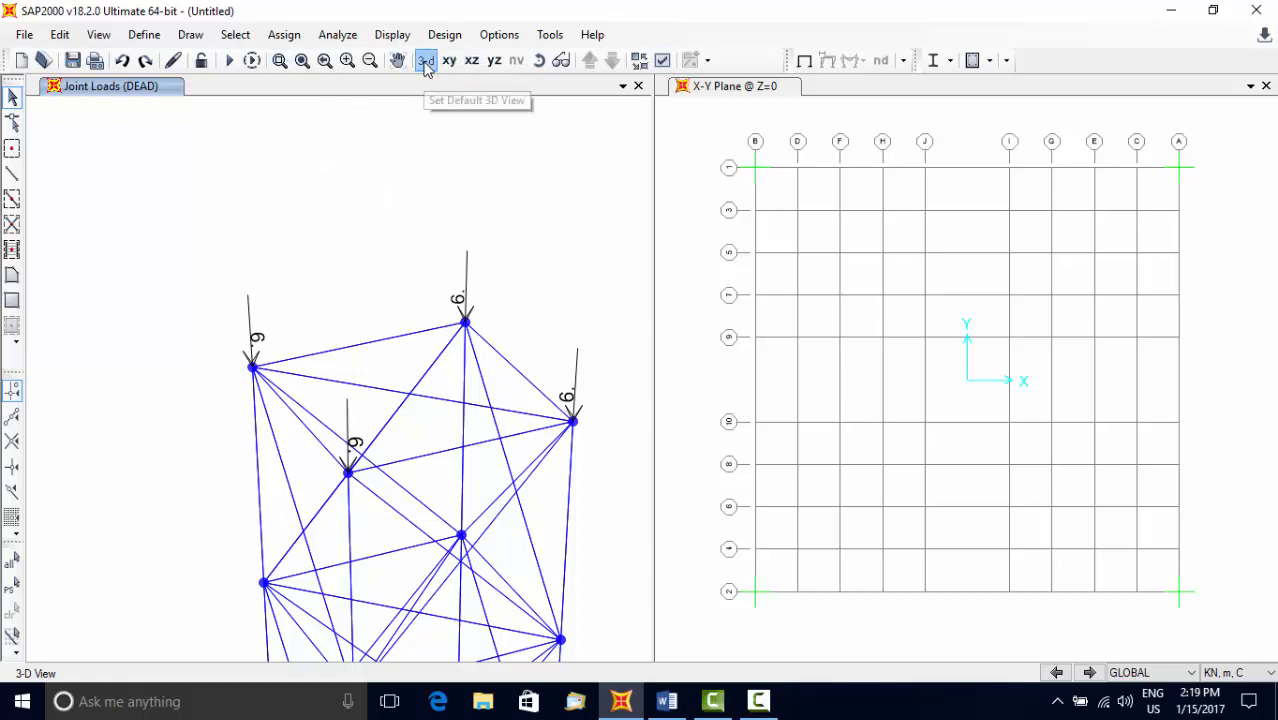
pyautogui.click(426, 60)
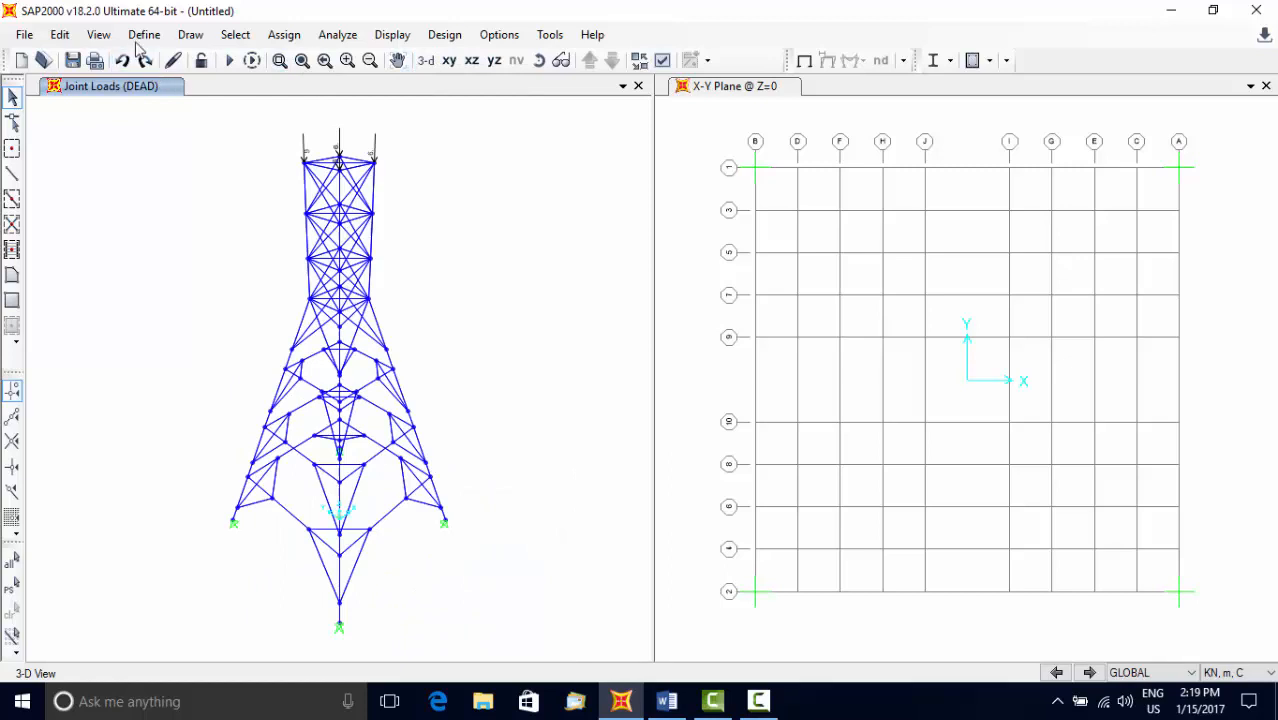
# - Show the load case list (DEAD, MODAL, WX) and select the WX row
pyautogui.click(144, 34)
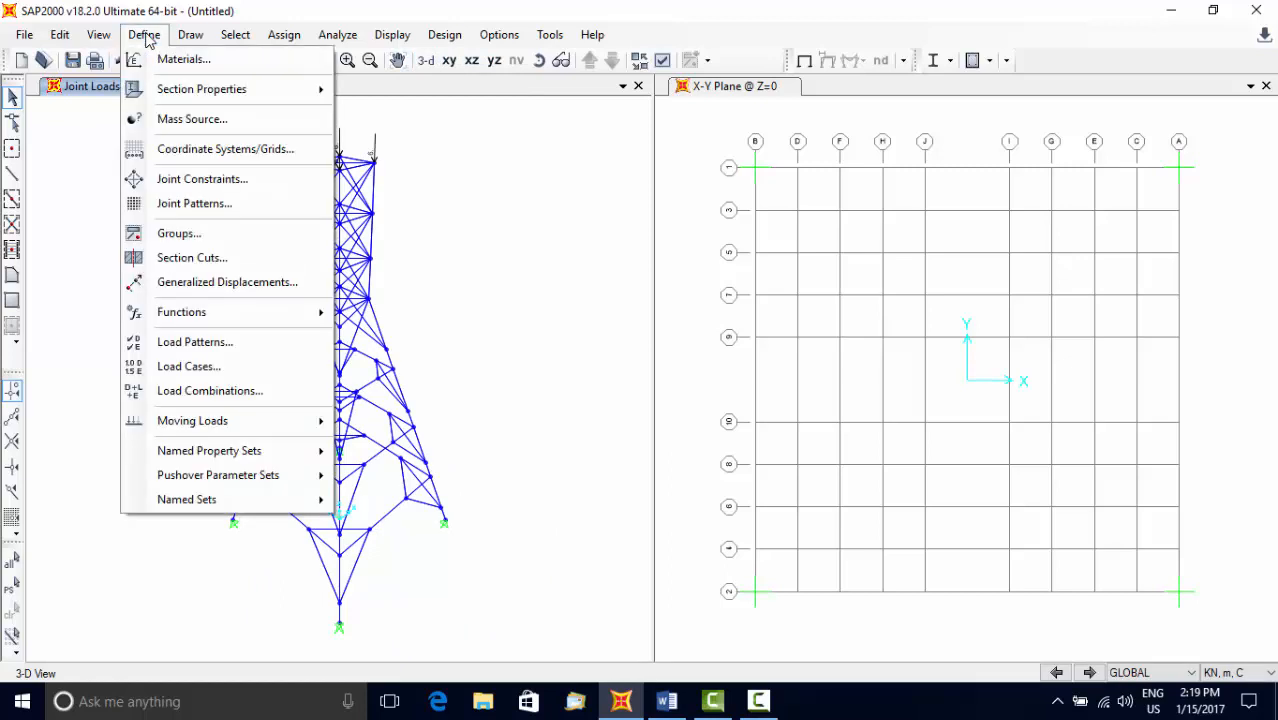
pyautogui.moveTo(188, 366)
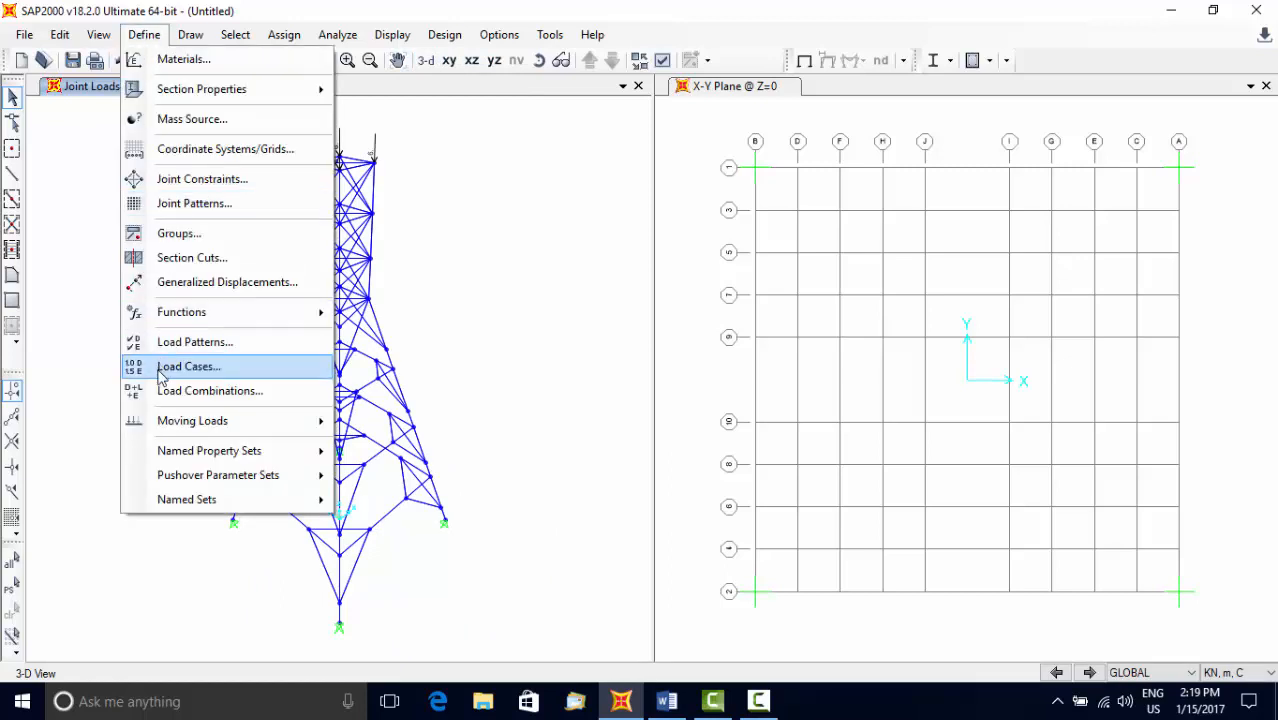
pyautogui.click(188, 366)
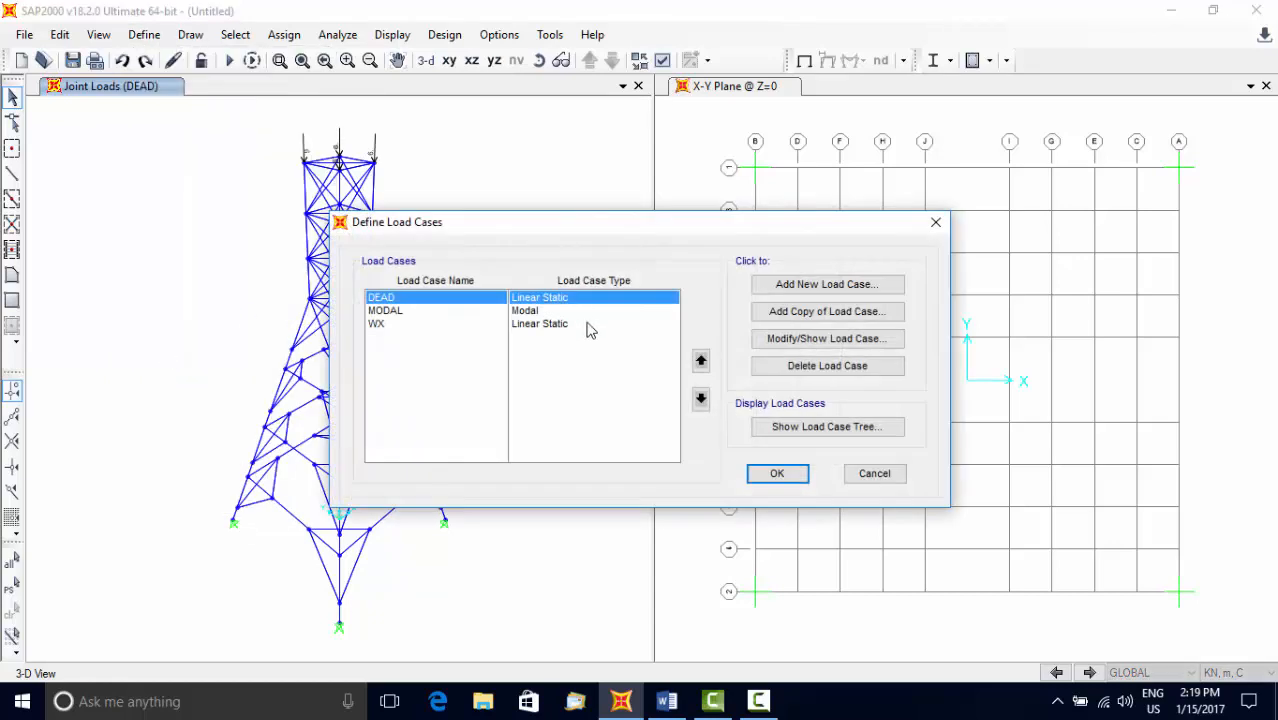
pyautogui.moveTo(584, 304)
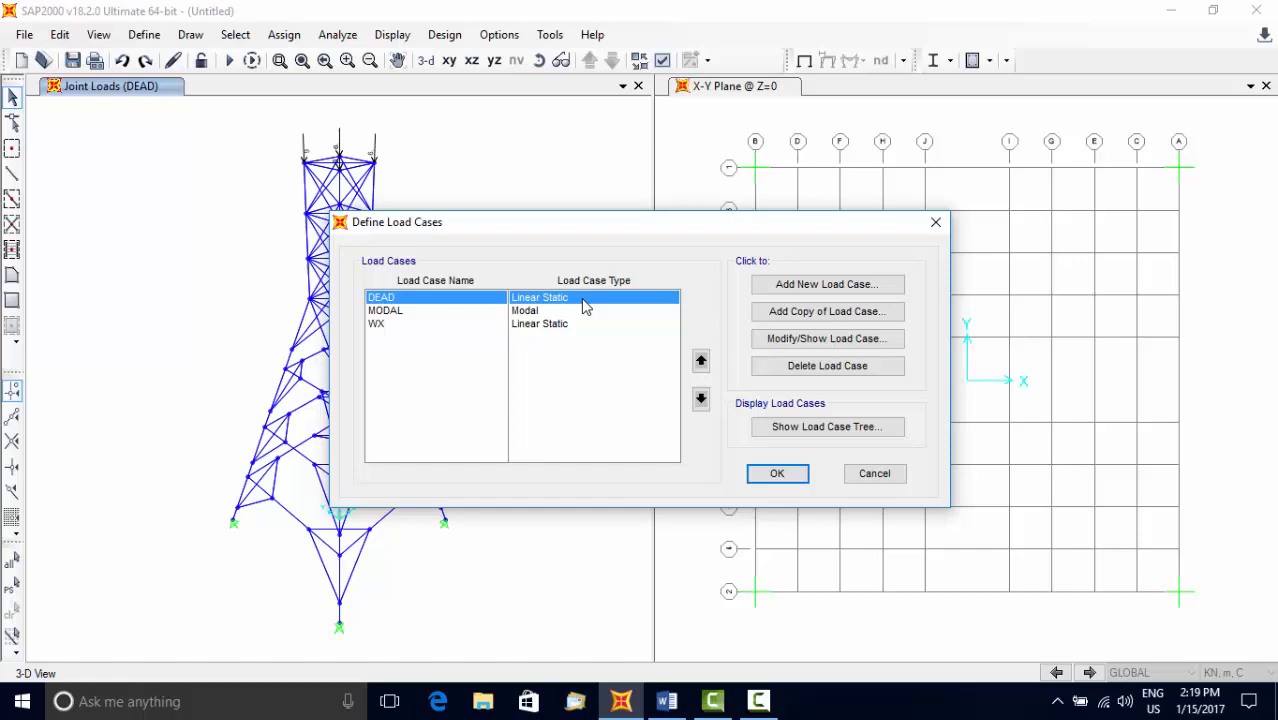
pyautogui.moveTo(548, 340)
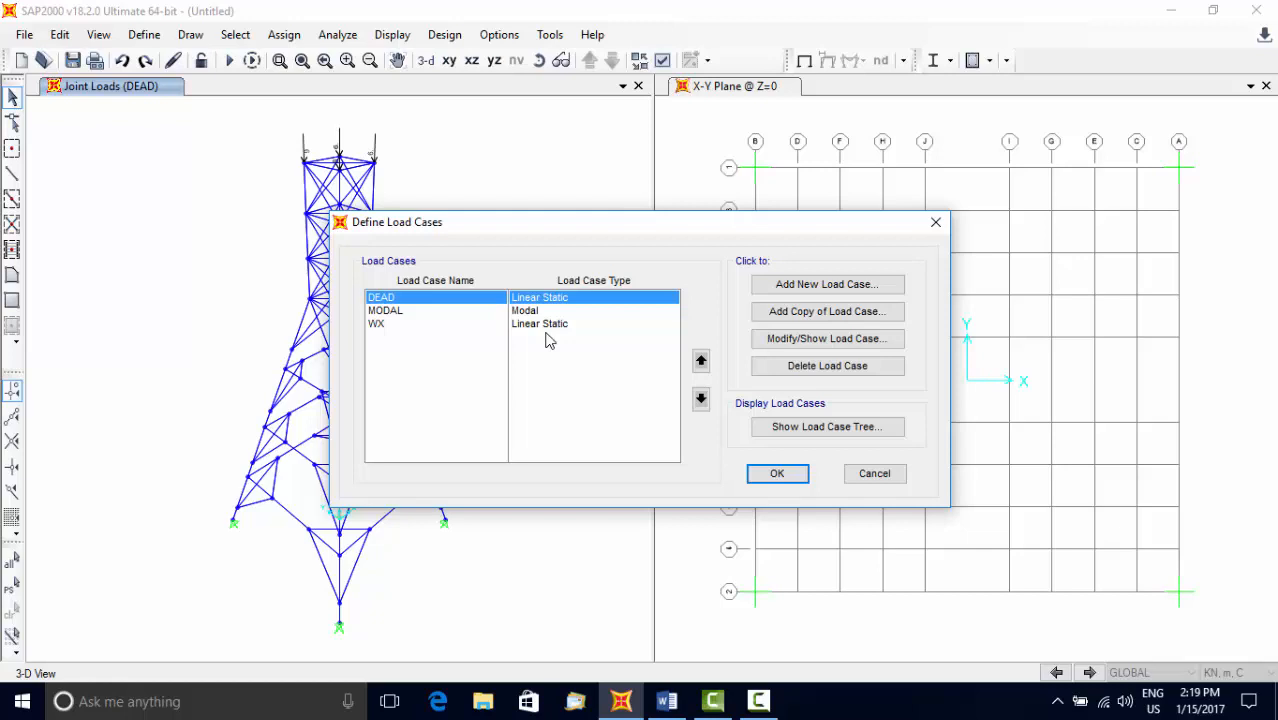
pyautogui.click(540, 324)
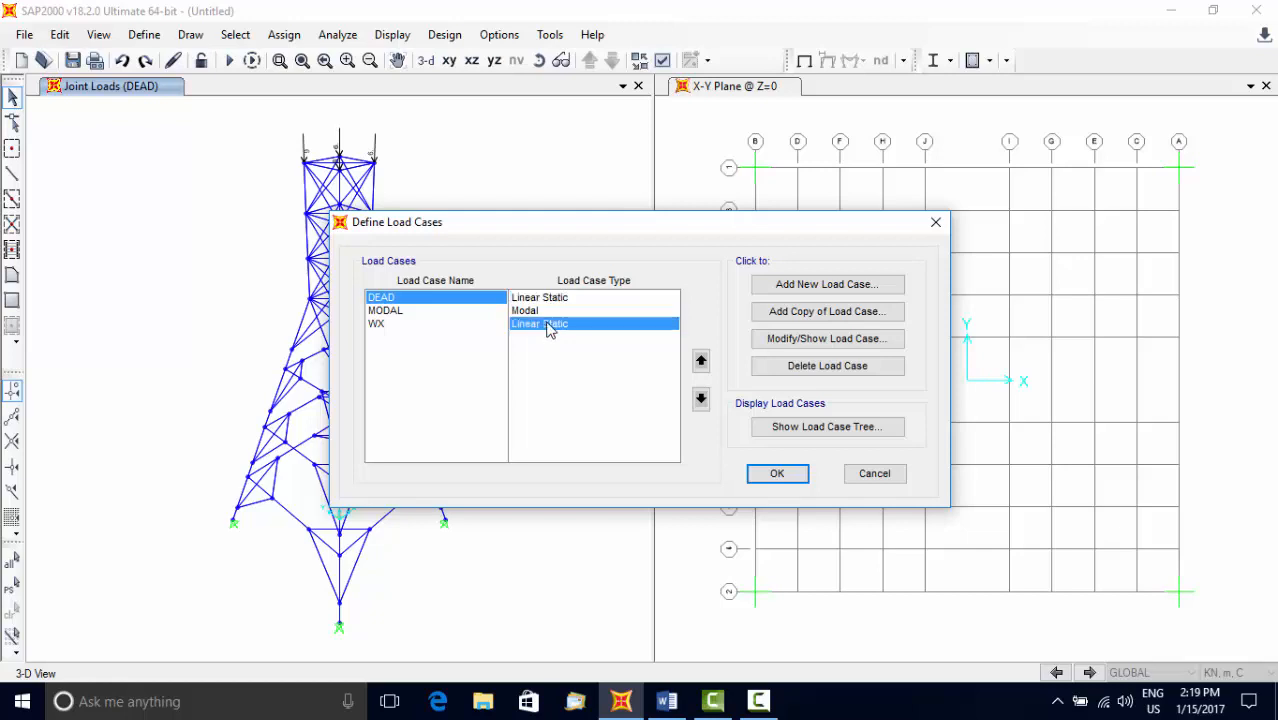
pyautogui.click(436, 324)
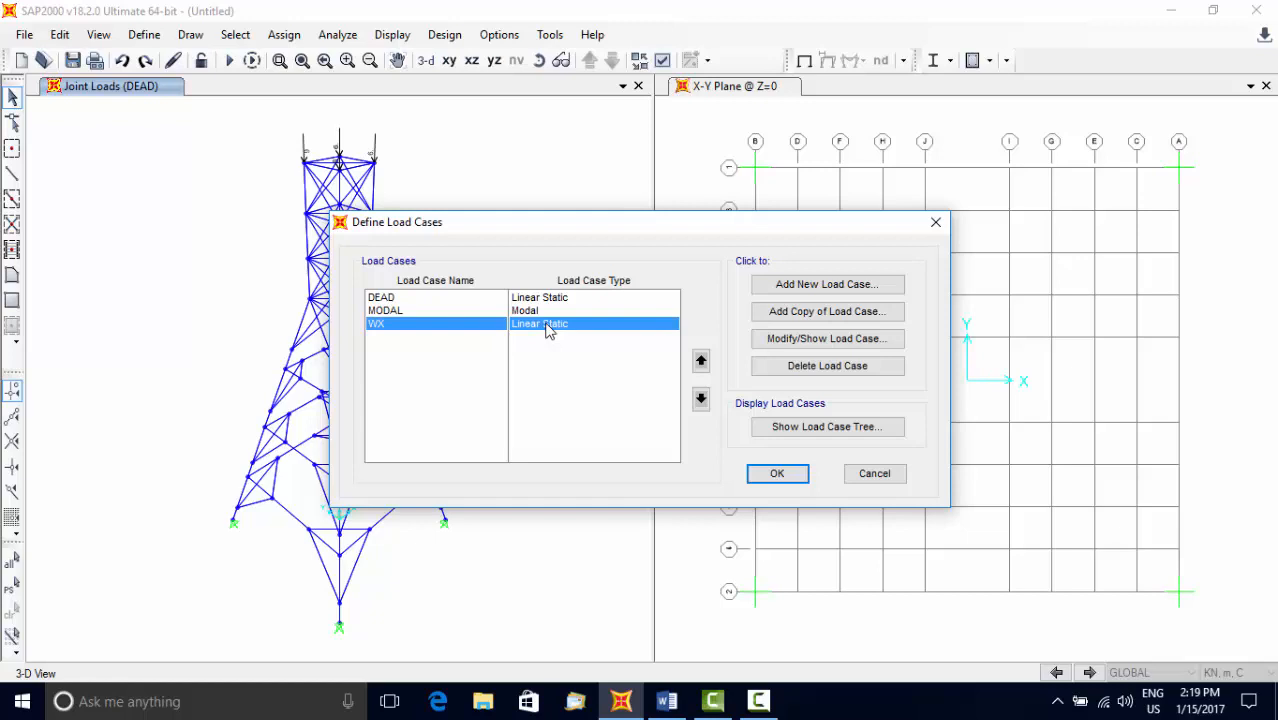
pyautogui.moveTo(828, 312)
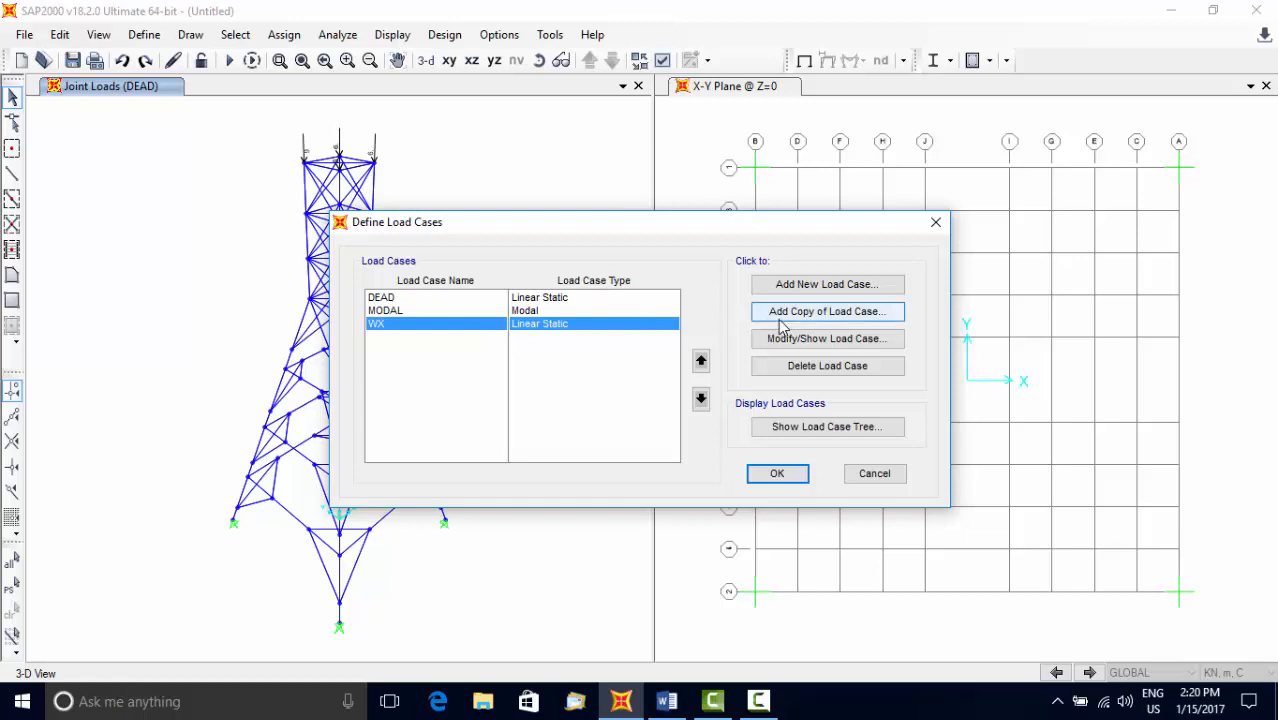
pyautogui.moveTo(648, 332)
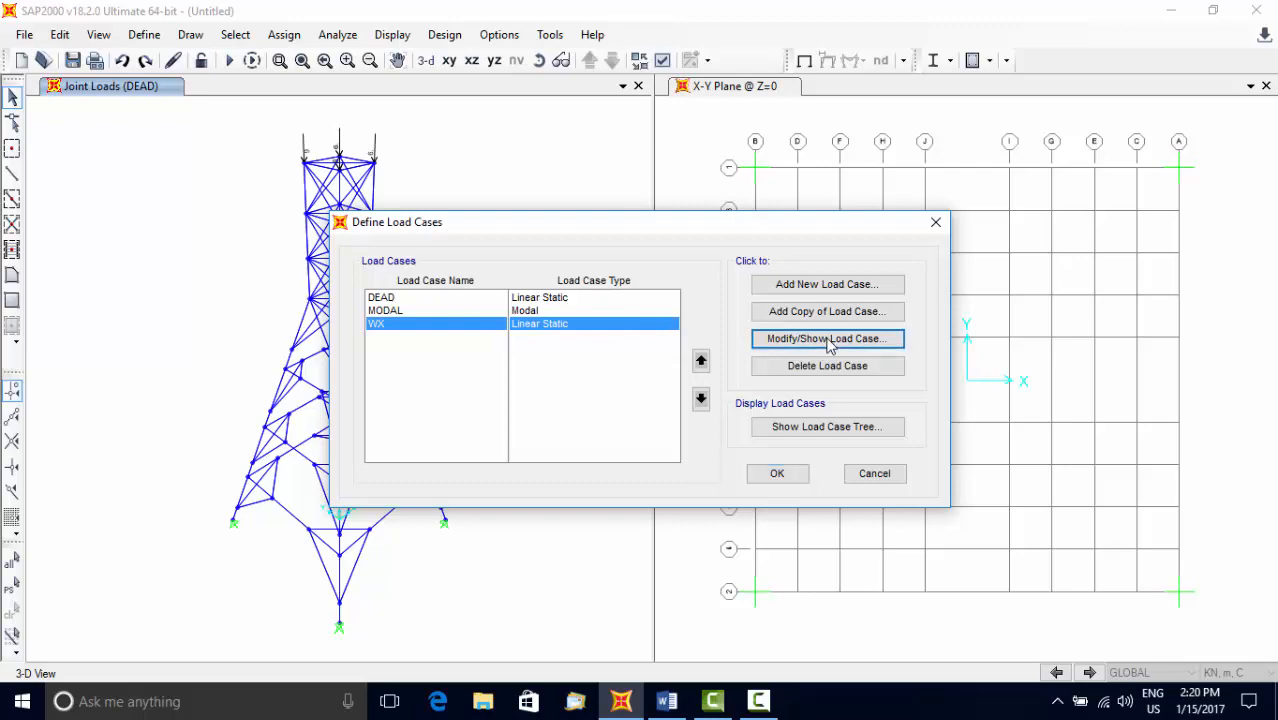
# - Show the WX linear static load case data with the WX pattern at scale 1
pyautogui.click(828, 338)
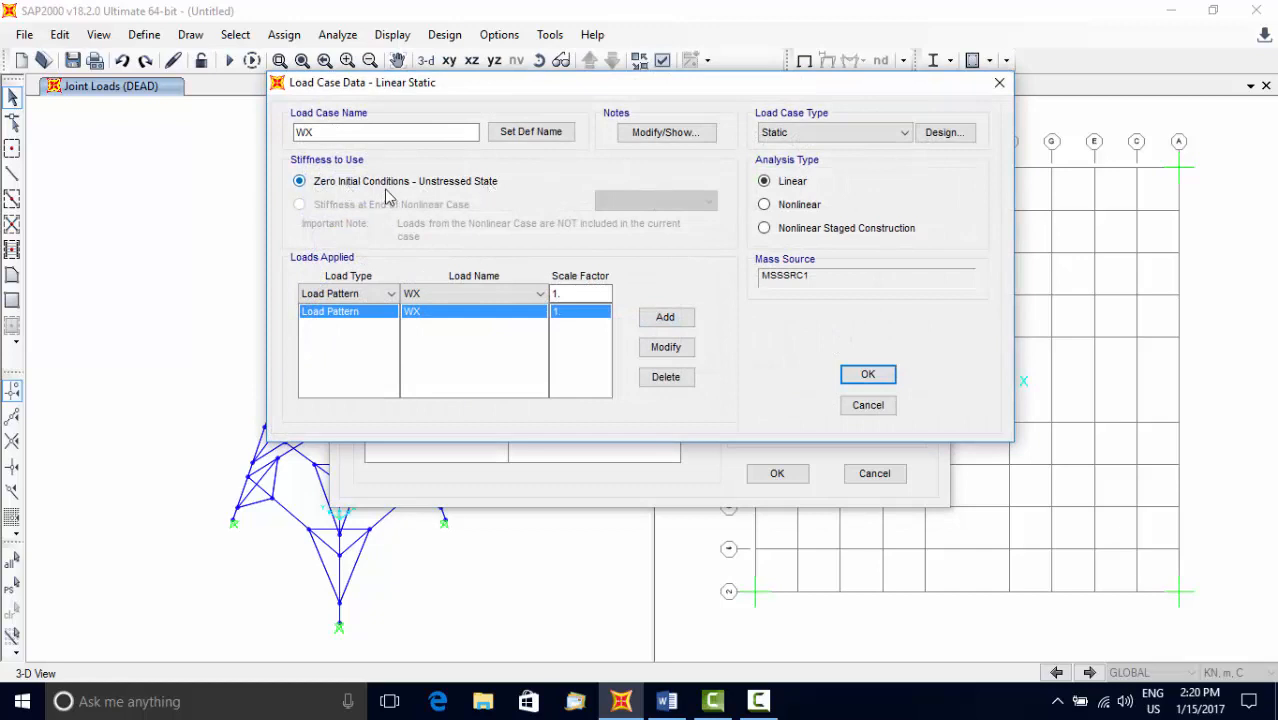
pyautogui.moveTo(404, 204)
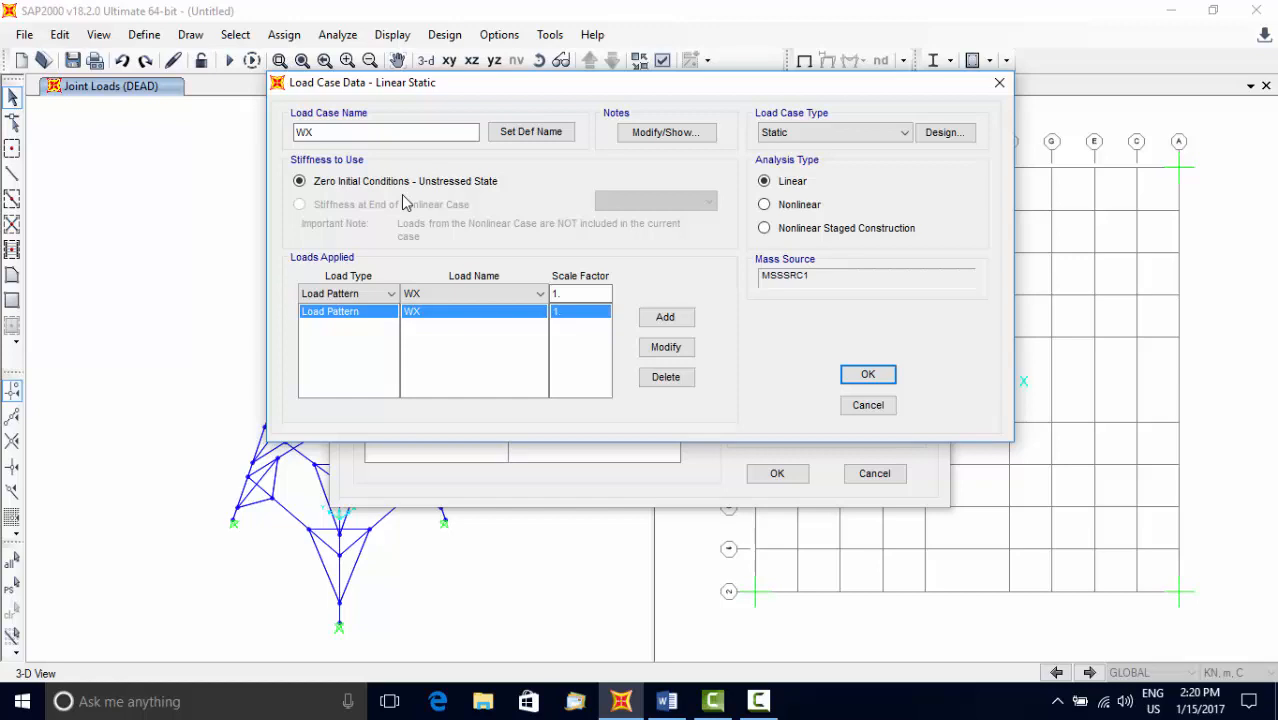
pyautogui.moveTo(316, 174)
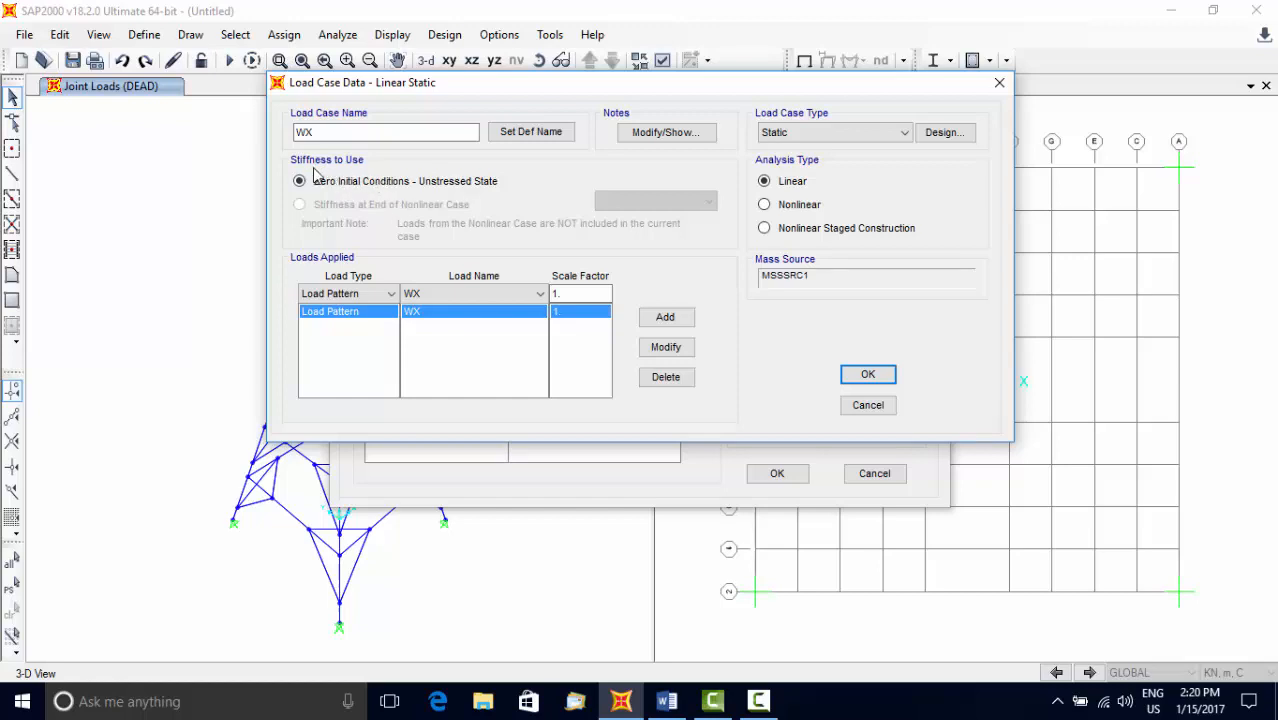
pyautogui.moveTo(368, 166)
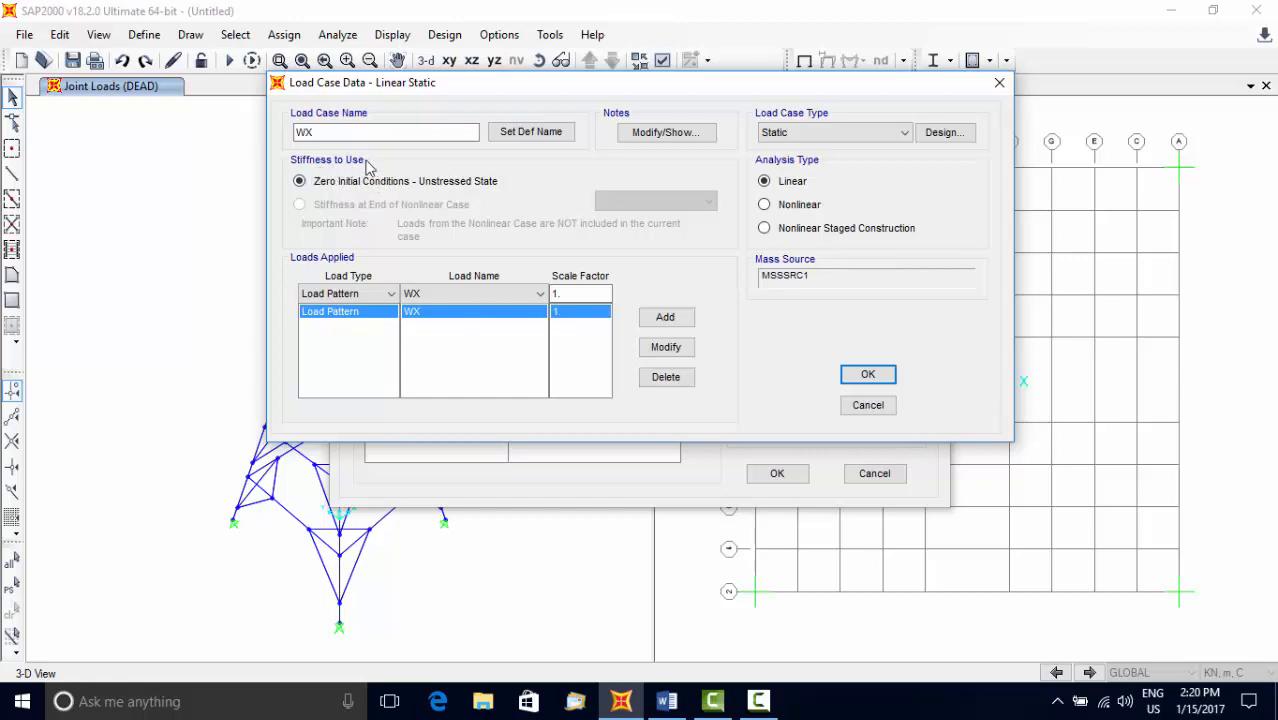
pyautogui.moveTo(362, 192)
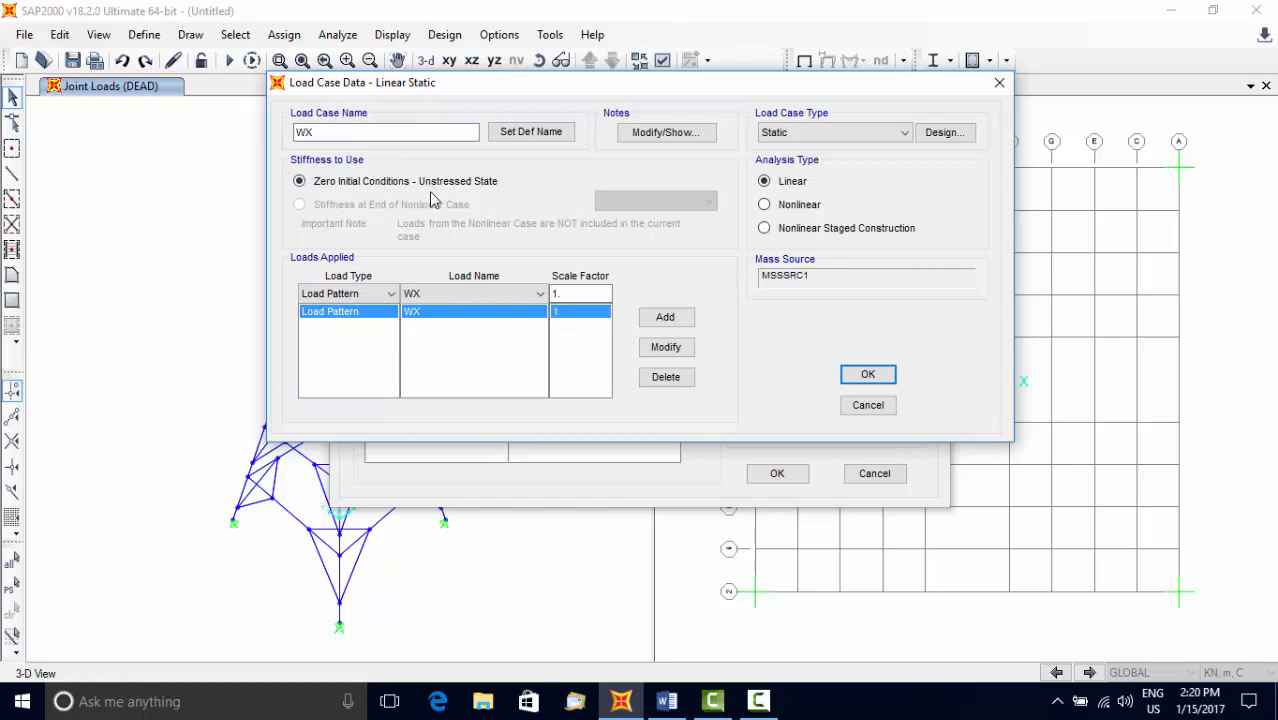
pyautogui.moveTo(334, 206)
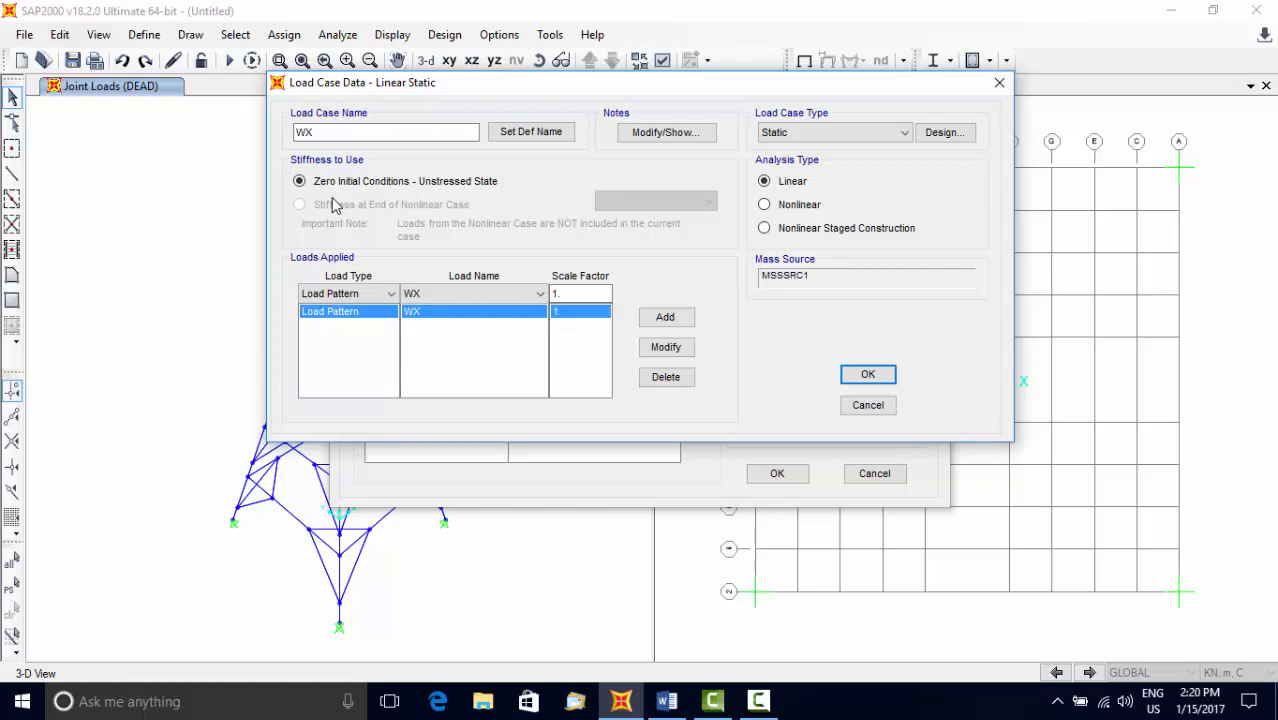
pyautogui.moveTo(458, 198)
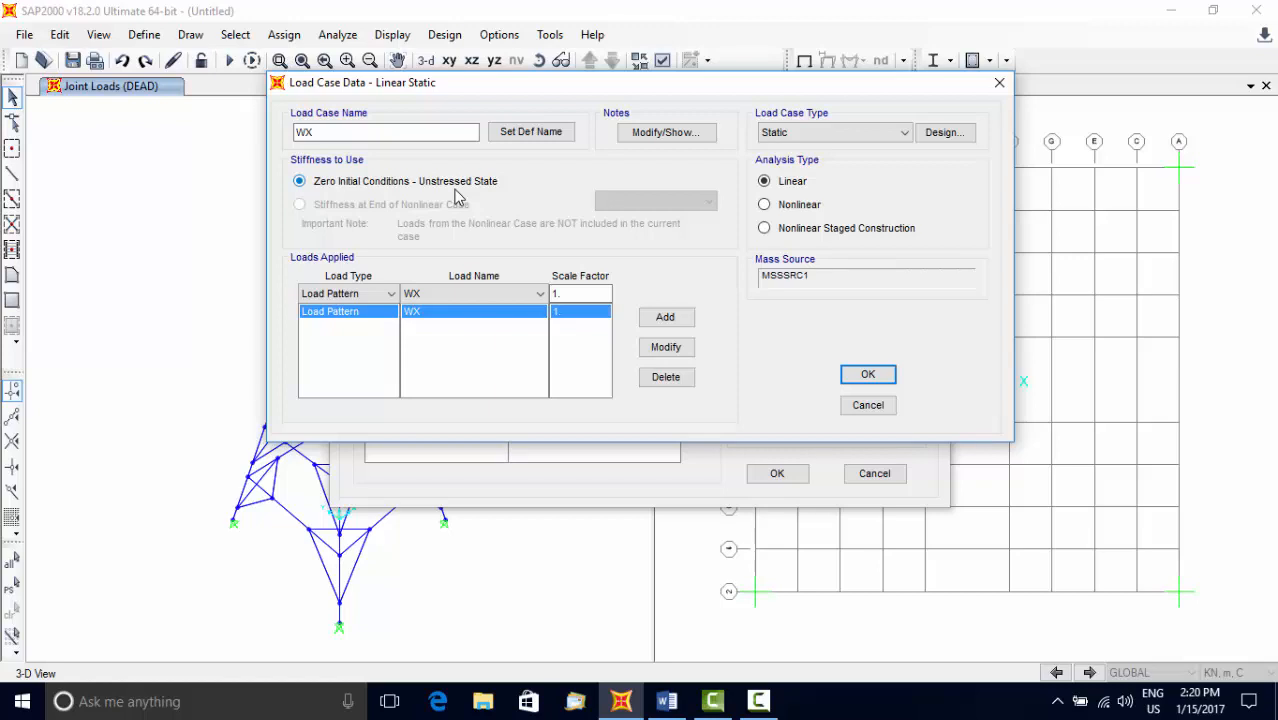
pyautogui.moveTo(610, 172)
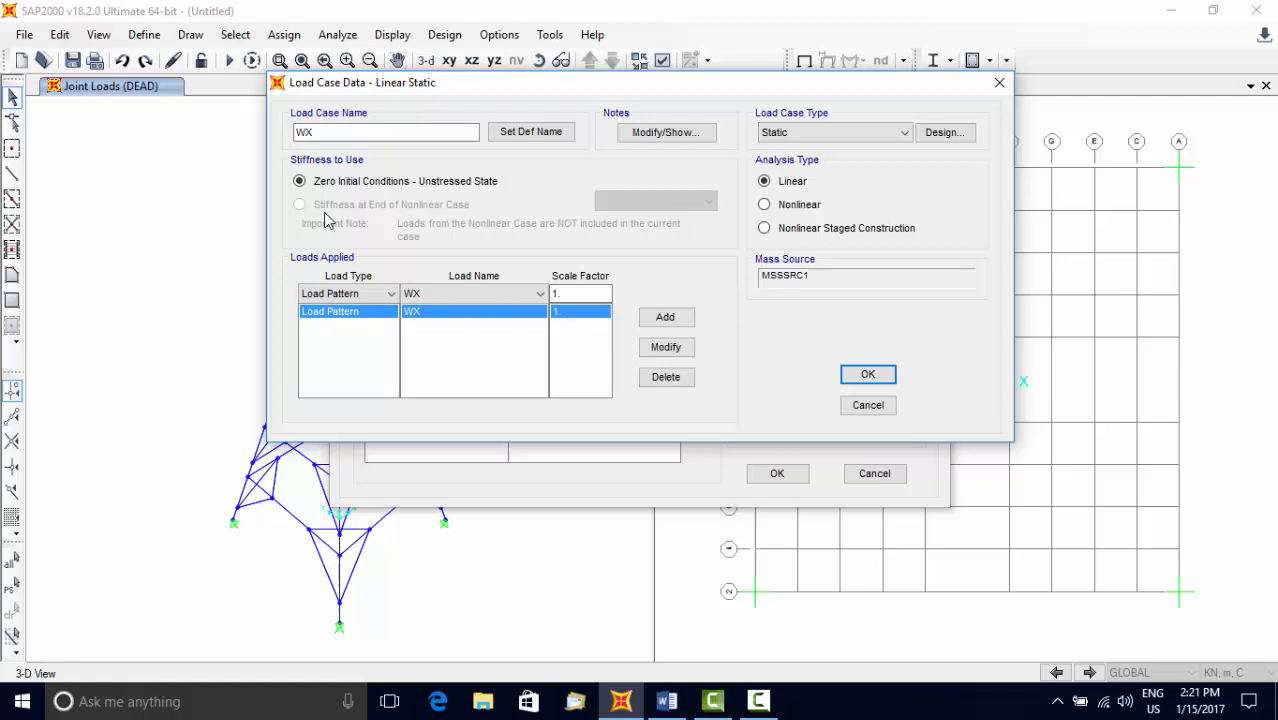
pyautogui.moveTo(356, 224)
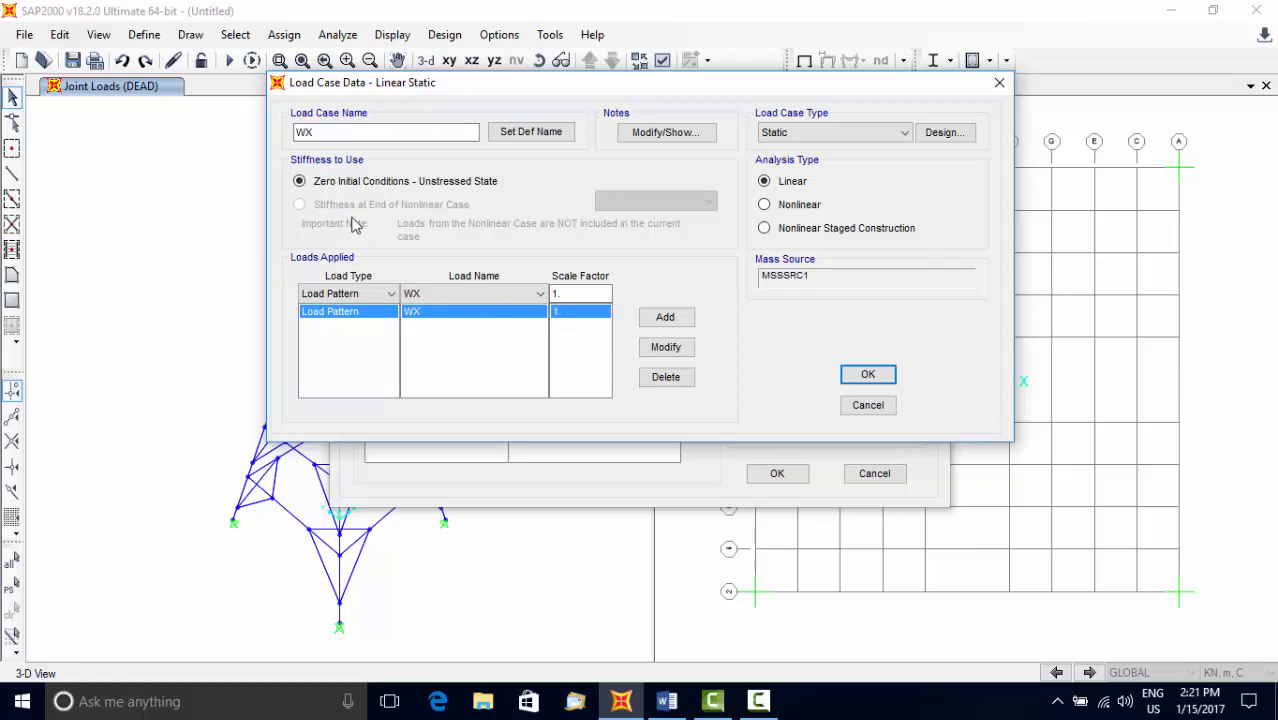
pyautogui.moveTo(376, 228)
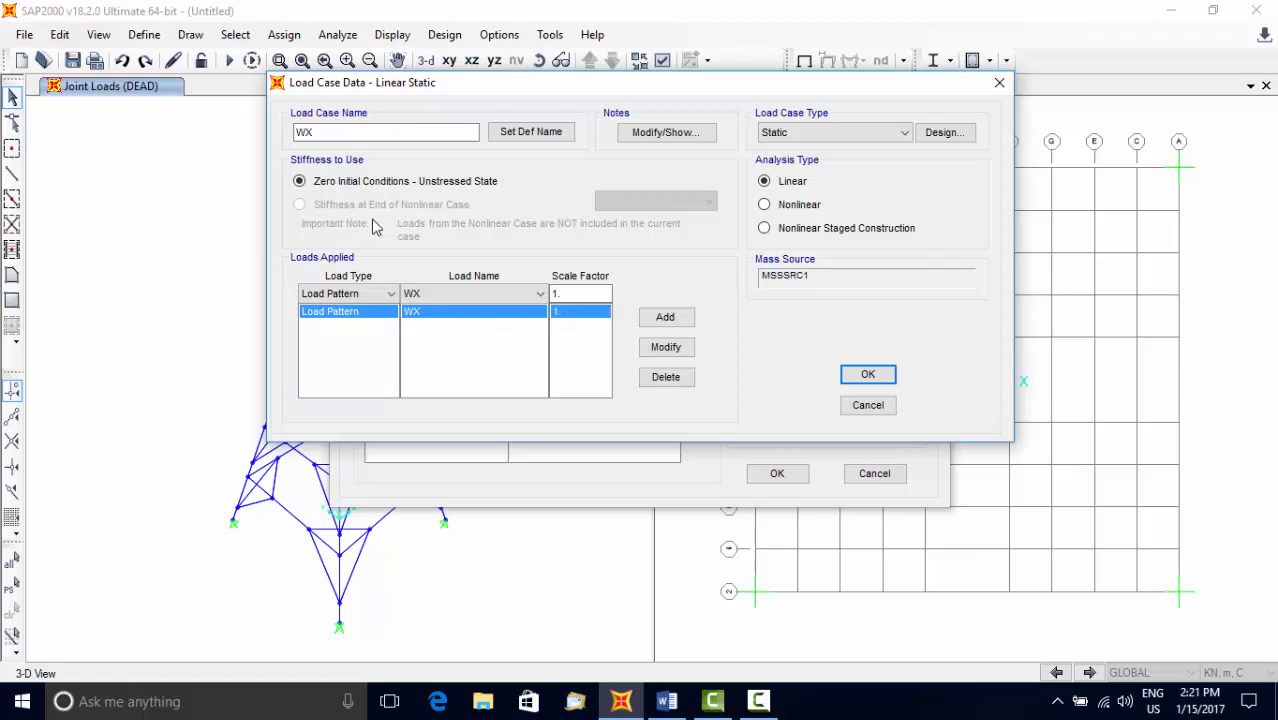
pyautogui.moveTo(404, 220)
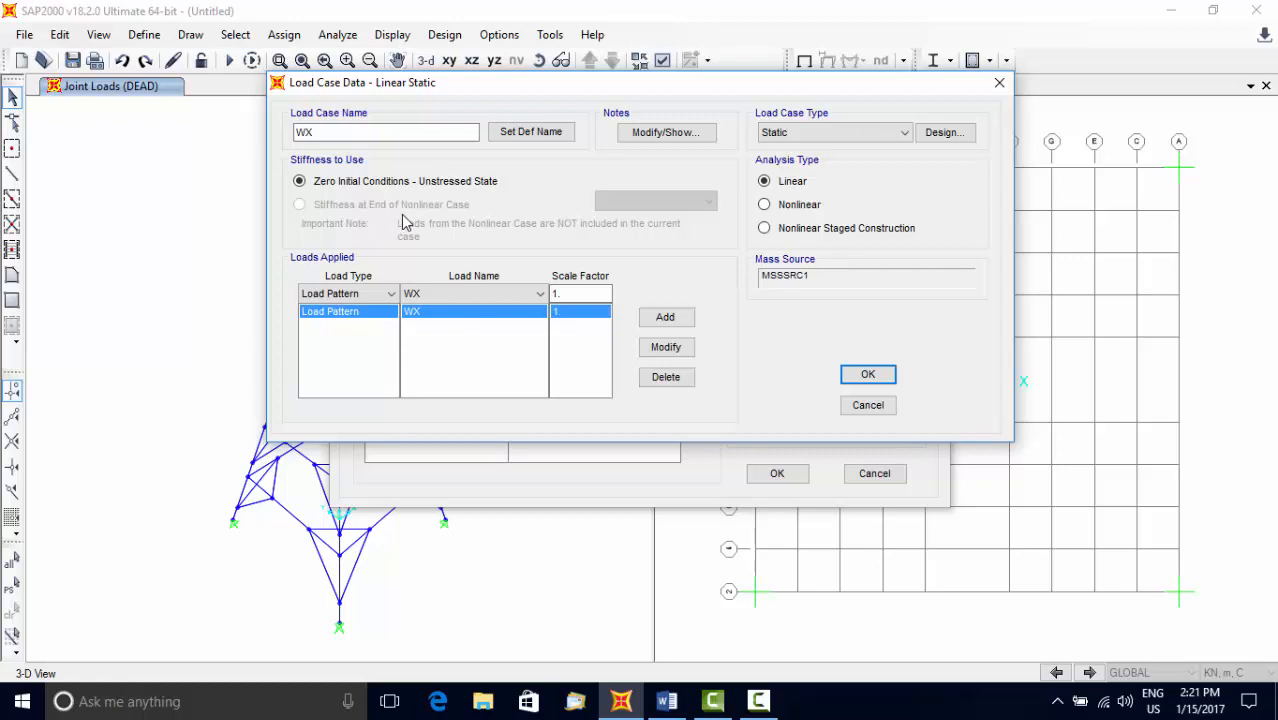
pyautogui.moveTo(772, 160)
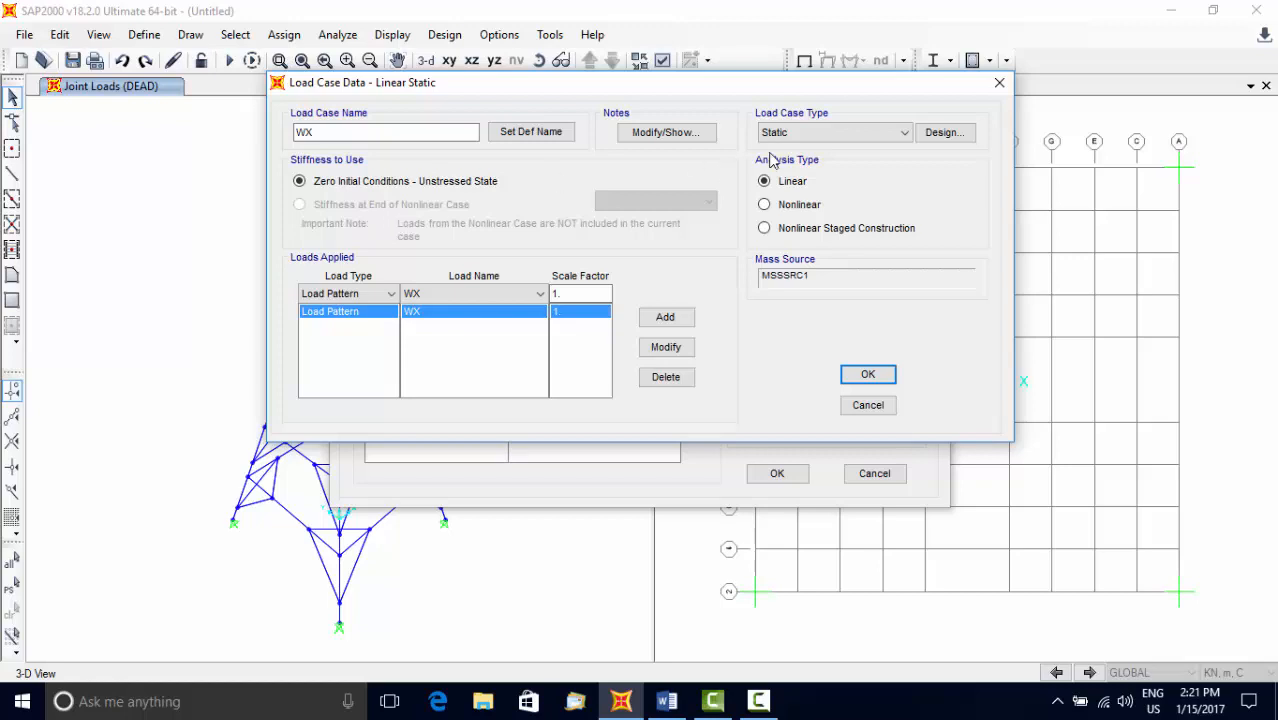
# - Try modal, time history and response-spectrum case types on the WX load case
pyautogui.click(904, 132)
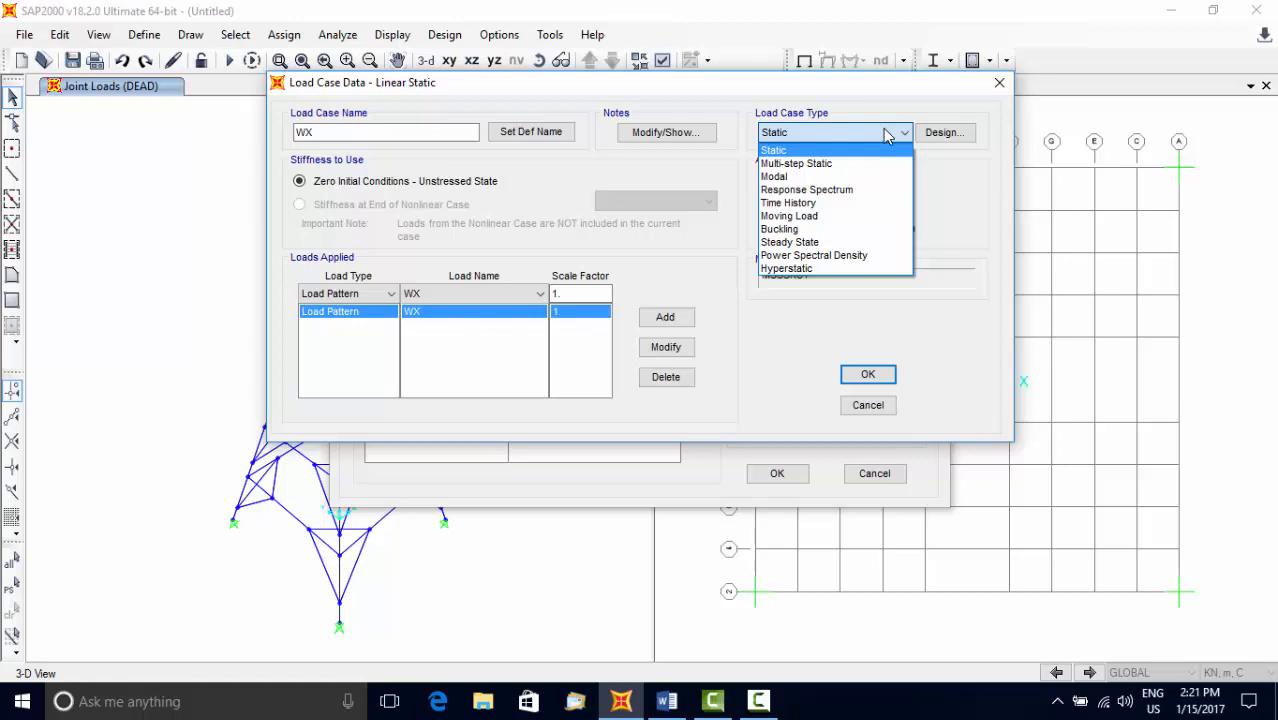
pyautogui.moveTo(796, 164)
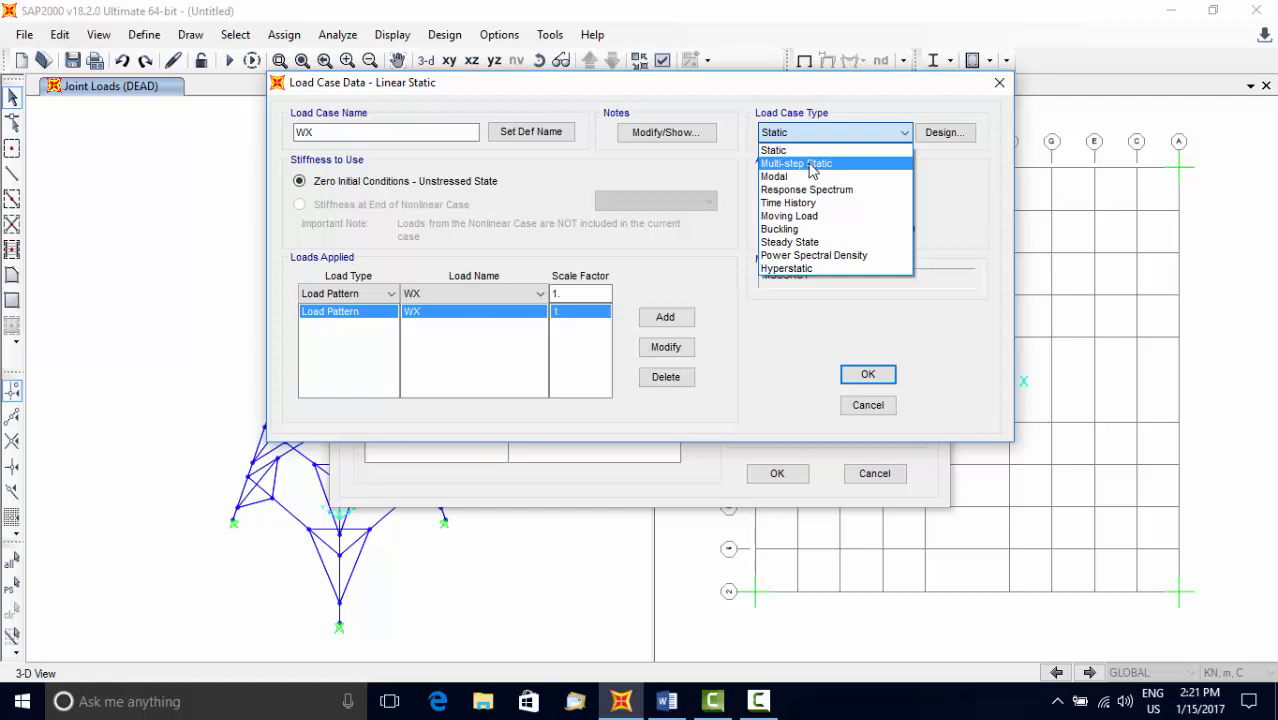
pyautogui.click(772, 176)
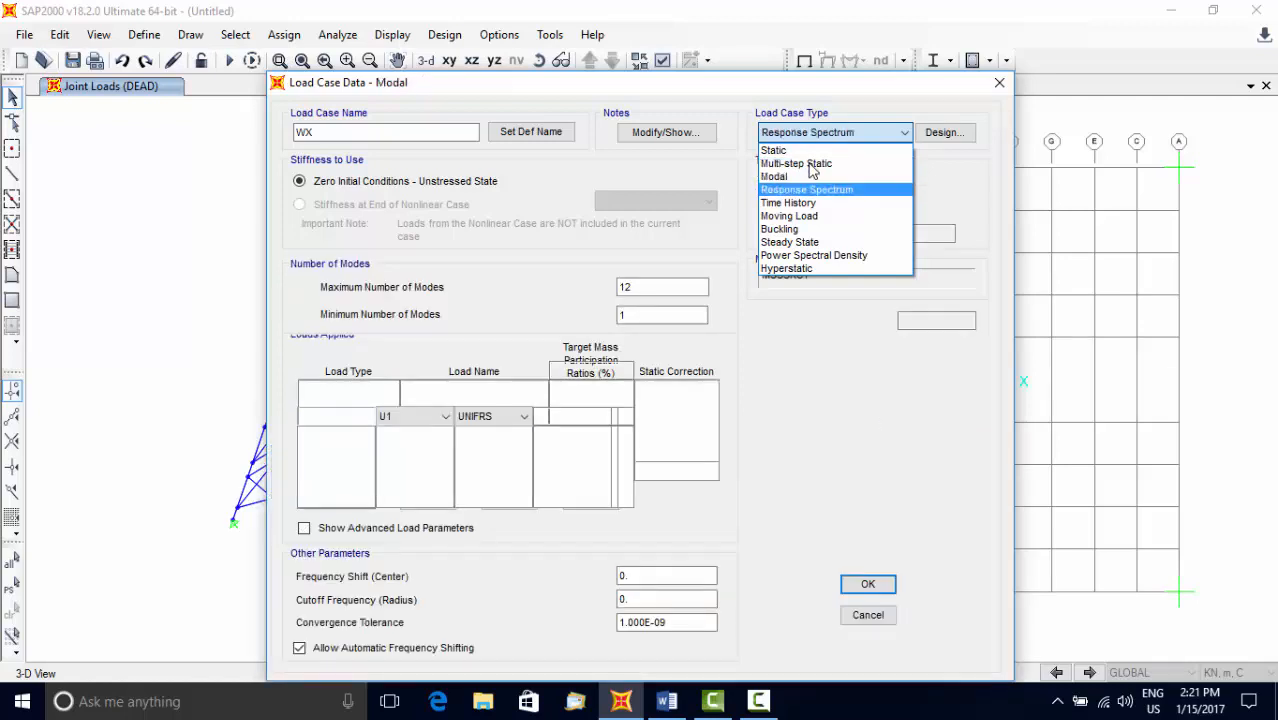
pyautogui.click(788, 202)
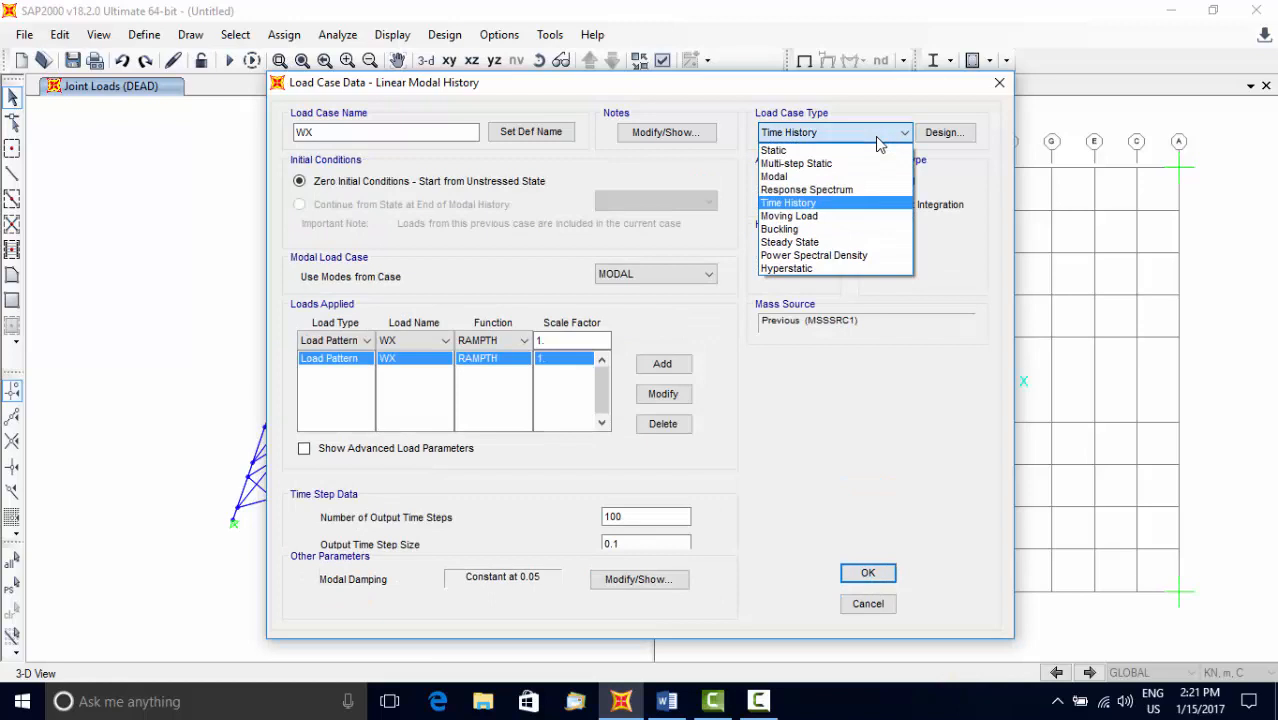
pyautogui.moveTo(788, 176)
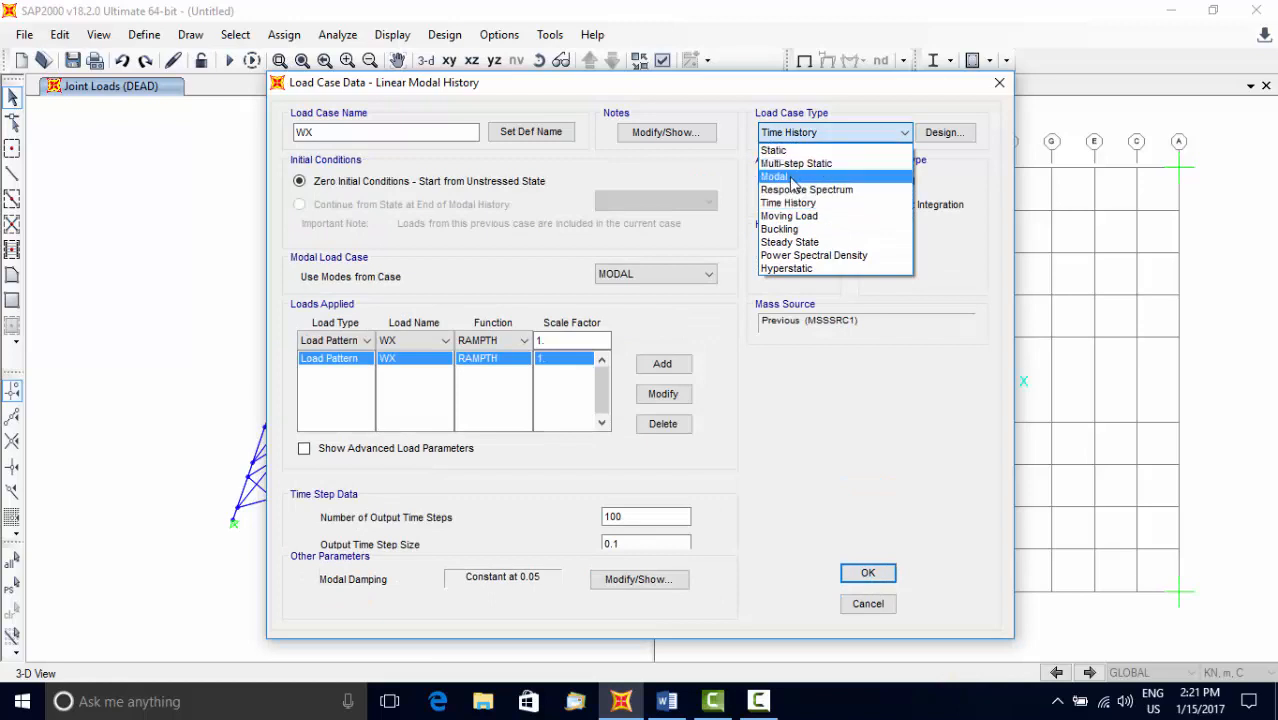
pyautogui.click(776, 176)
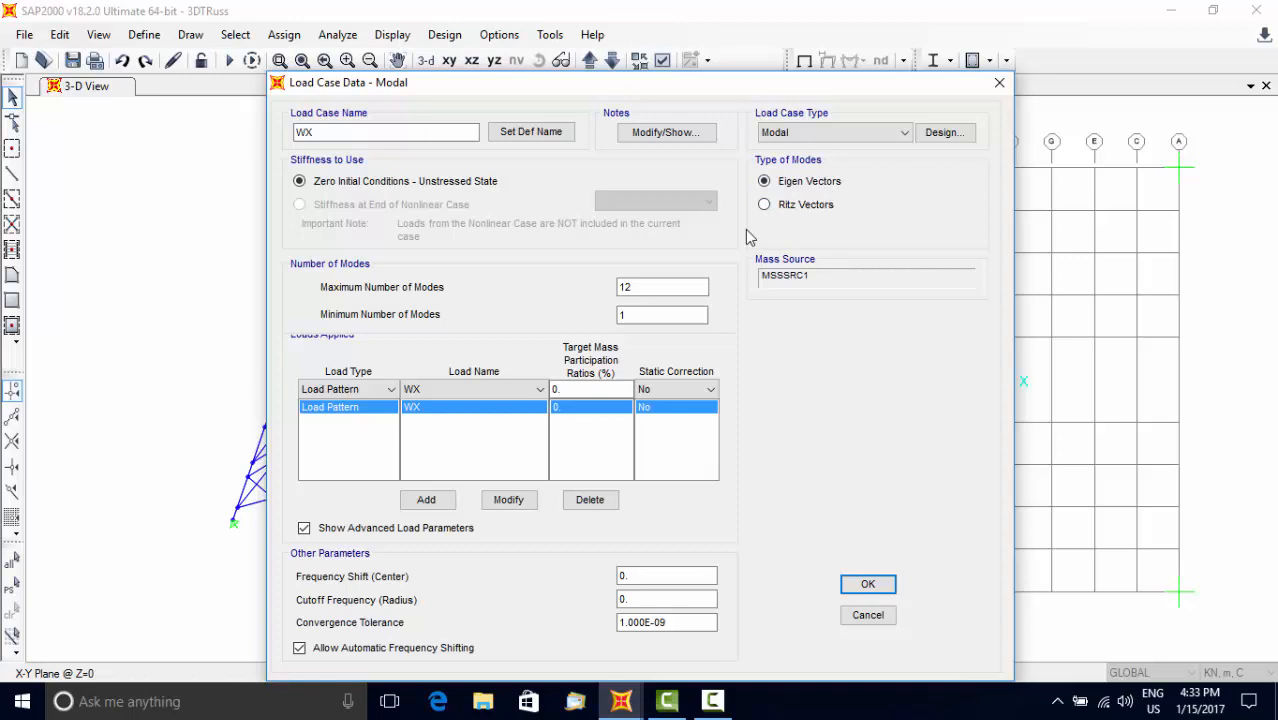
pyautogui.moveTo(790, 222)
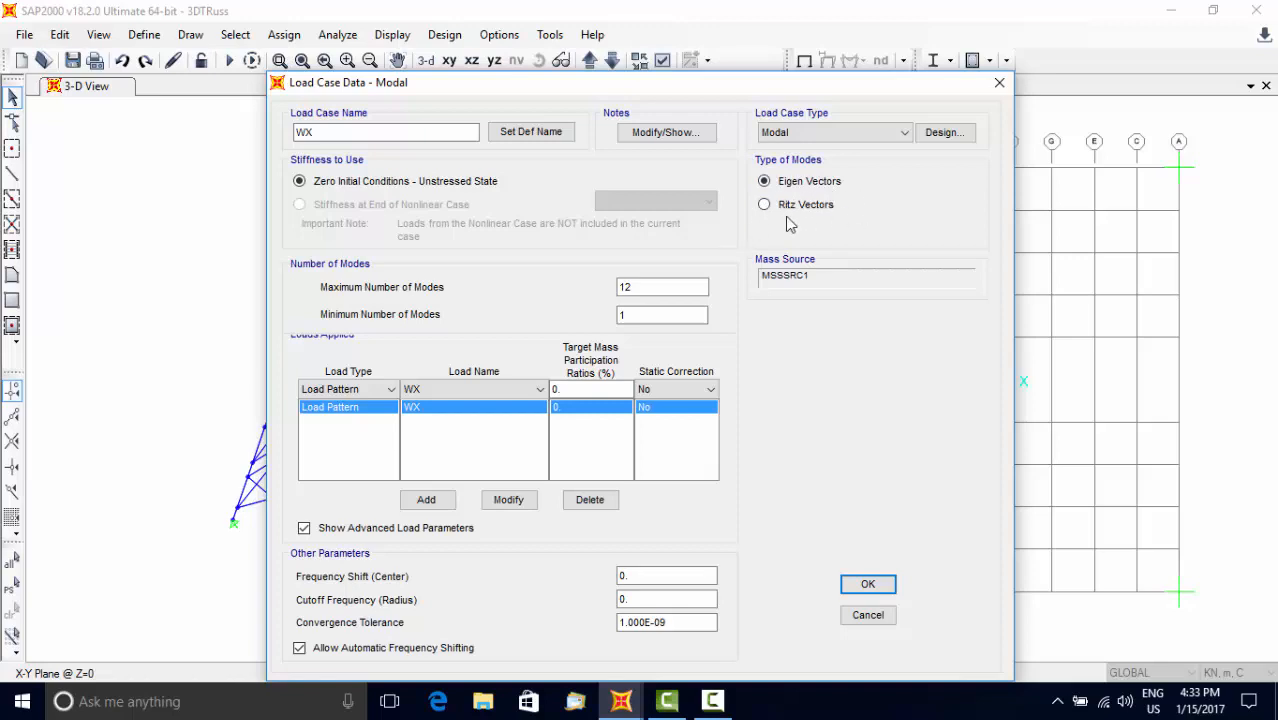
pyautogui.moveTo(808, 224)
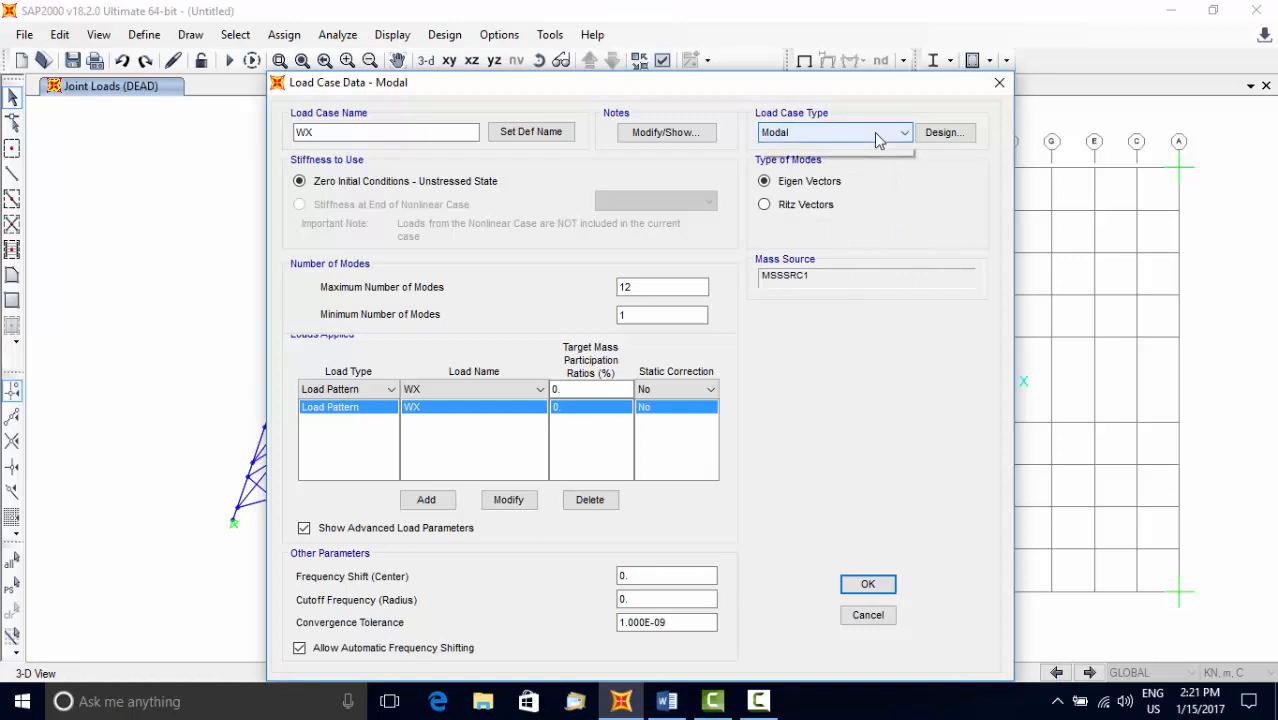
pyautogui.click(832, 132)
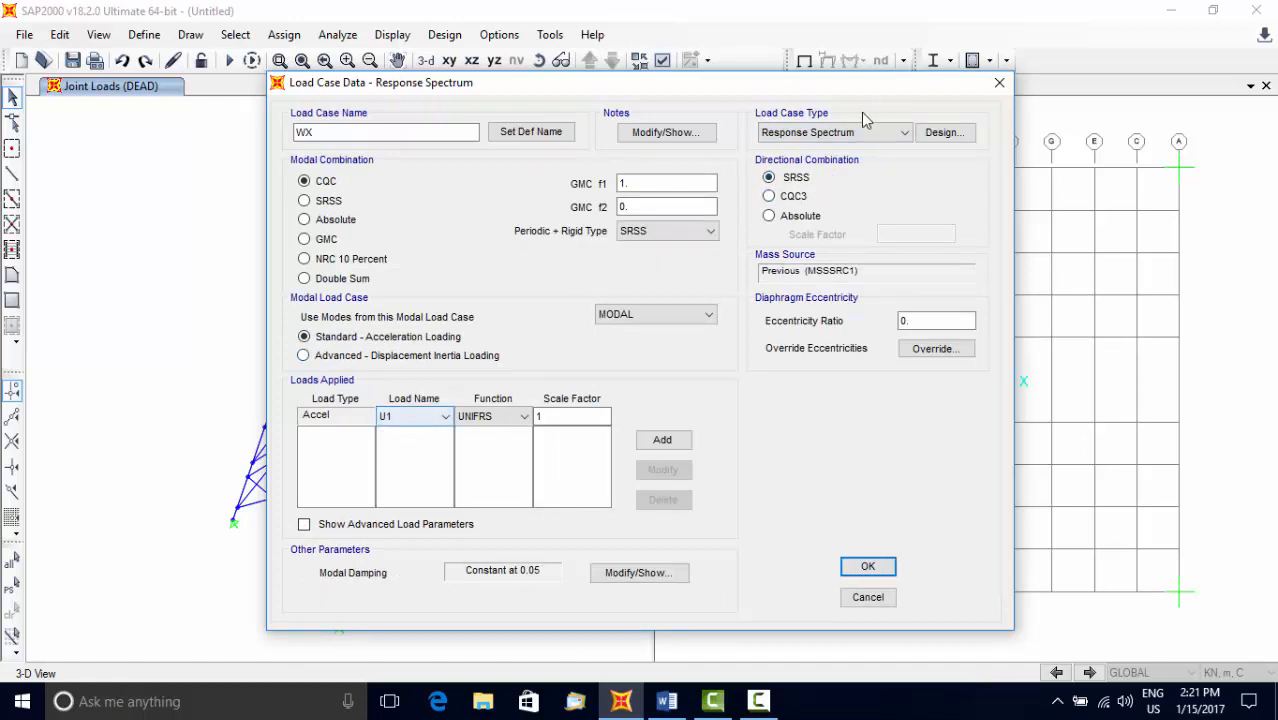
# - Settle WX as a linear modal time-history case and bring the case type list back up
pyautogui.click(904, 132)
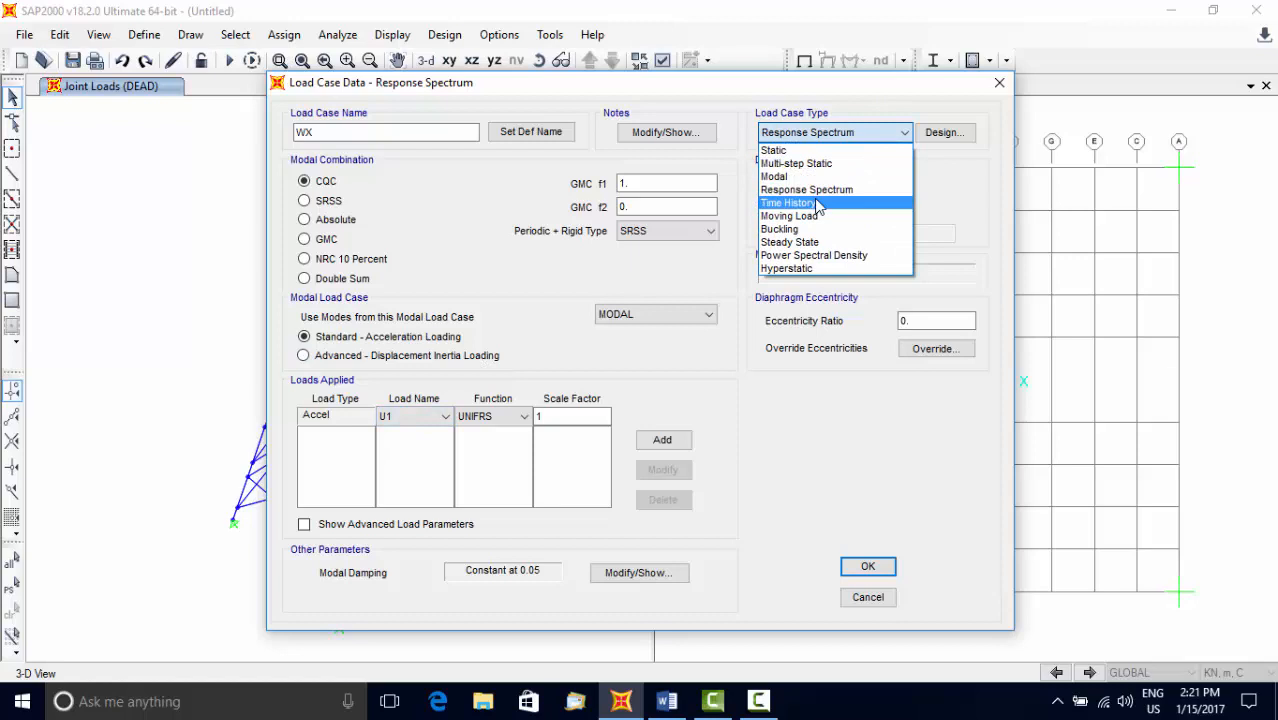
pyautogui.click(788, 202)
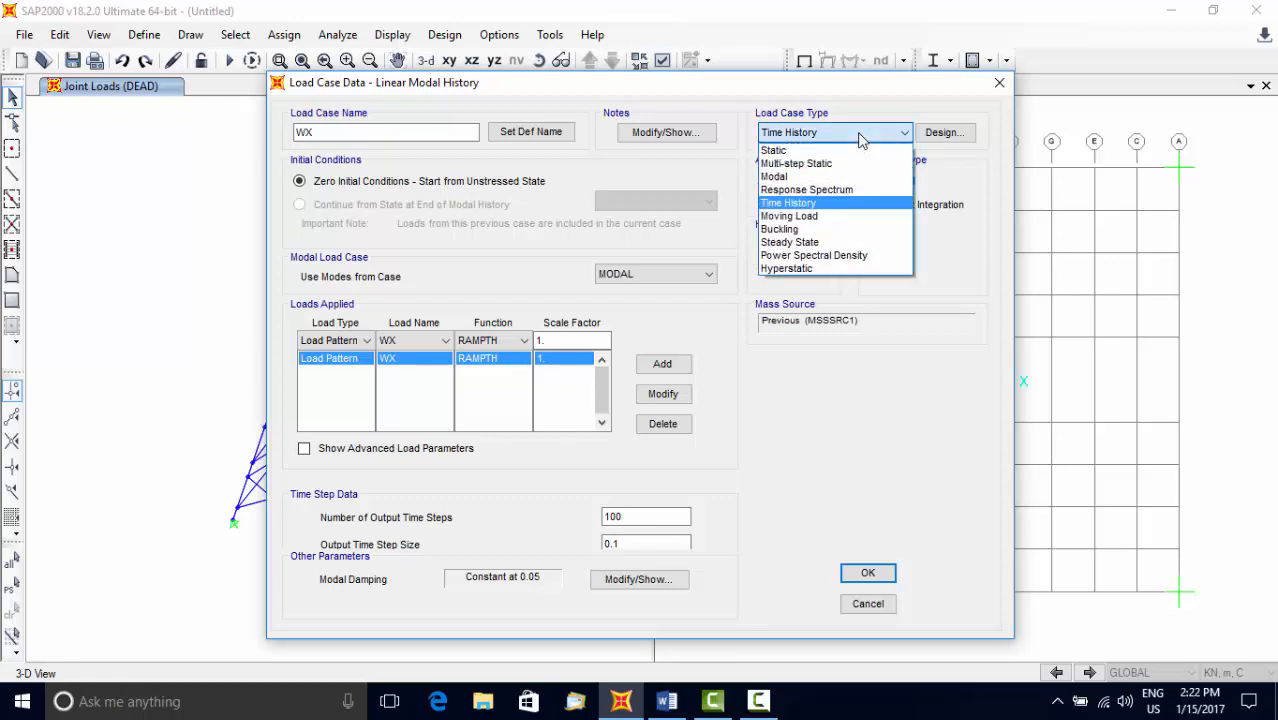
pyautogui.click(788, 202)
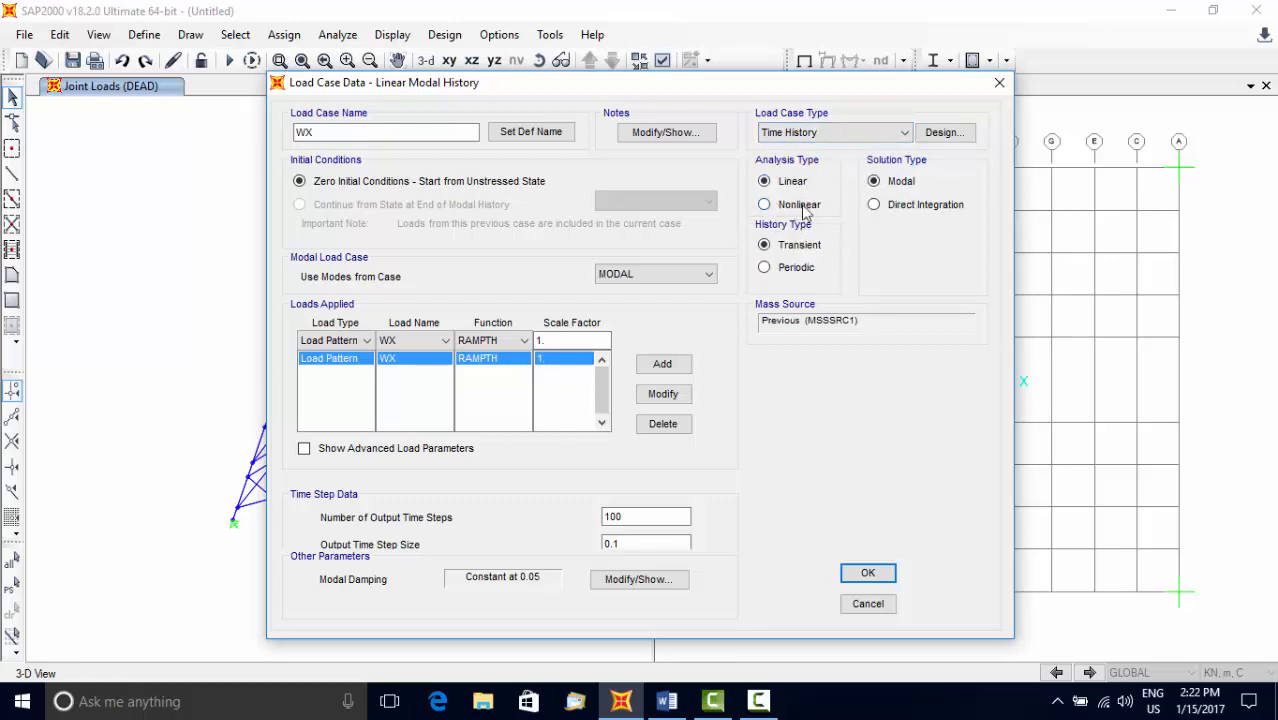
pyautogui.click(872, 180)
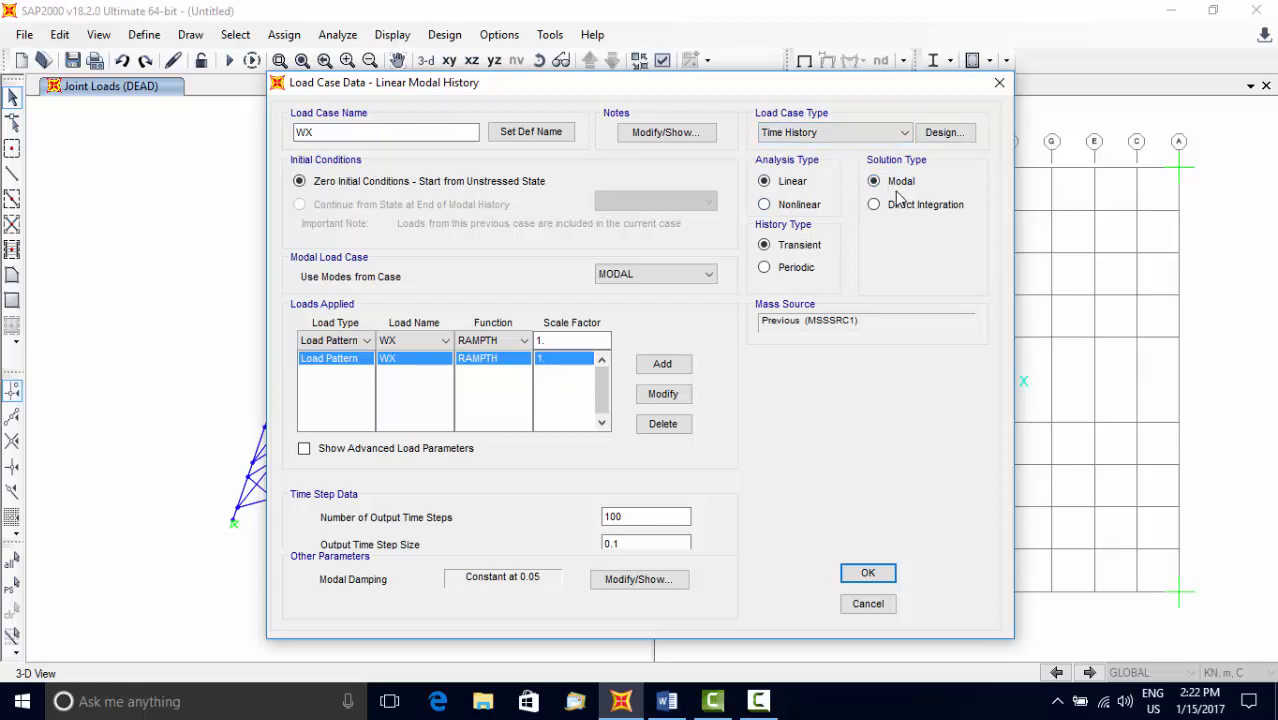
pyautogui.moveTo(936, 212)
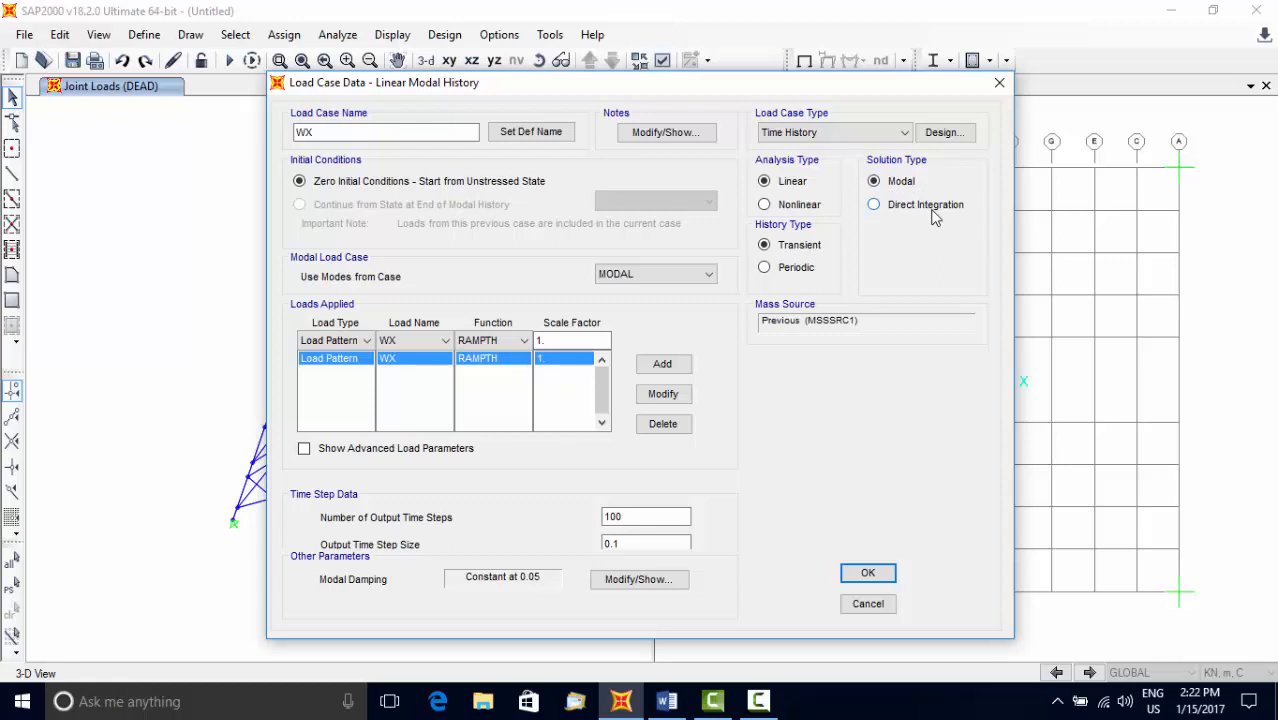
pyautogui.moveTo(890, 148)
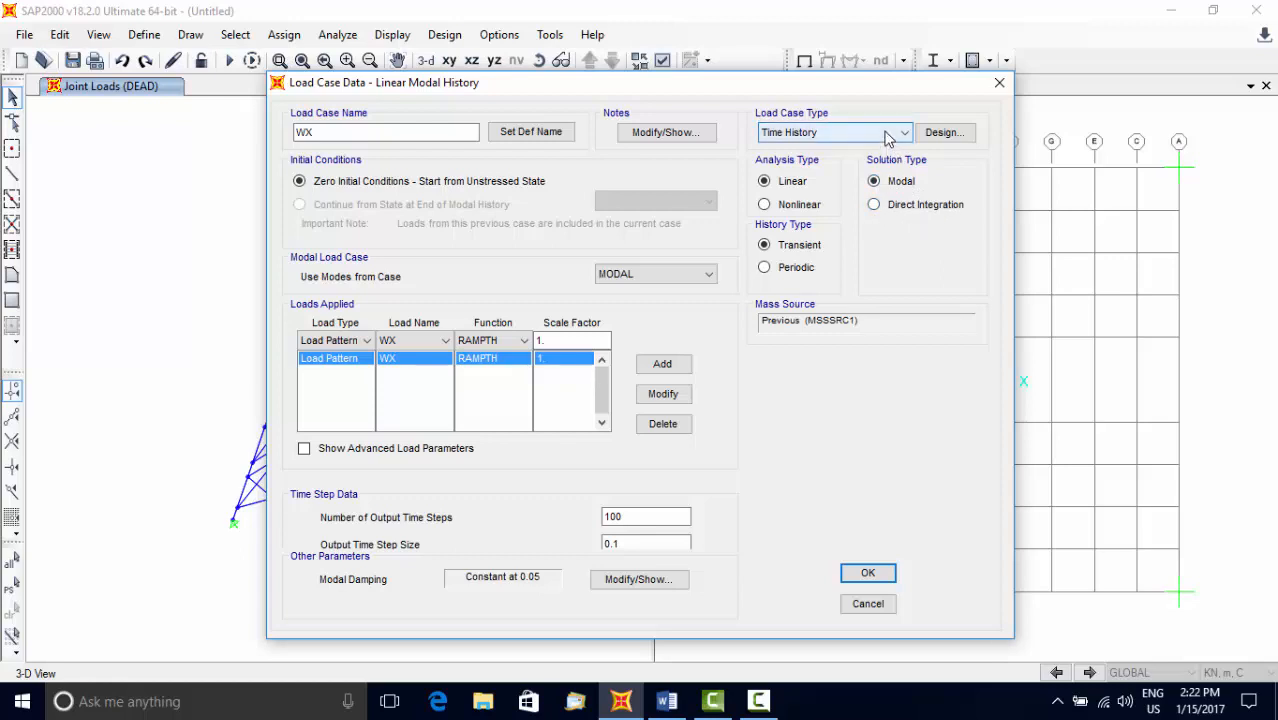
pyautogui.click(904, 132)
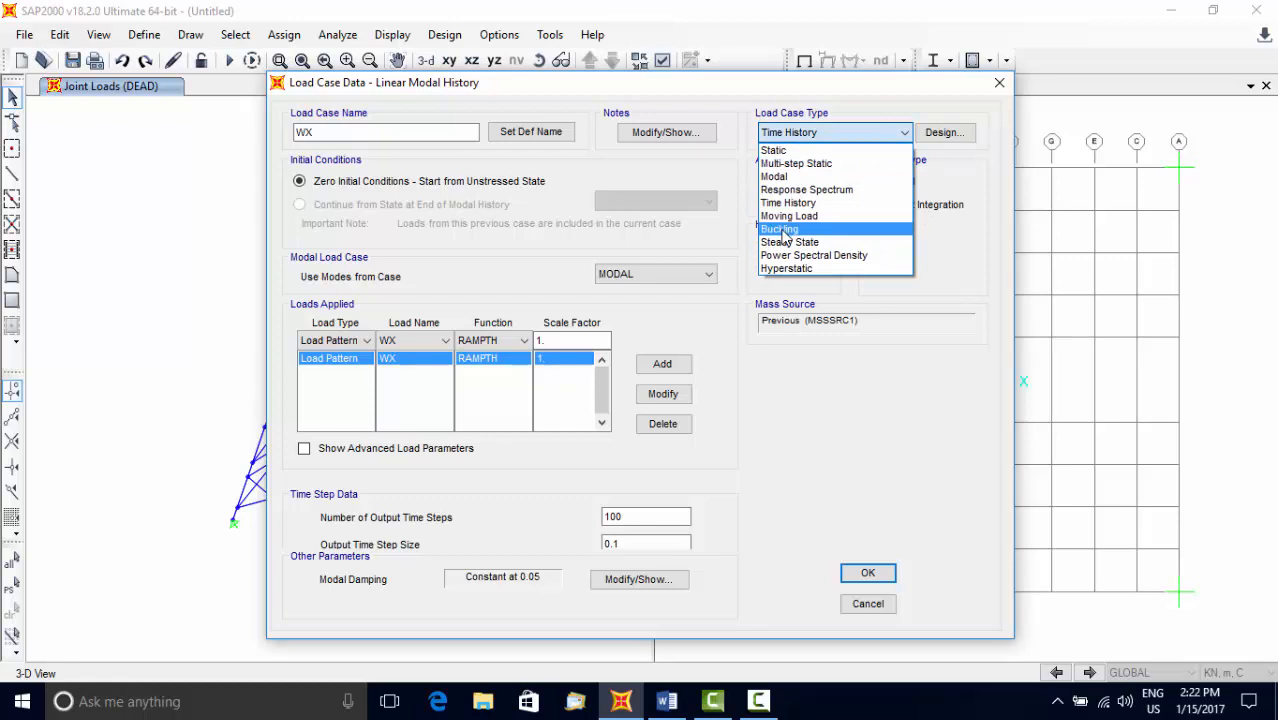
# - Show the buckling settings for WX, then return it to a static case
pyautogui.click(780, 228)
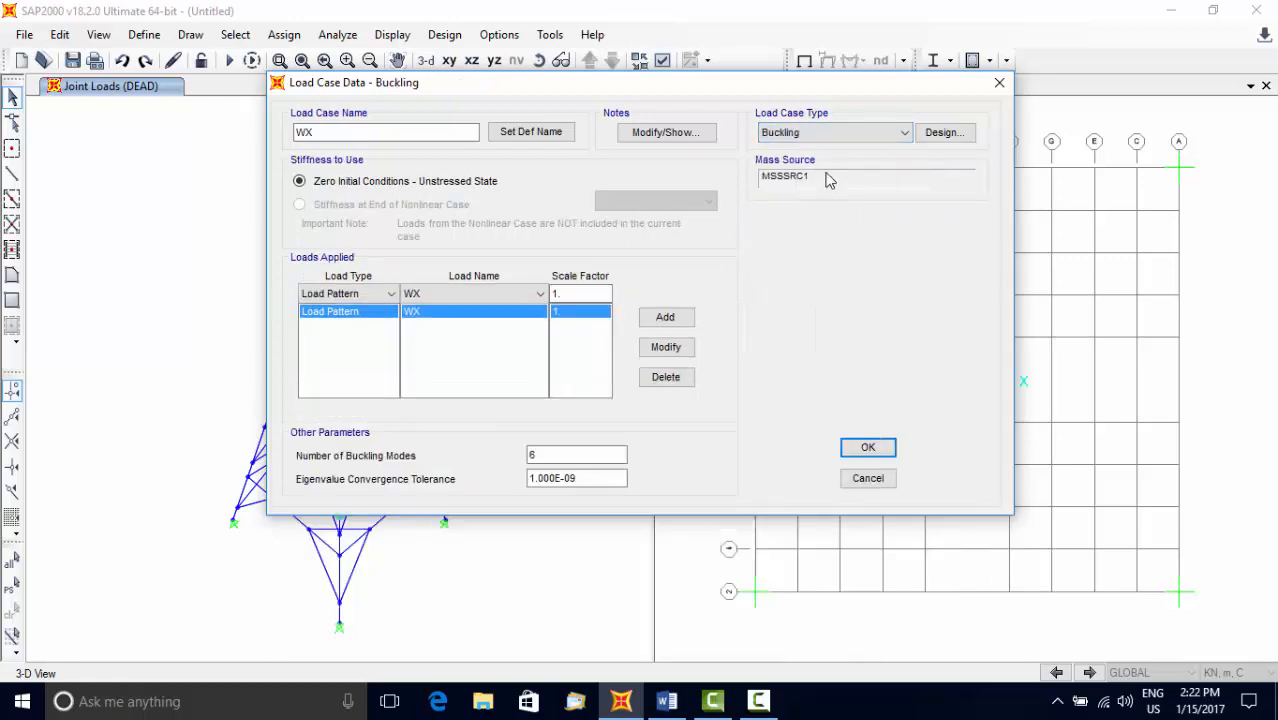
pyautogui.moveTo(820, 184)
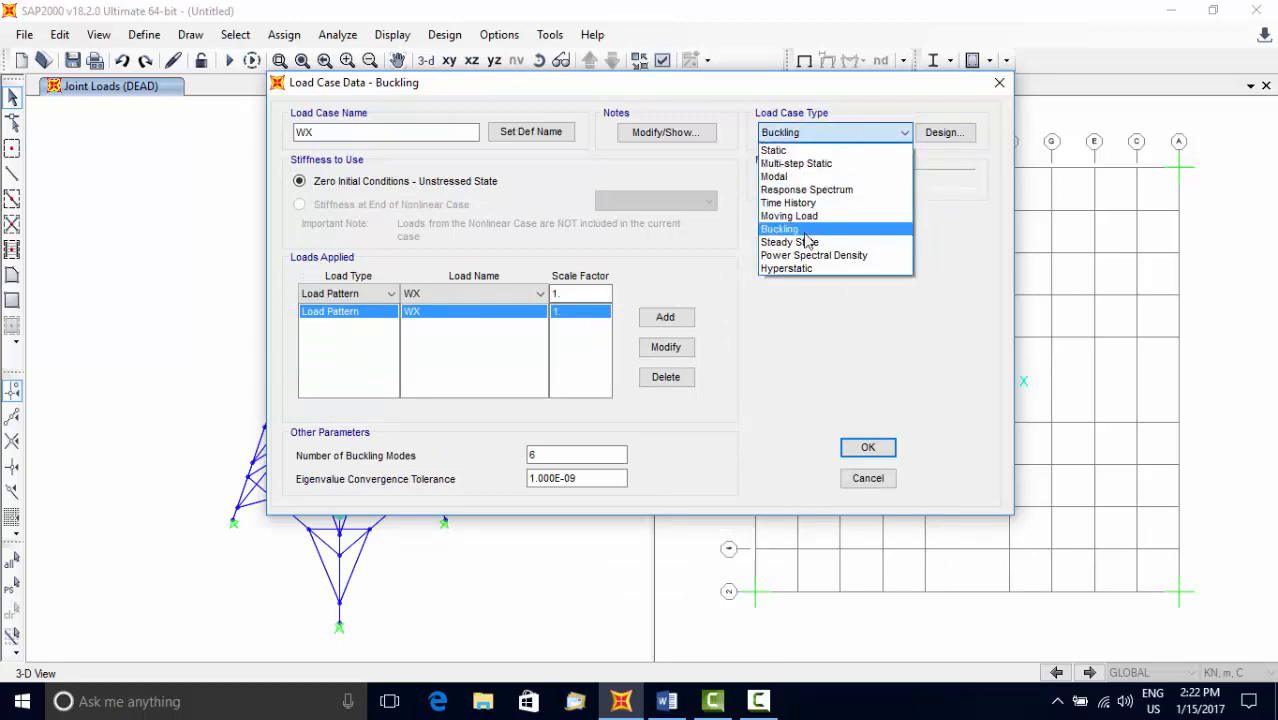
pyautogui.moveTo(812, 256)
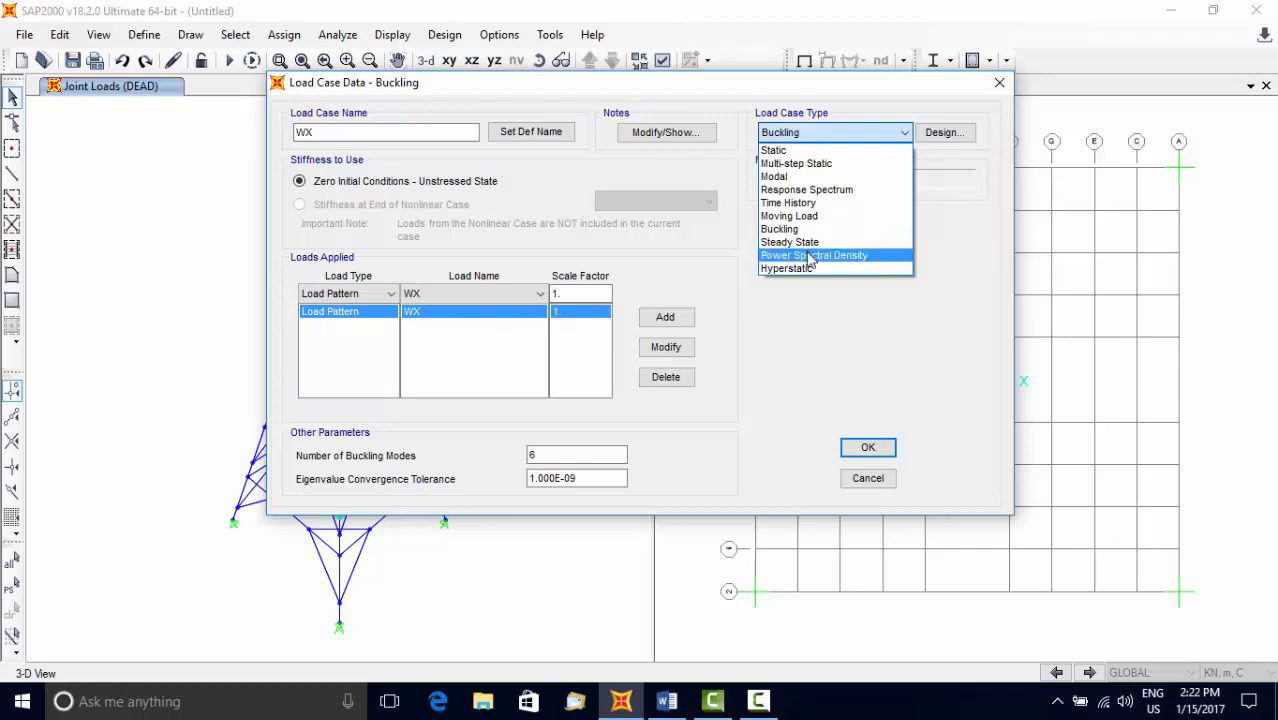
pyautogui.moveTo(802, 242)
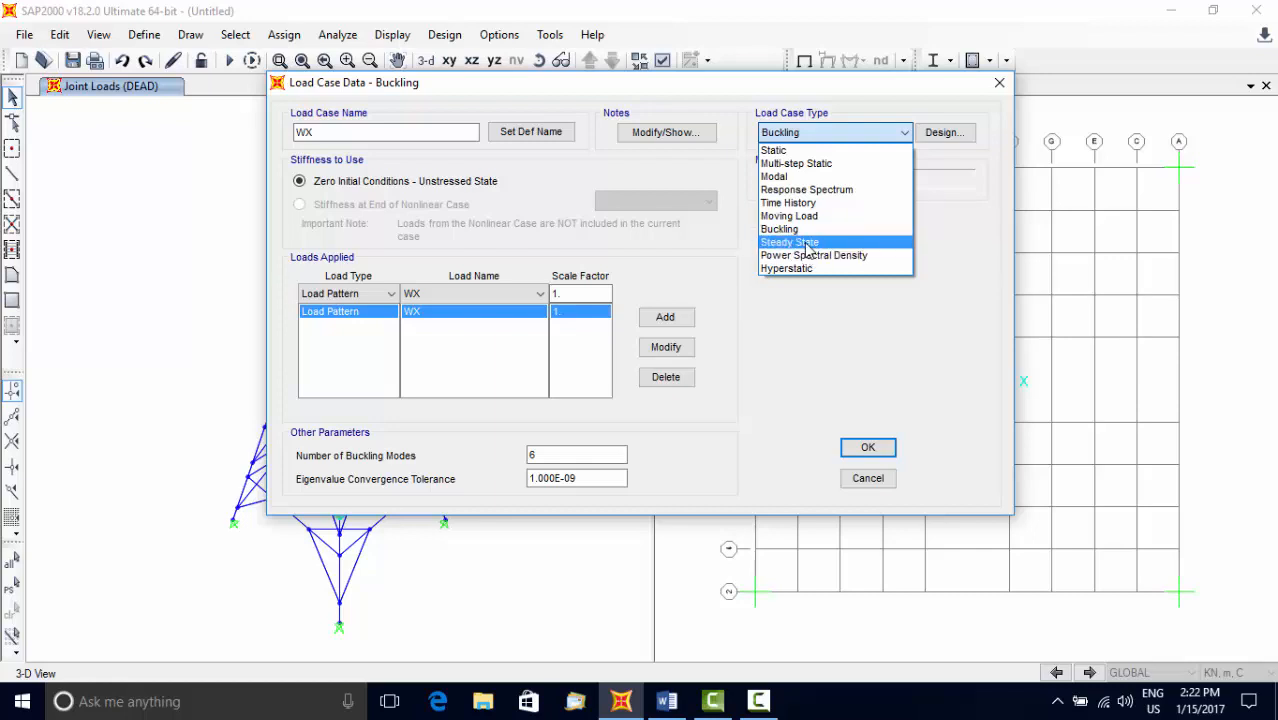
pyautogui.moveTo(808, 256)
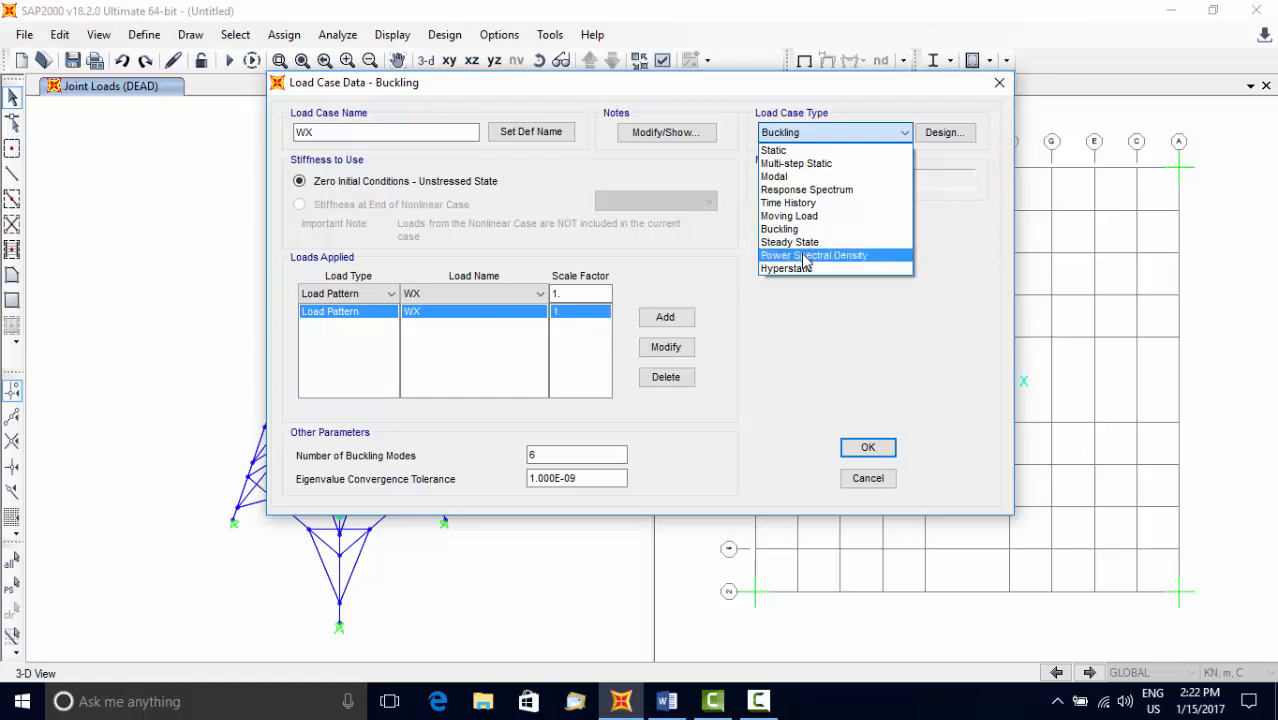
pyautogui.moveTo(786, 268)
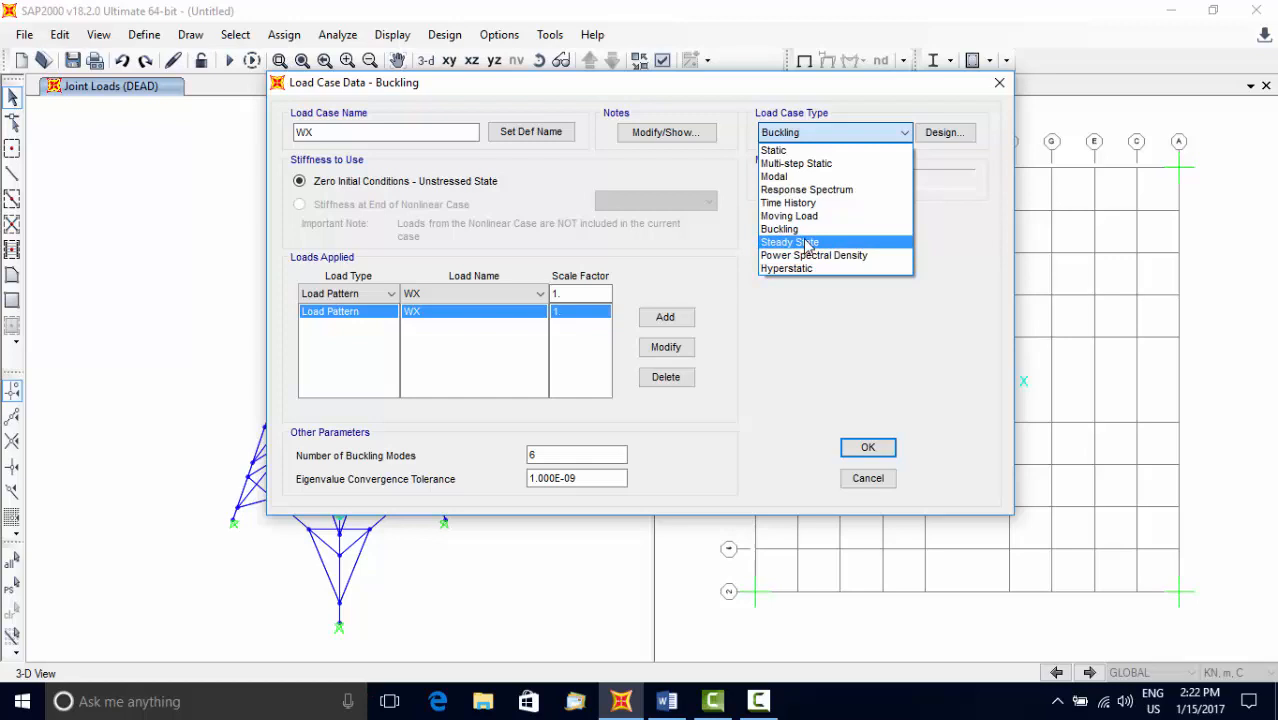
pyautogui.moveTo(808, 250)
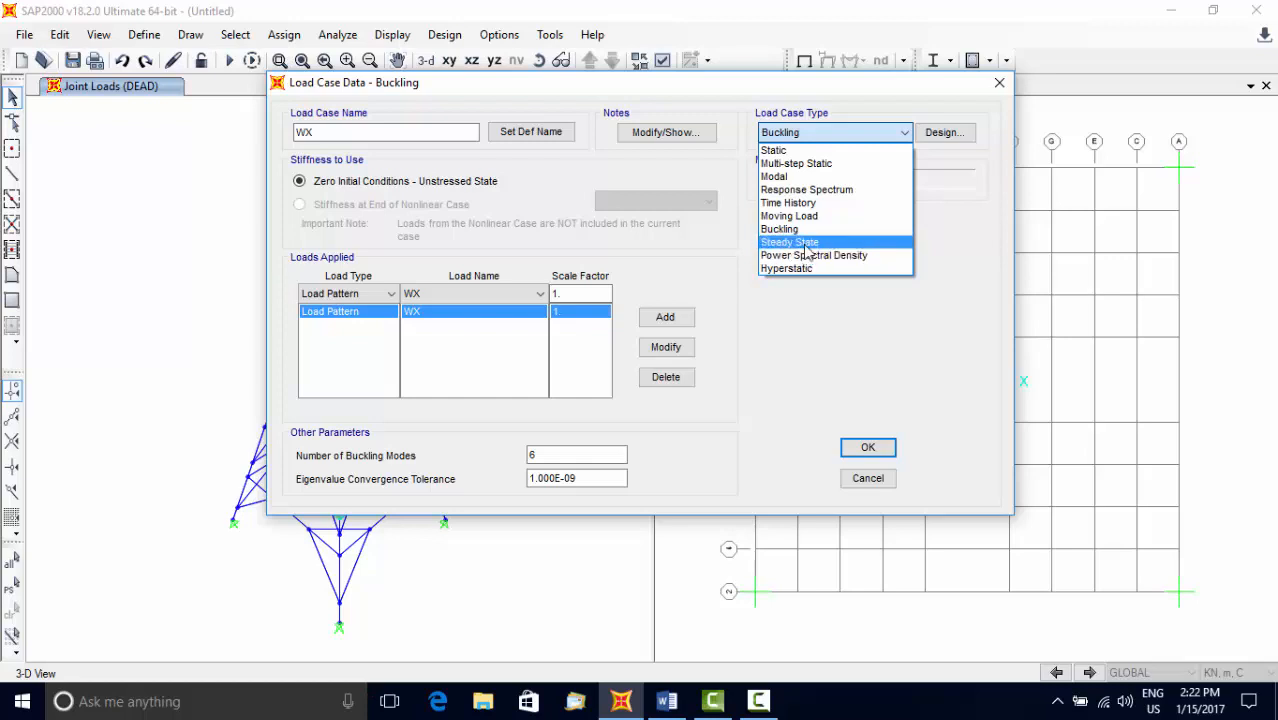
pyautogui.moveTo(804, 256)
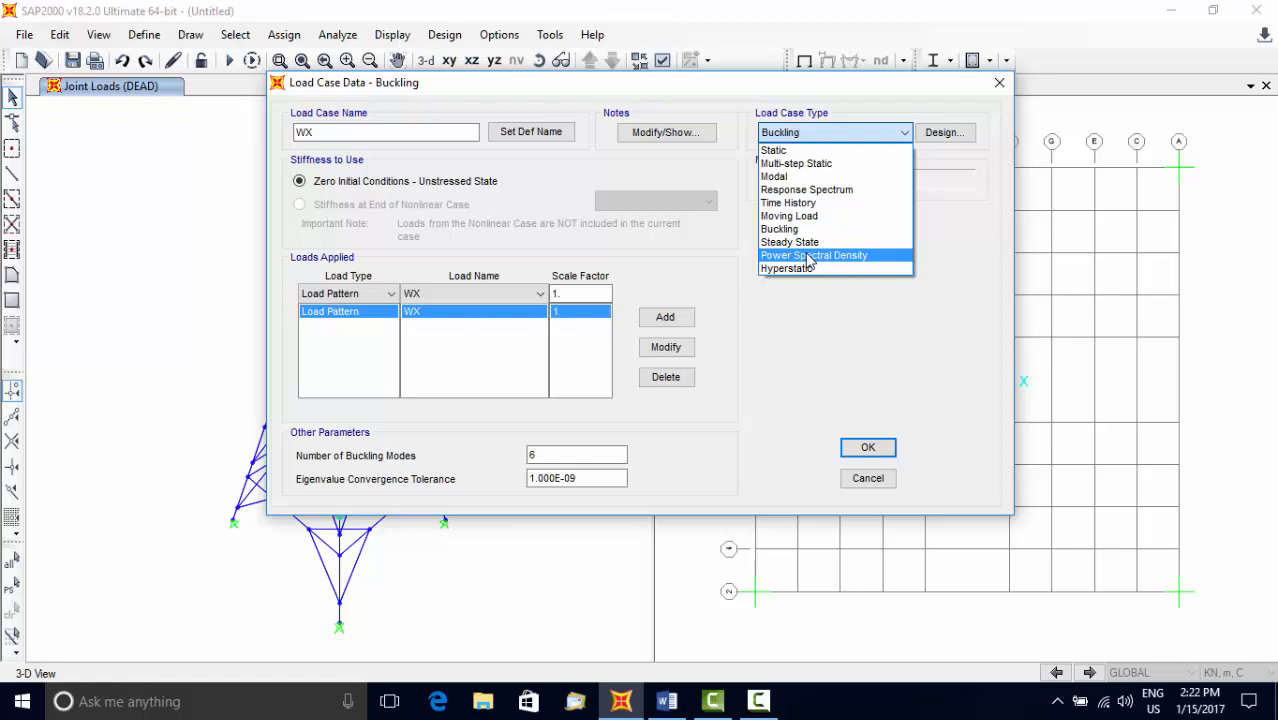
pyautogui.moveTo(788, 268)
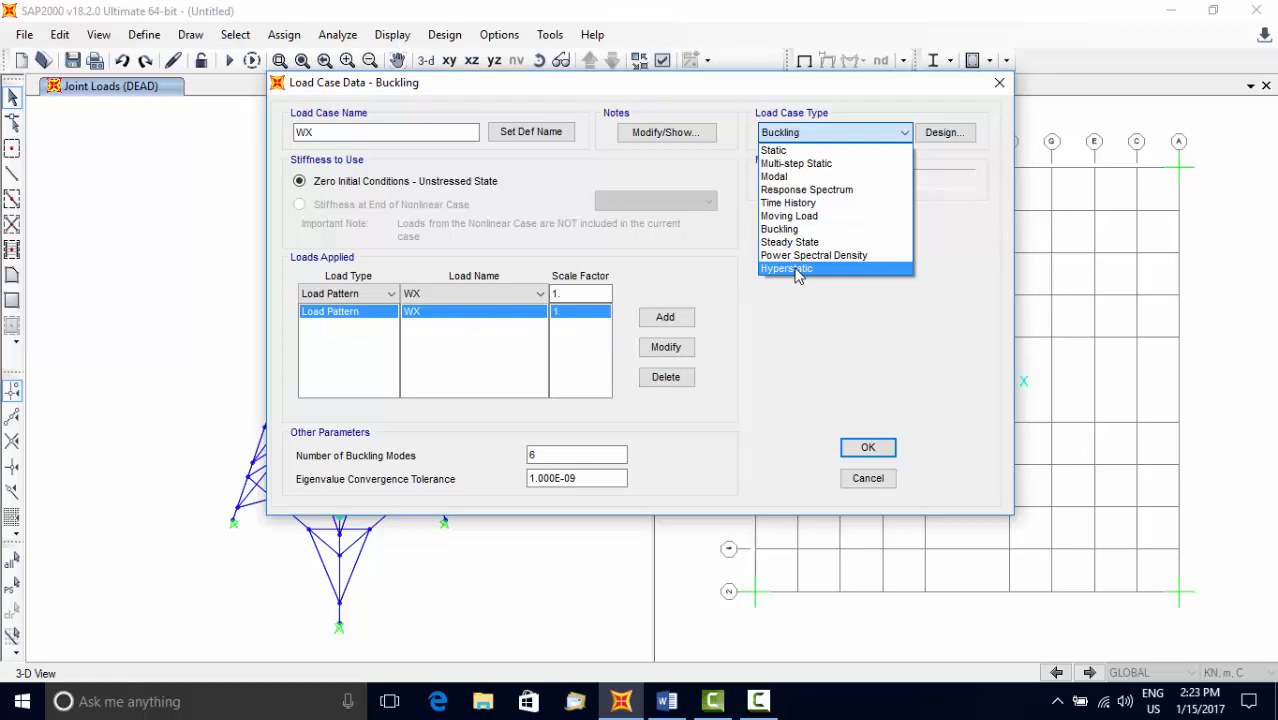
pyautogui.click(772, 150)
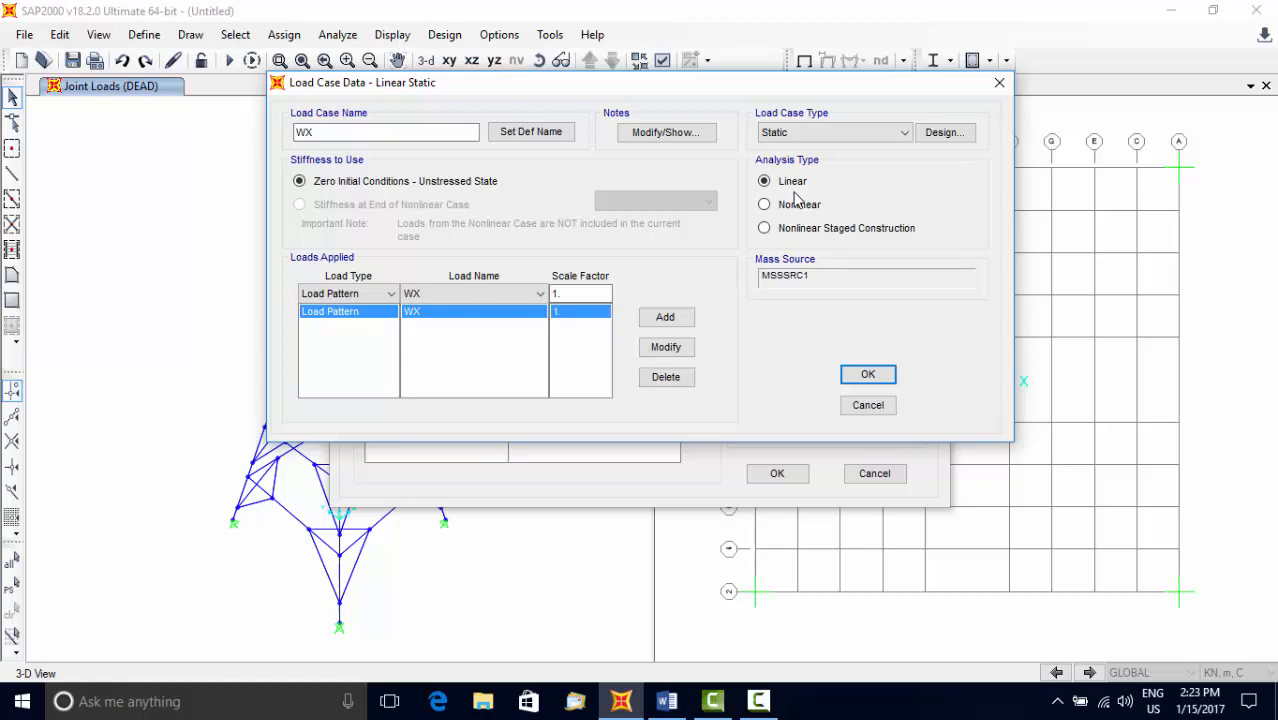
pyautogui.moveTo(764, 204)
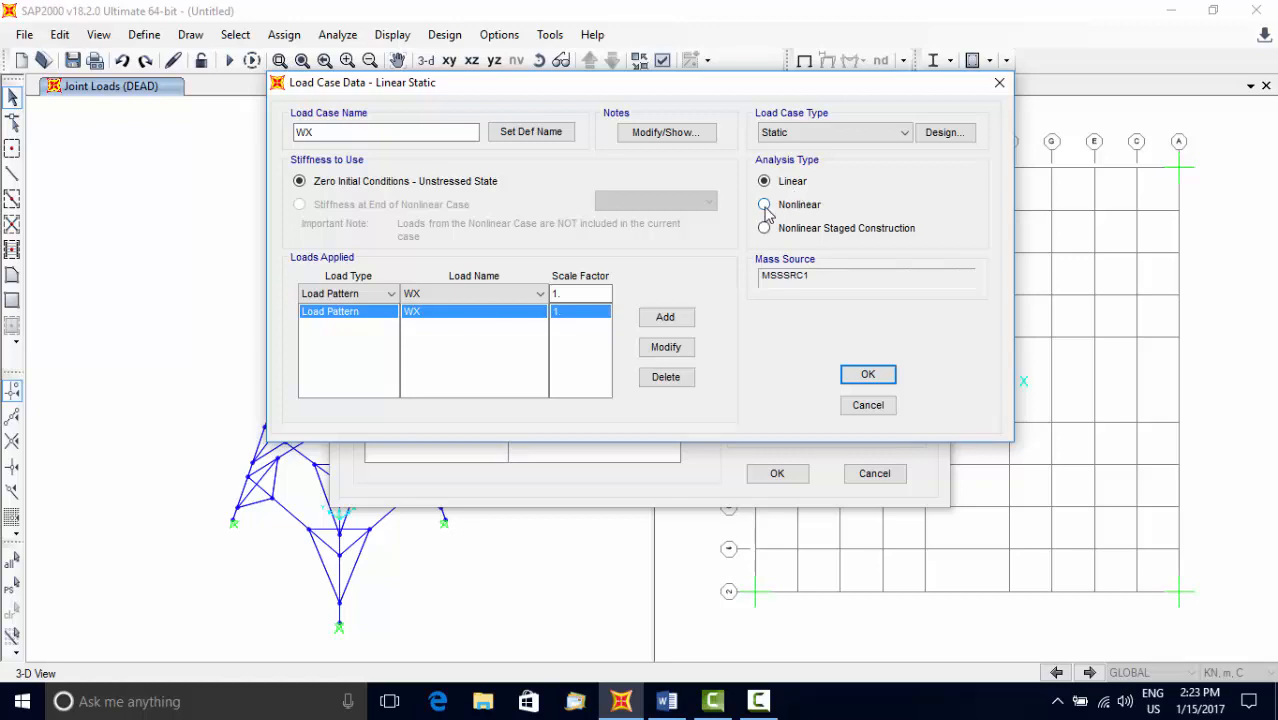
# - Try nonlinear, P-Delta, large-displacement and staged options, then keep WX linear
pyautogui.click(764, 204)
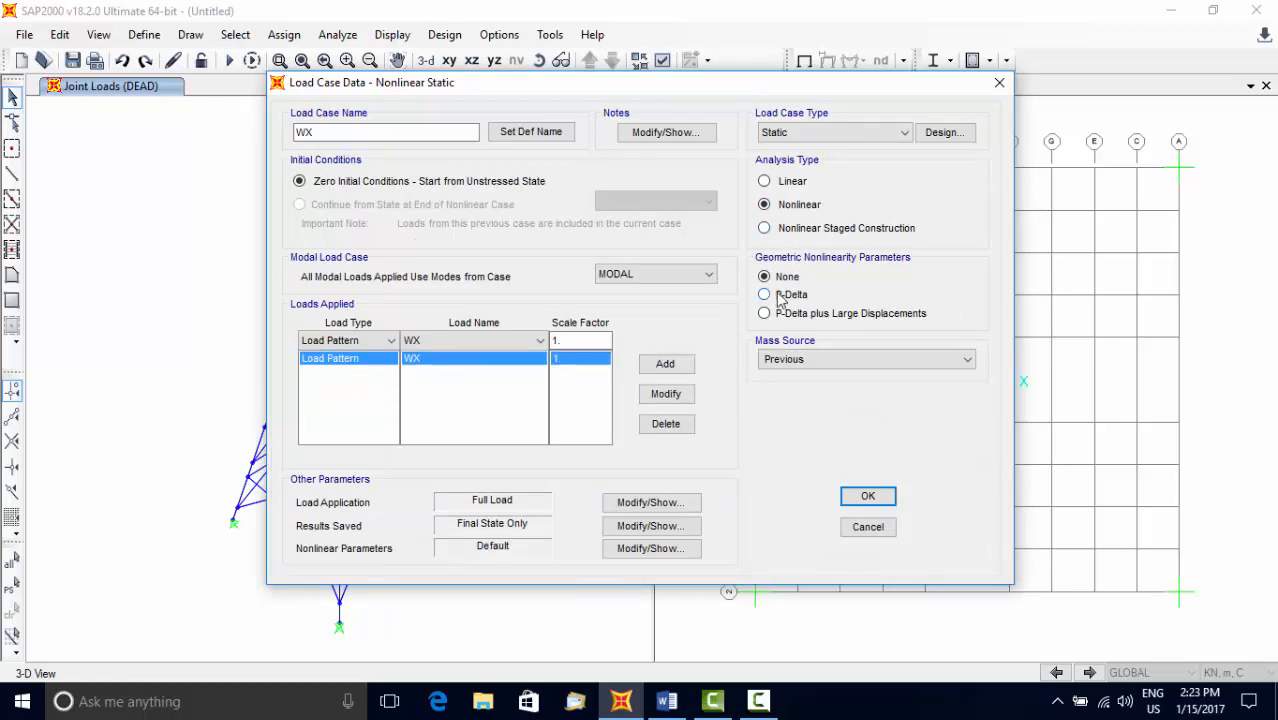
pyautogui.click(764, 312)
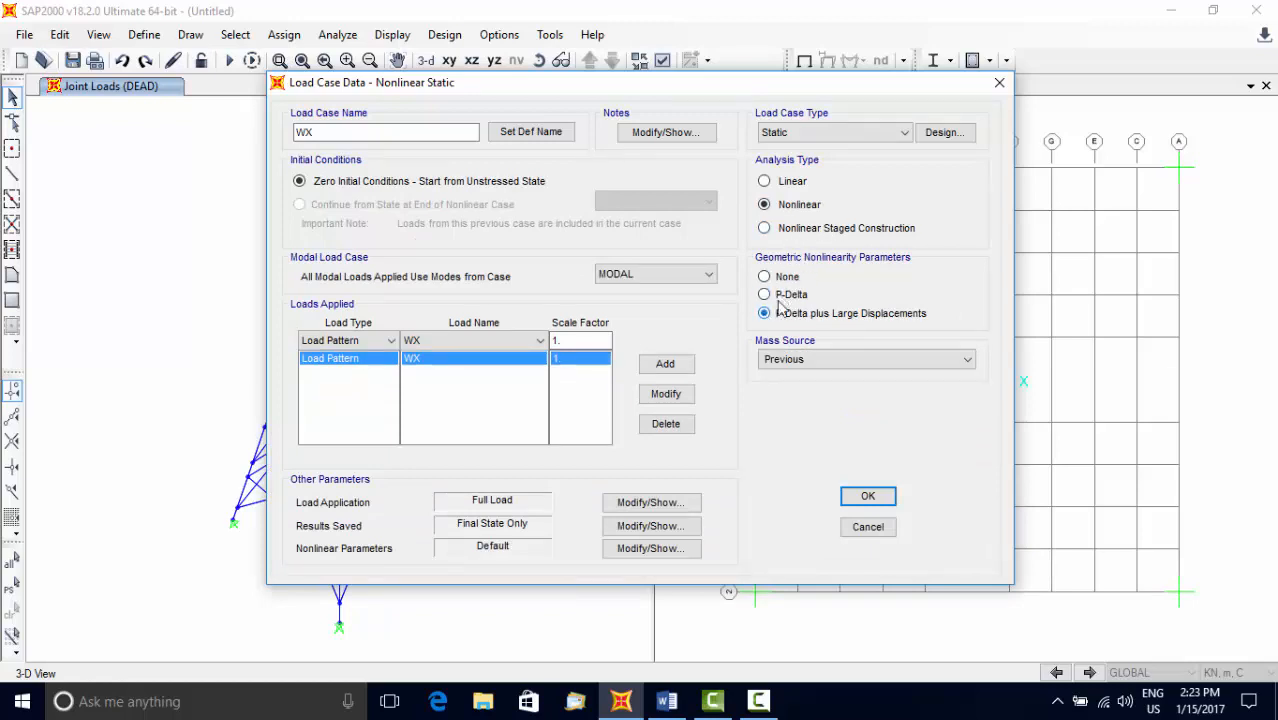
pyautogui.click(764, 276)
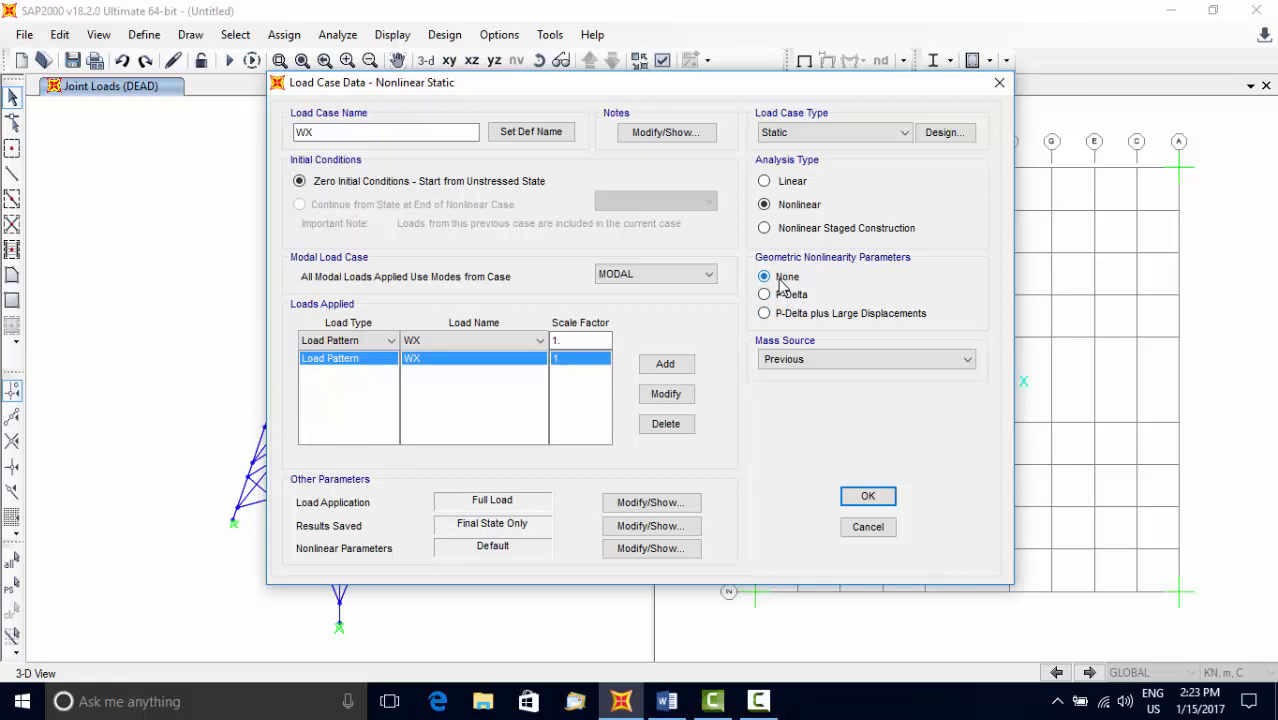
pyautogui.click(764, 312)
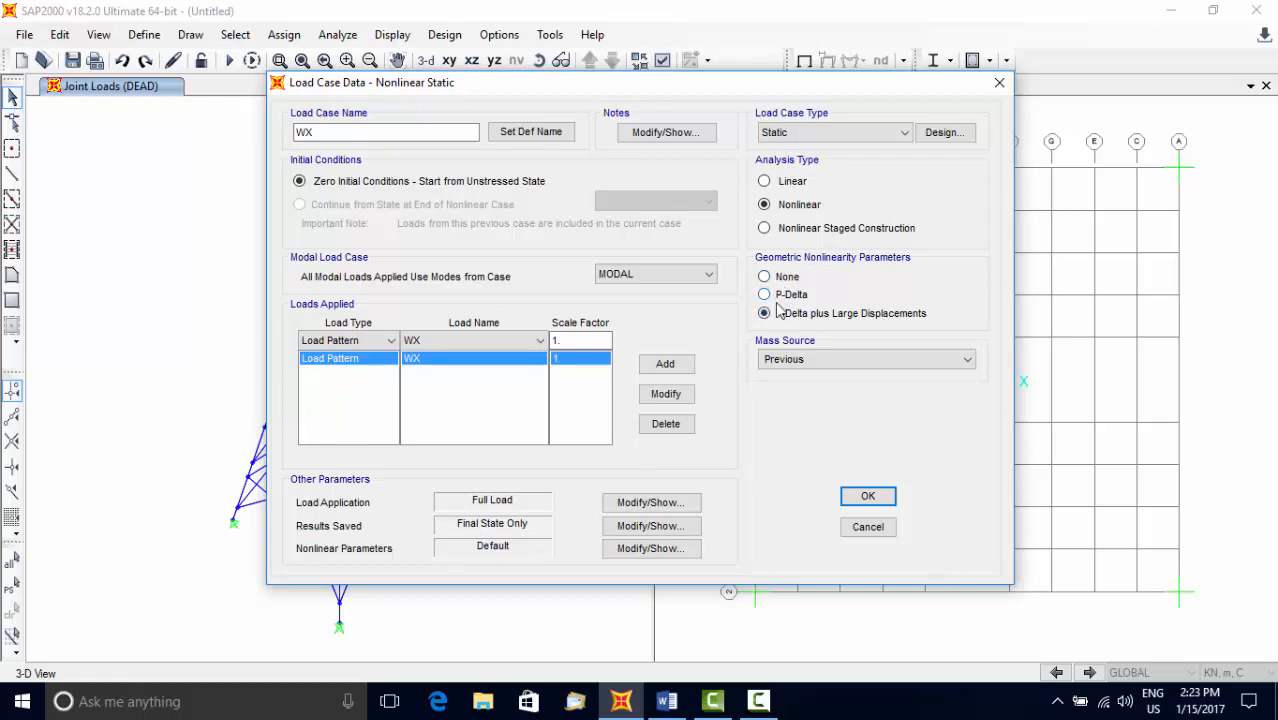
pyautogui.click(764, 294)
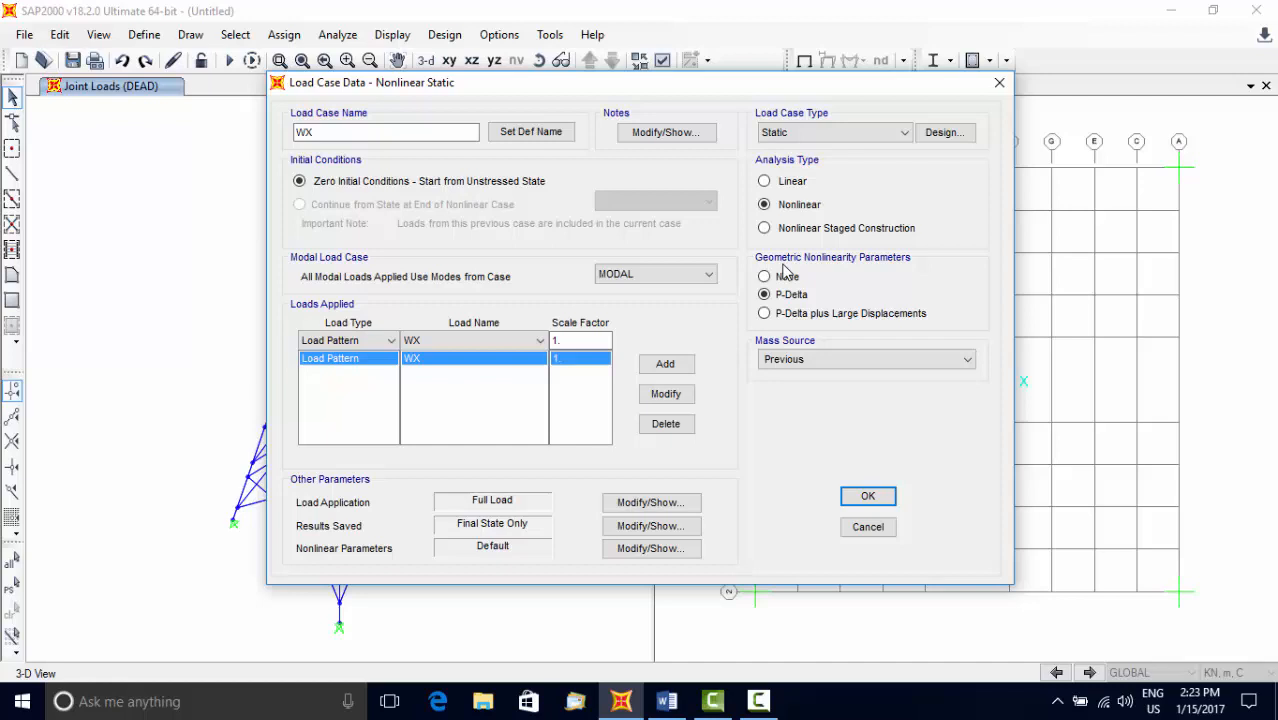
pyautogui.moveTo(790, 240)
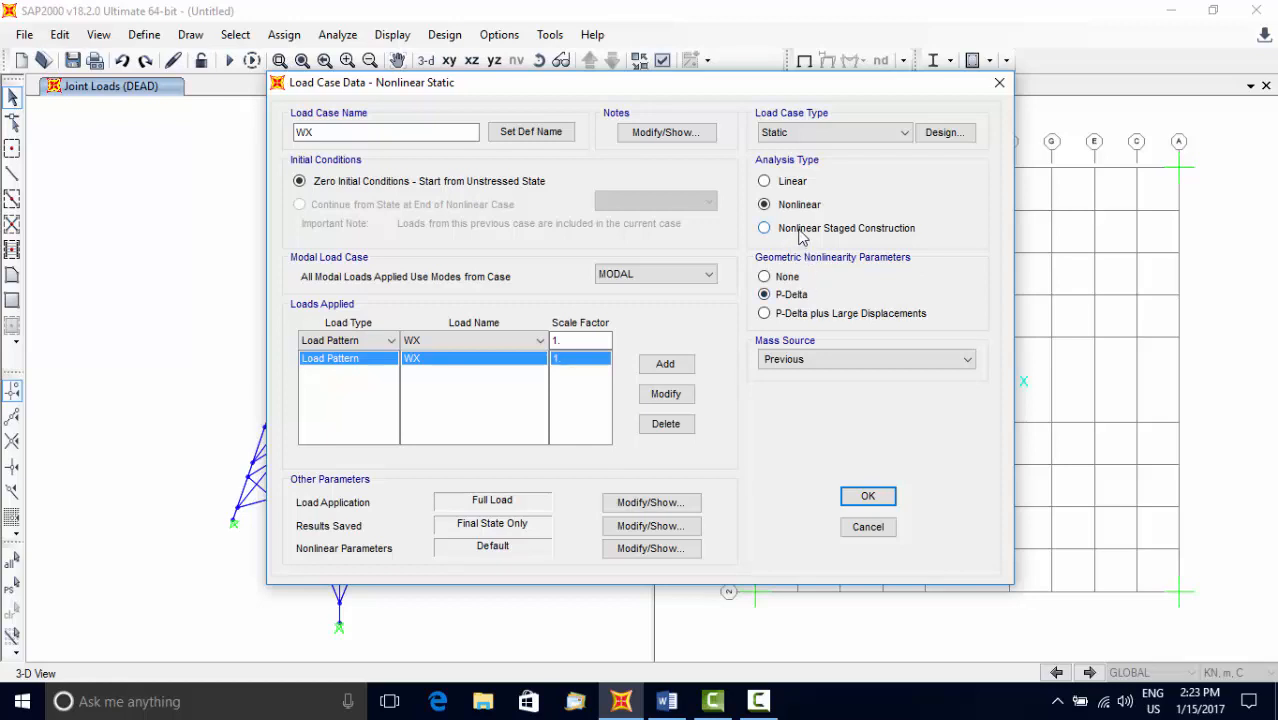
pyautogui.click(764, 228)
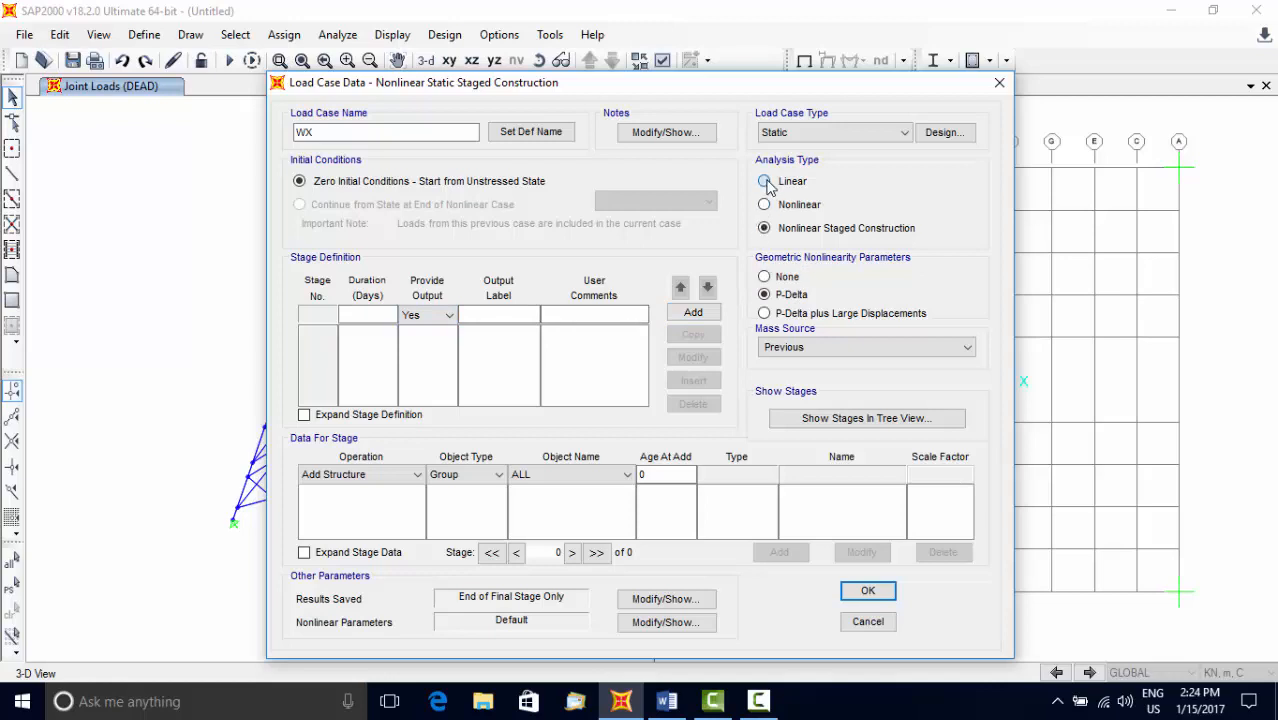
pyautogui.click(764, 180)
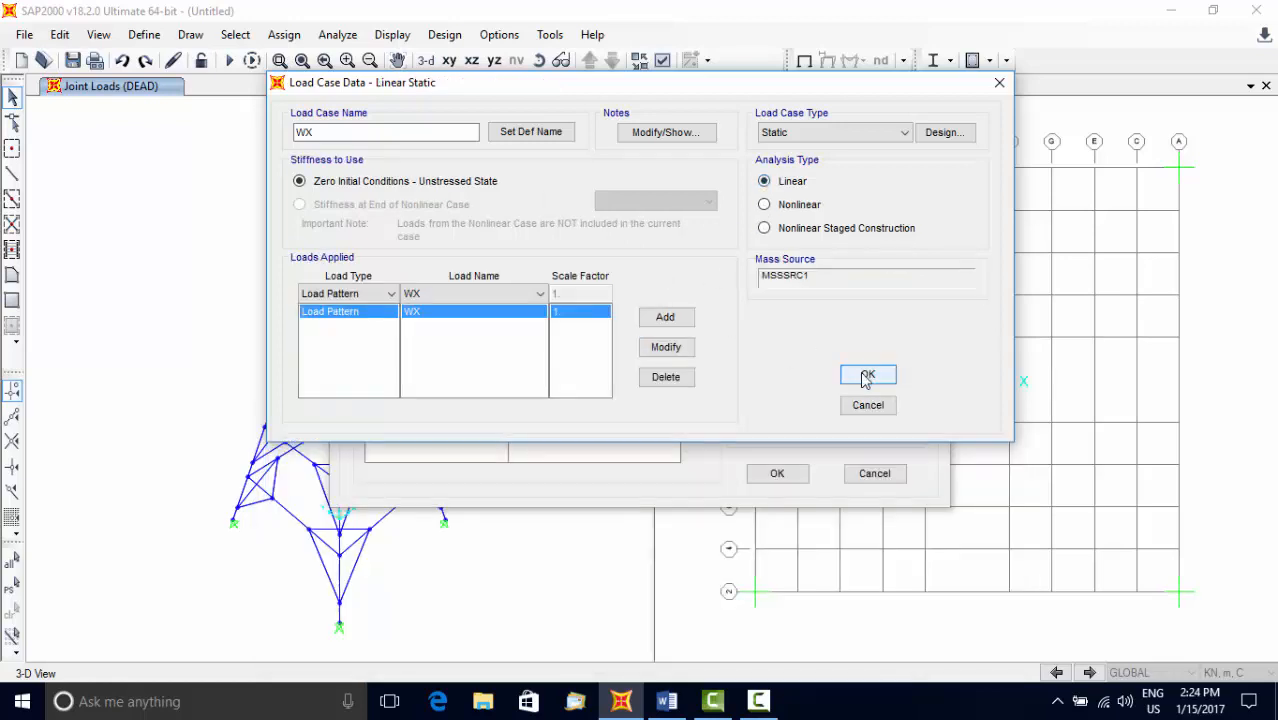
pyautogui.moveTo(364, 330)
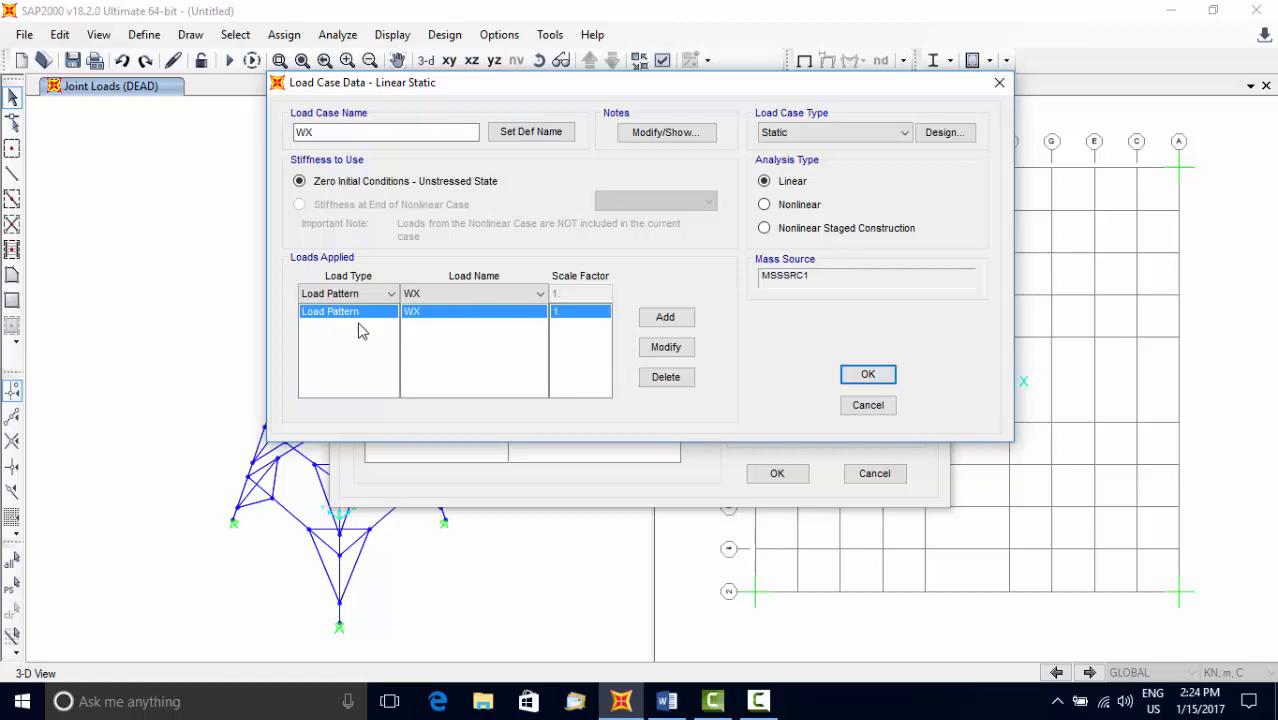
# - Keep the load pattern load type, confirm the WX case and close the load case definitions
pyautogui.click(390, 292)
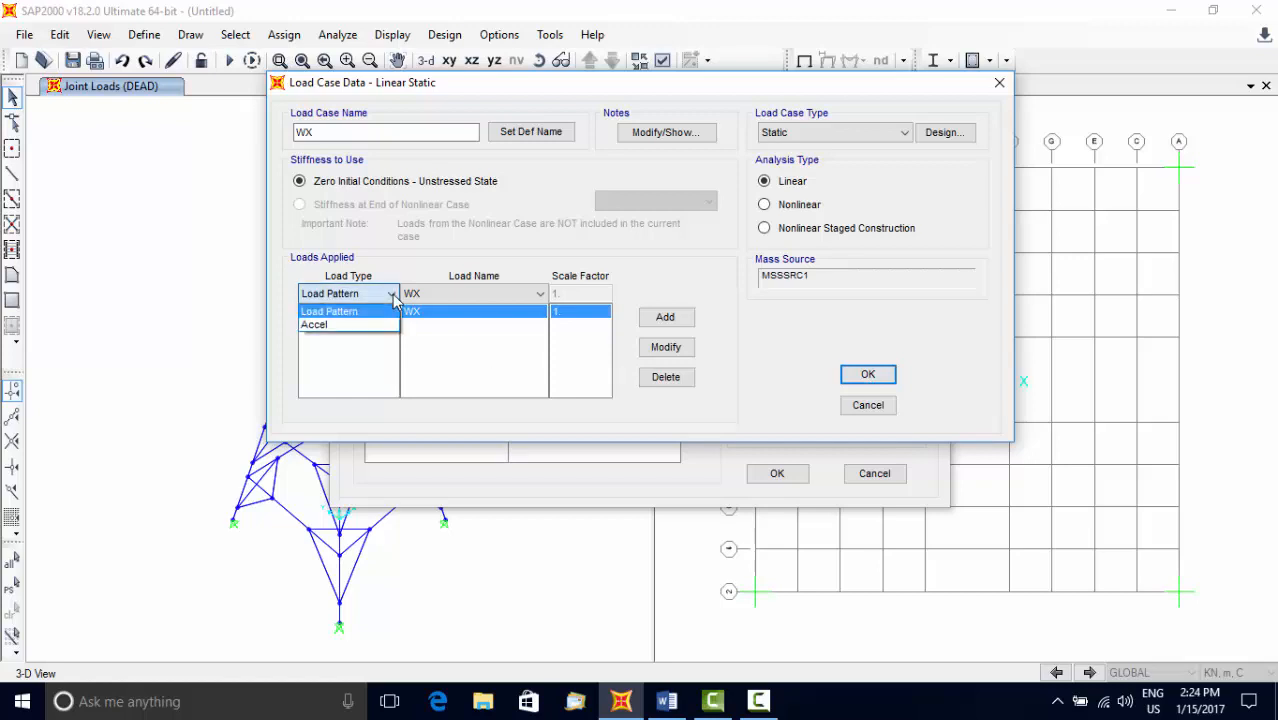
pyautogui.click(330, 312)
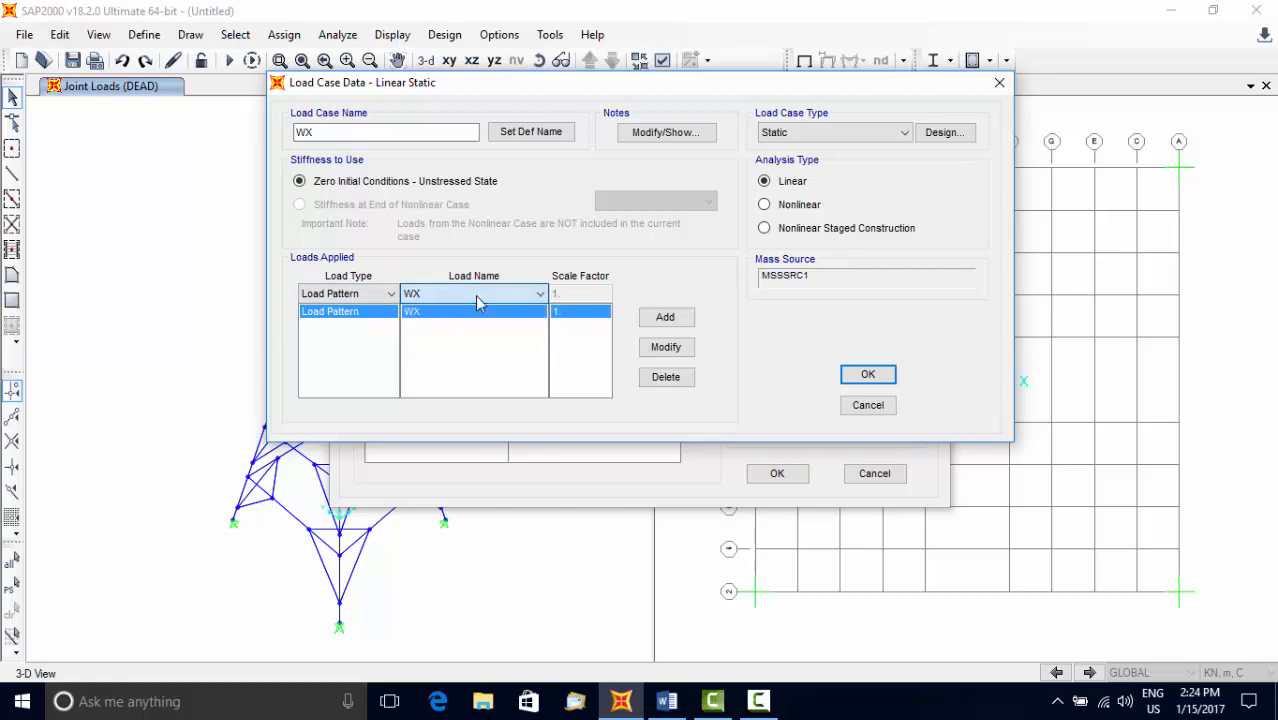
pyautogui.click(390, 292)
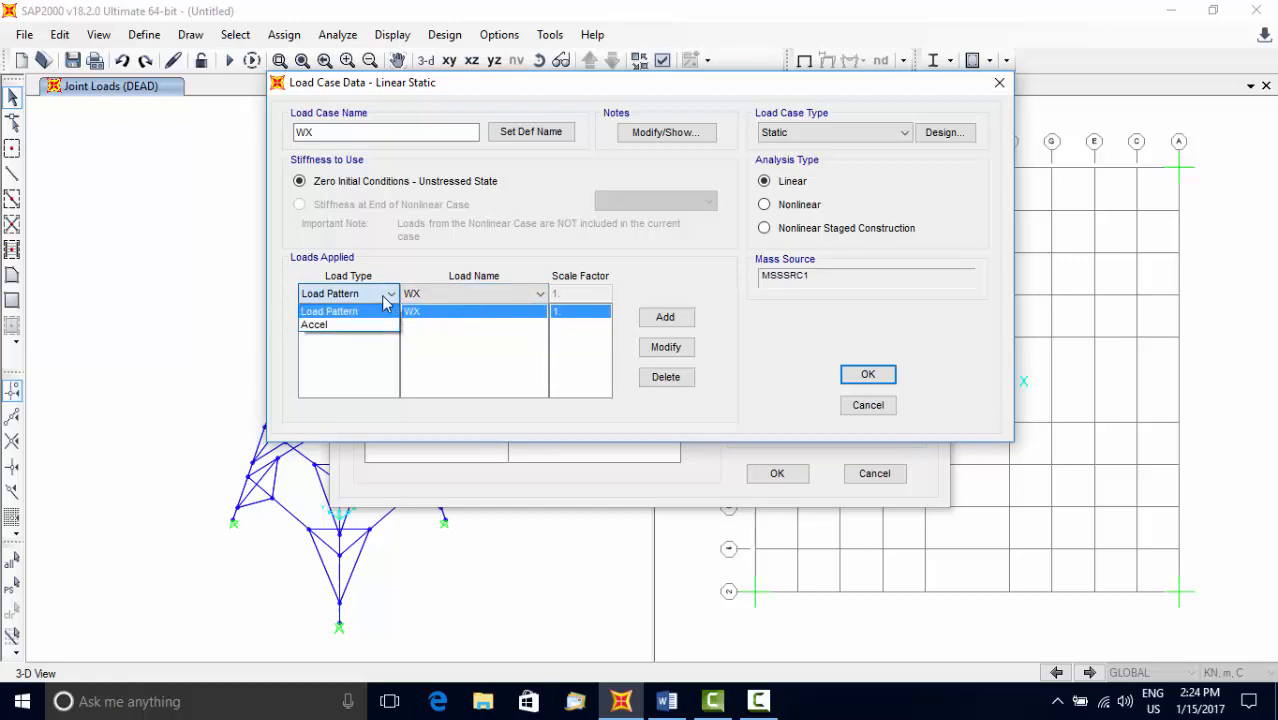
pyautogui.click(328, 312)
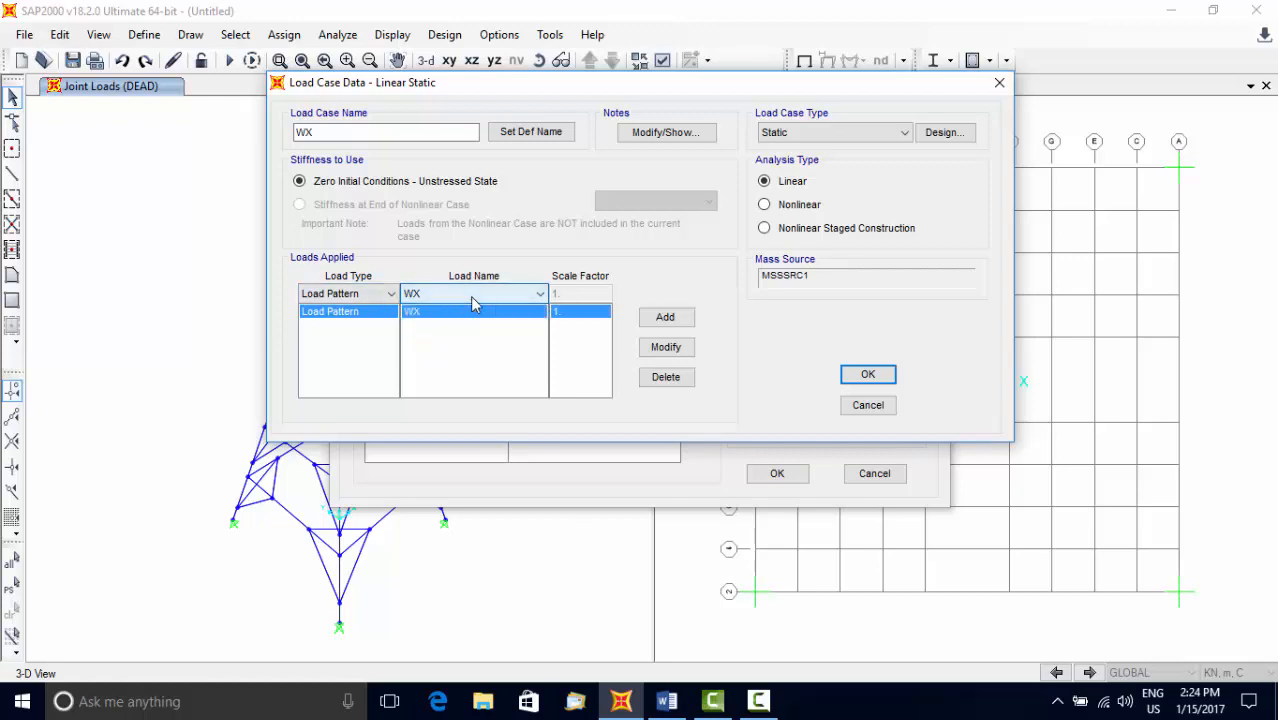
pyautogui.moveTo(358, 308)
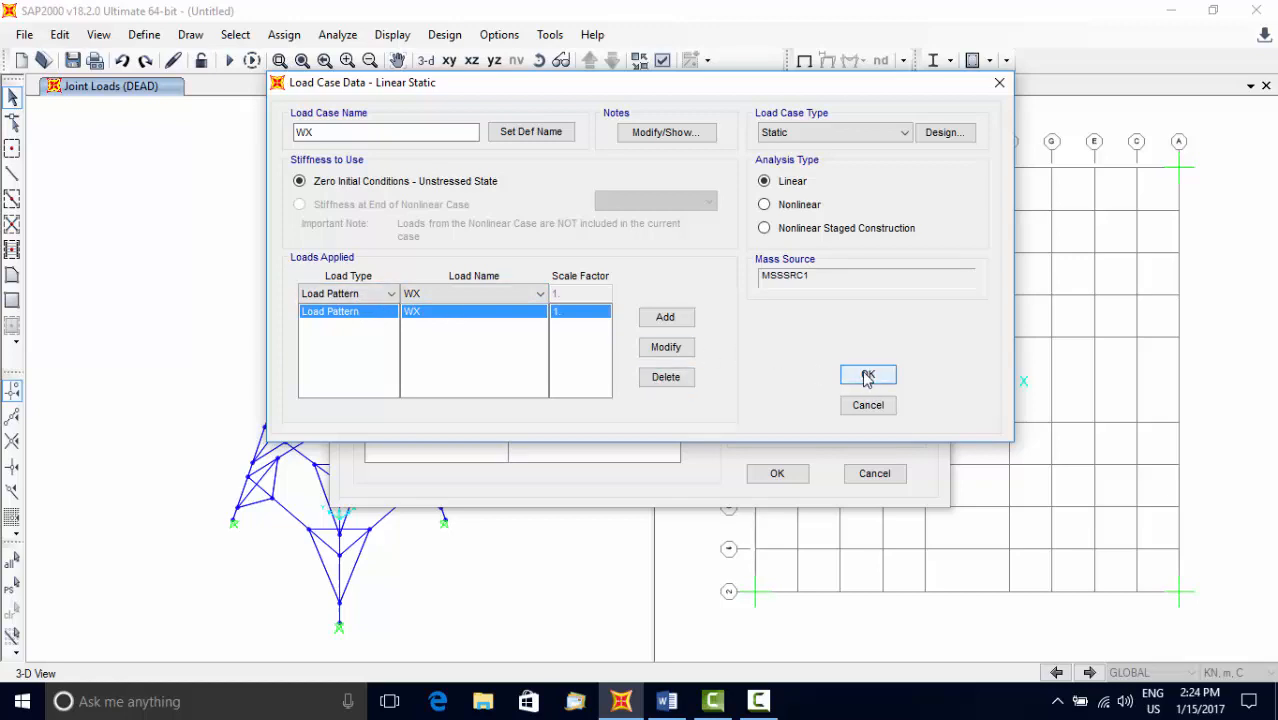
pyautogui.click(868, 374)
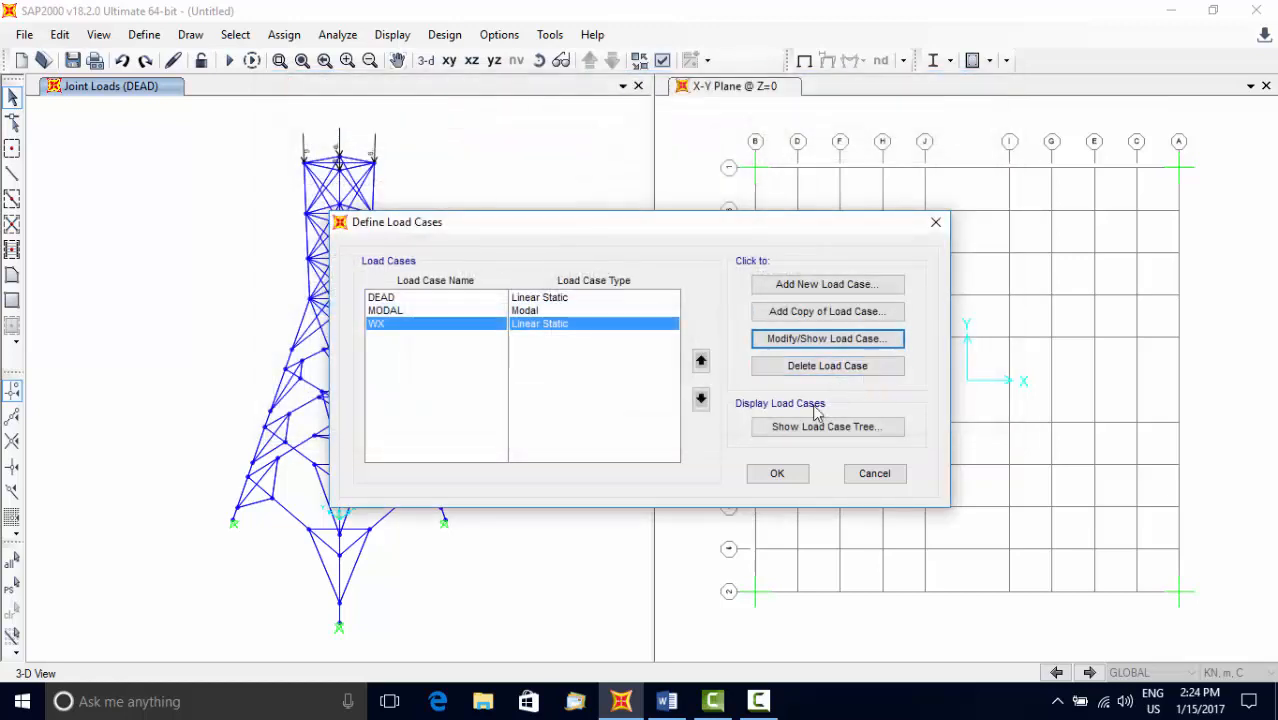
pyautogui.click(776, 472)
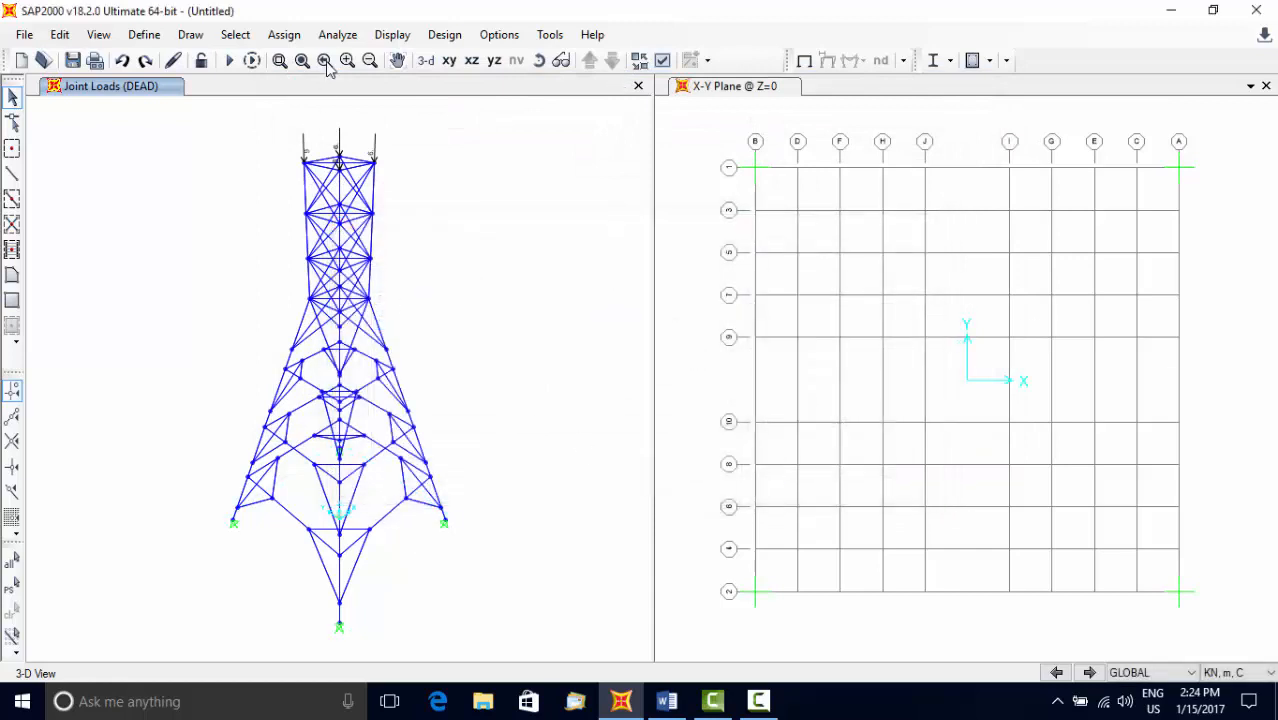
pyautogui.click(336, 34)
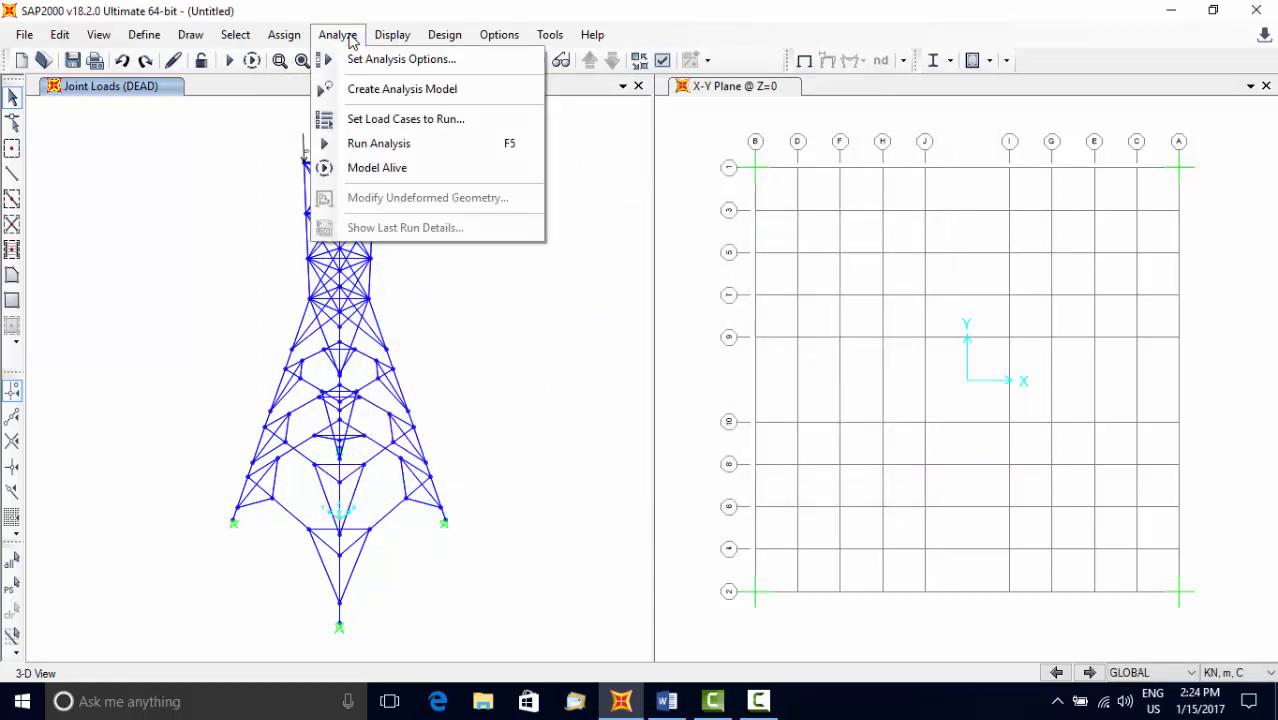
pyautogui.moveTo(400, 58)
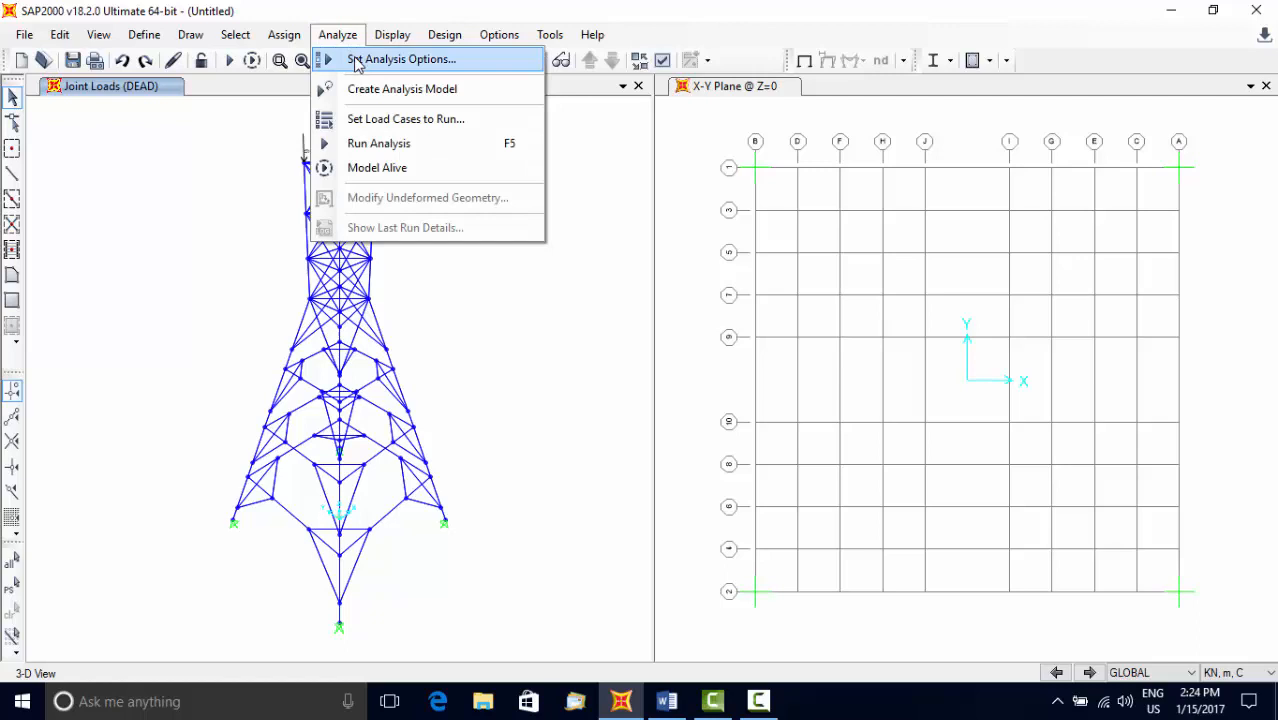
pyautogui.click(404, 58)
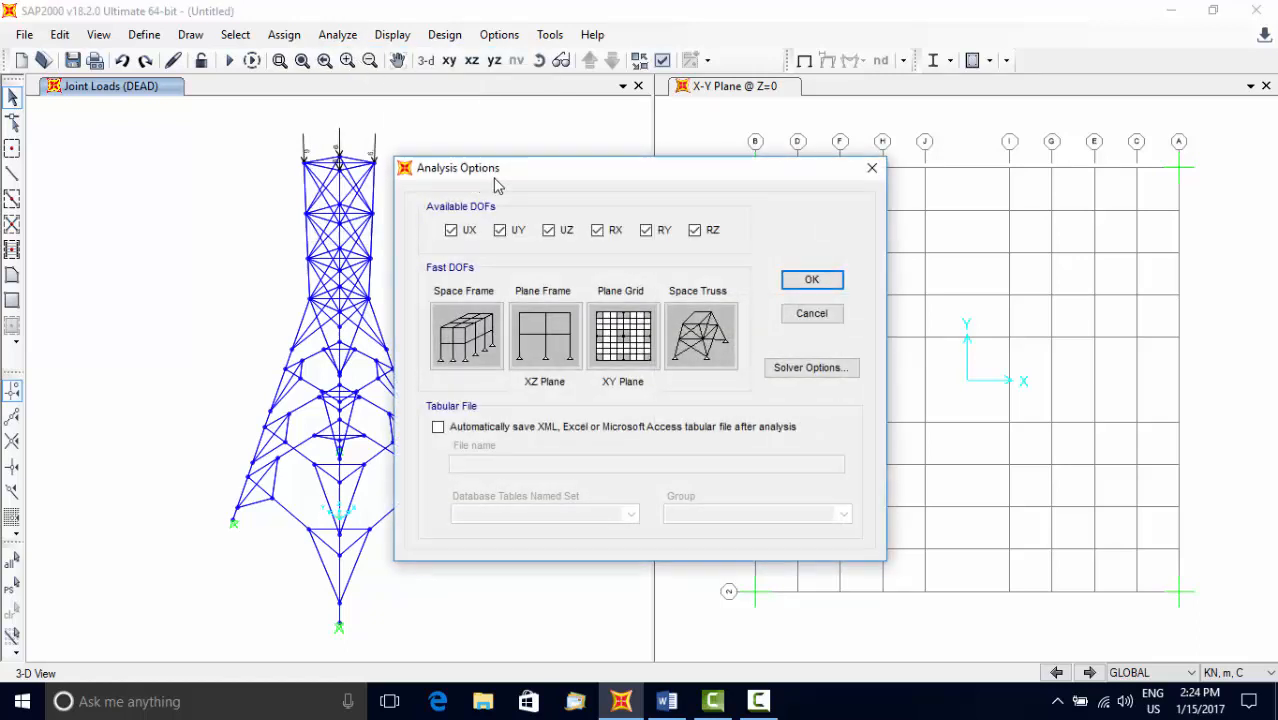
pyautogui.moveTo(696, 252)
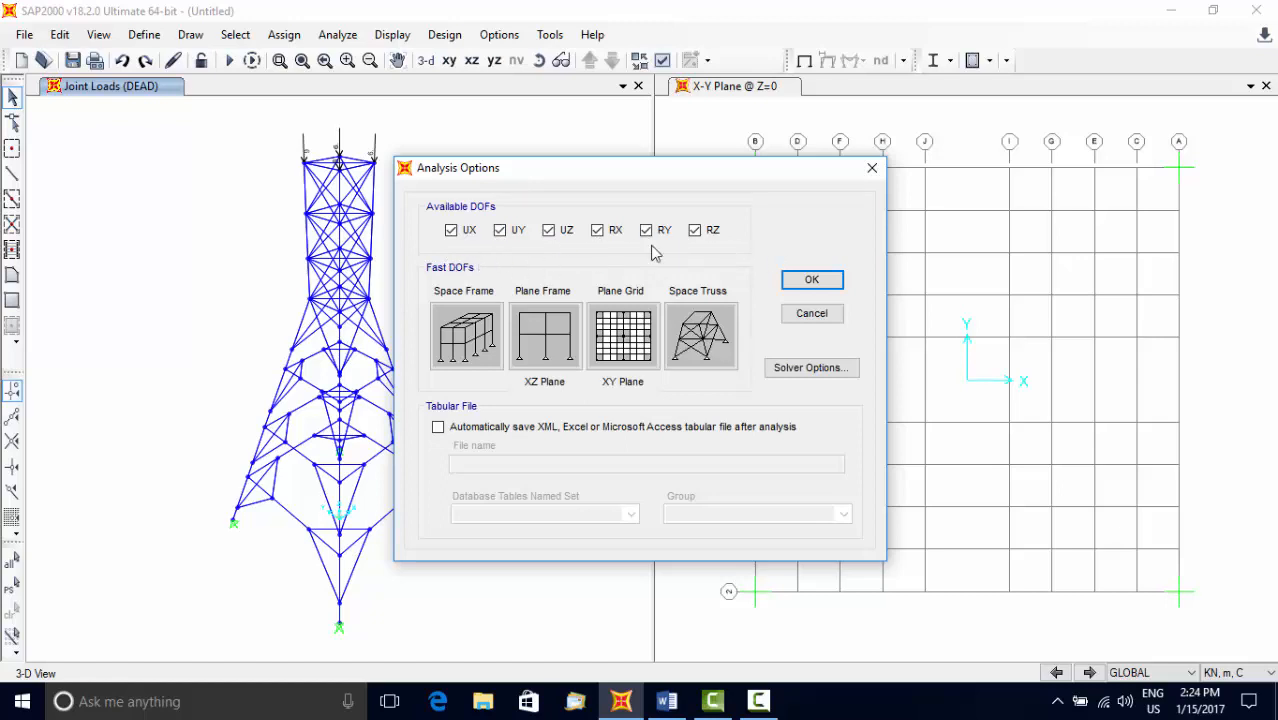
pyautogui.moveTo(812, 368)
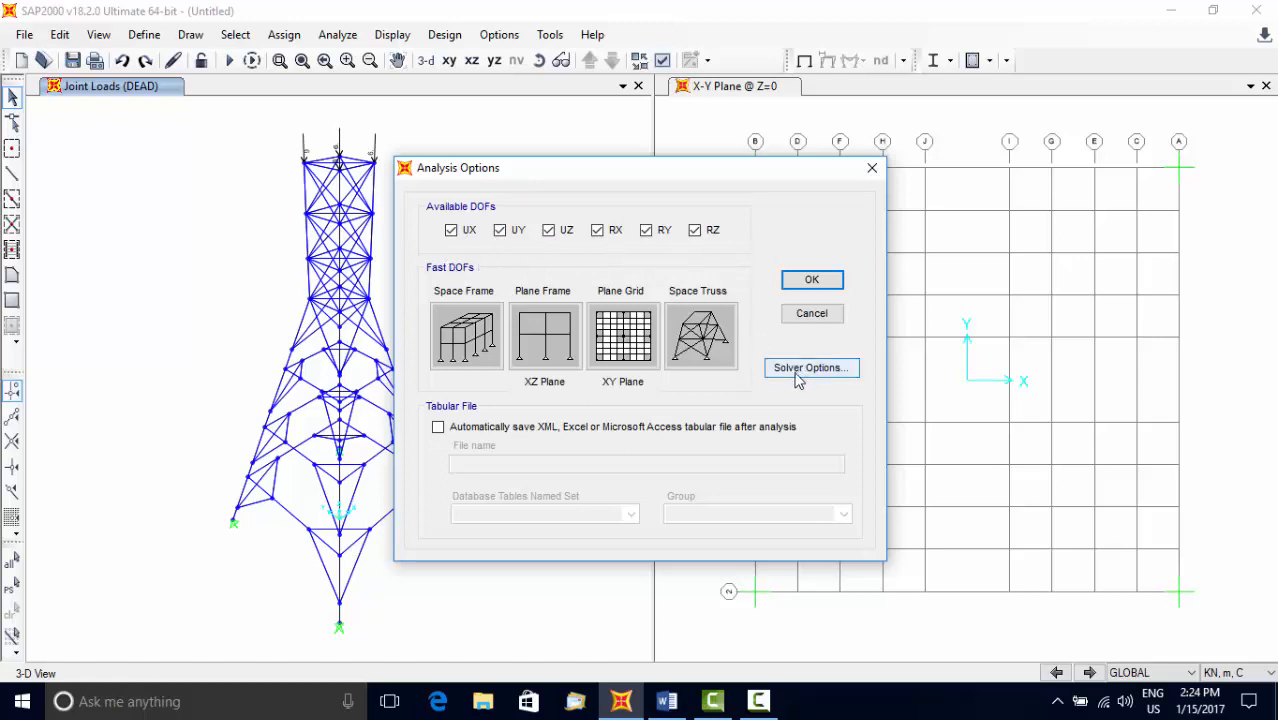
pyautogui.click(810, 368)
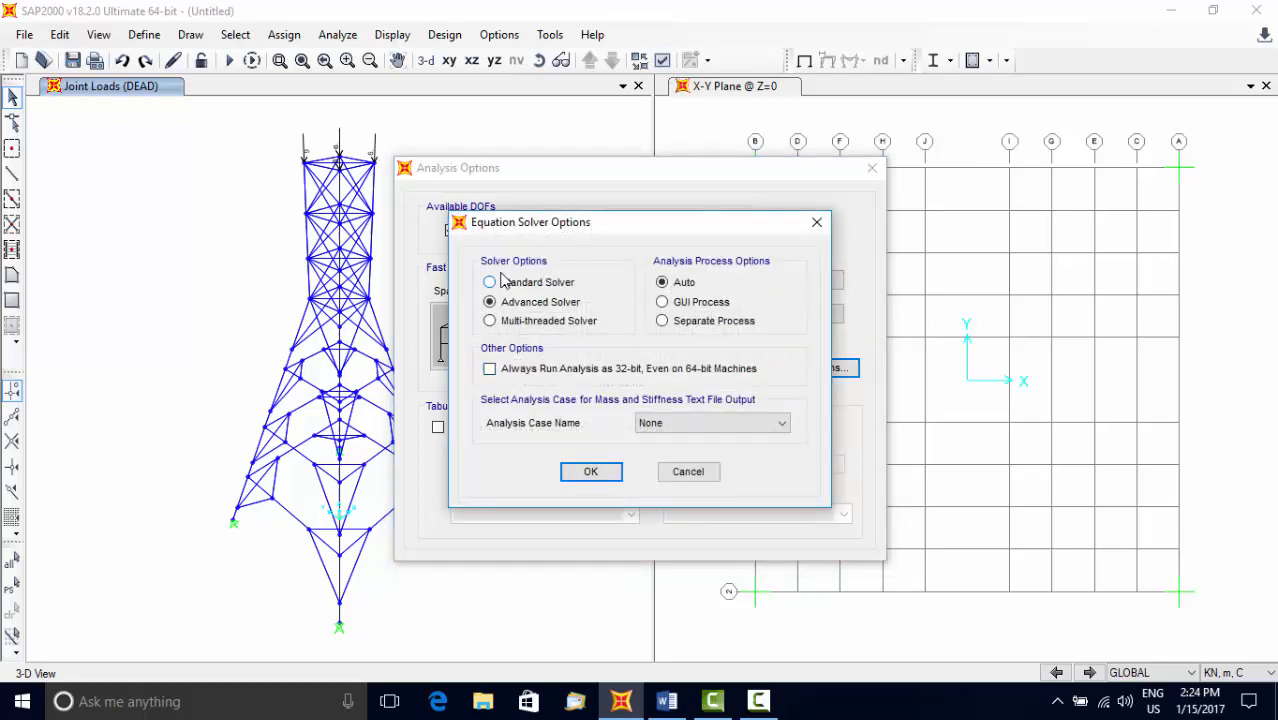
pyautogui.click(490, 320)
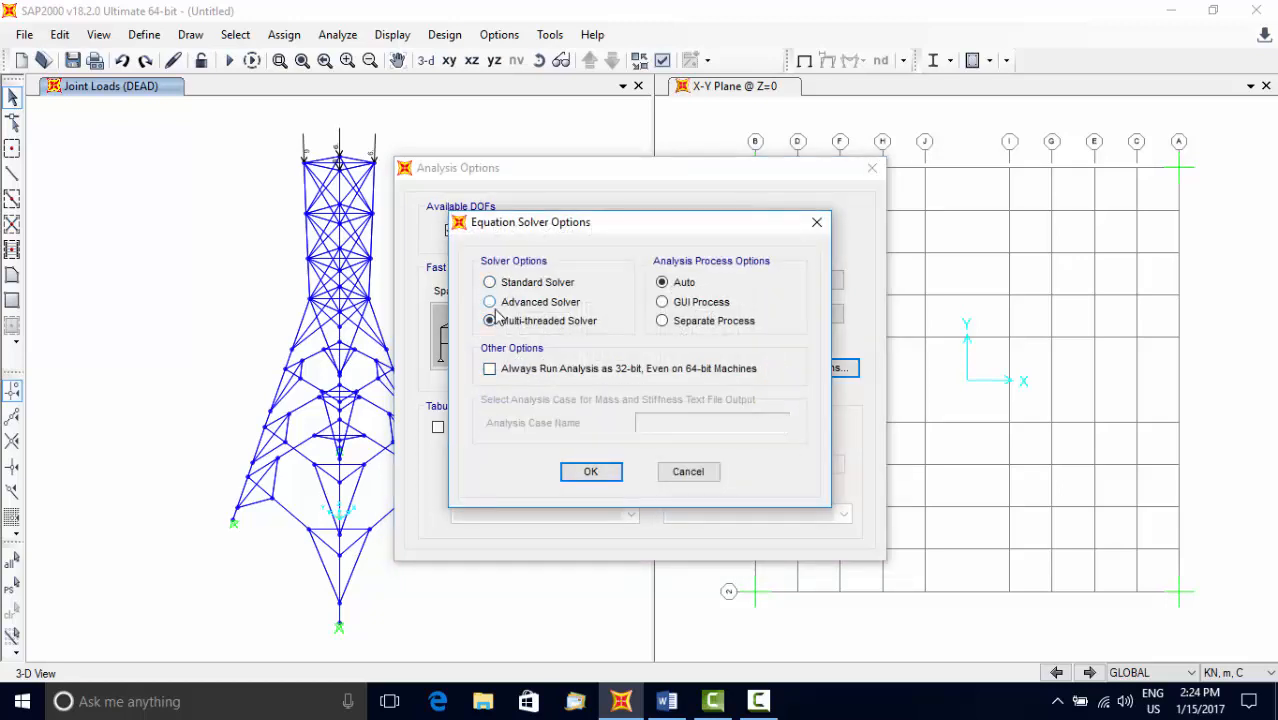
pyautogui.click(590, 472)
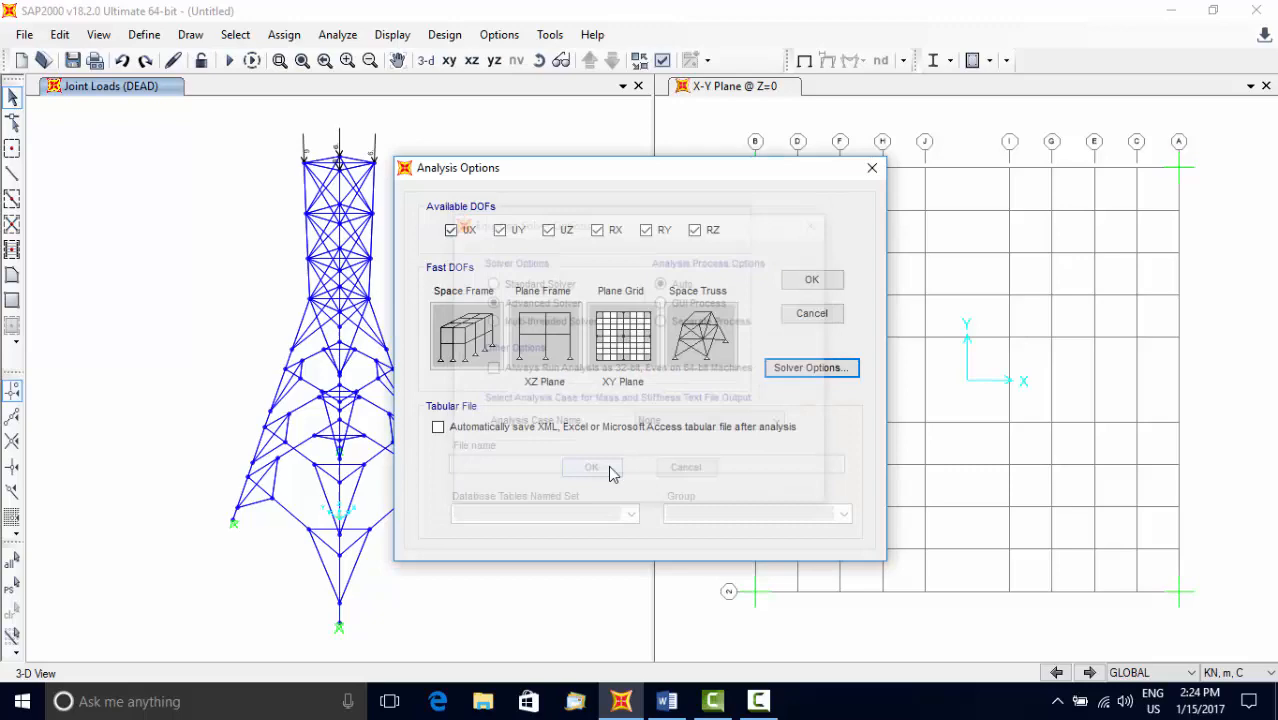
pyautogui.click(812, 280)
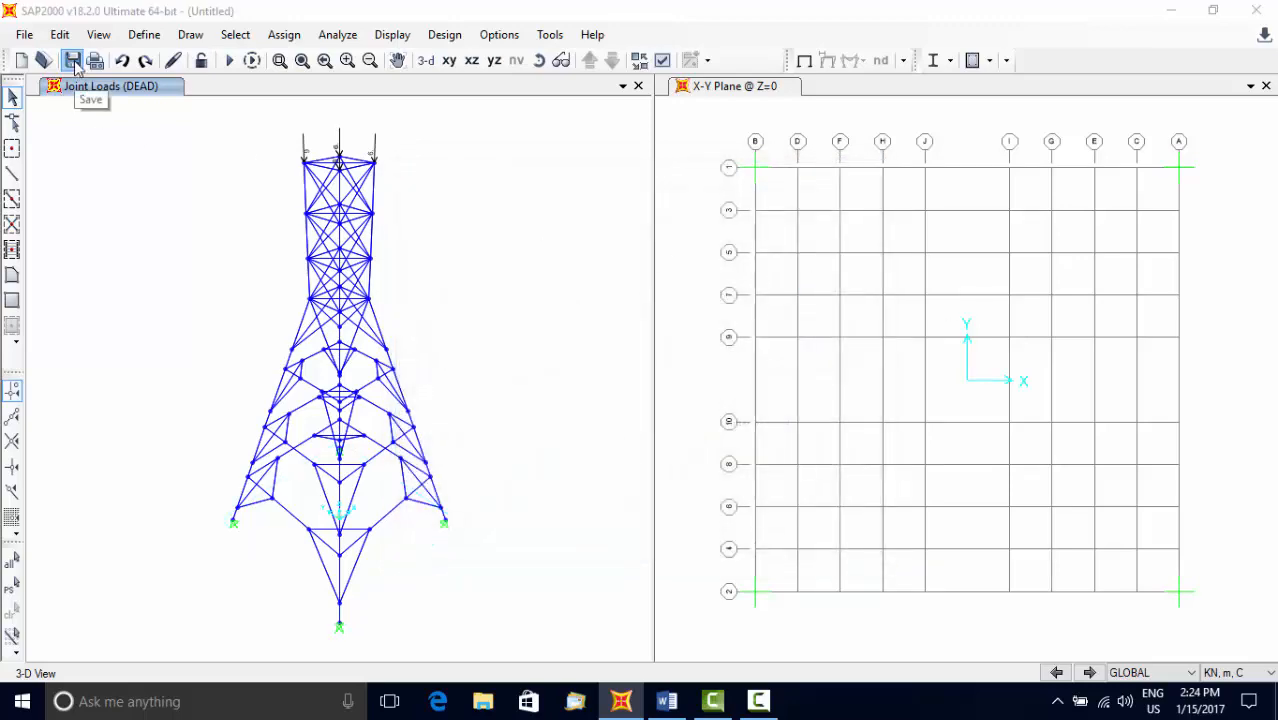
# - Save the tower model under the file name 3DTRuss
pyautogui.click(72, 60)
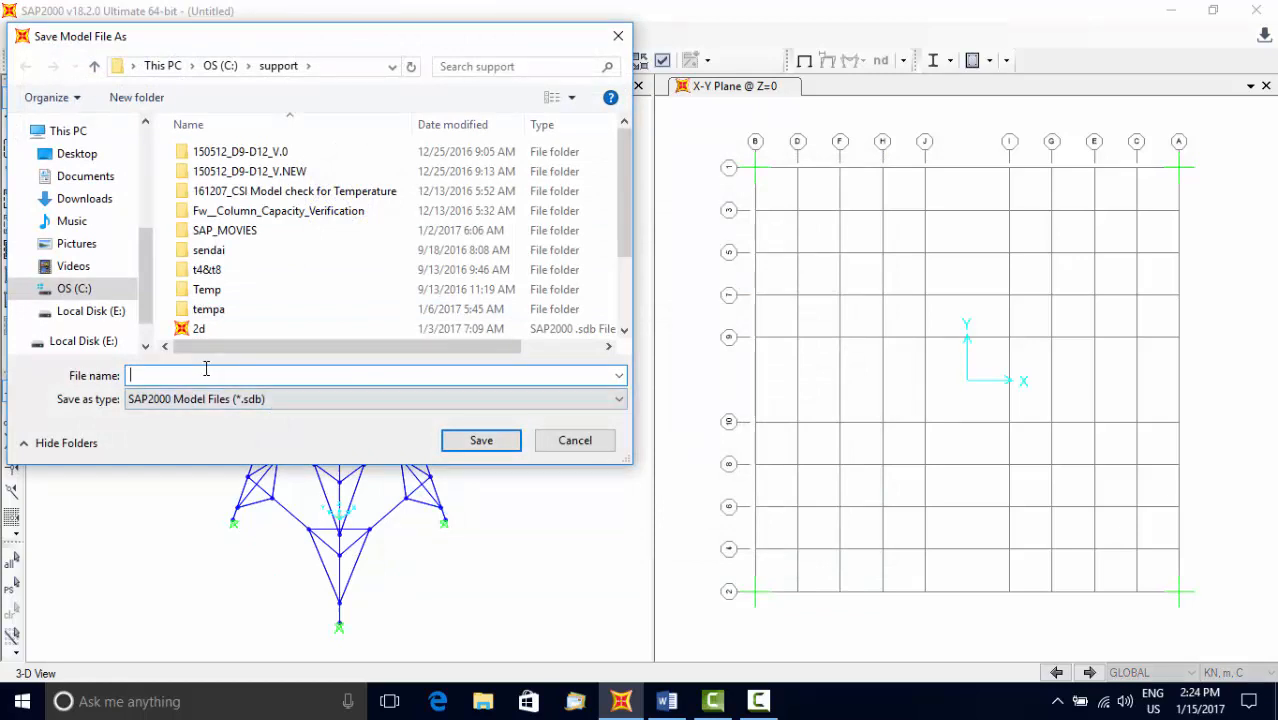
pyautogui.write('3D')
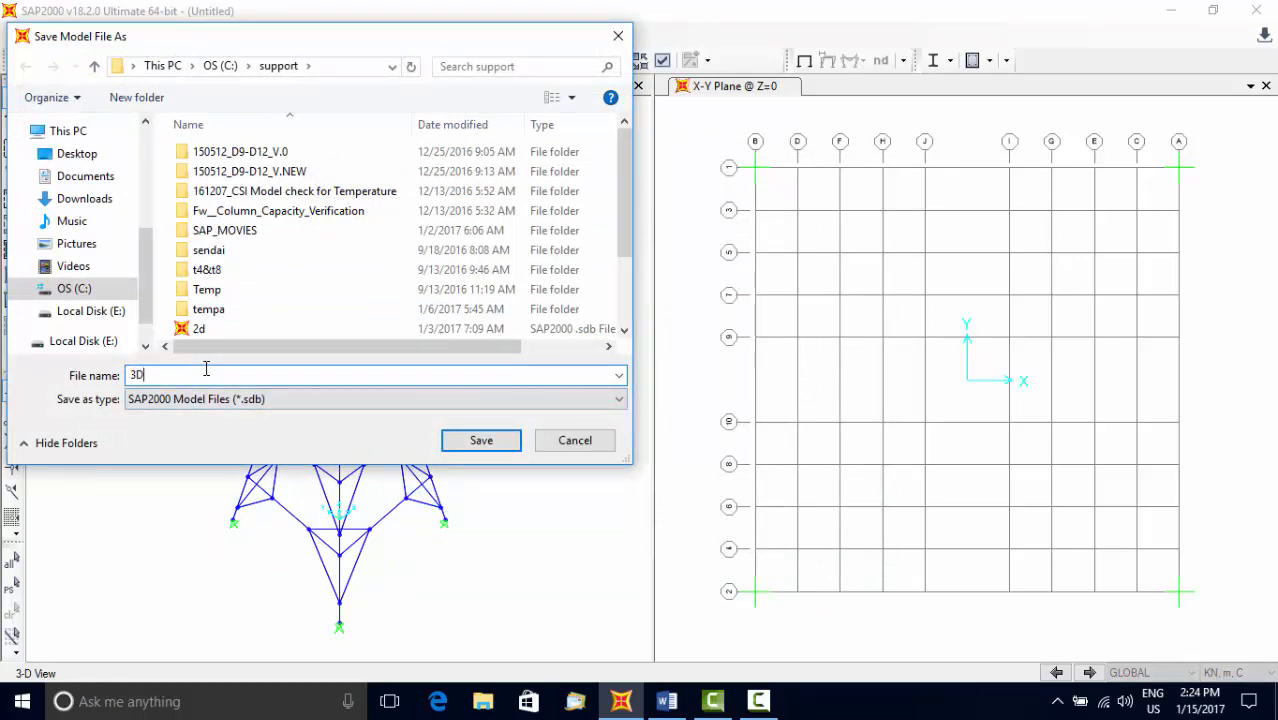
pyautogui.write('TRus')
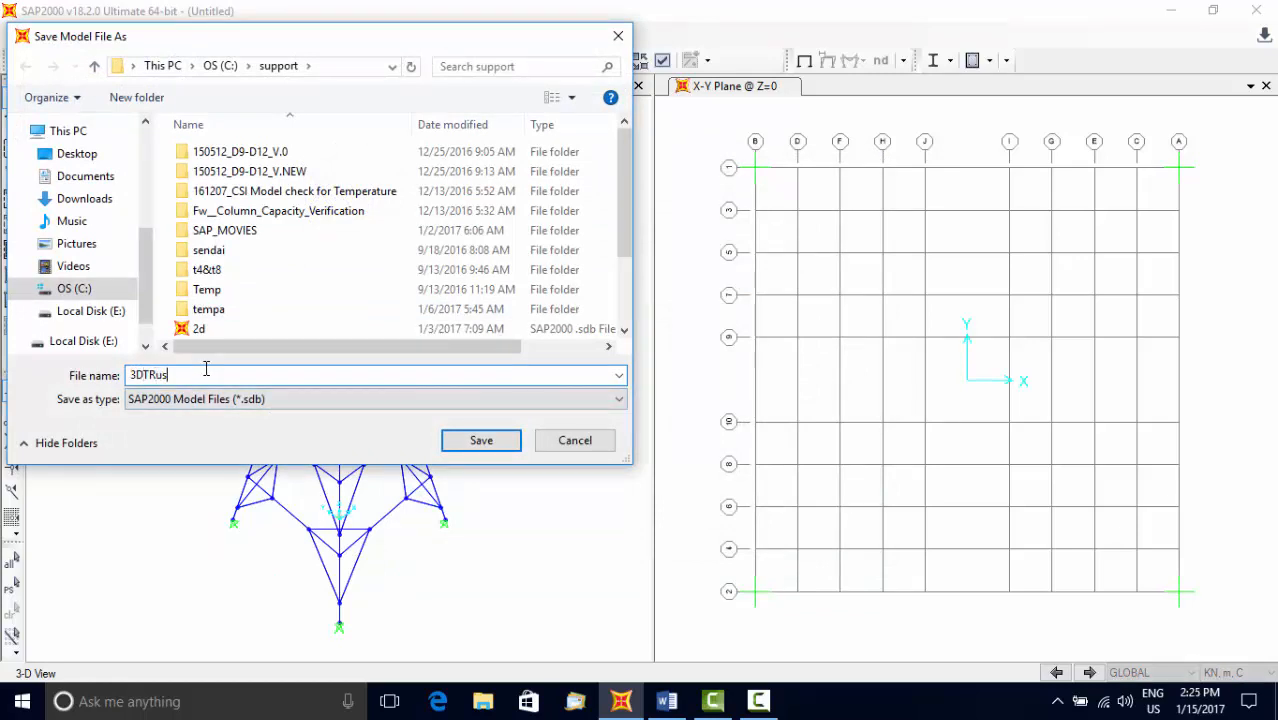
pyautogui.write('s')
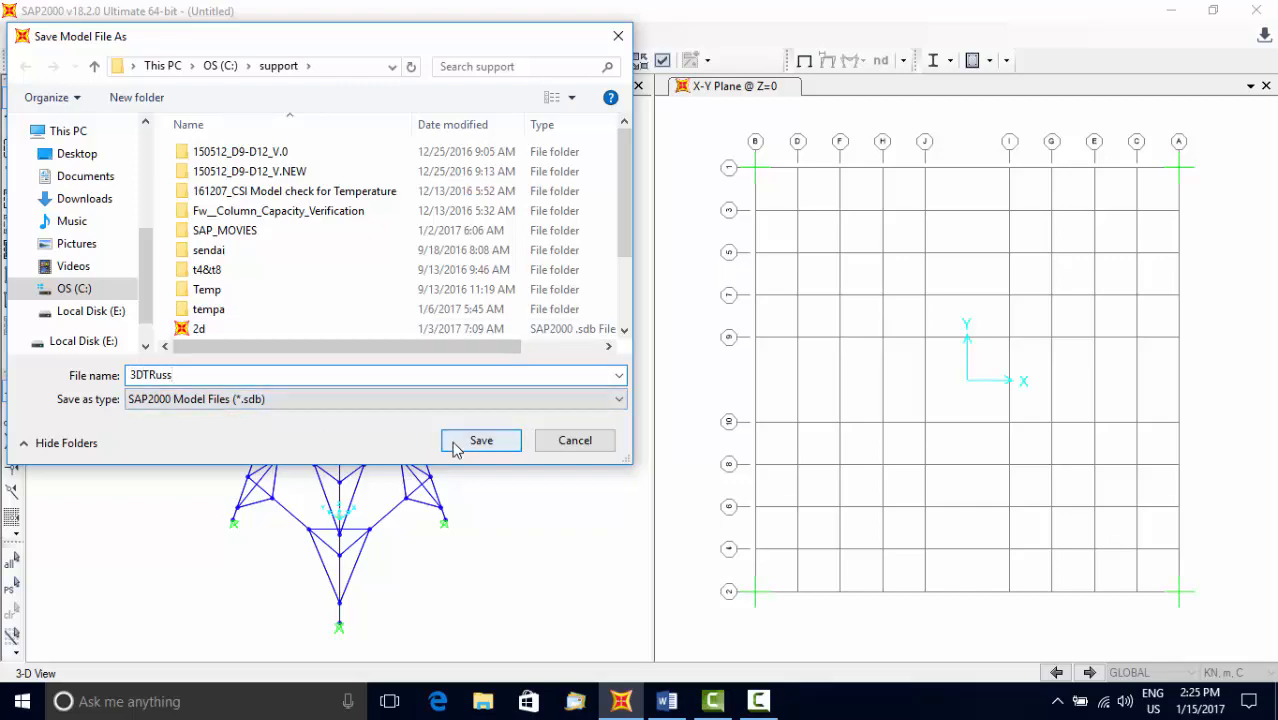
pyautogui.click(480, 440)
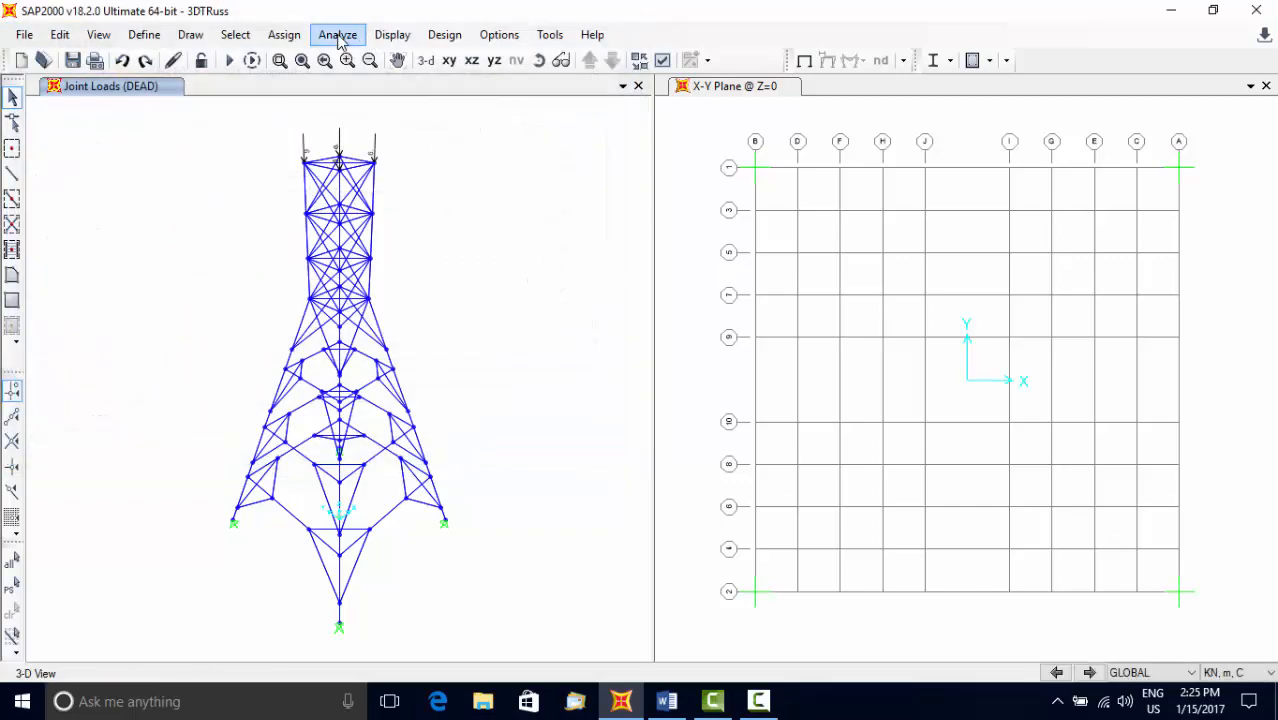
# - Run all load cases and read a top joint's DEAD-case displacements on the deformed tower
pyautogui.click(336, 34)
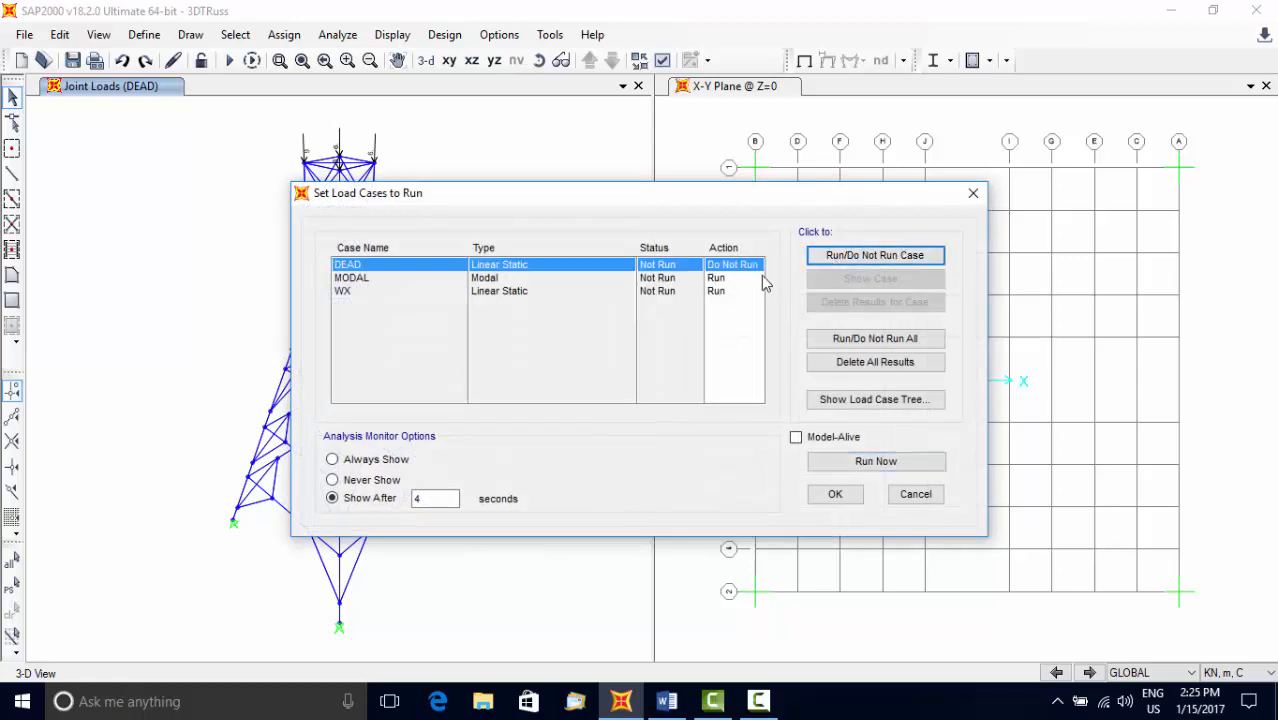
pyautogui.click(874, 256)
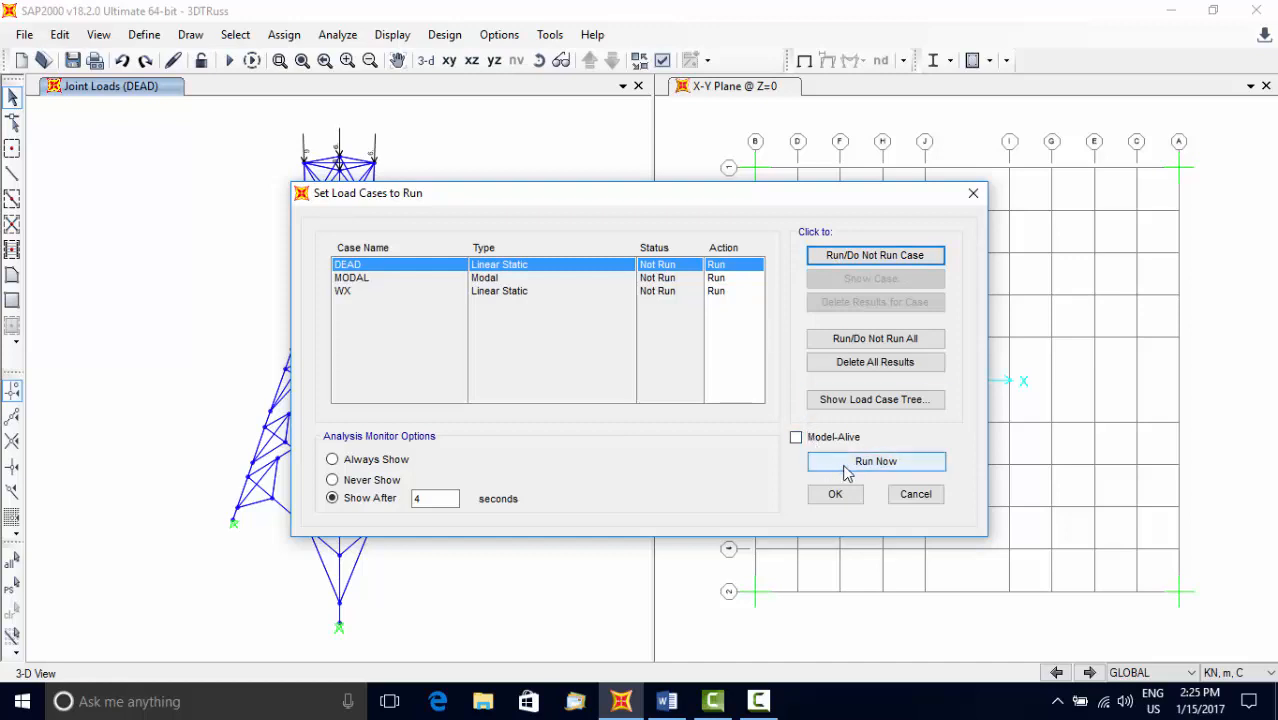
pyautogui.click(876, 460)
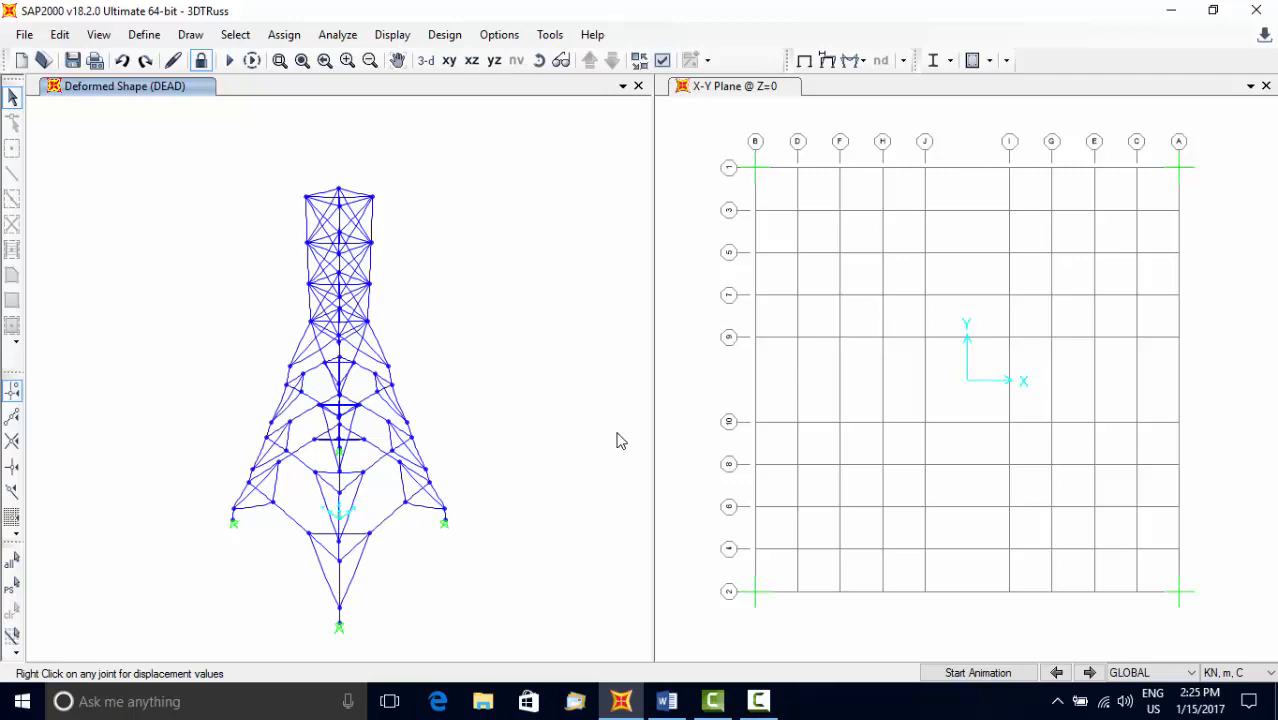
pyautogui.moveTo(368, 292)
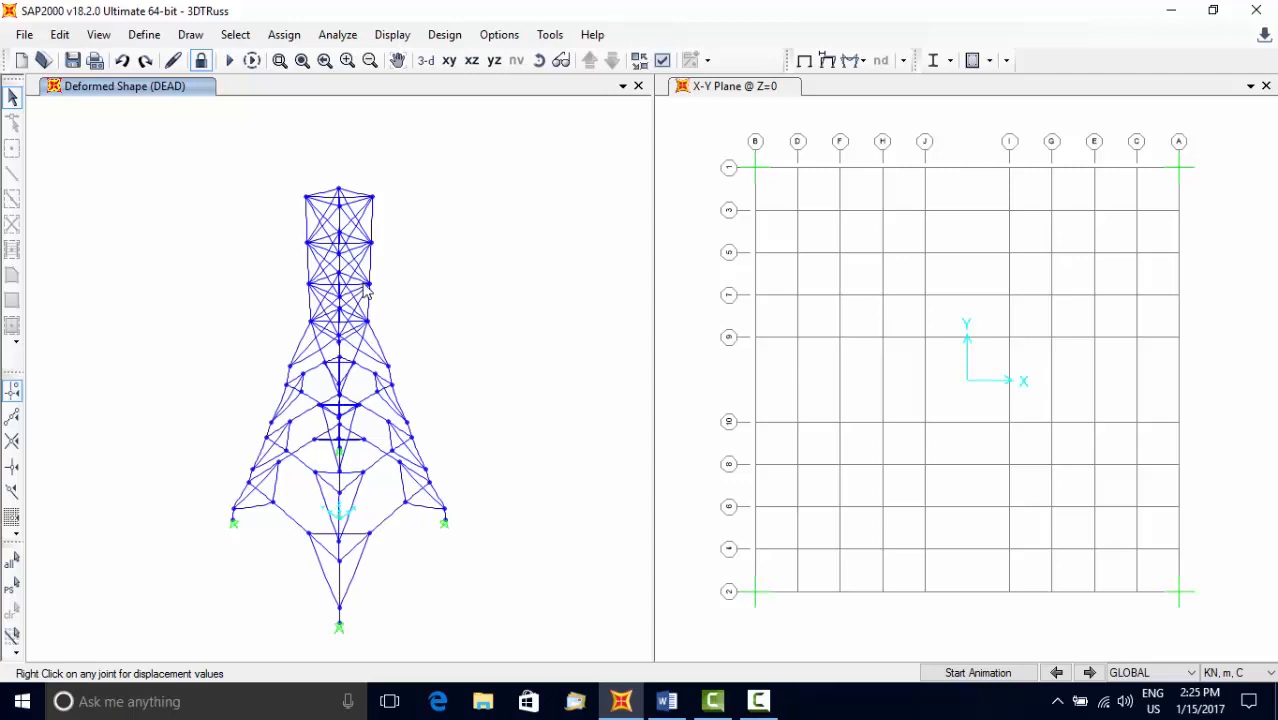
pyautogui.moveTo(372, 204)
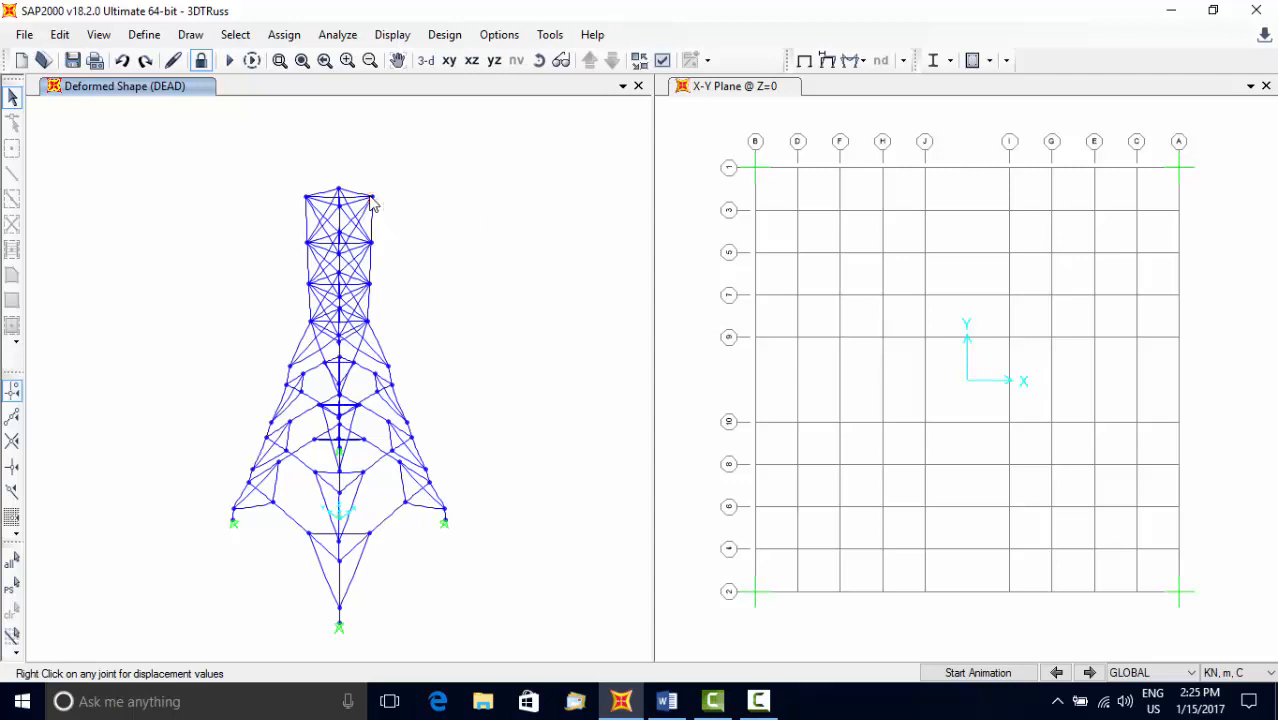
pyautogui.rightClick(372, 196)
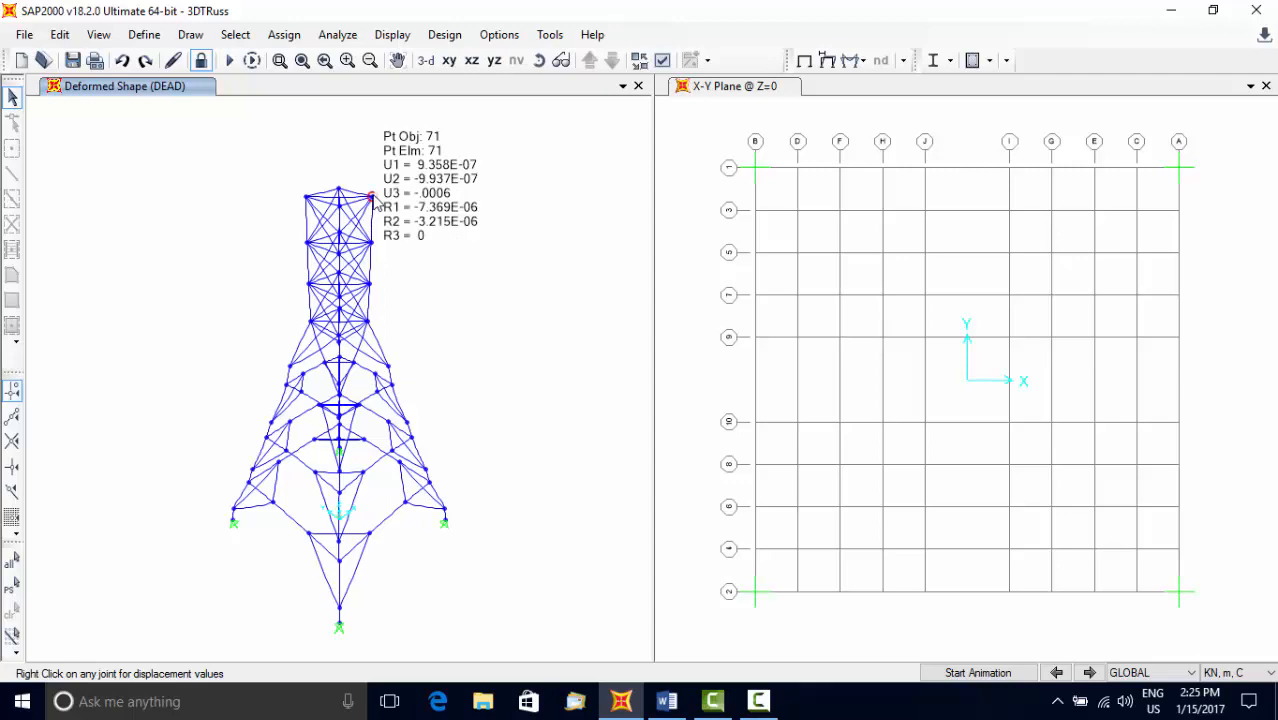
pyautogui.click(390, 34)
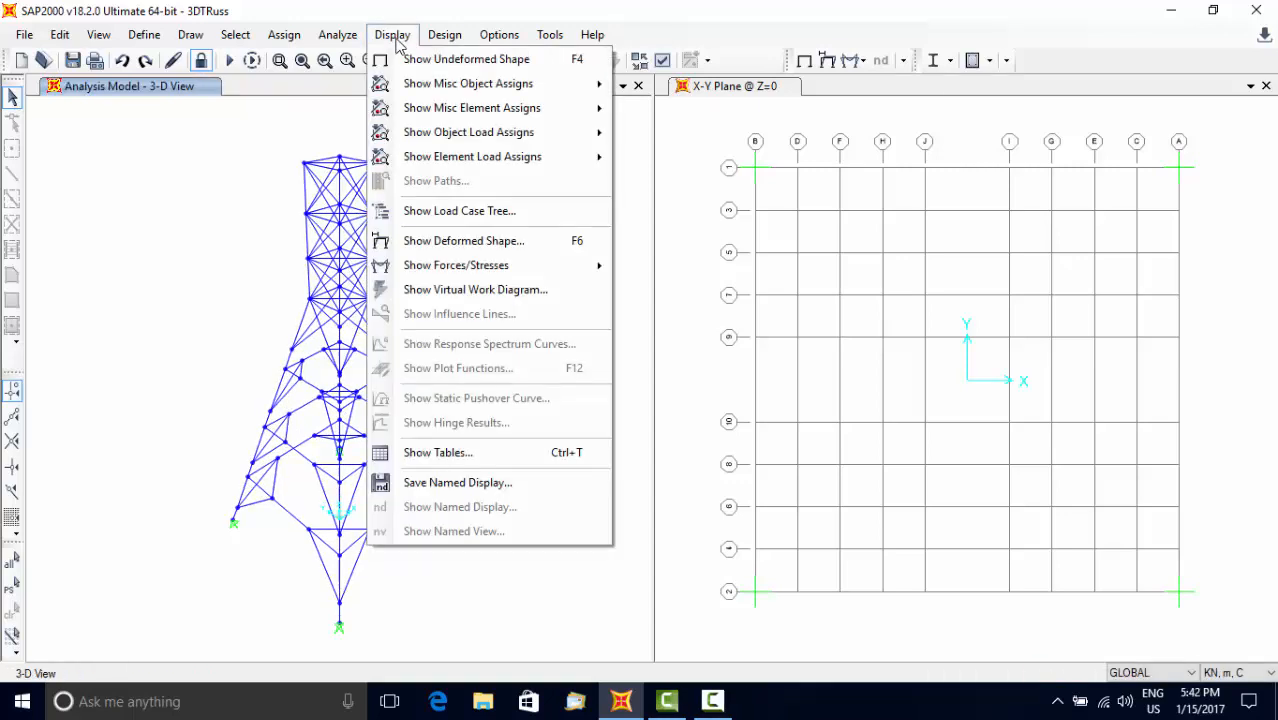
pyautogui.moveTo(464, 240)
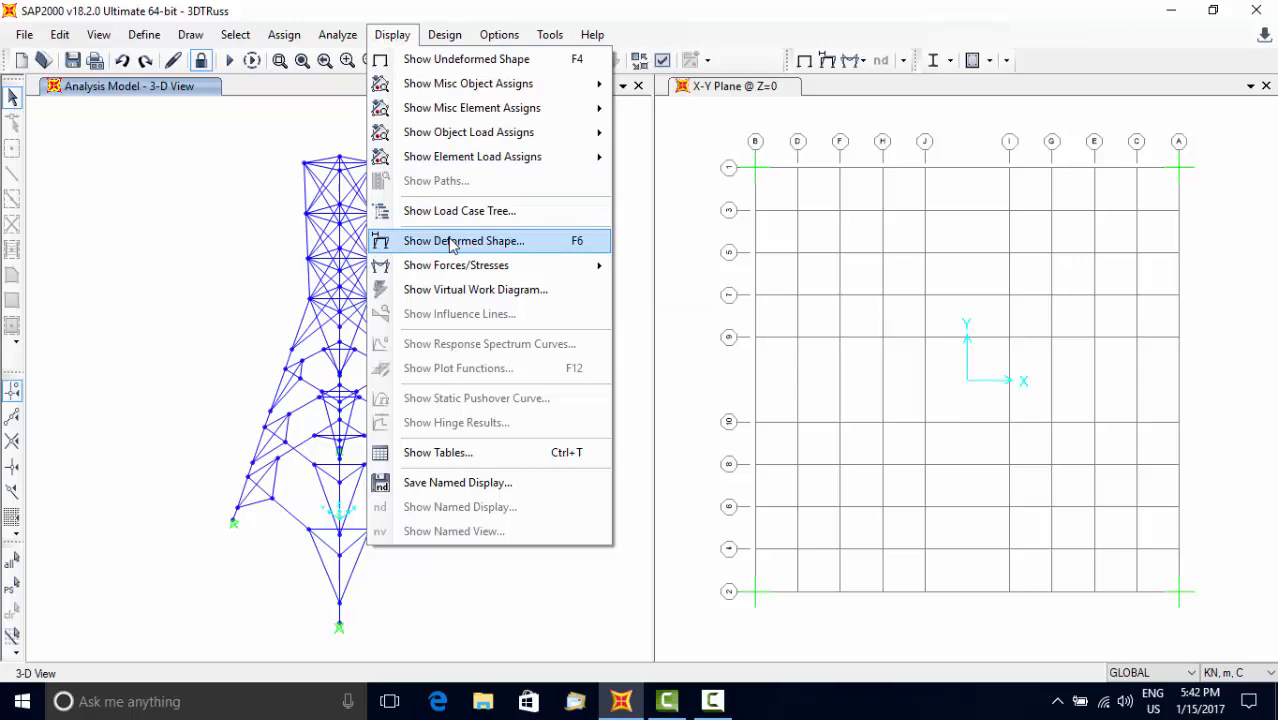
# - Display the deformed shape for the WX case instead of DEAD
pyautogui.click(464, 240)
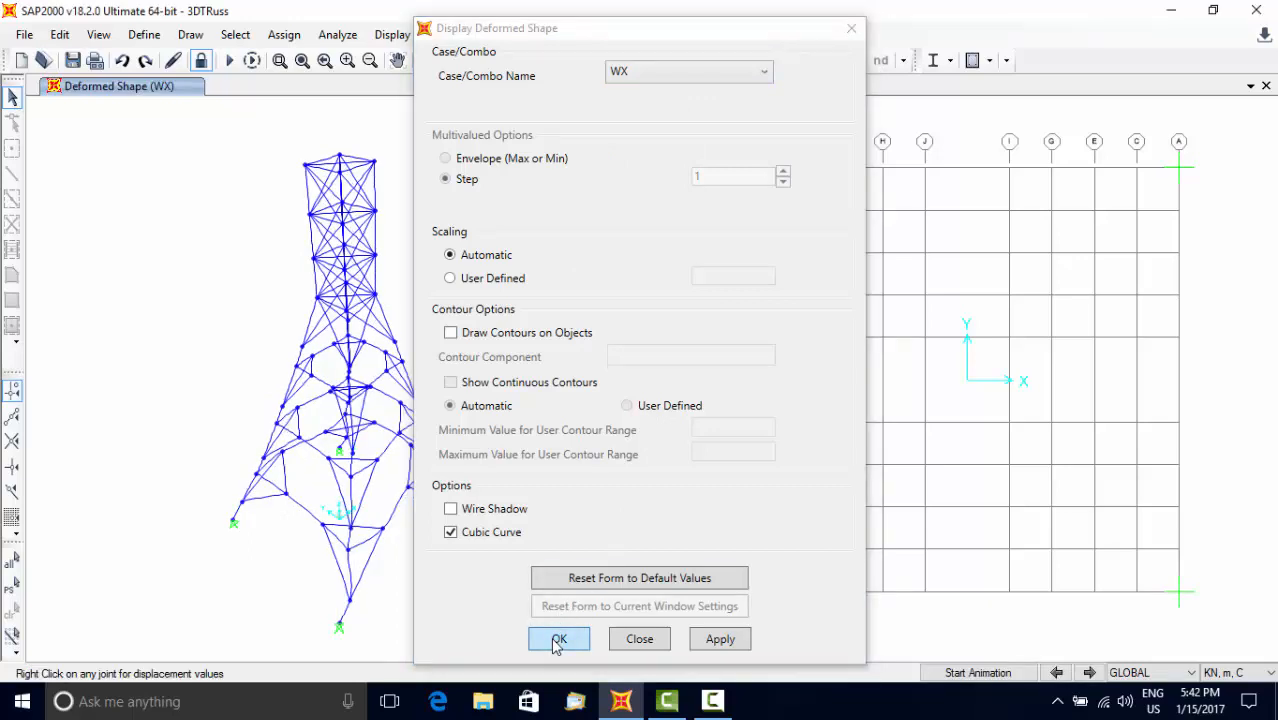
pyautogui.click(560, 640)
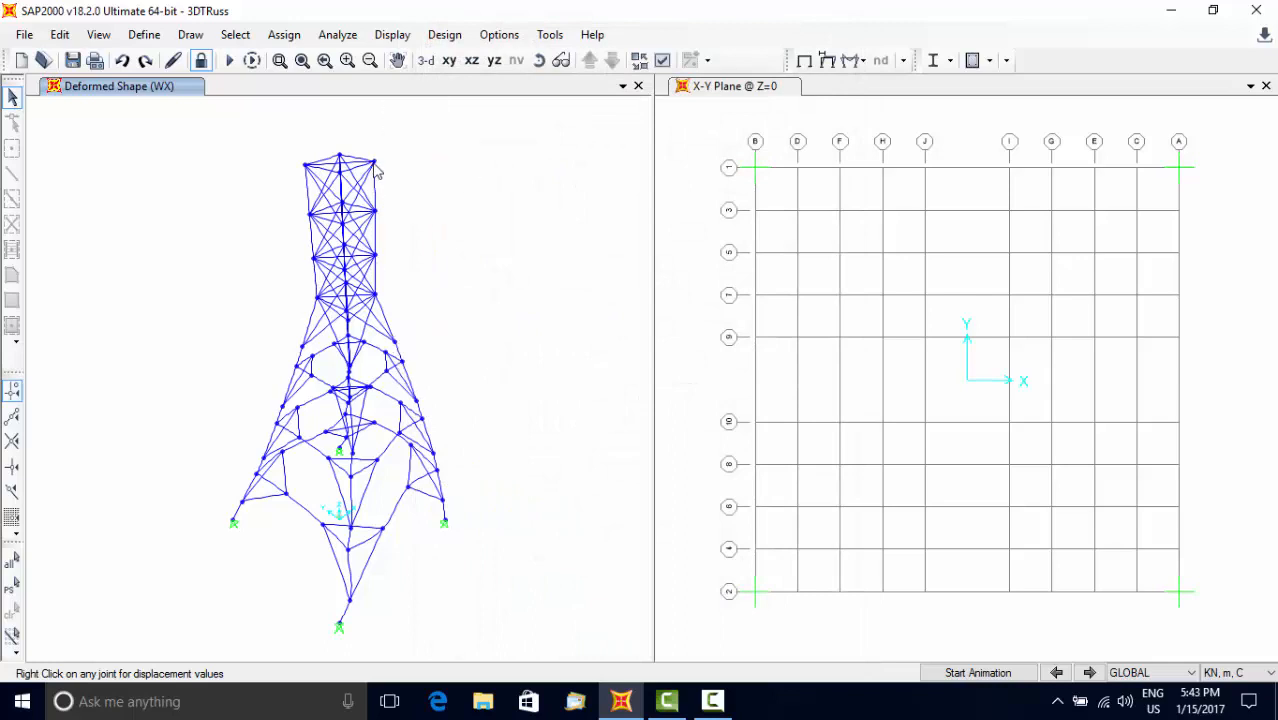
pyautogui.click(392, 34)
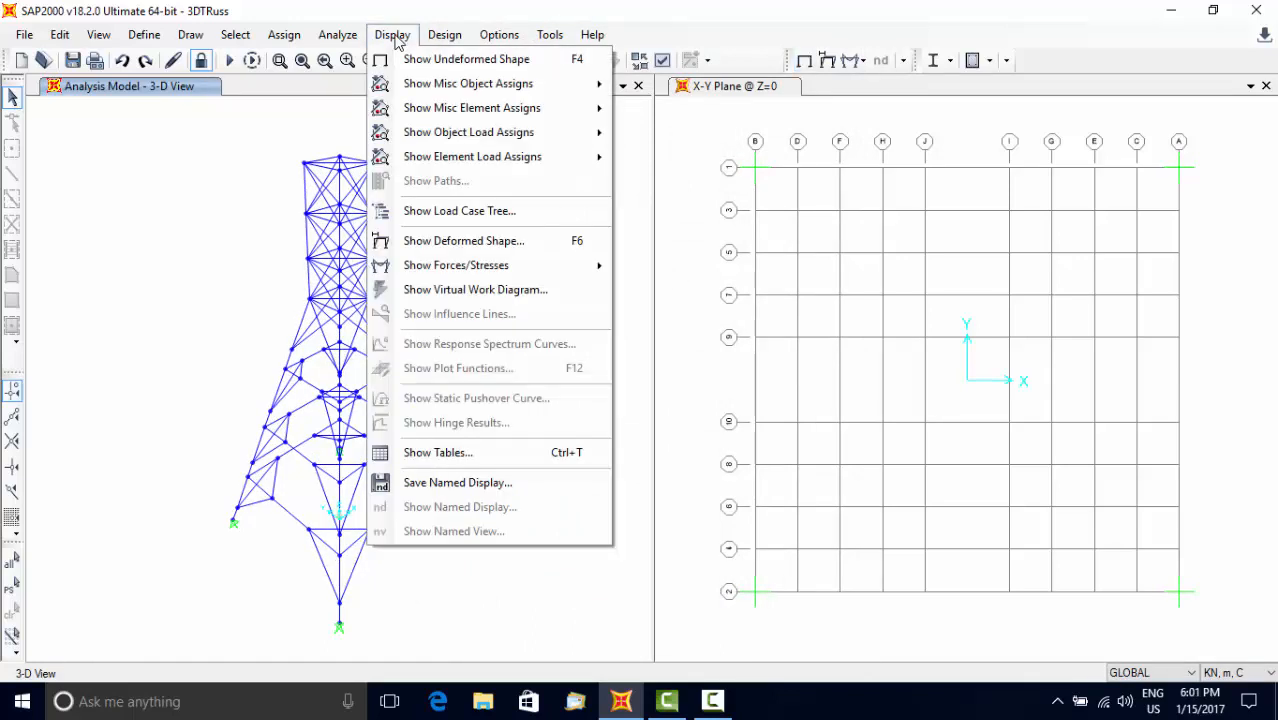
pyautogui.moveTo(468, 132)
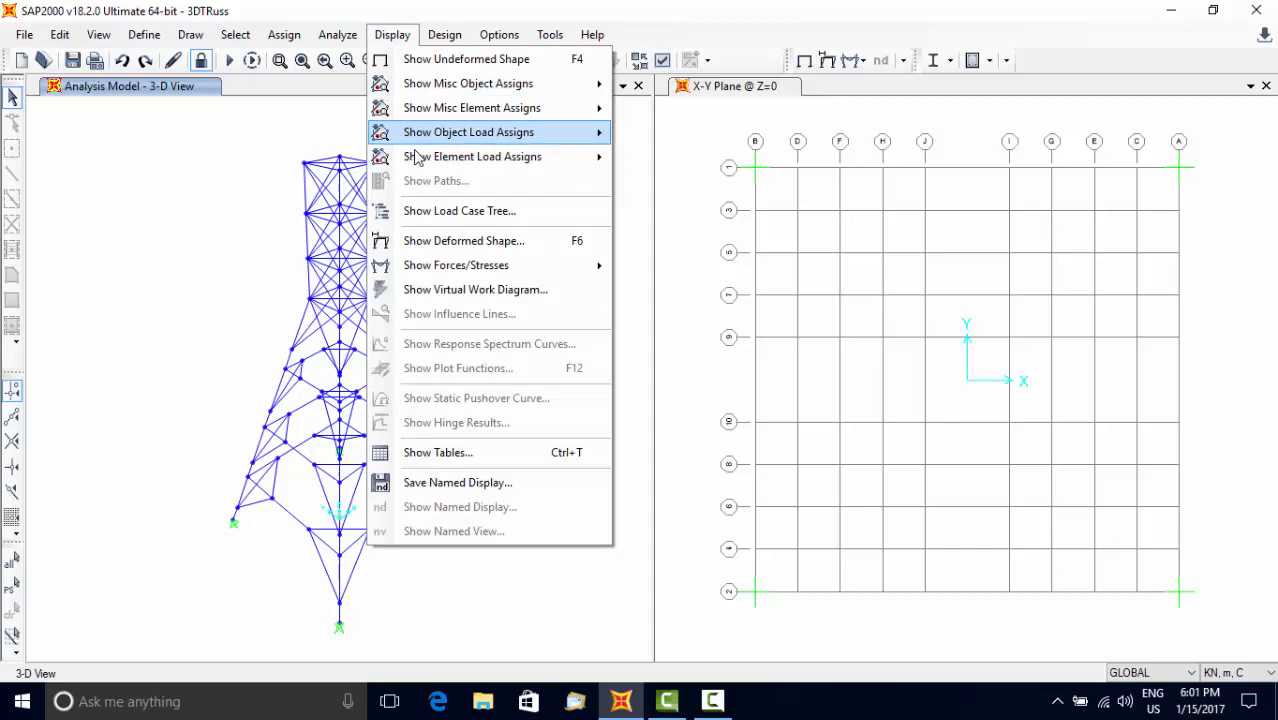
pyautogui.moveTo(456, 264)
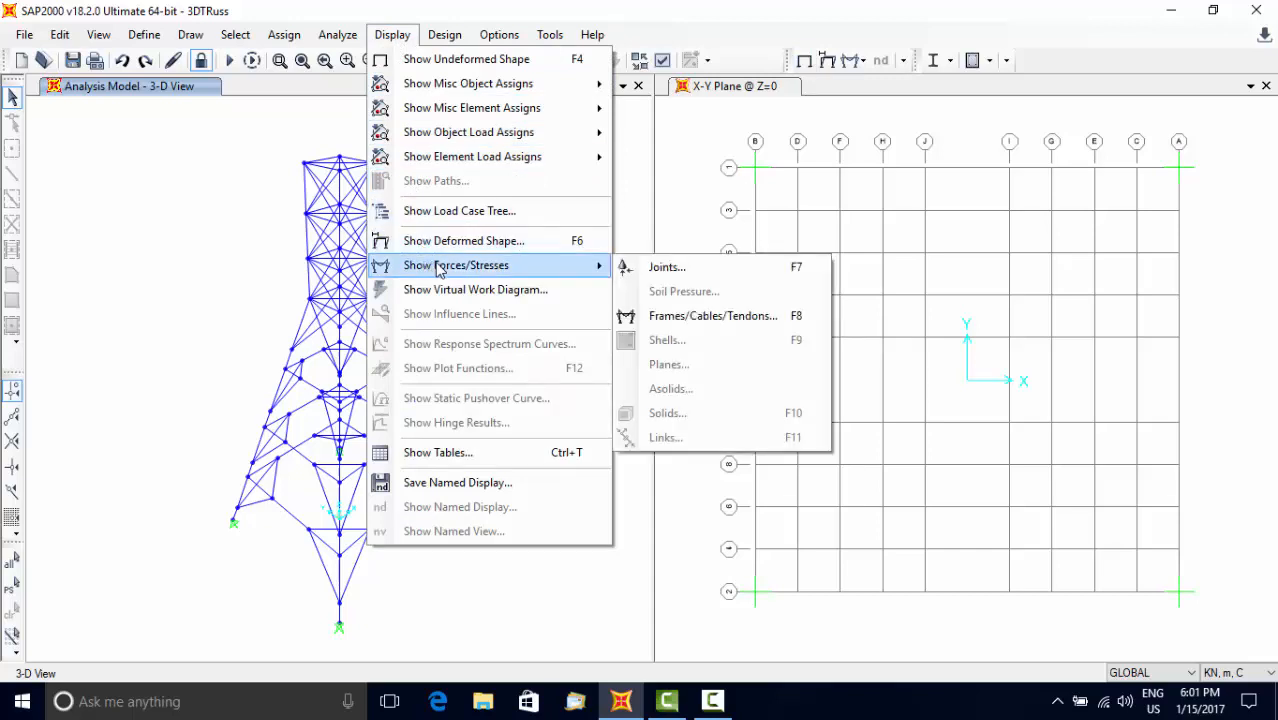
pyautogui.moveTo(550, 276)
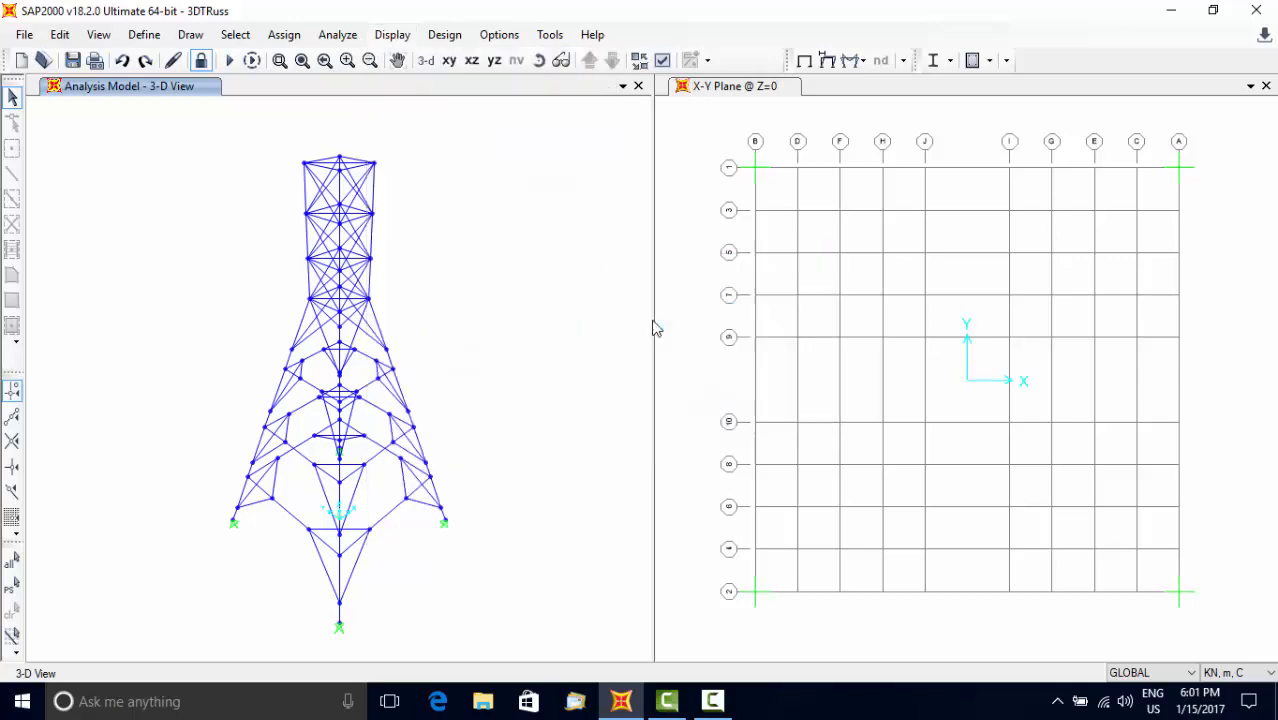
# - Display the DEAD axial force diagram on the tower frames
pyautogui.click(390, 34)
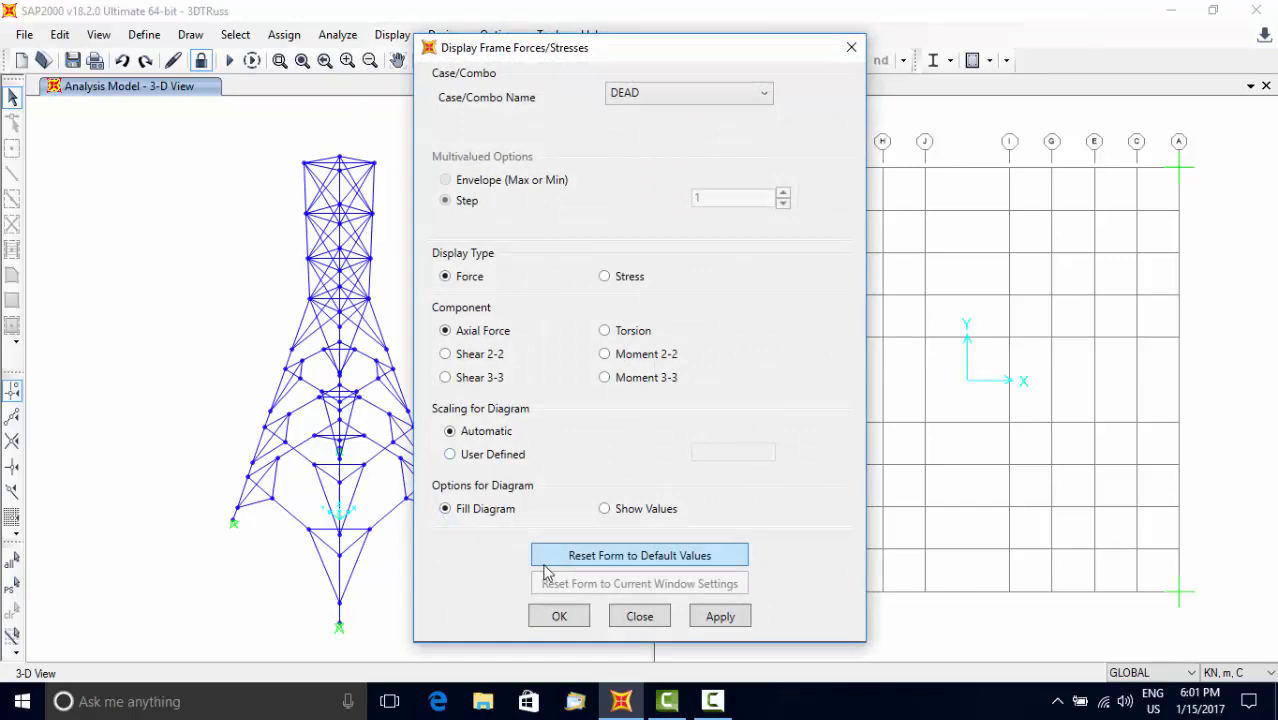
pyautogui.click(560, 616)
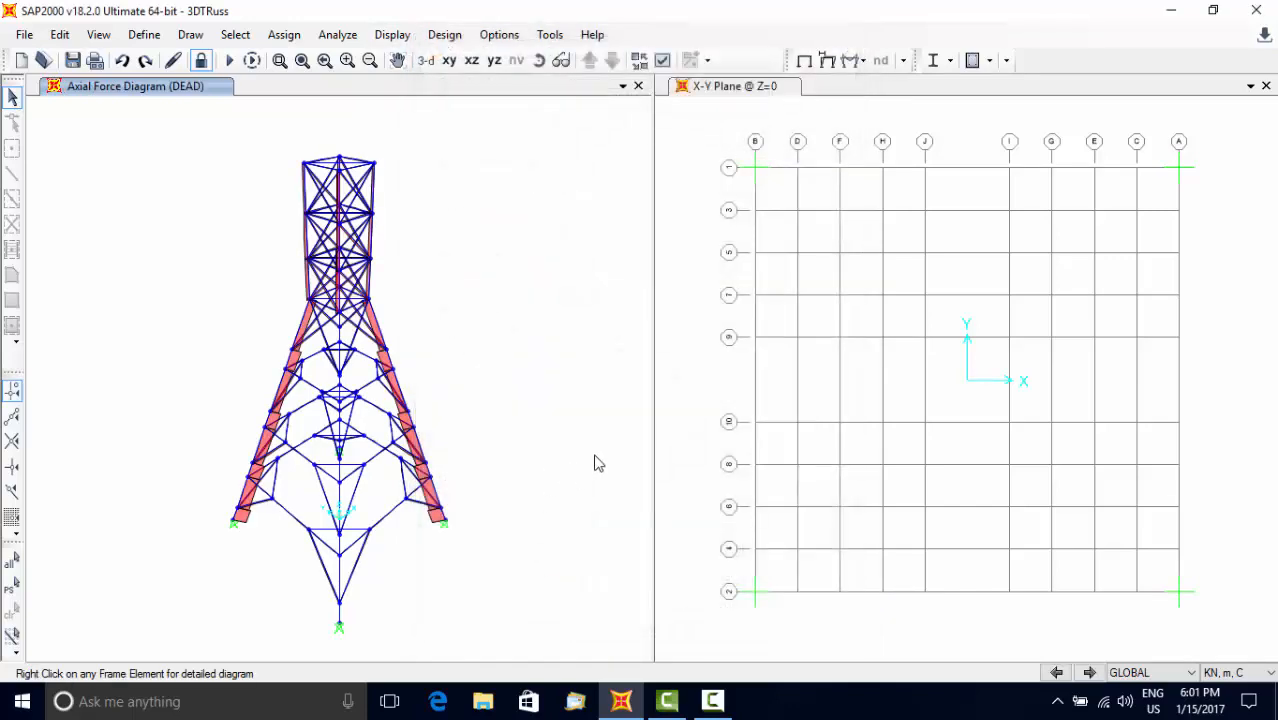
pyautogui.click(390, 34)
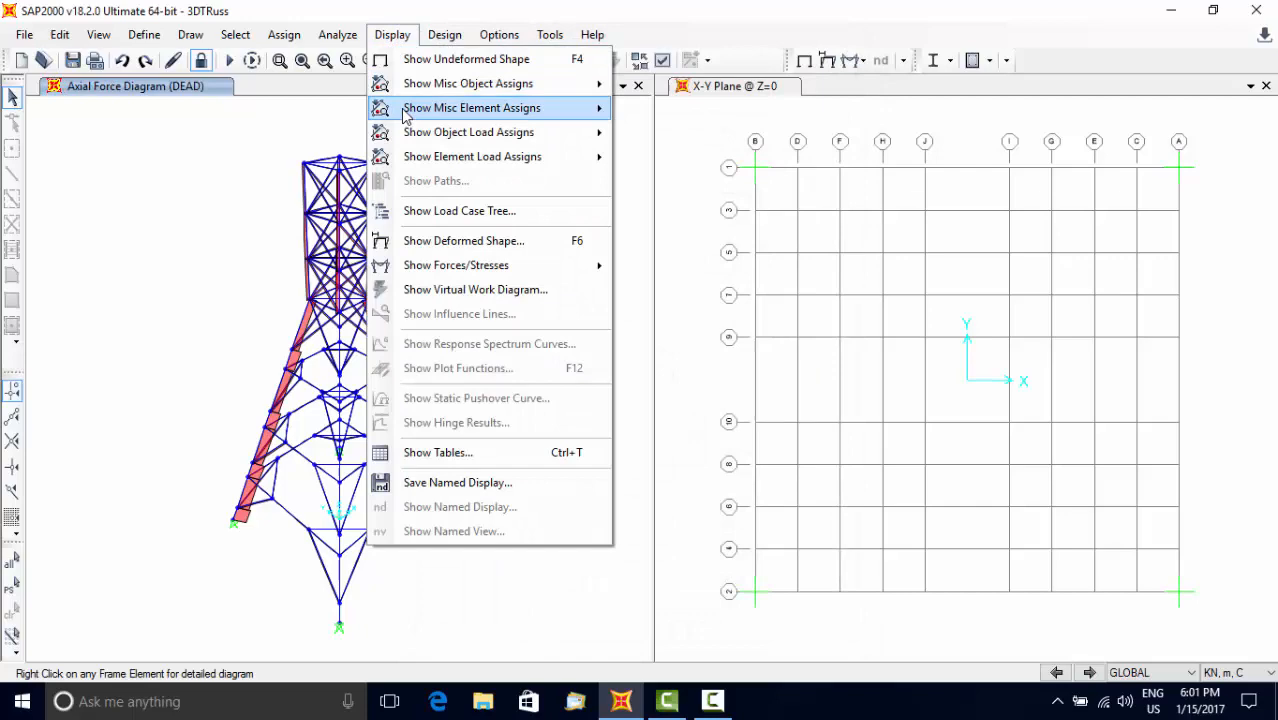
pyautogui.moveTo(472, 156)
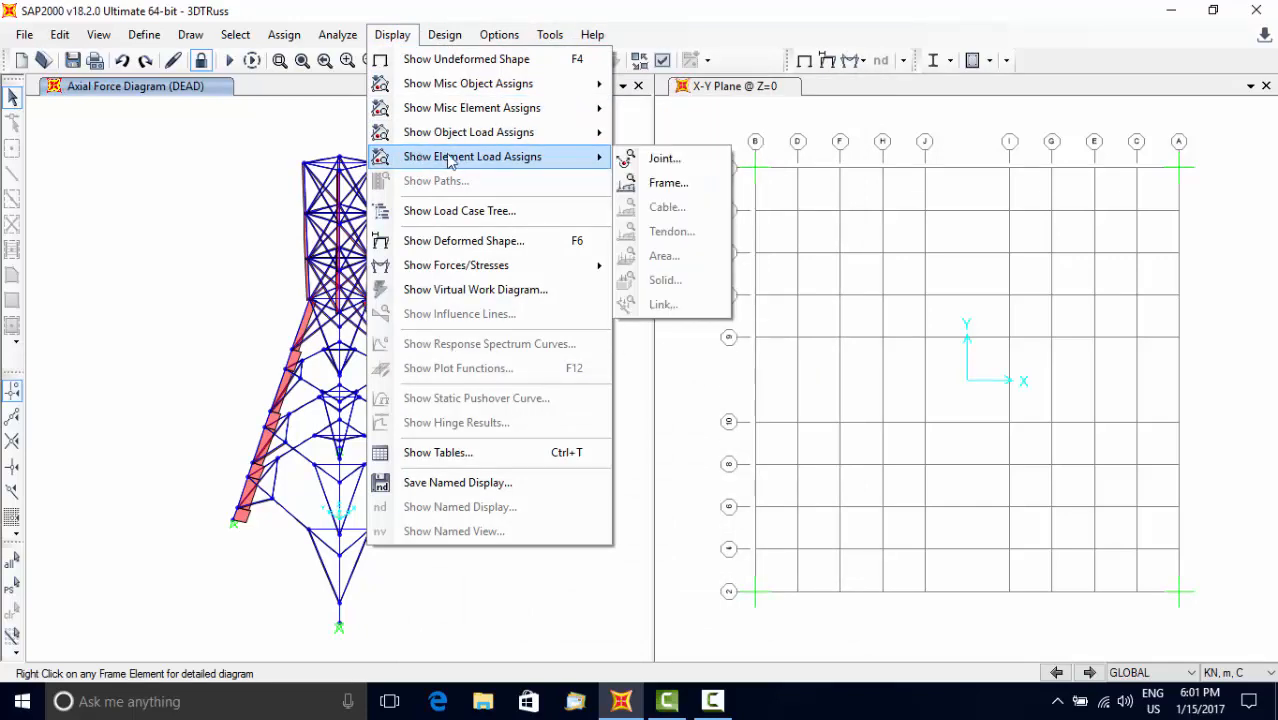
pyautogui.click(668, 182)
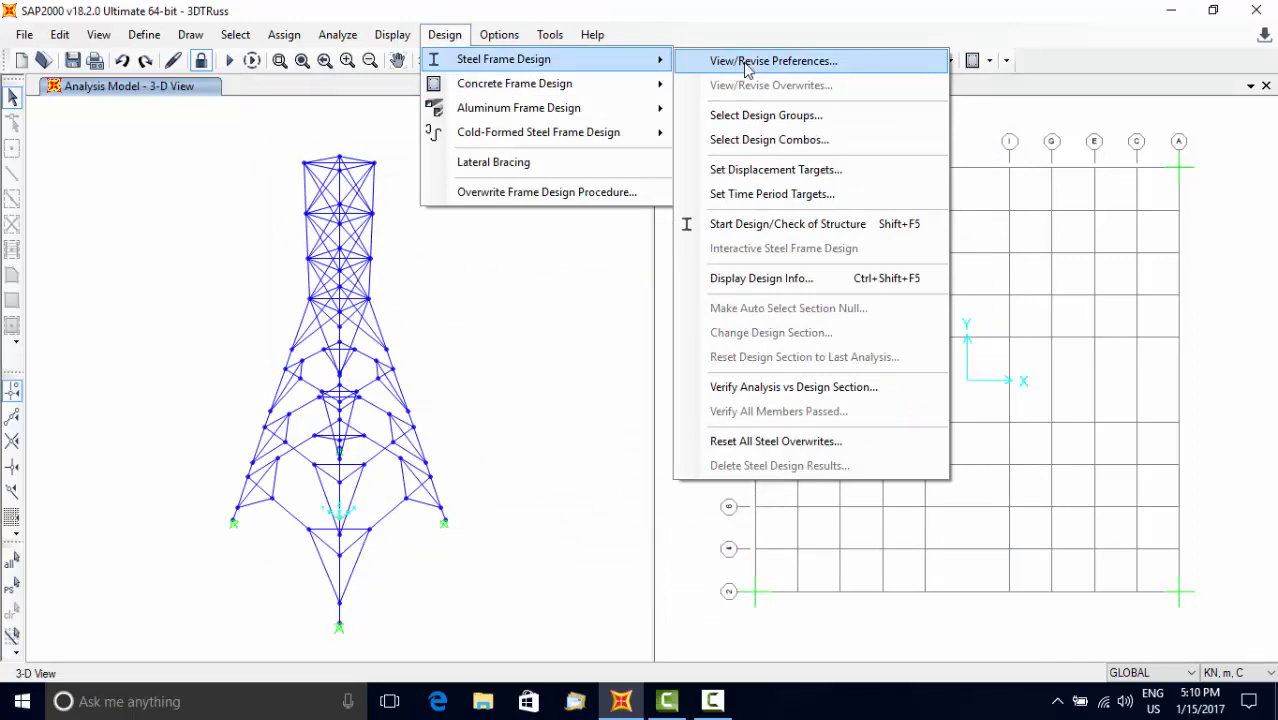
# - Review the steel frame design preferences and keep AISC 360-10 as the code
pyautogui.click(772, 60)
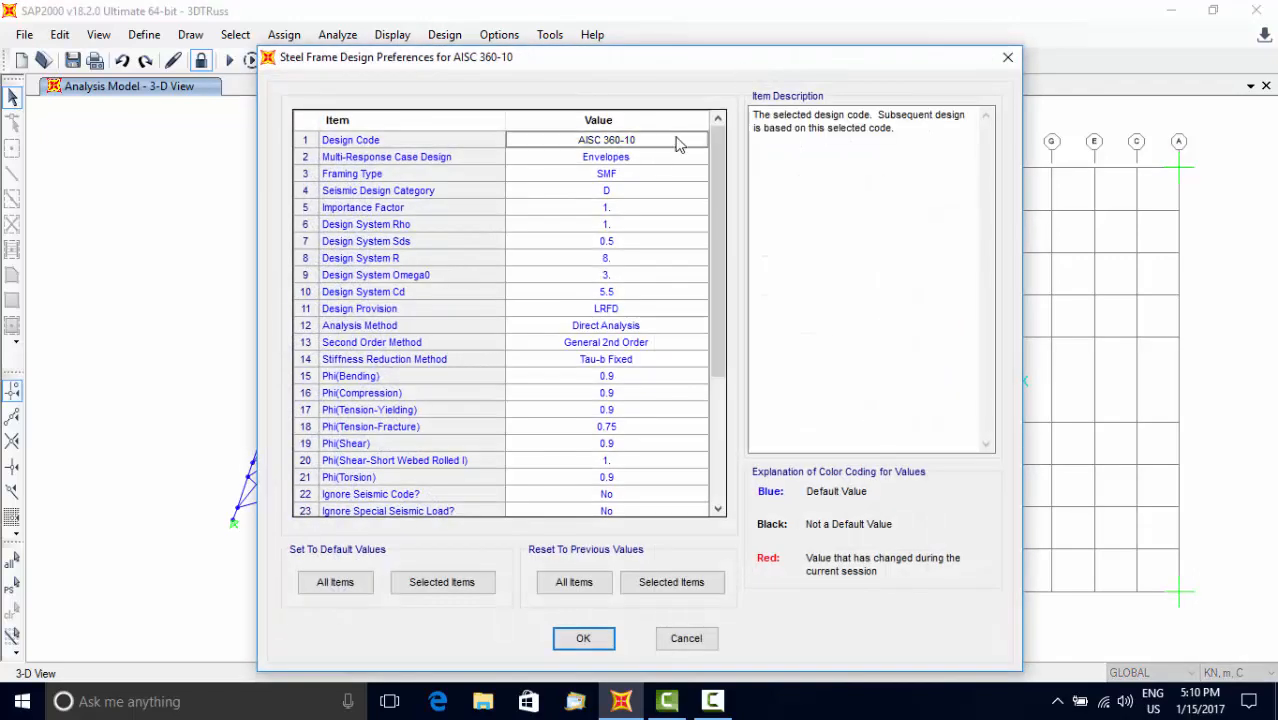
pyautogui.click(604, 140)
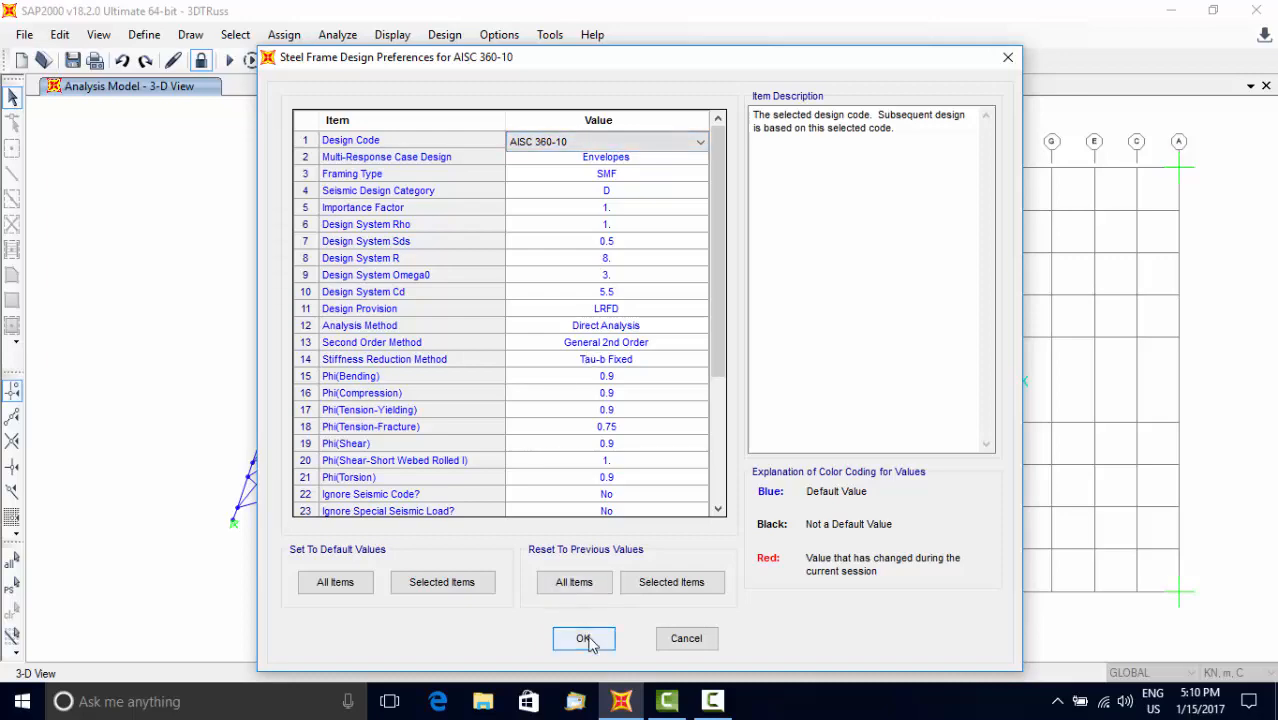
pyautogui.click(584, 638)
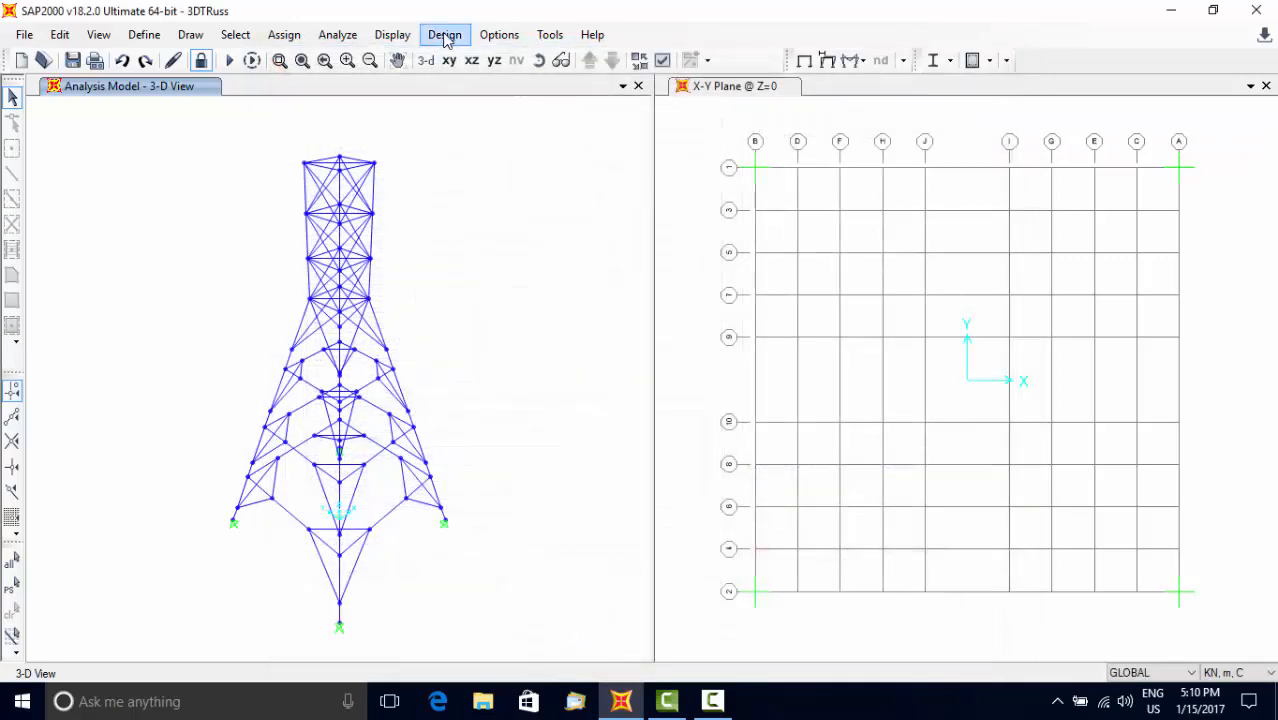
# - Run the steel design check and review the stress check details for frame 43
pyautogui.click(444, 34)
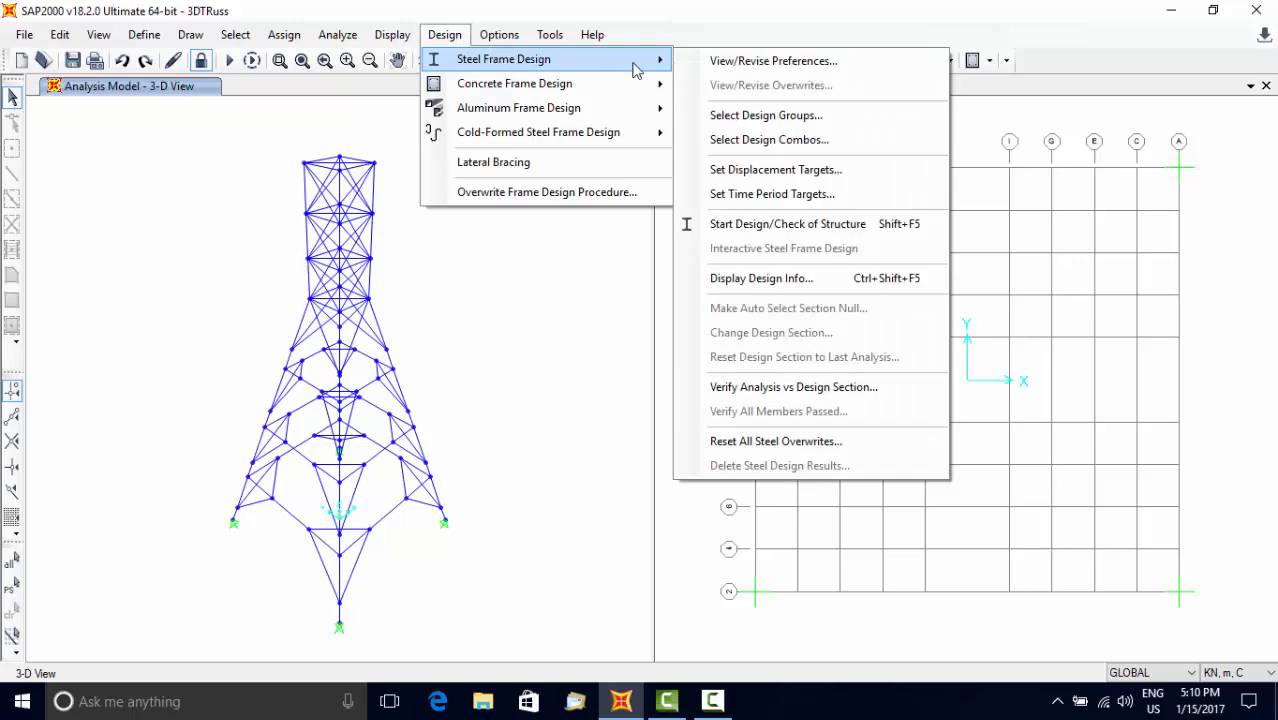
pyautogui.moveTo(748, 224)
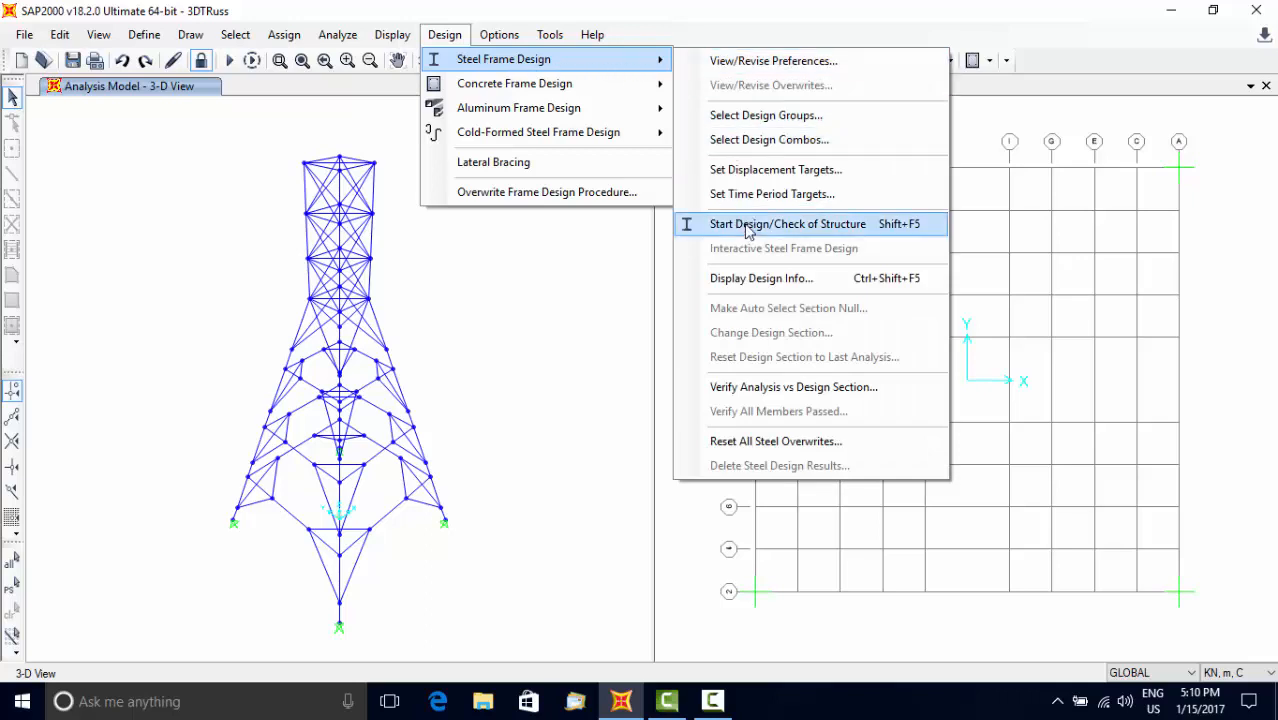
pyautogui.click(788, 224)
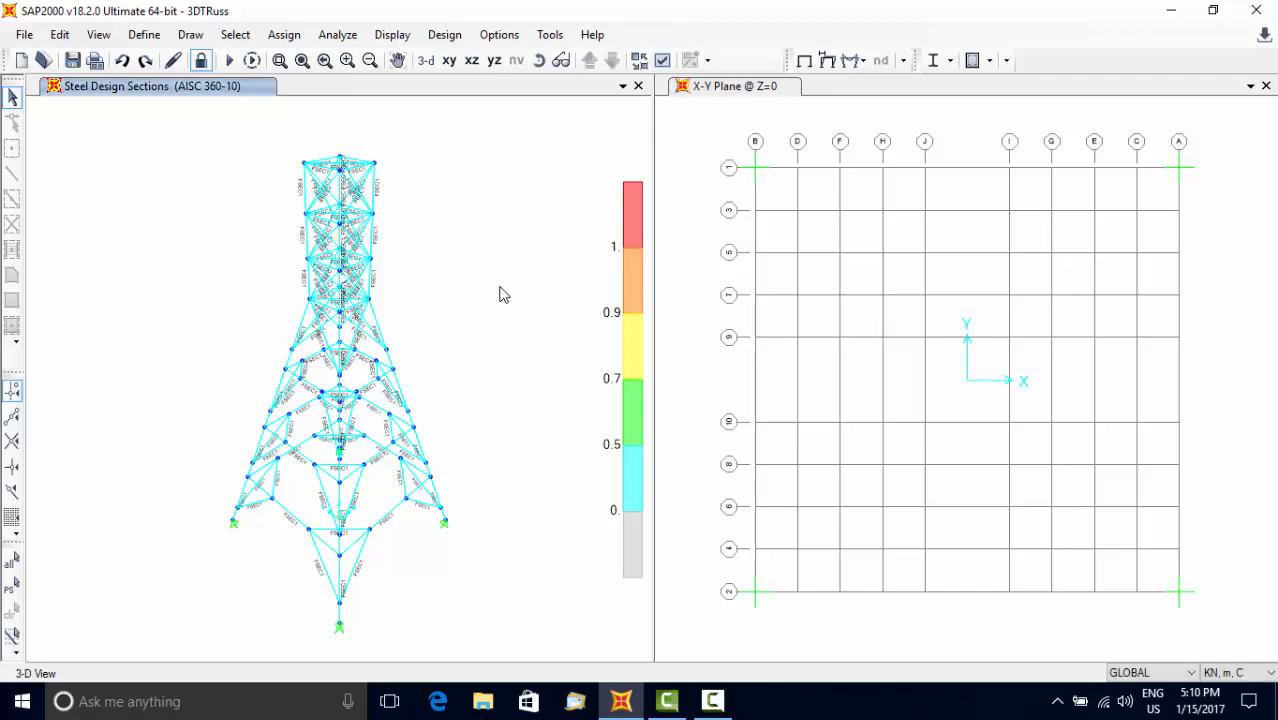
pyautogui.moveTo(420, 316)
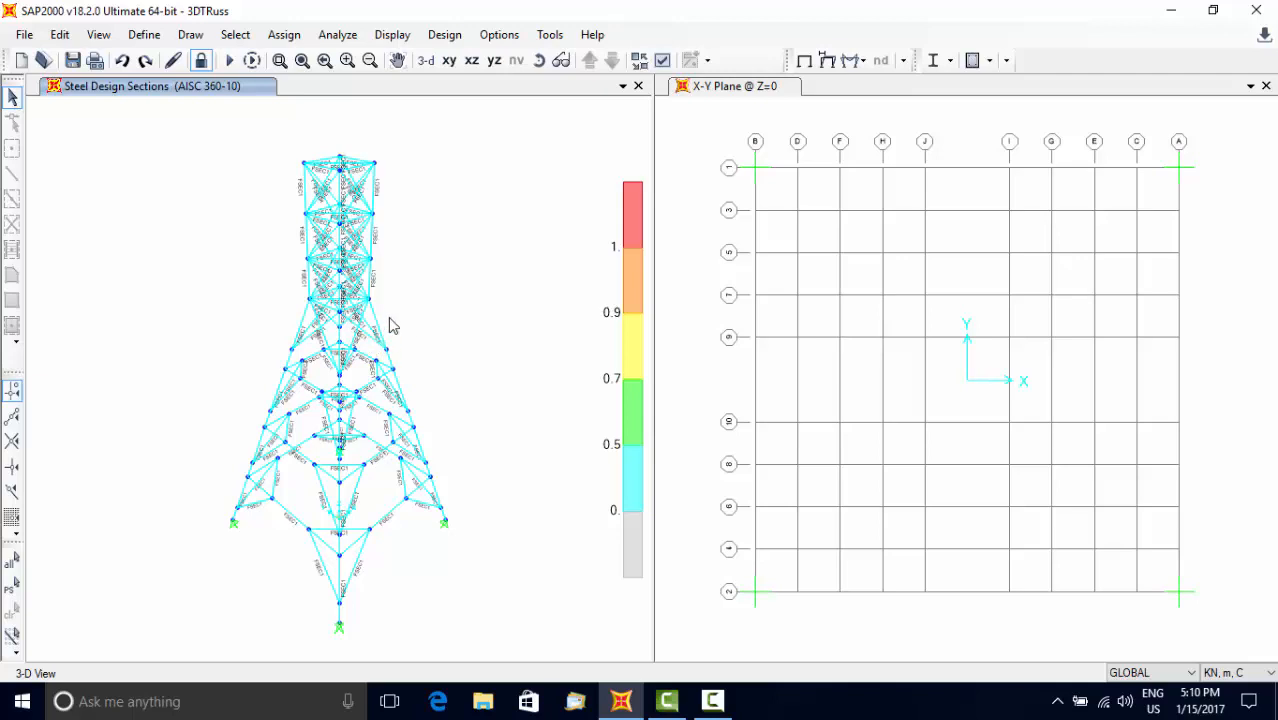
pyautogui.moveTo(380, 326)
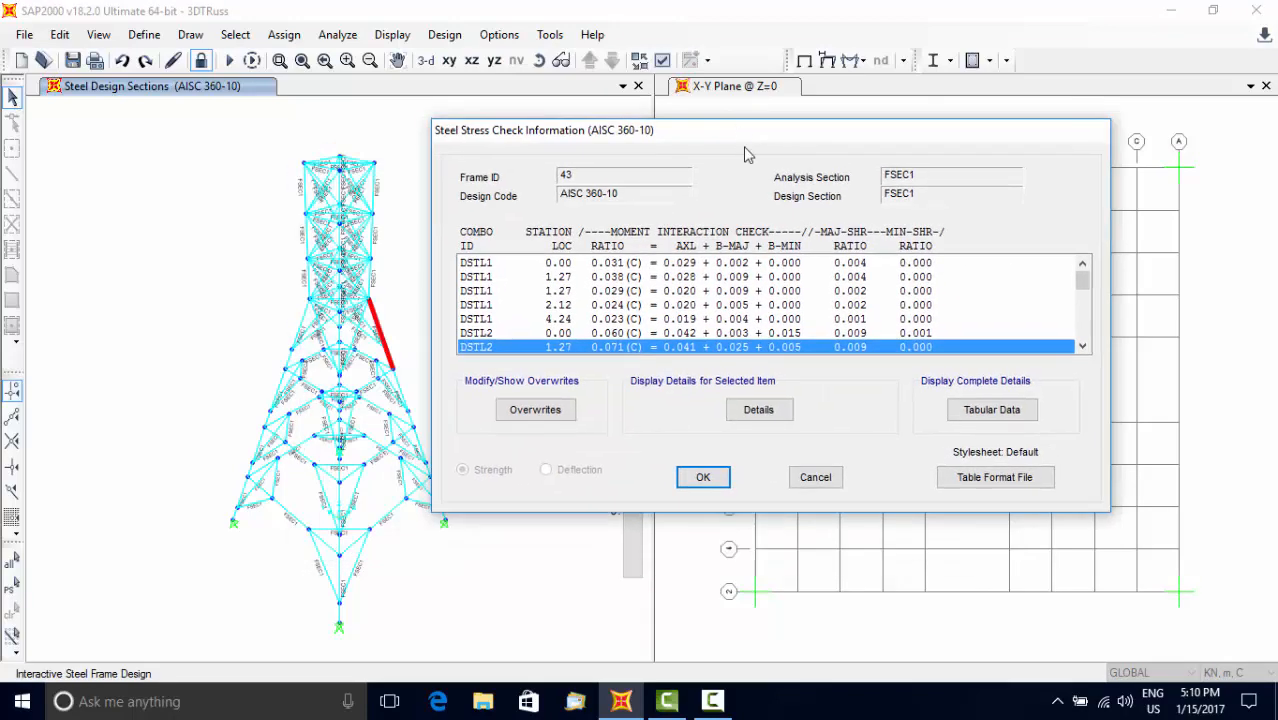
pyautogui.click(758, 408)
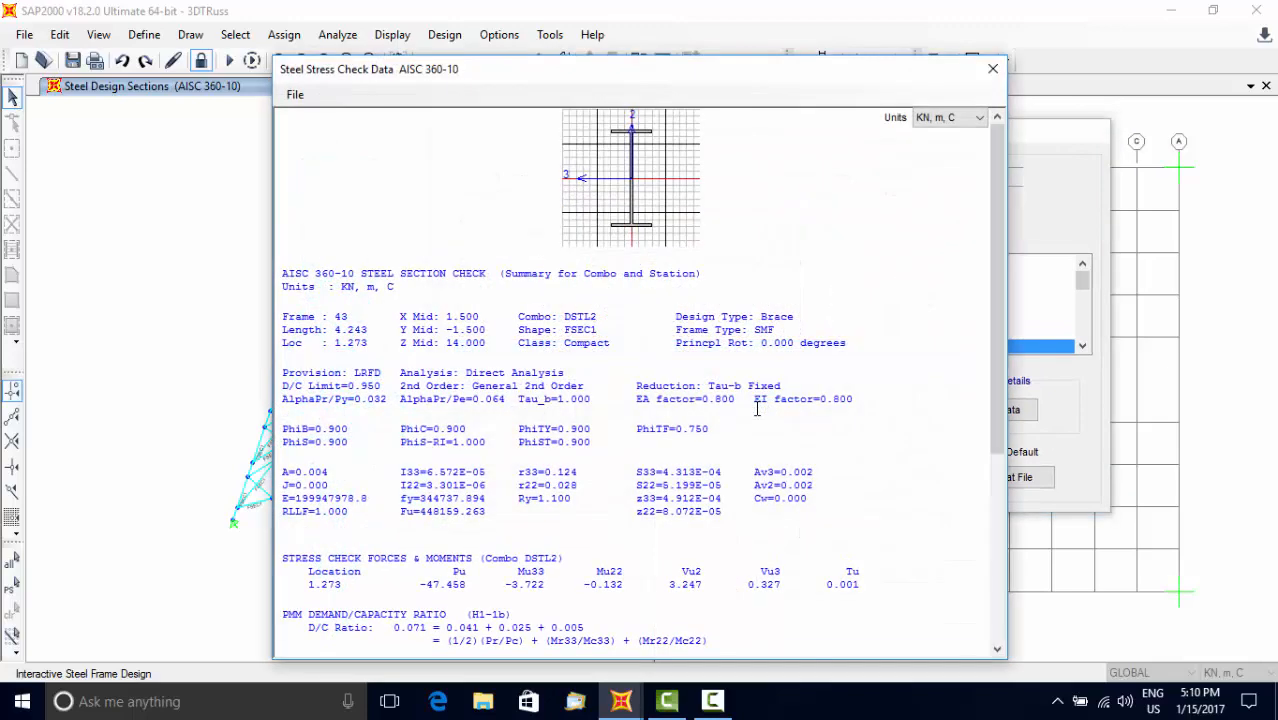
pyautogui.moveTo(640, 68); pyautogui.dragTo(750, 60)
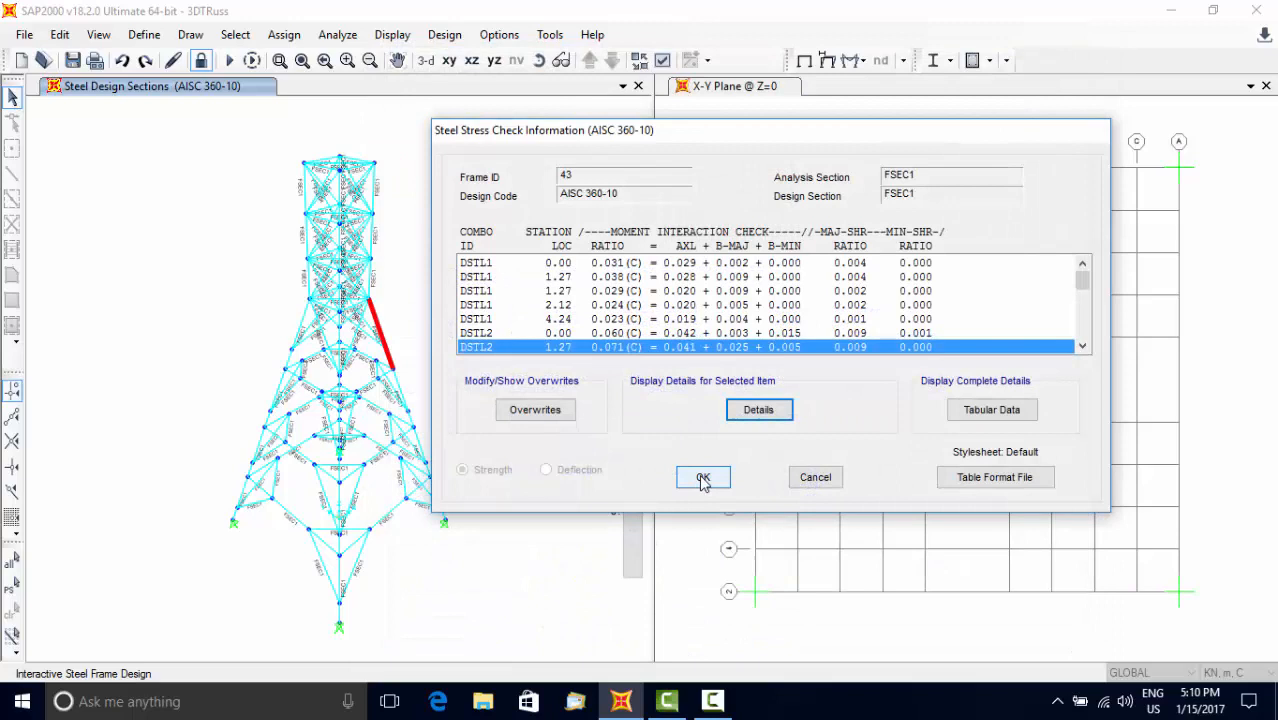
pyautogui.click(702, 476)
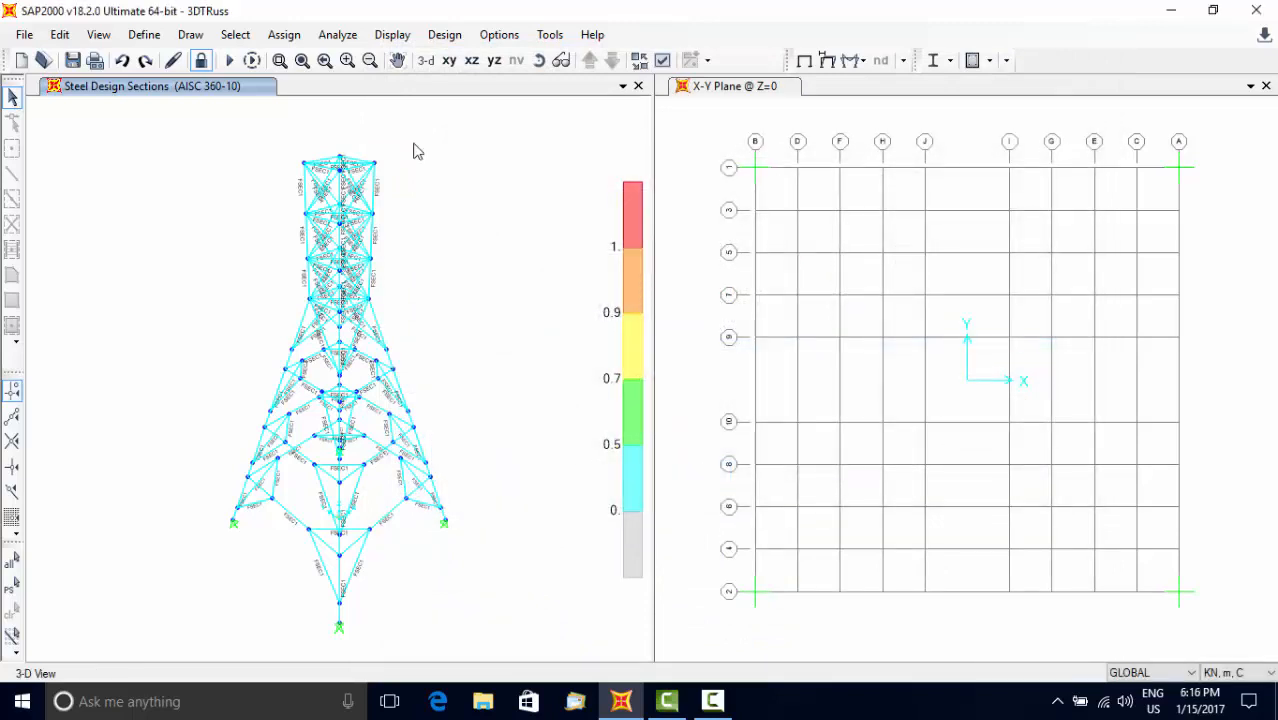
pyautogui.moveTo(210, 120)
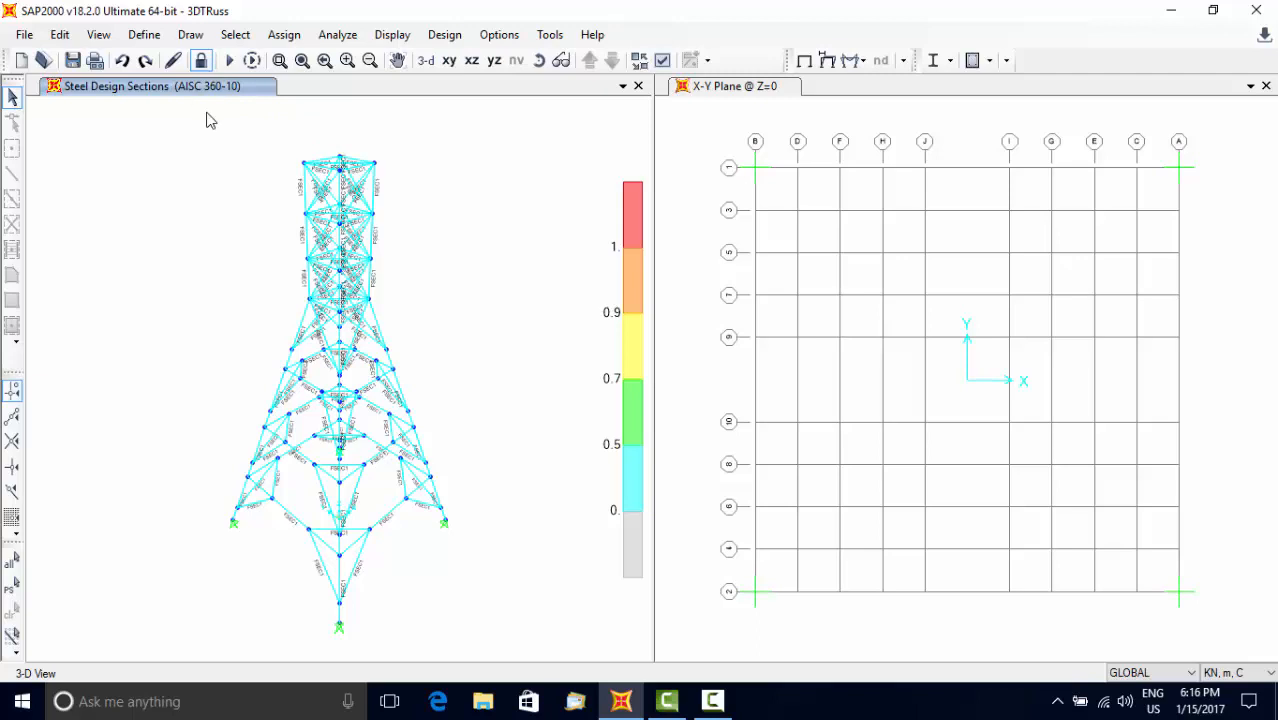
pyautogui.click(144, 34)
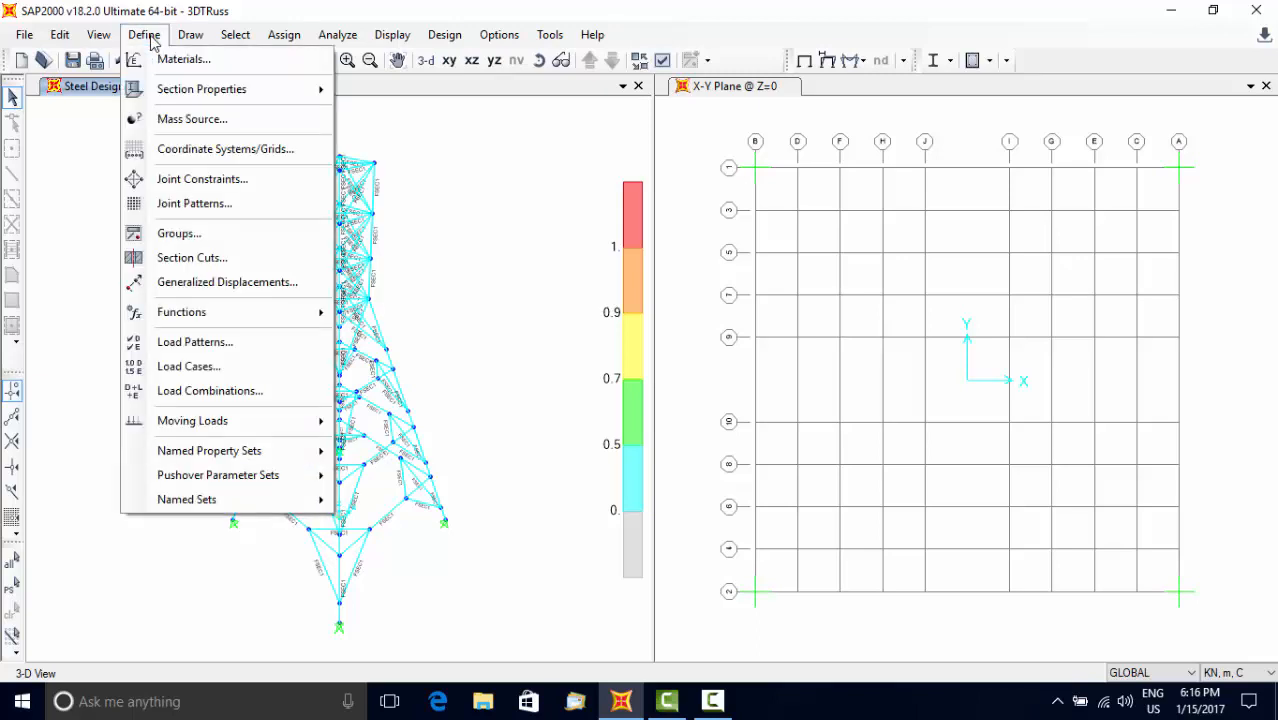
pyautogui.moveTo(208, 390)
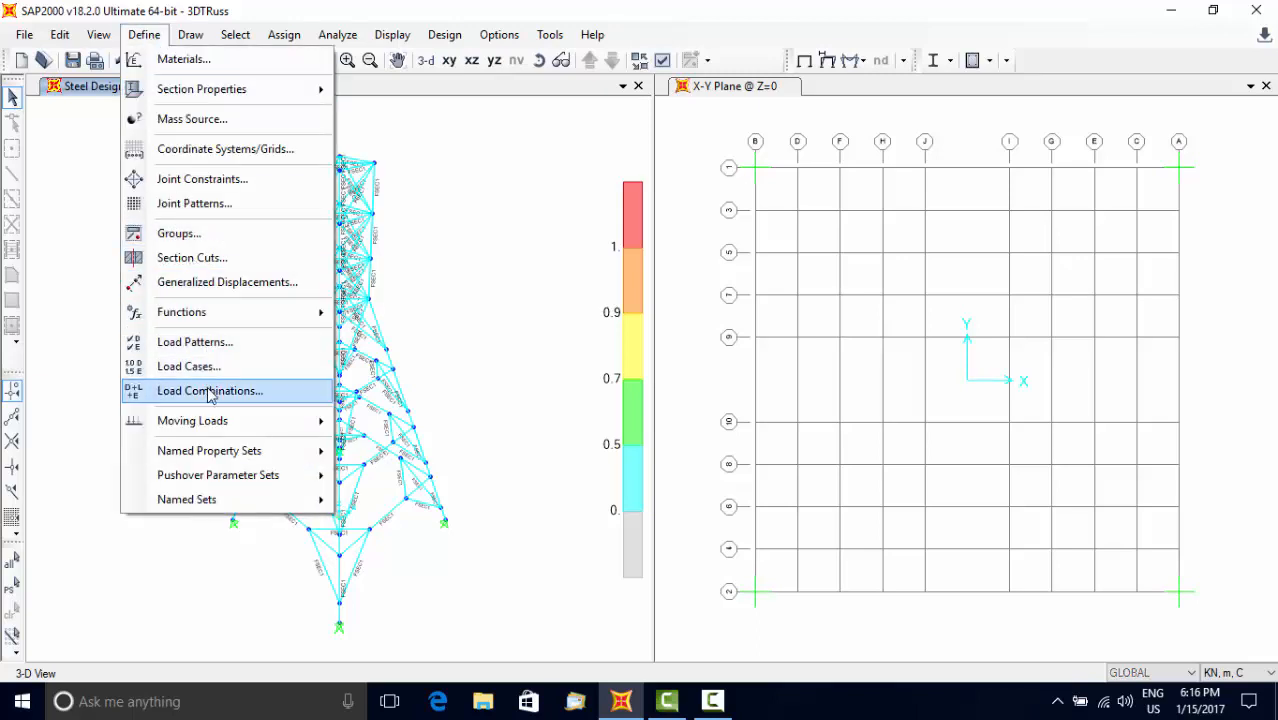
# - Define load combination COMB1 with DEAD at scale factor 1.4
pyautogui.click(208, 390)
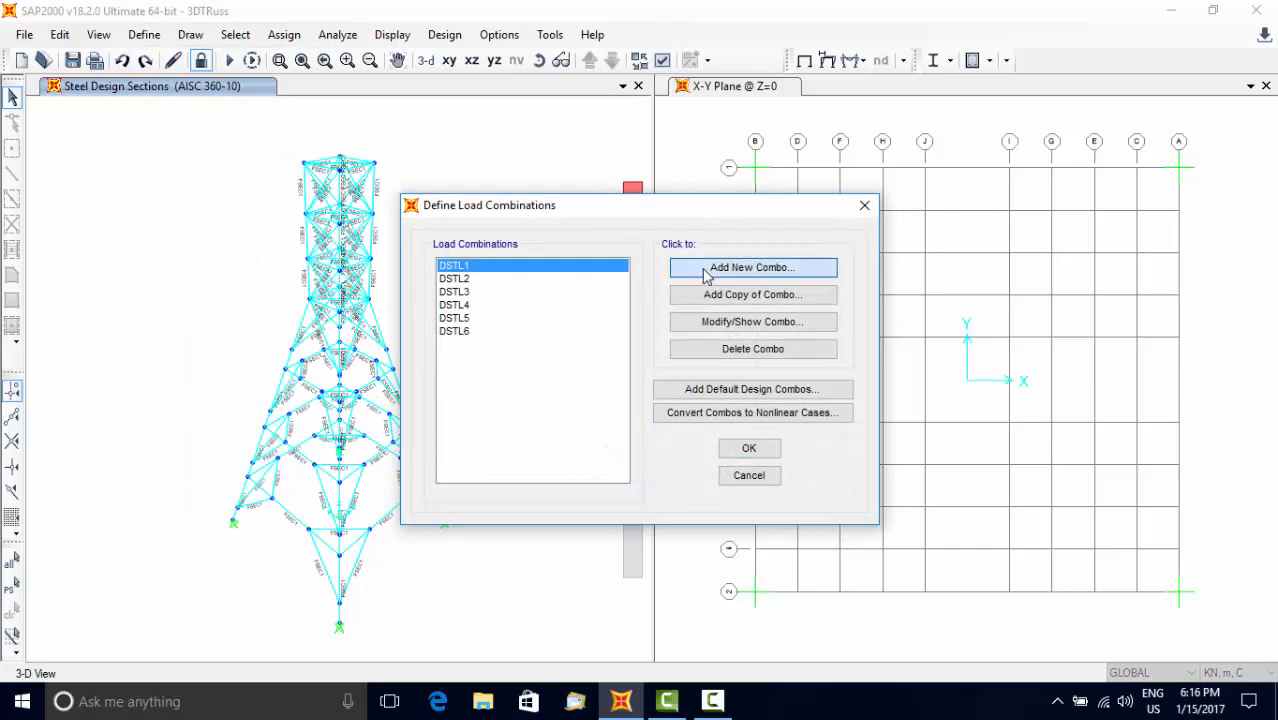
pyautogui.click(752, 268)
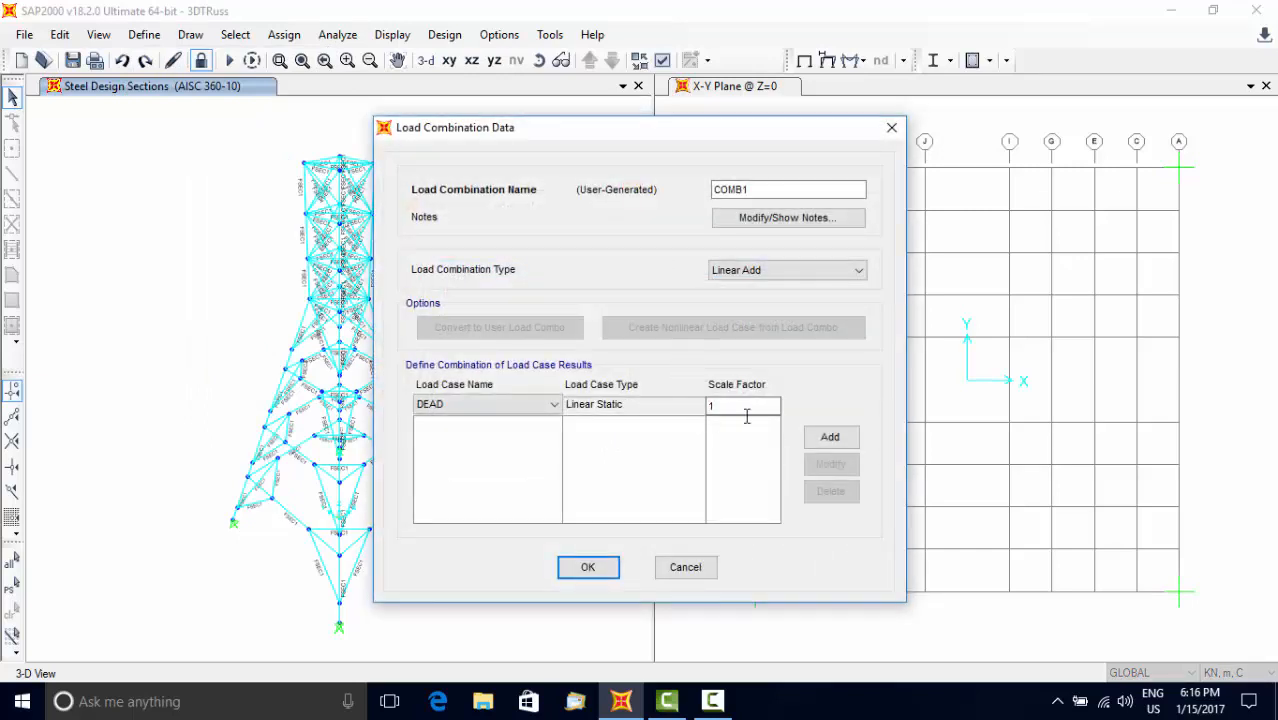
pyautogui.write('.w')
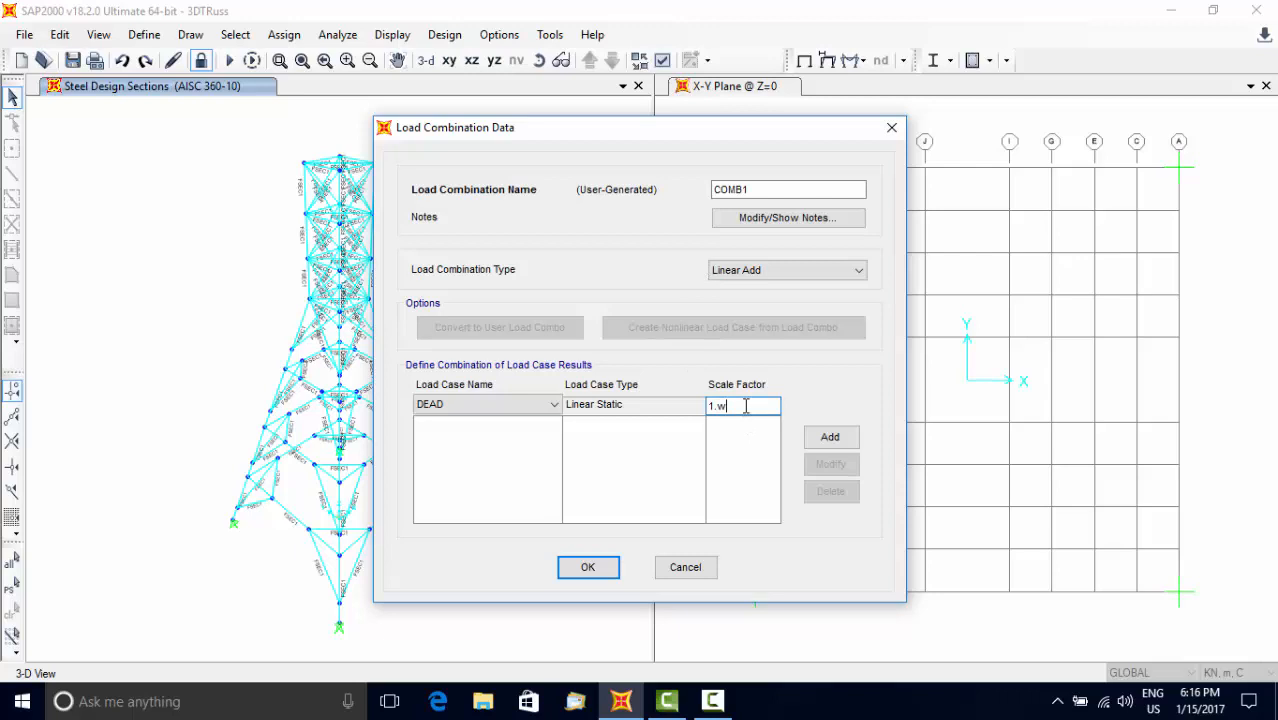
pyautogui.write('1.4')
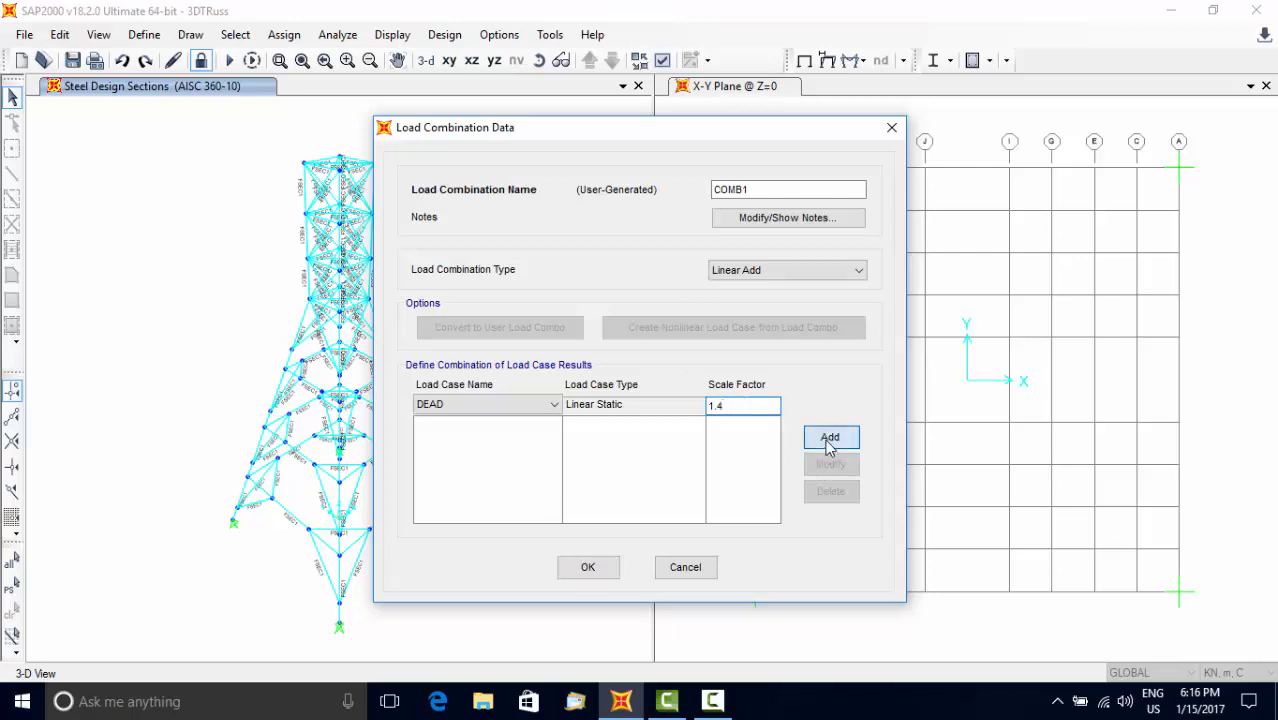
pyautogui.click(588, 568)
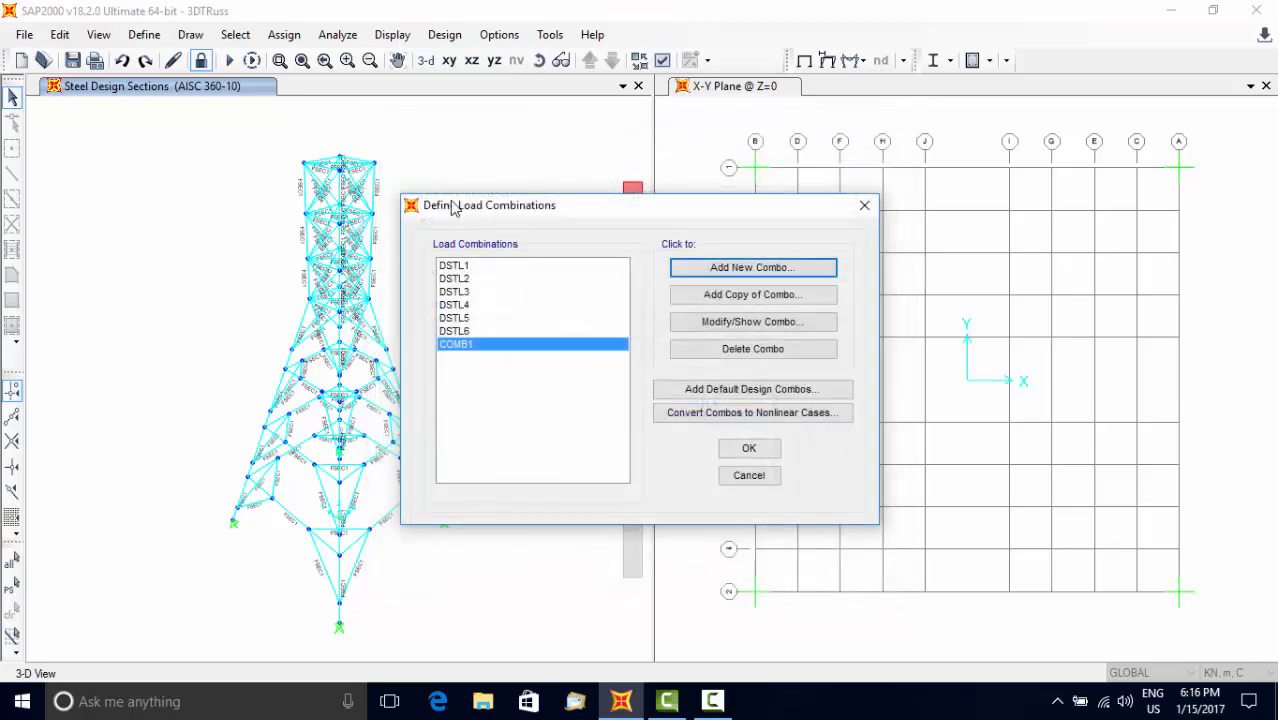
pyautogui.click(748, 448)
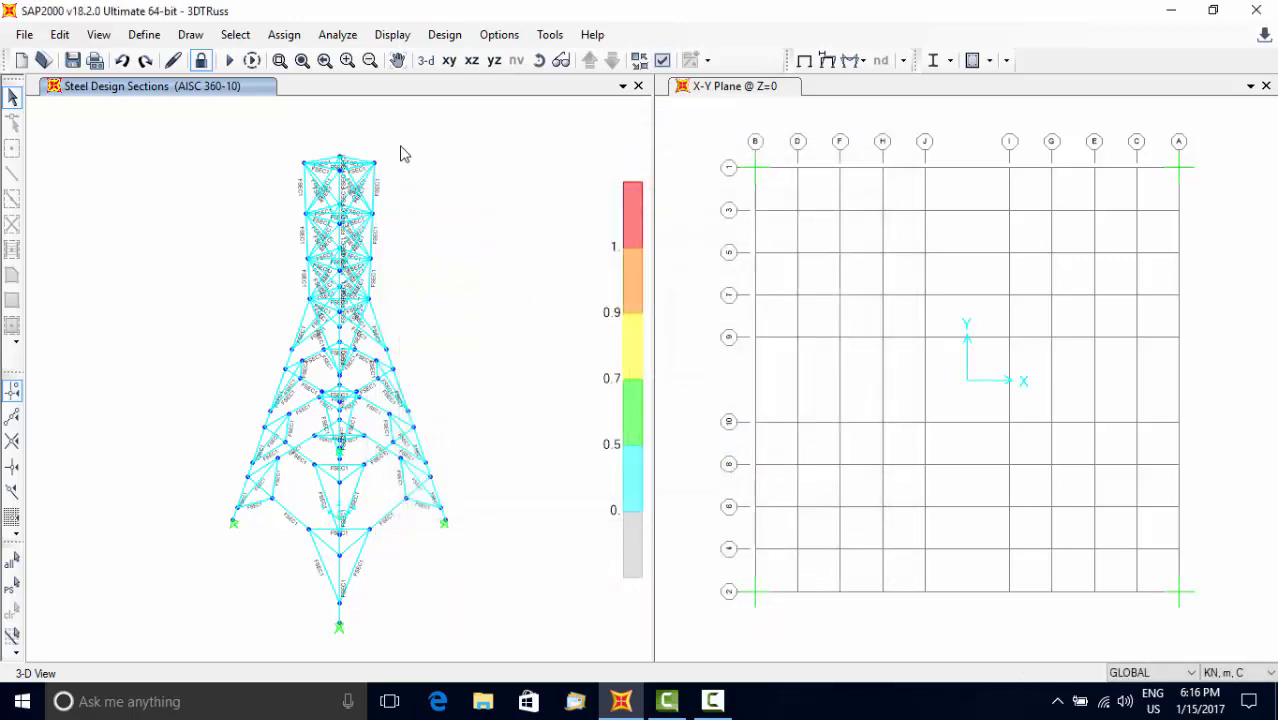
# - Add COMB1 to the steel frame design combinations
pyautogui.click(444, 34)
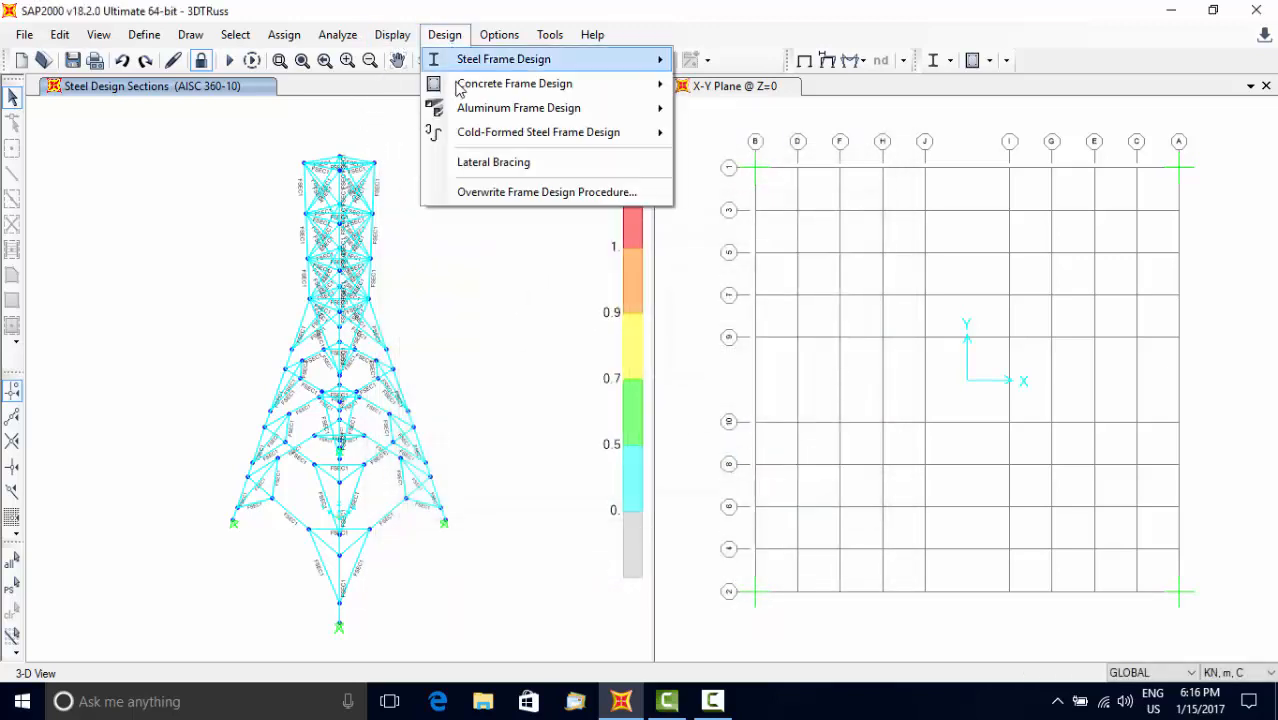
pyautogui.moveTo(444, 40)
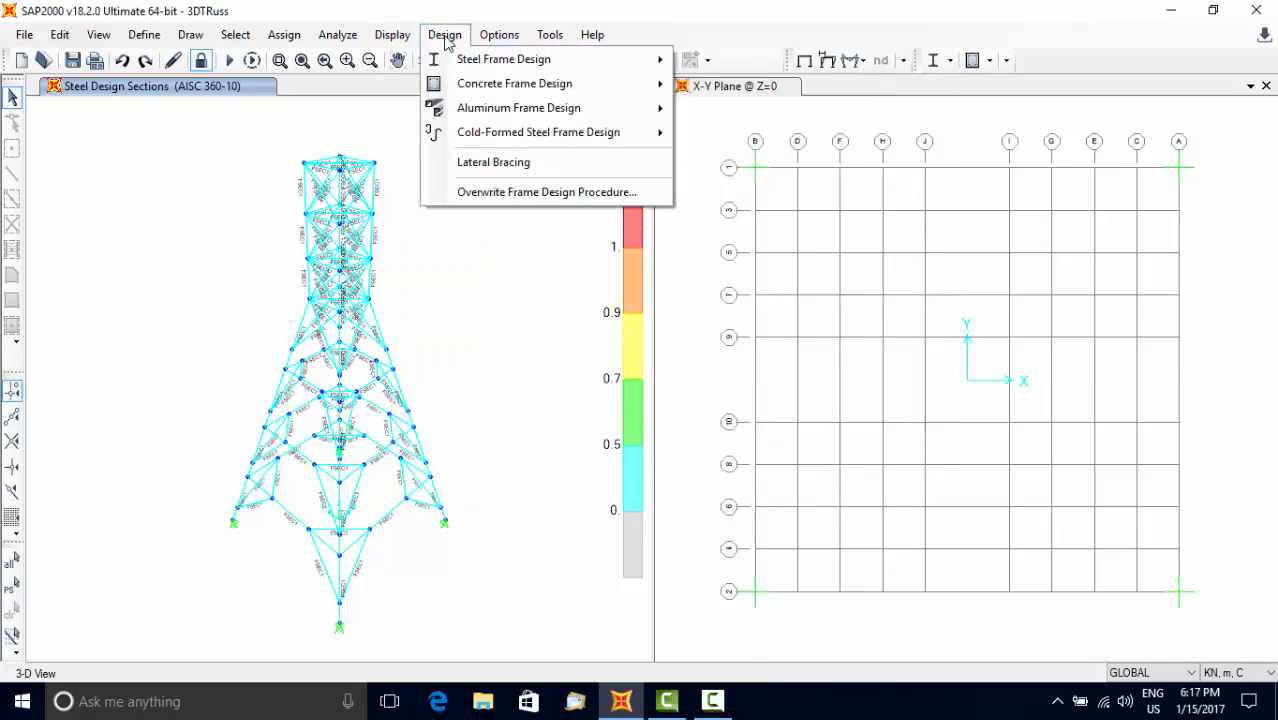
pyautogui.click(504, 58)
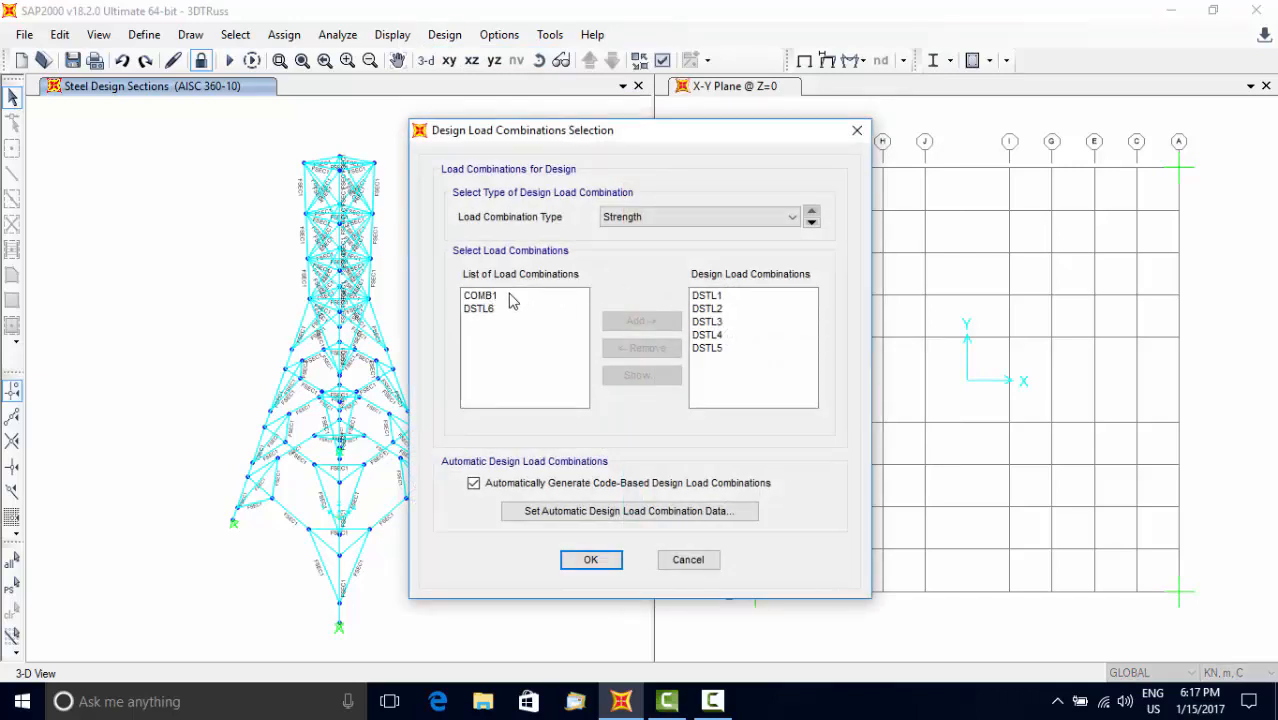
pyautogui.click(480, 296)
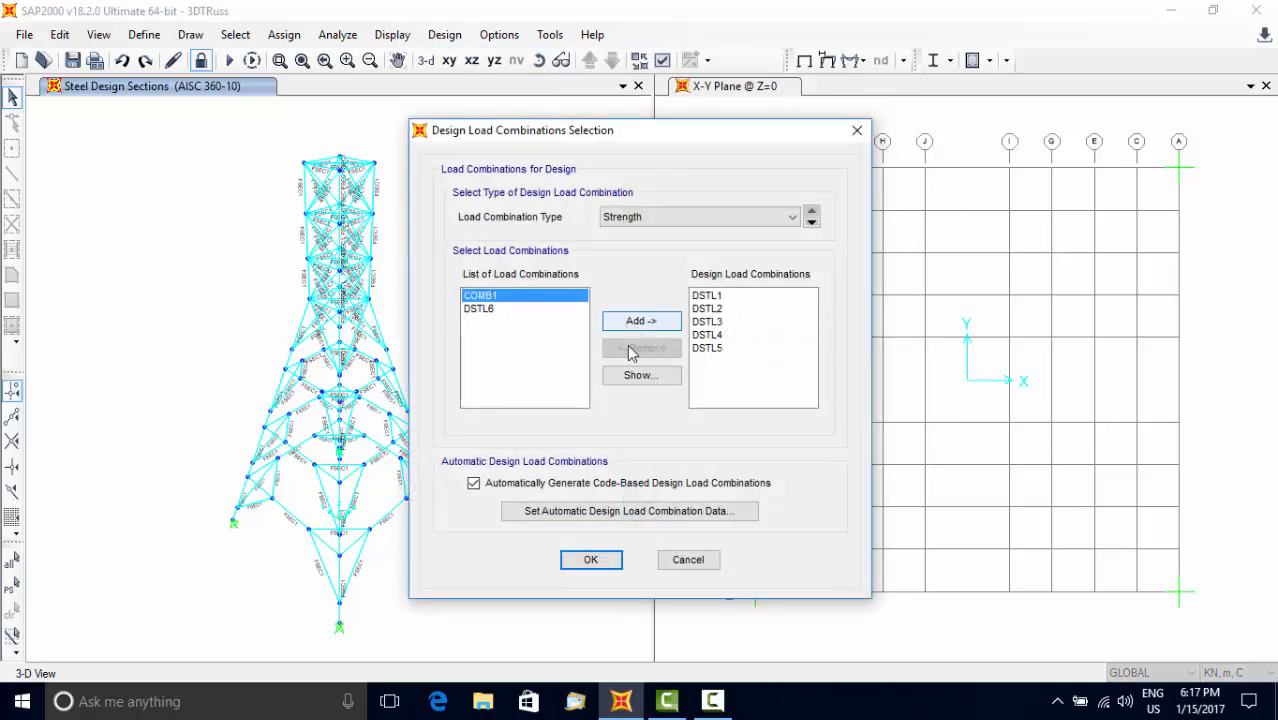
pyautogui.click(590, 560)
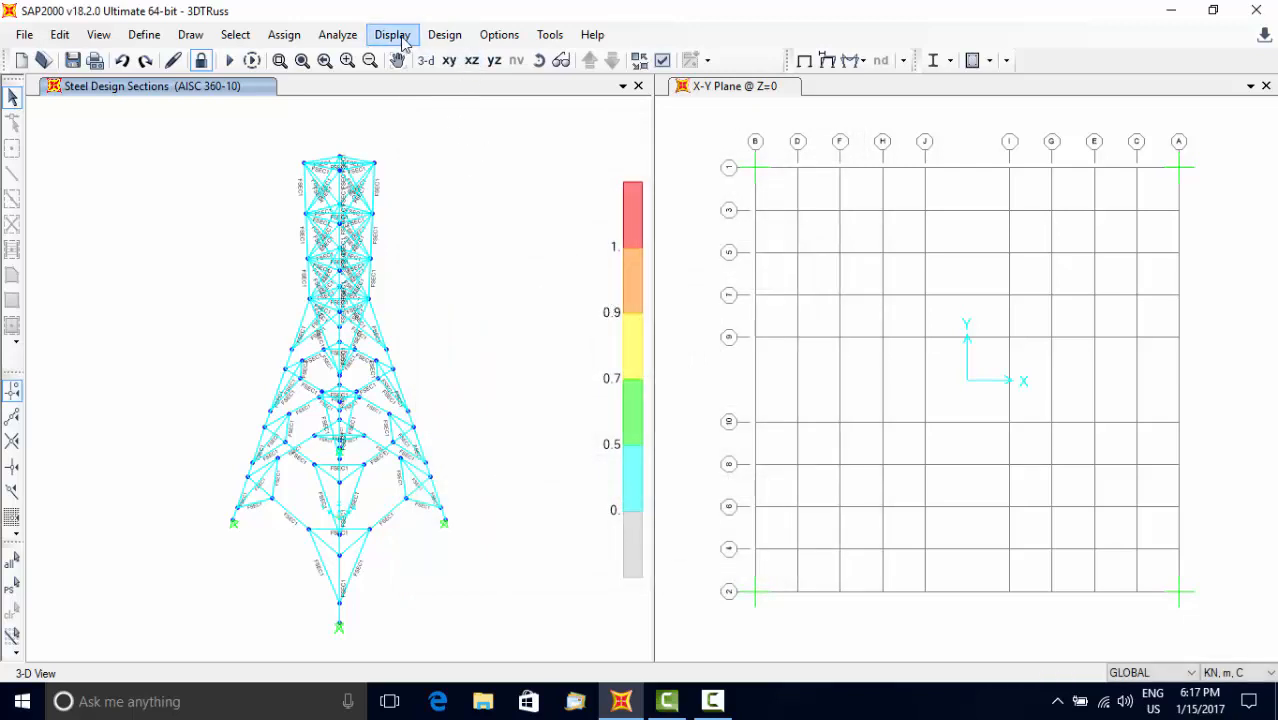
pyautogui.click(392, 34)
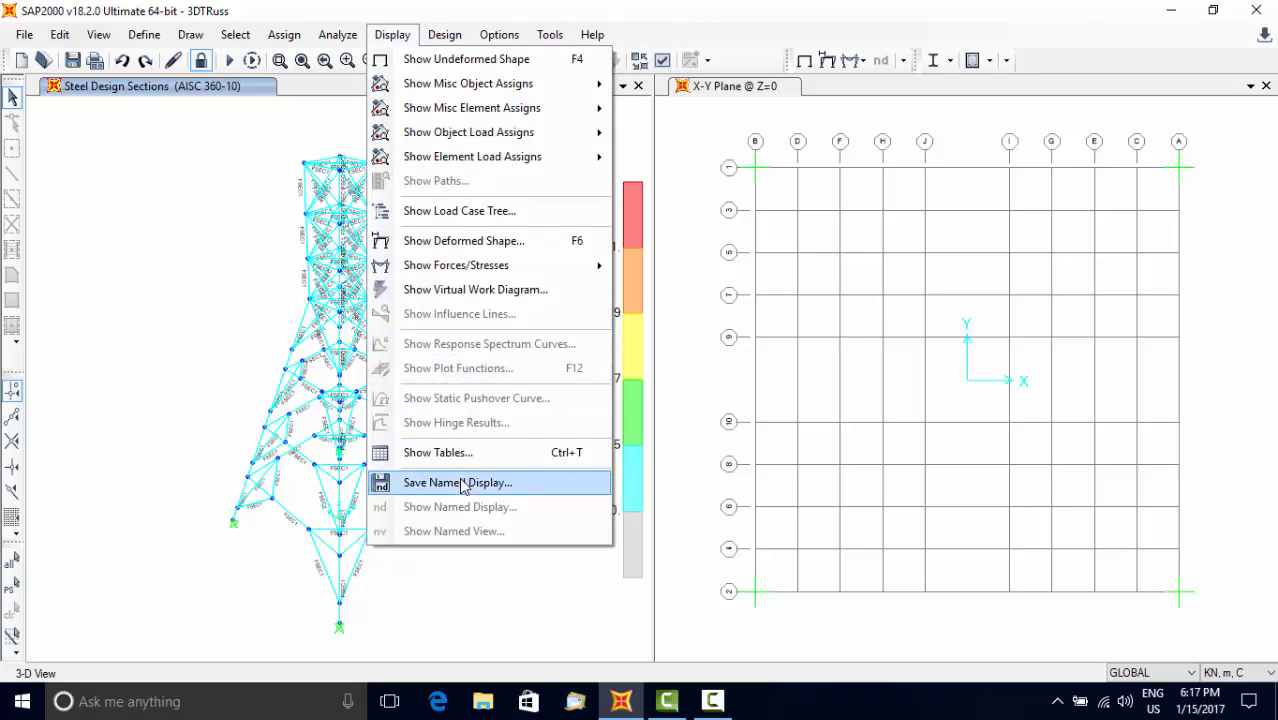
pyautogui.click(436, 452)
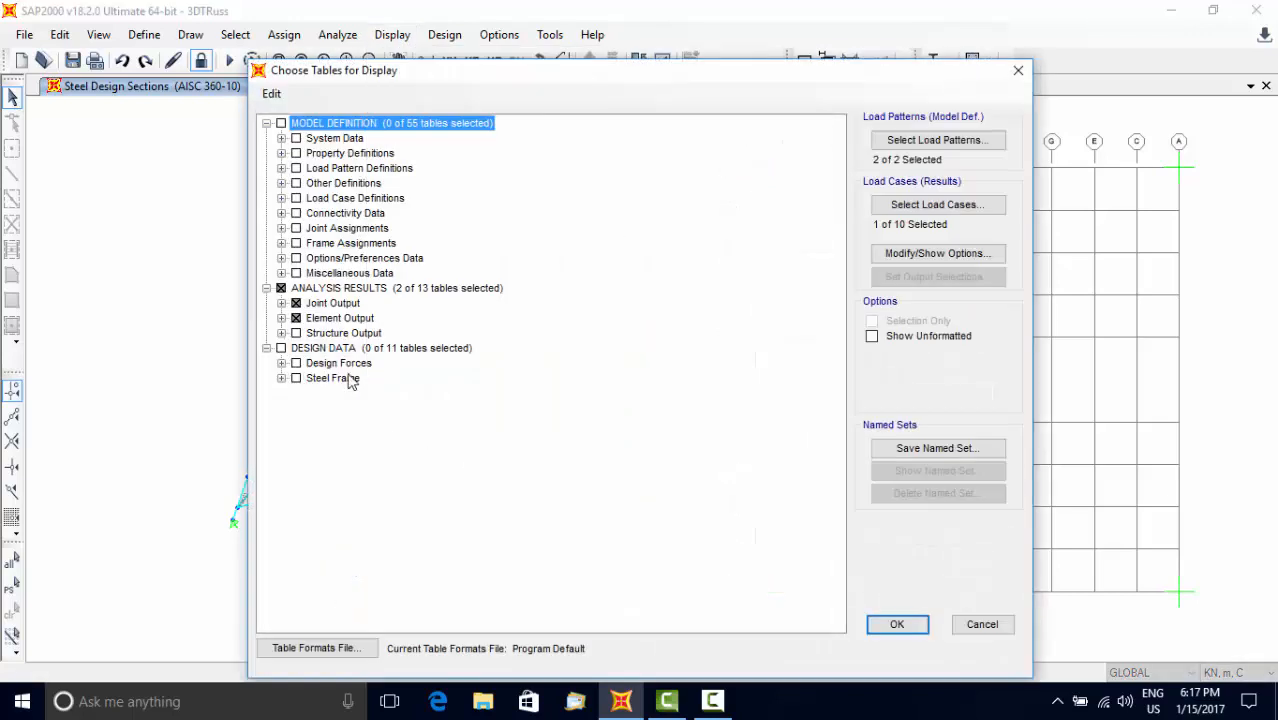
pyautogui.click(282, 304)
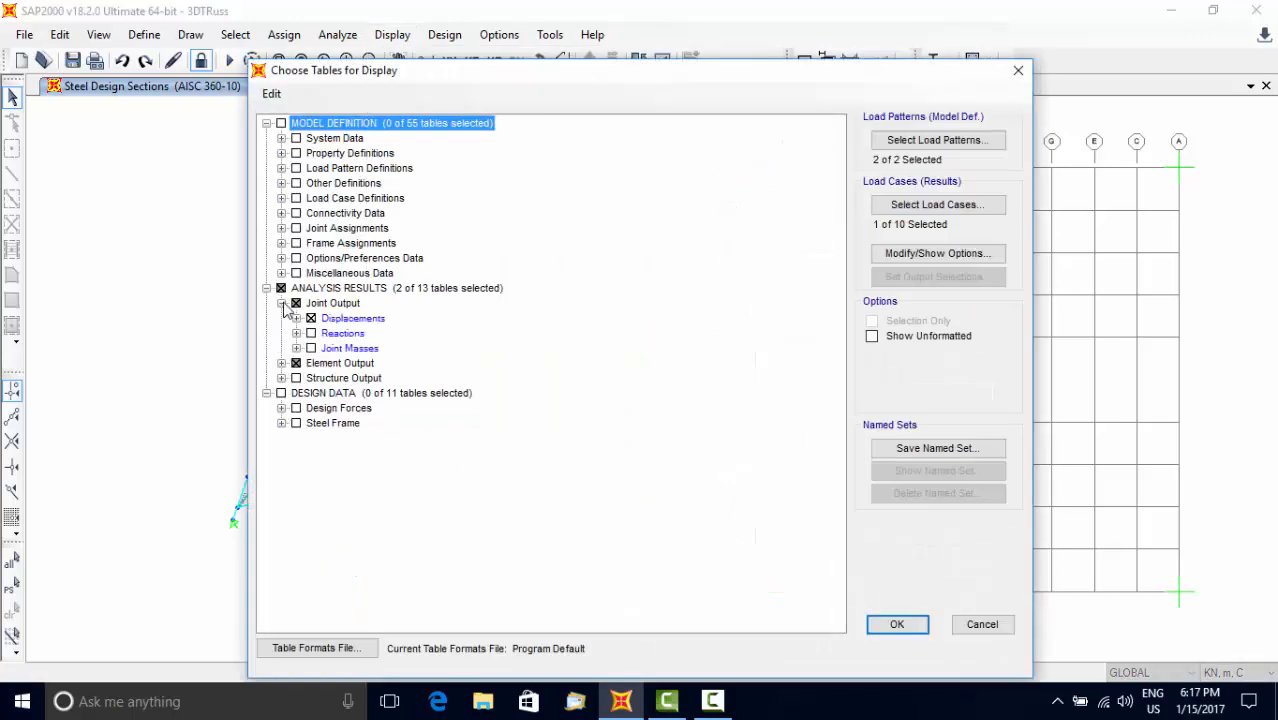
pyautogui.click(282, 304)
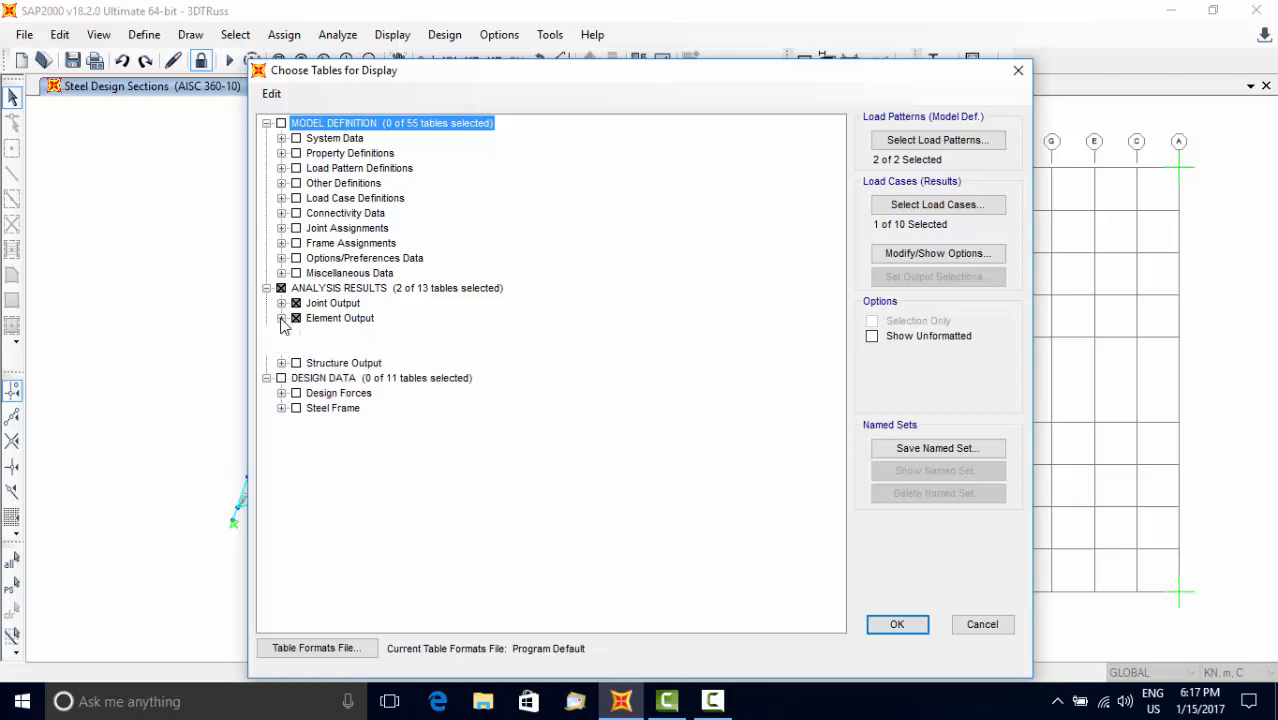
pyautogui.click(282, 318)
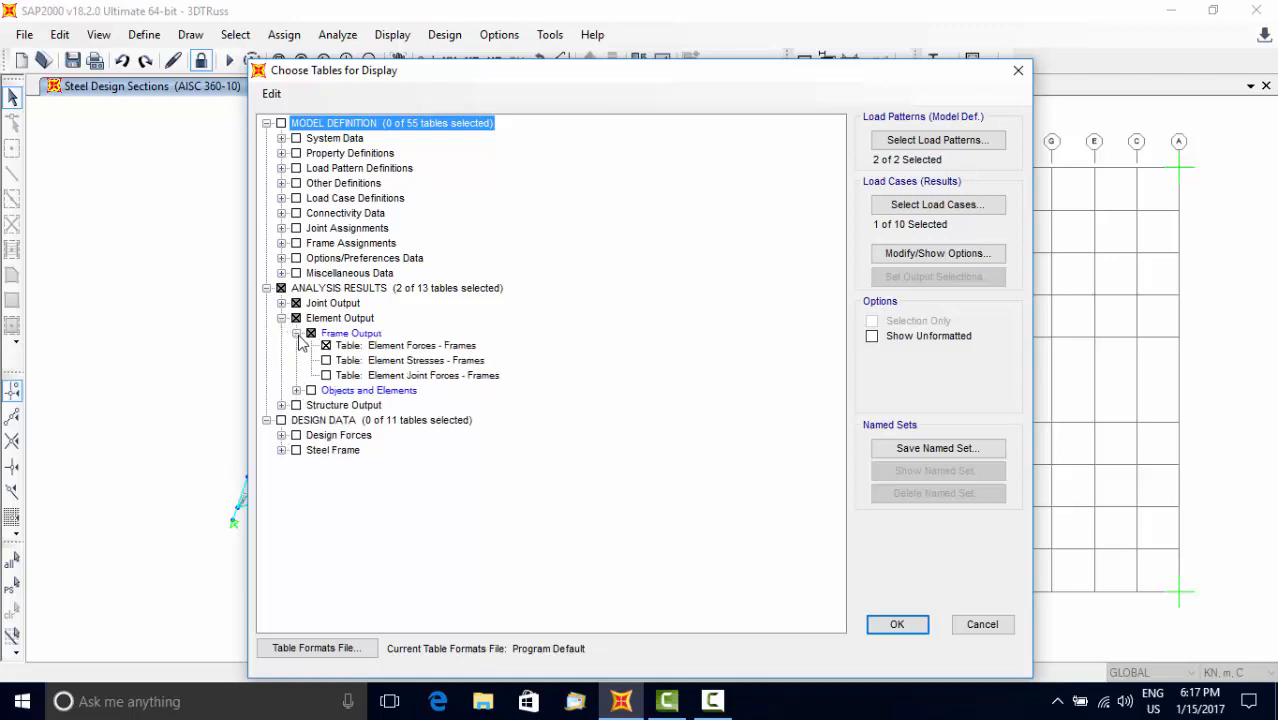
pyautogui.click(936, 204)
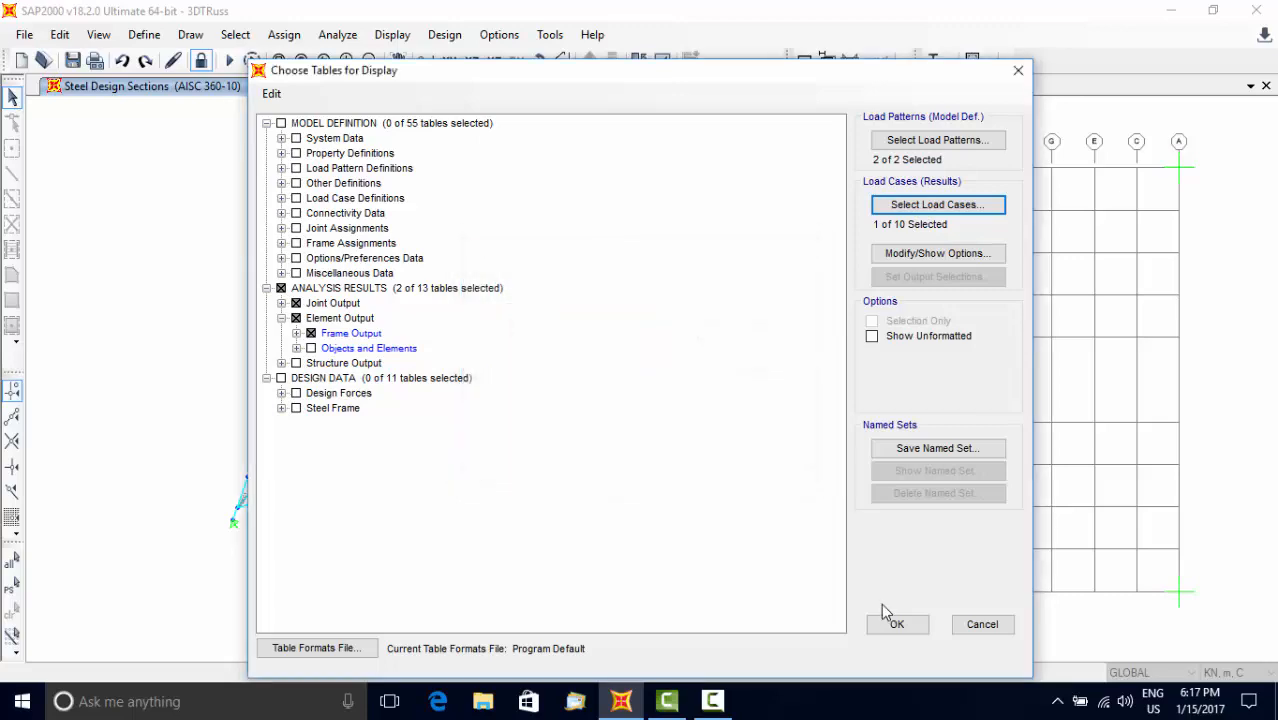
pyautogui.click(896, 624)
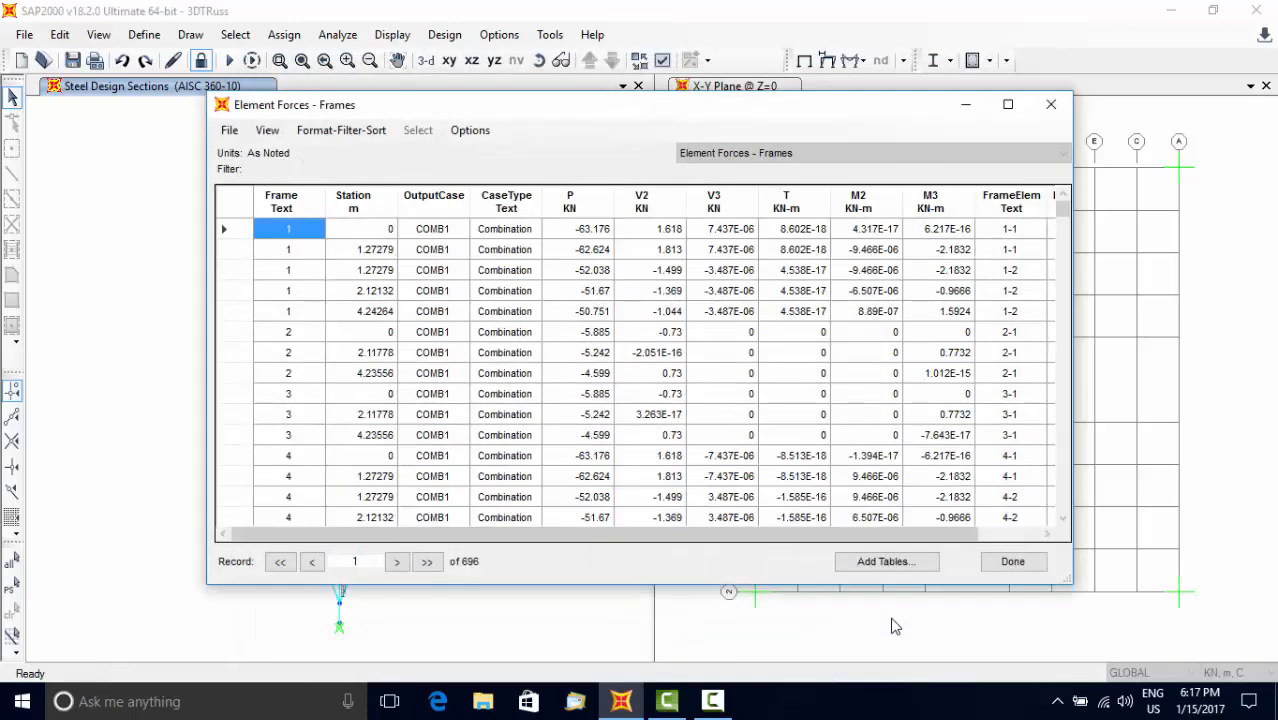
pyautogui.click(228, 130)
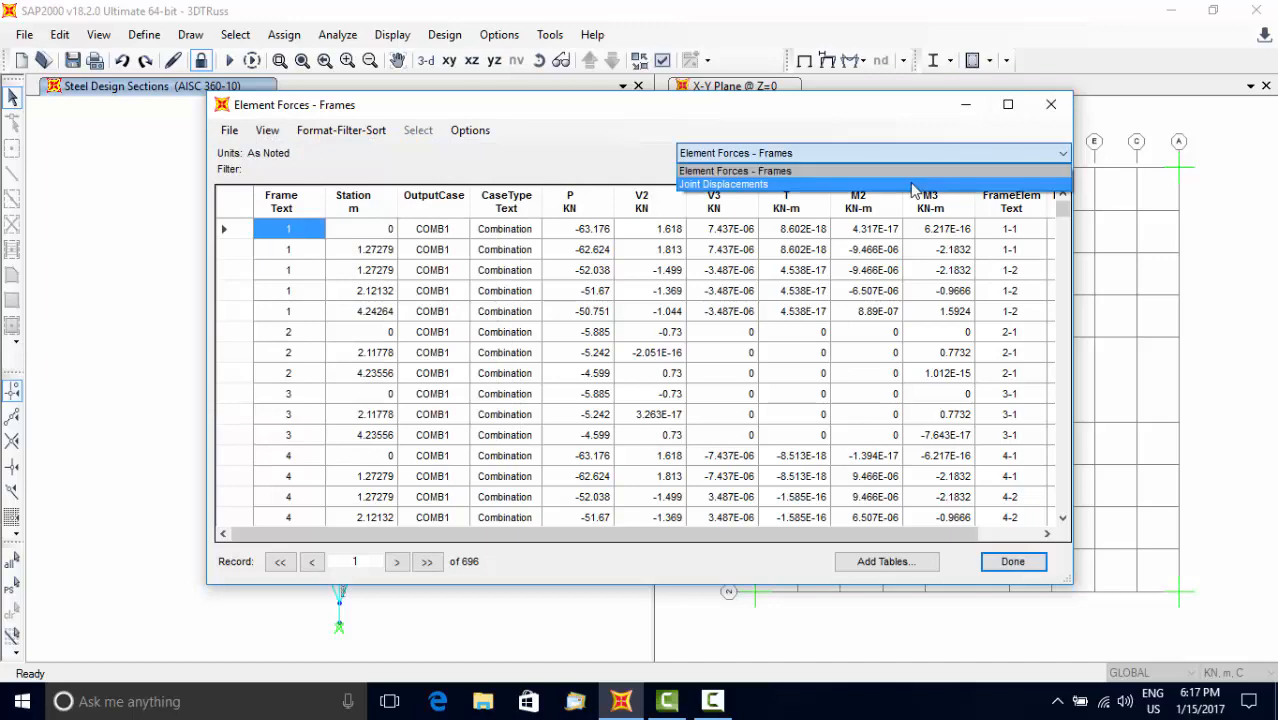
pyautogui.click(722, 184)
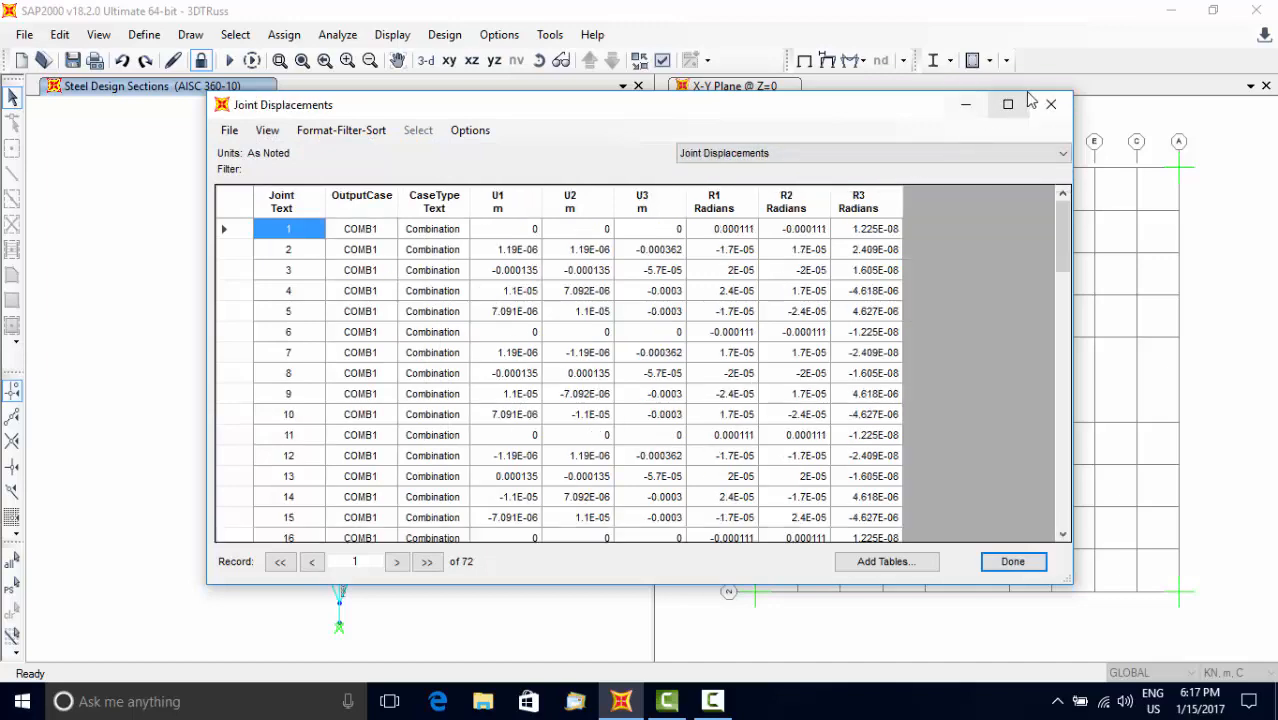
pyautogui.click(1012, 560)
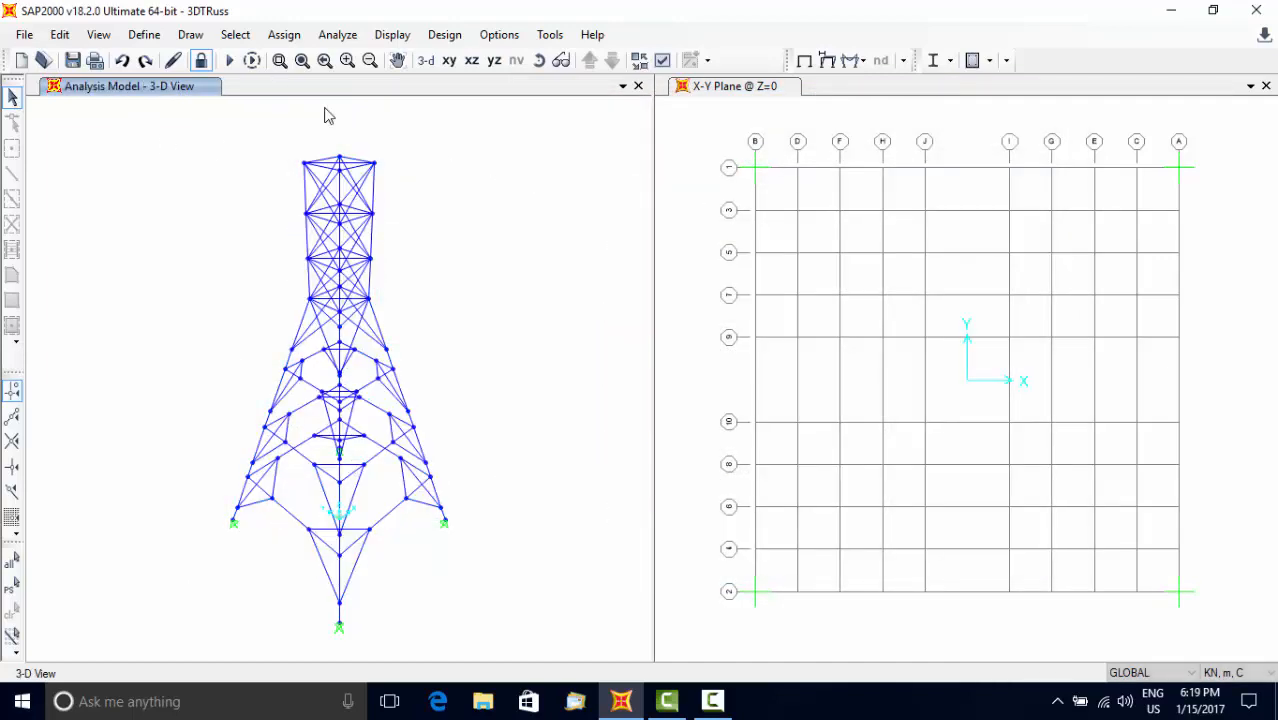
# - Create the model report and save it as a rich text file named Truss
pyautogui.click(24, 34)
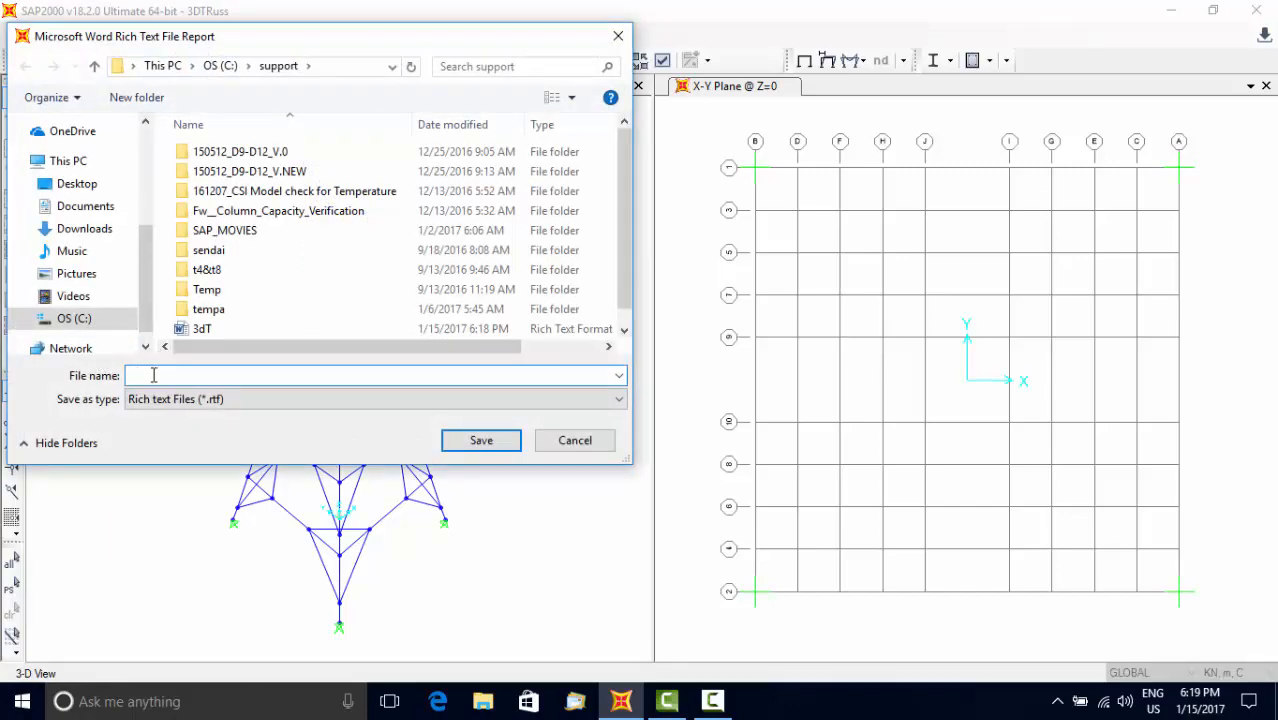
pyautogui.write('Truss')
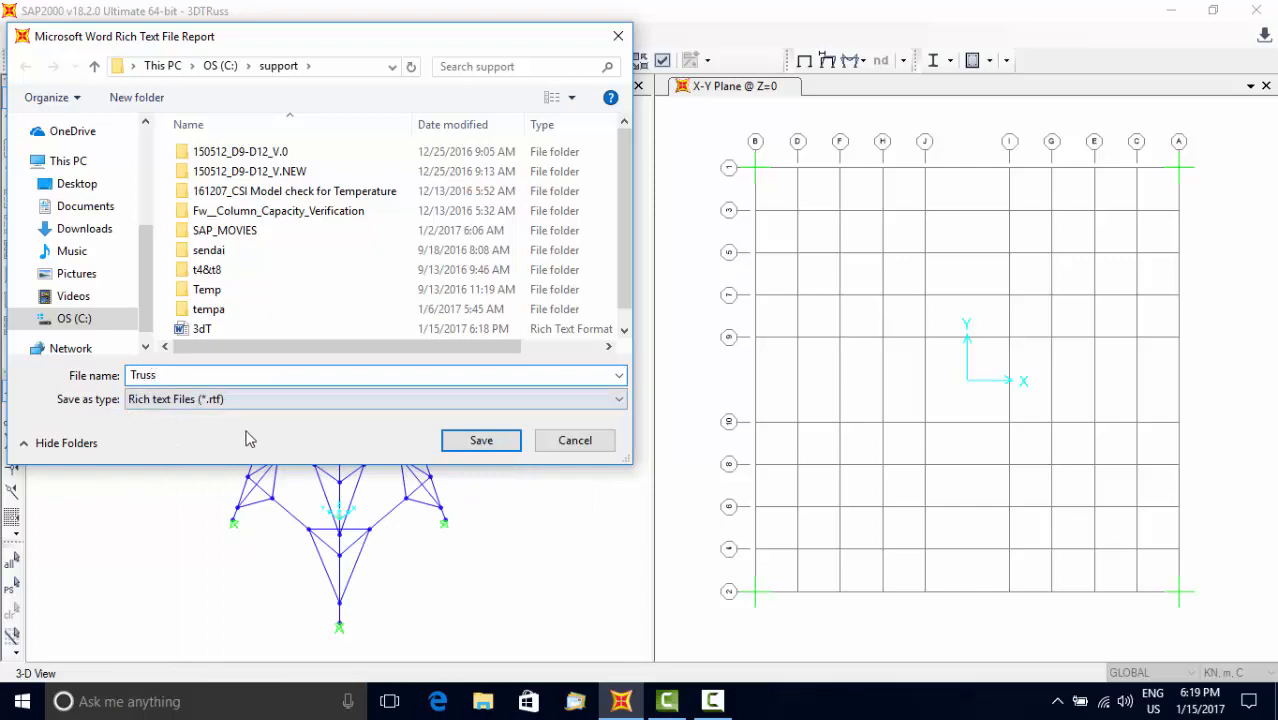
pyautogui.click(480, 440)
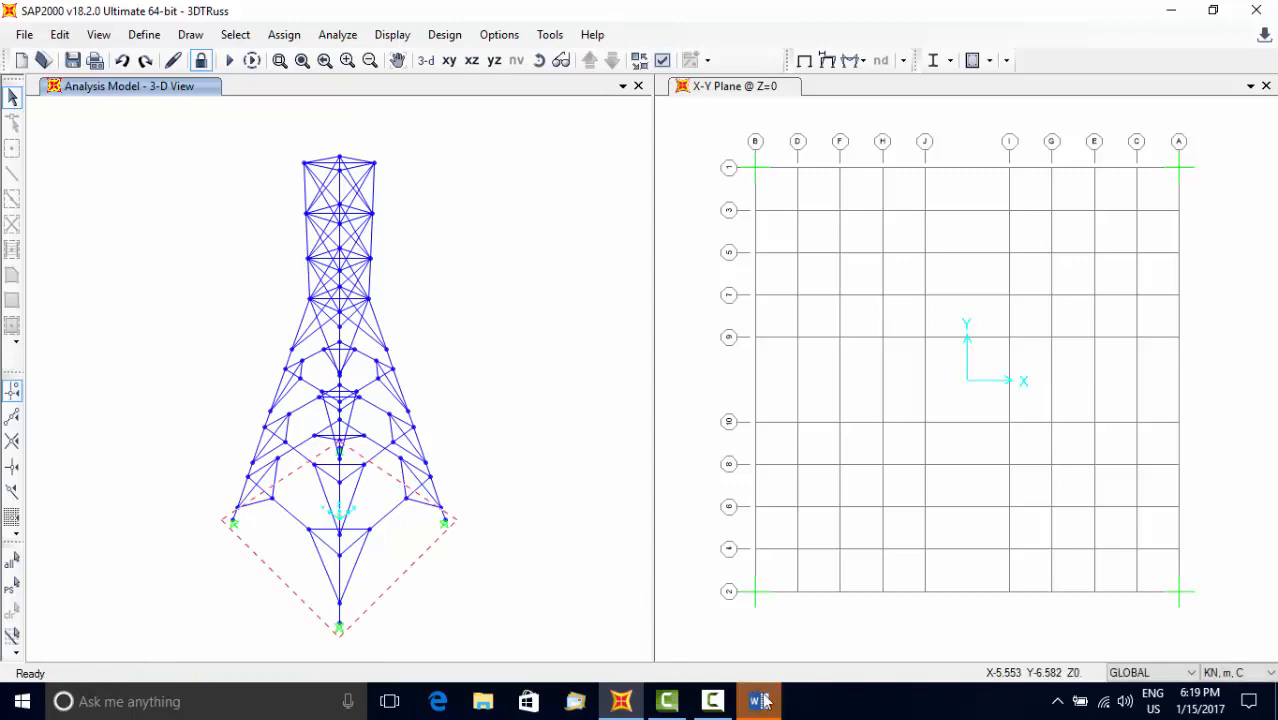
# - Bring up Truss.rtf in Word and scroll through its tables to the joint coordinate pages
pyautogui.click(758, 700)
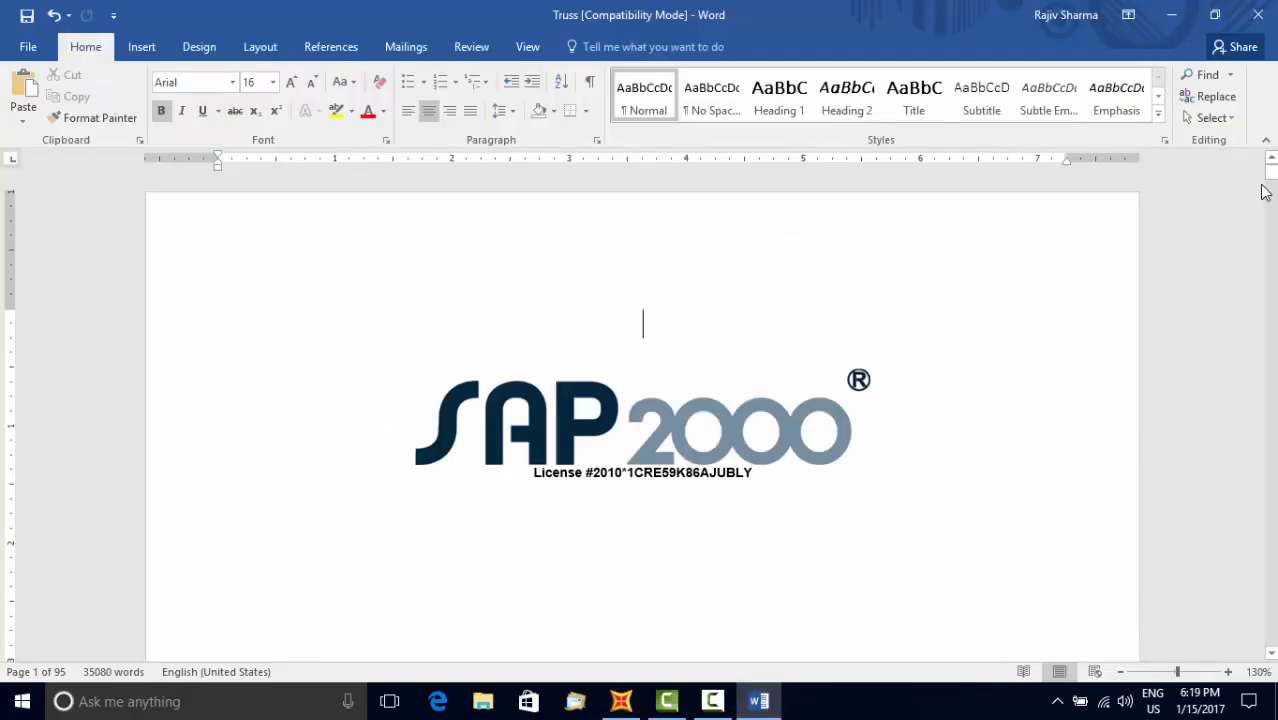
pyautogui.scroll(-3)
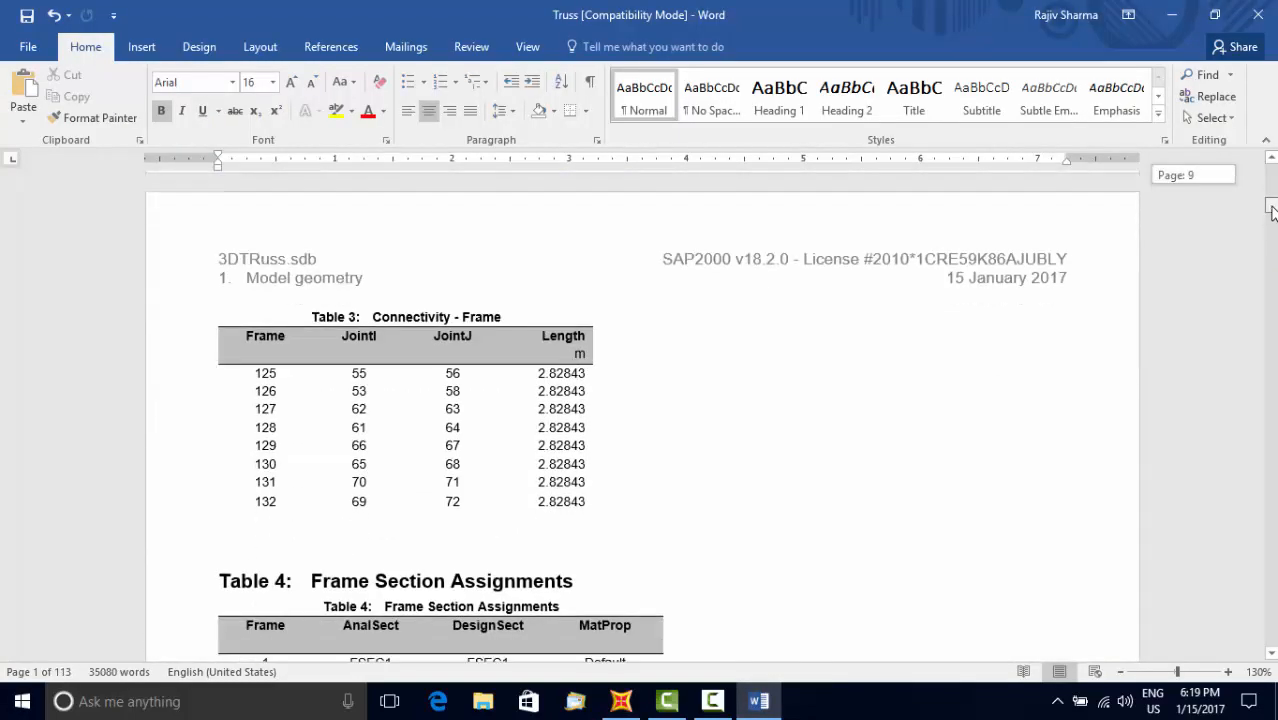
pyautogui.scroll(3)
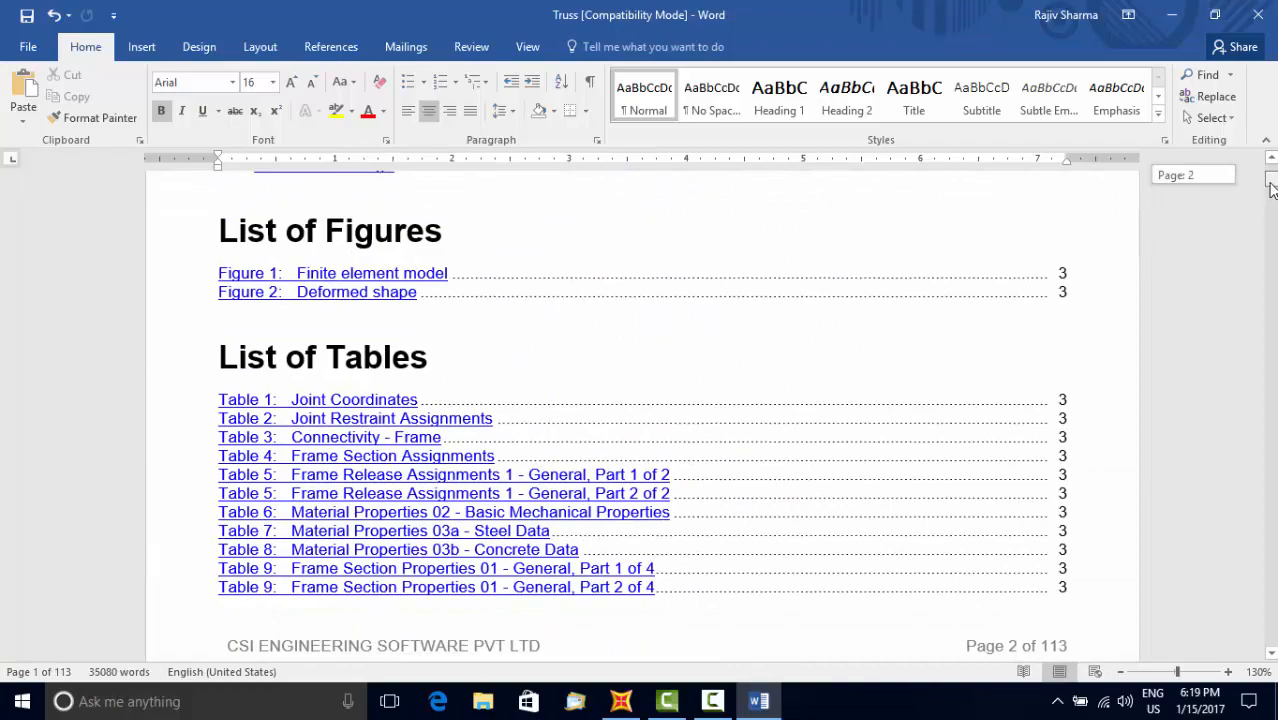
pyautogui.scroll(-3)
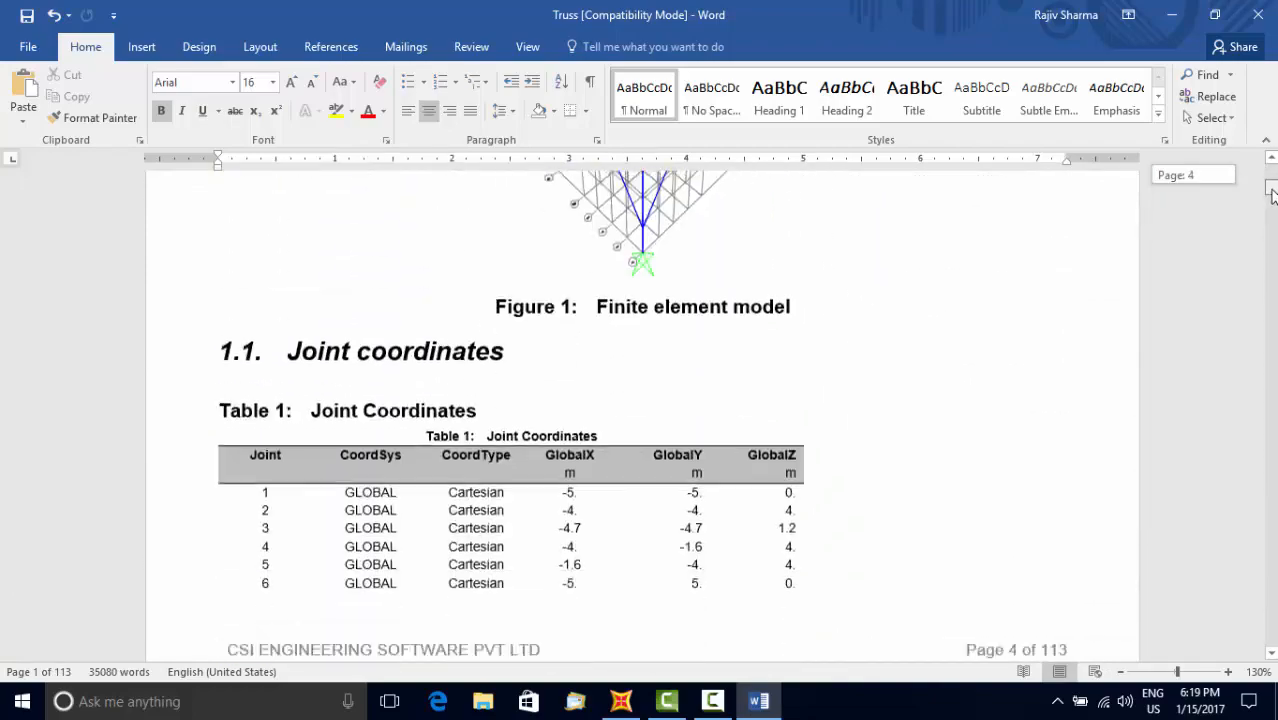
pyautogui.scroll(-3)
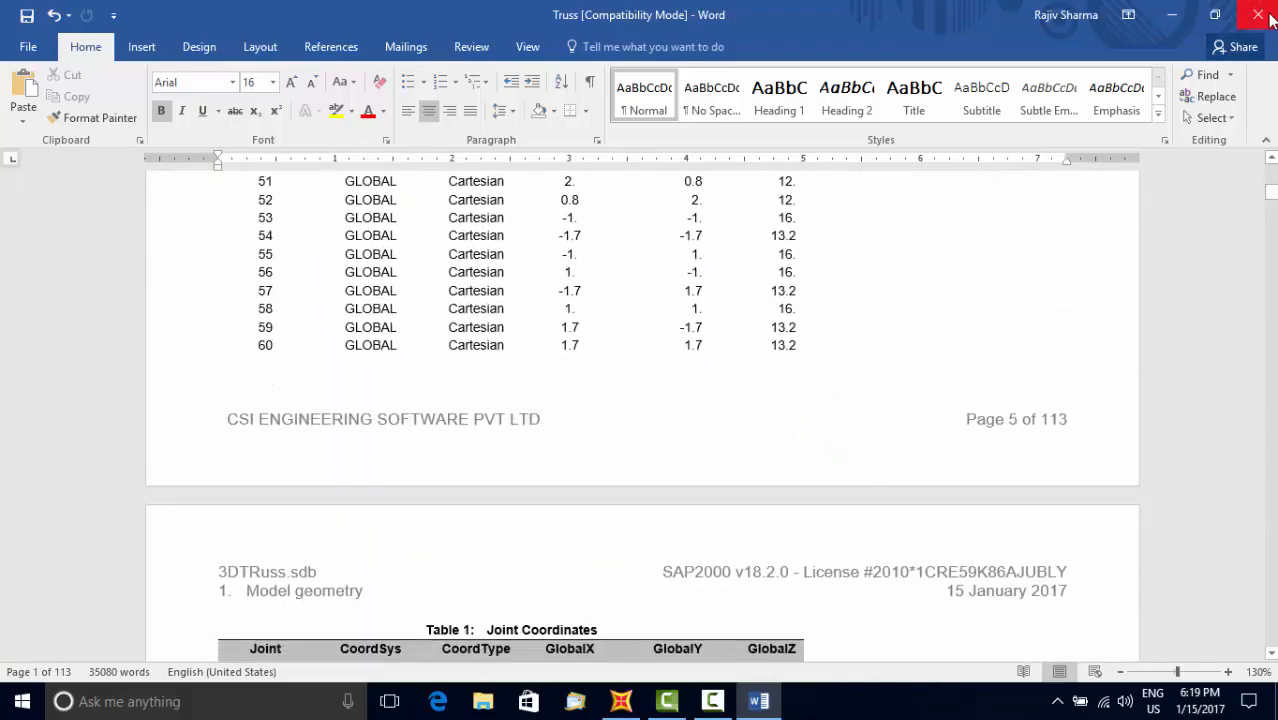